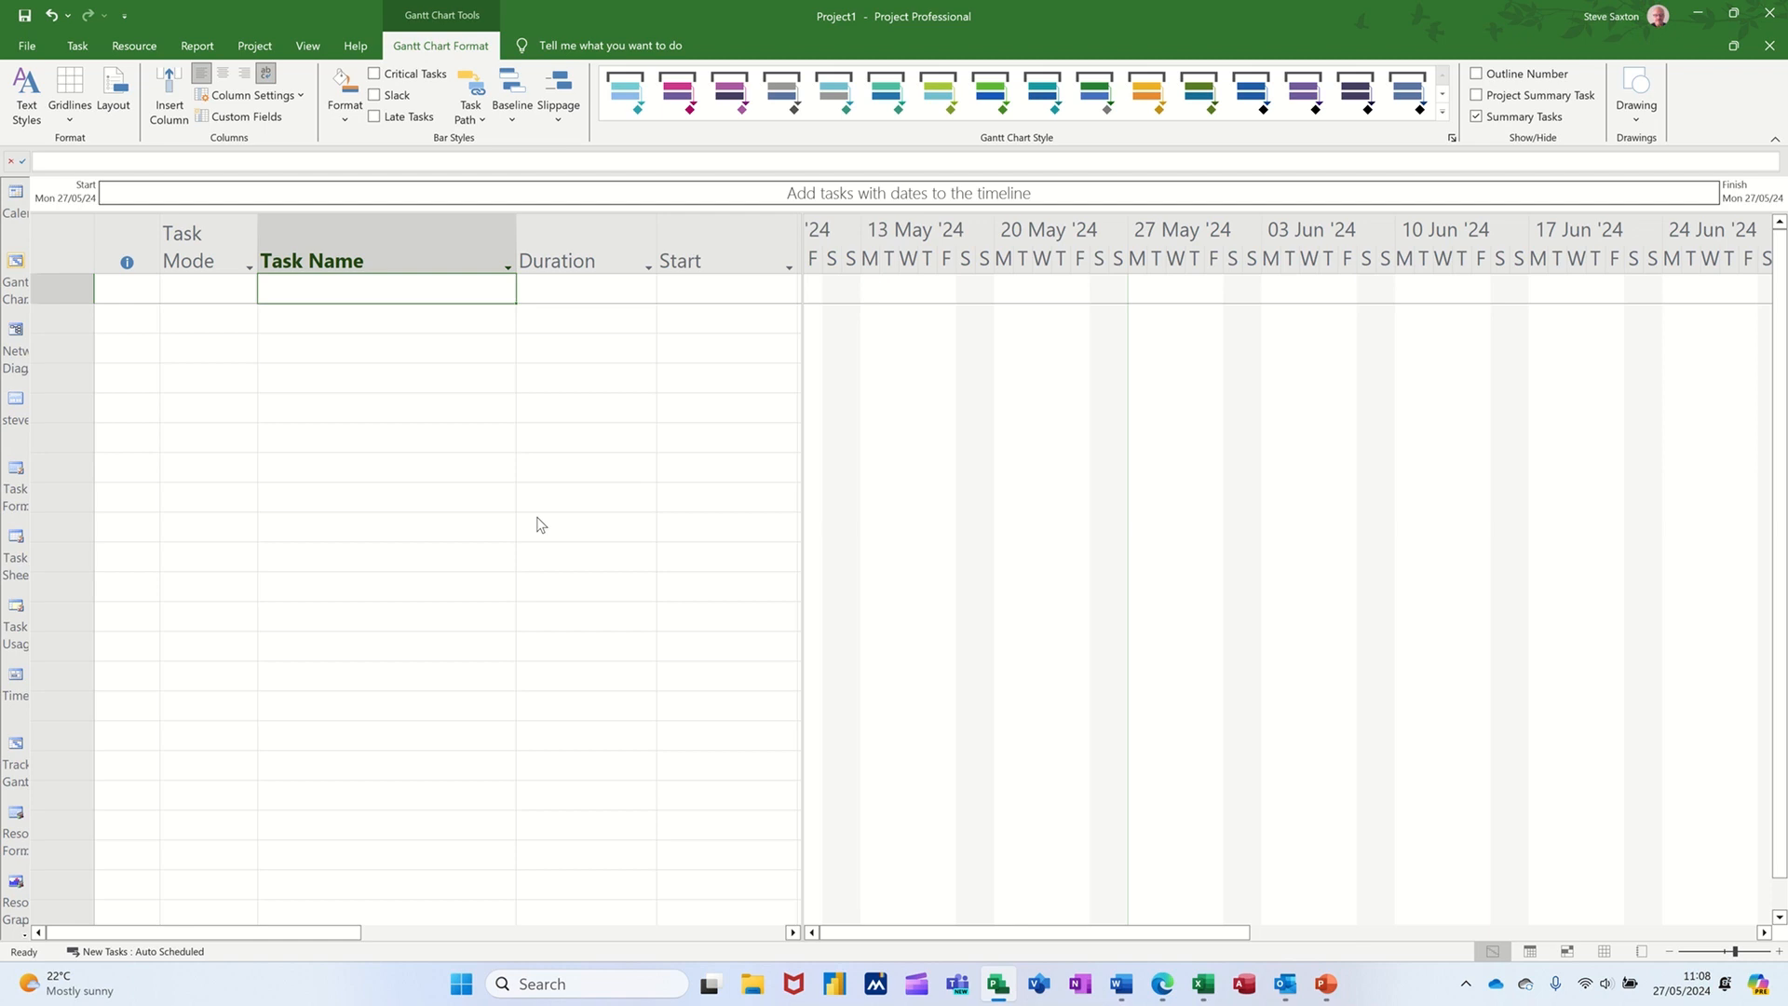
mouse_move(479, 411)
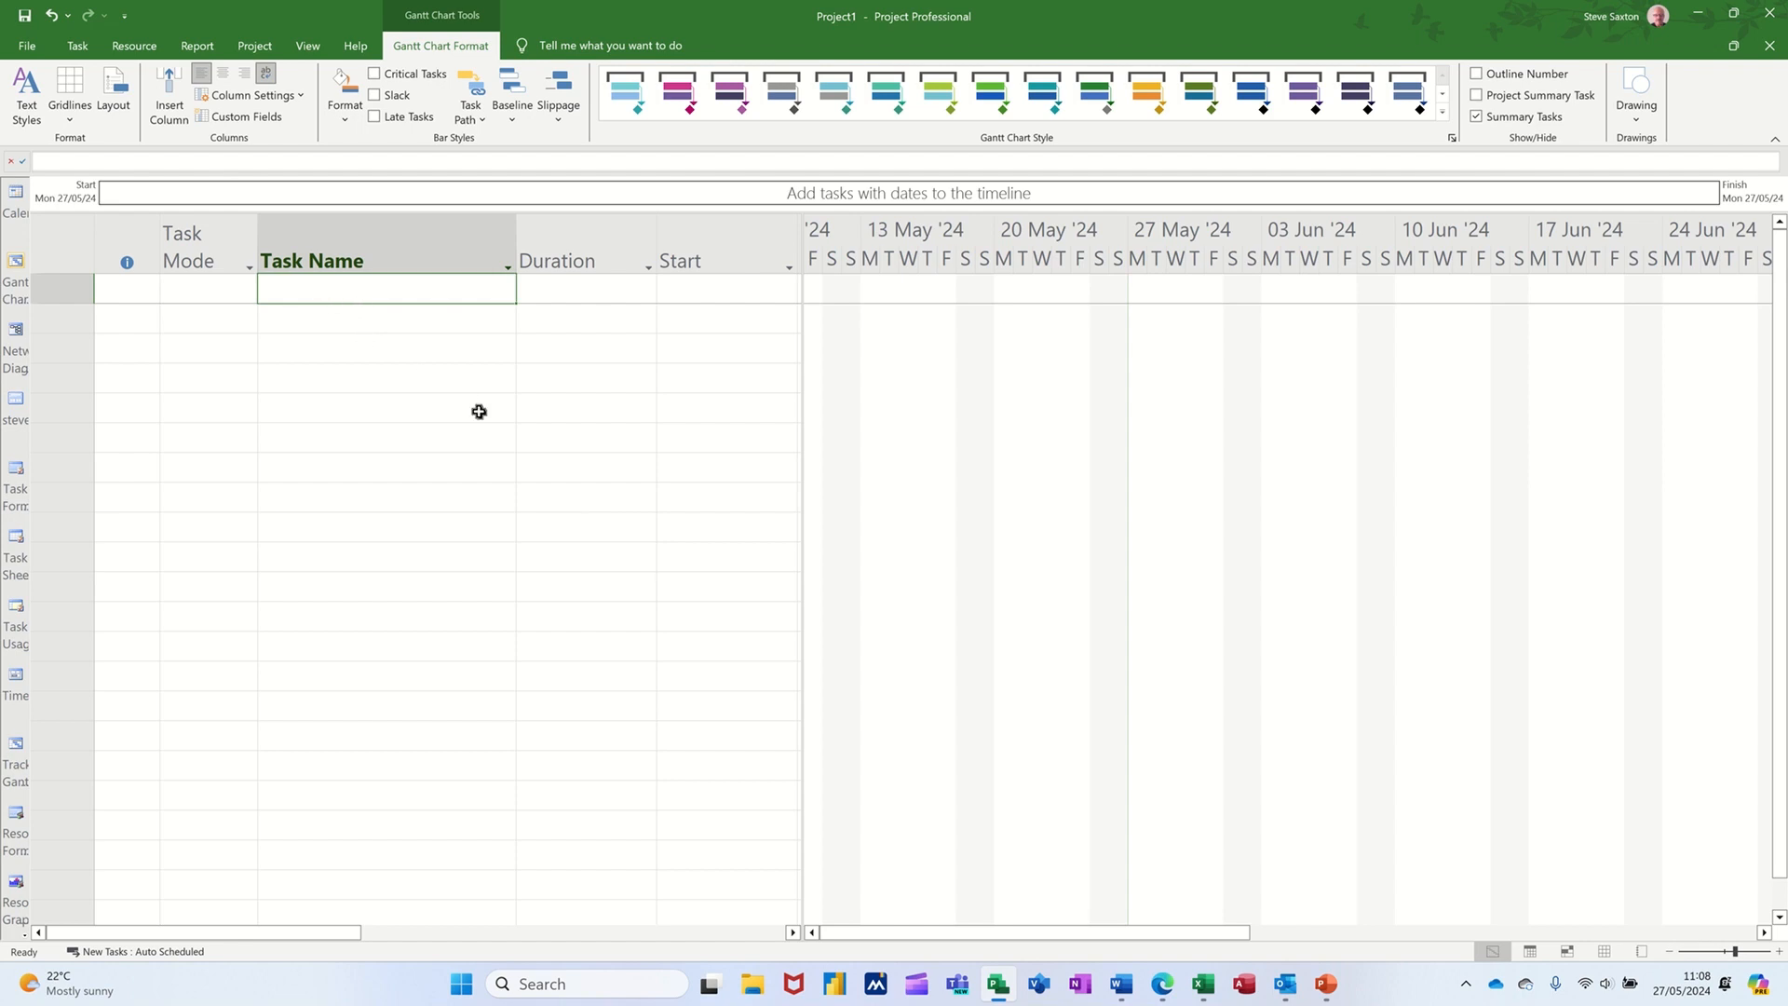
Enter Project A, Task A, Task B and Task C as rows in the Task Name column
type("Project A")
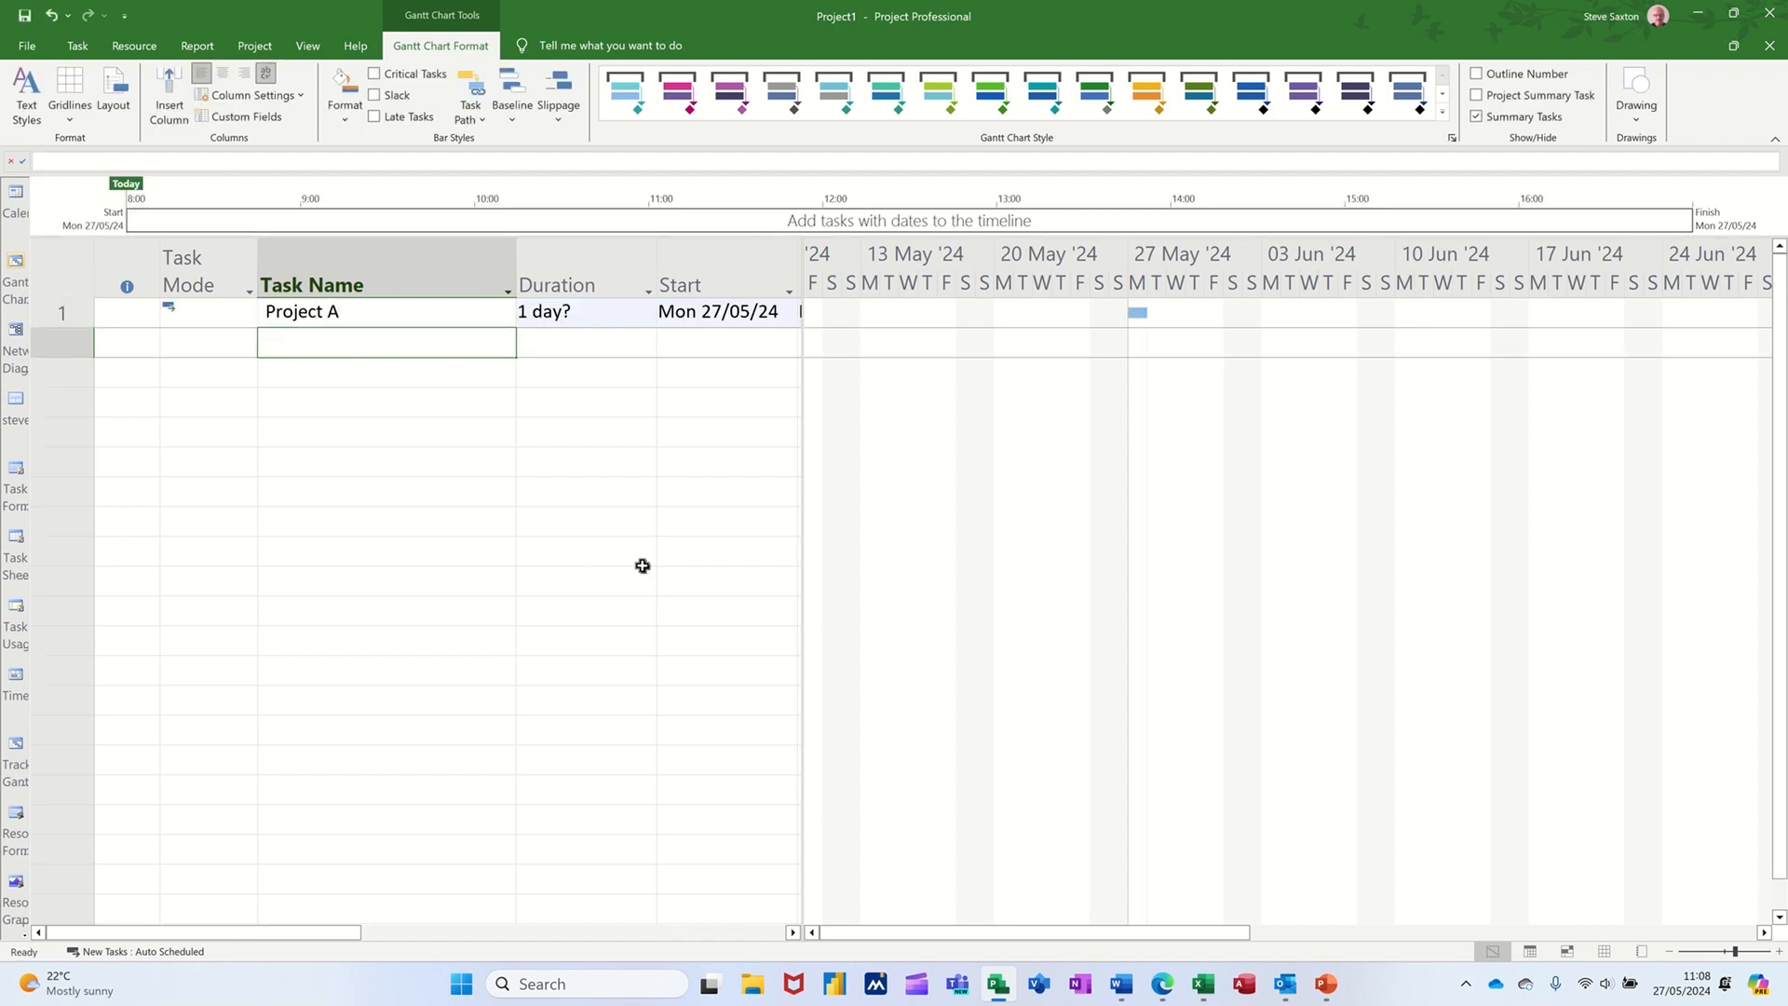
type("Task A")
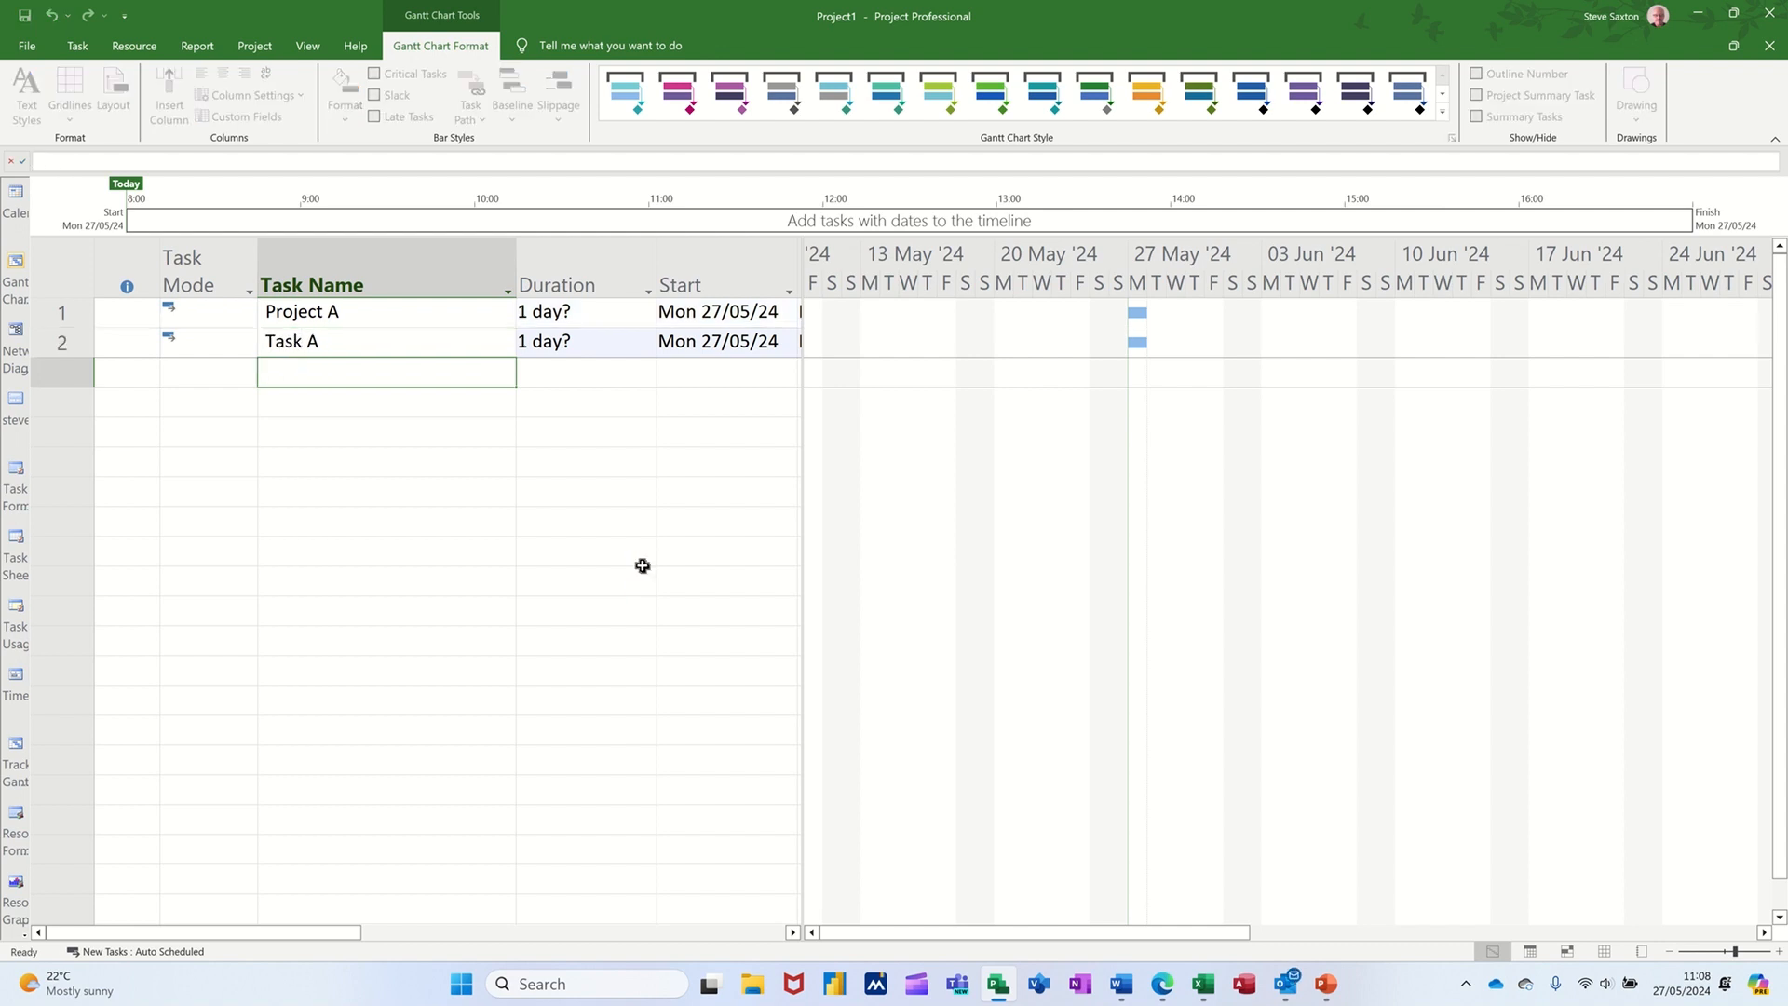
type("Task B")
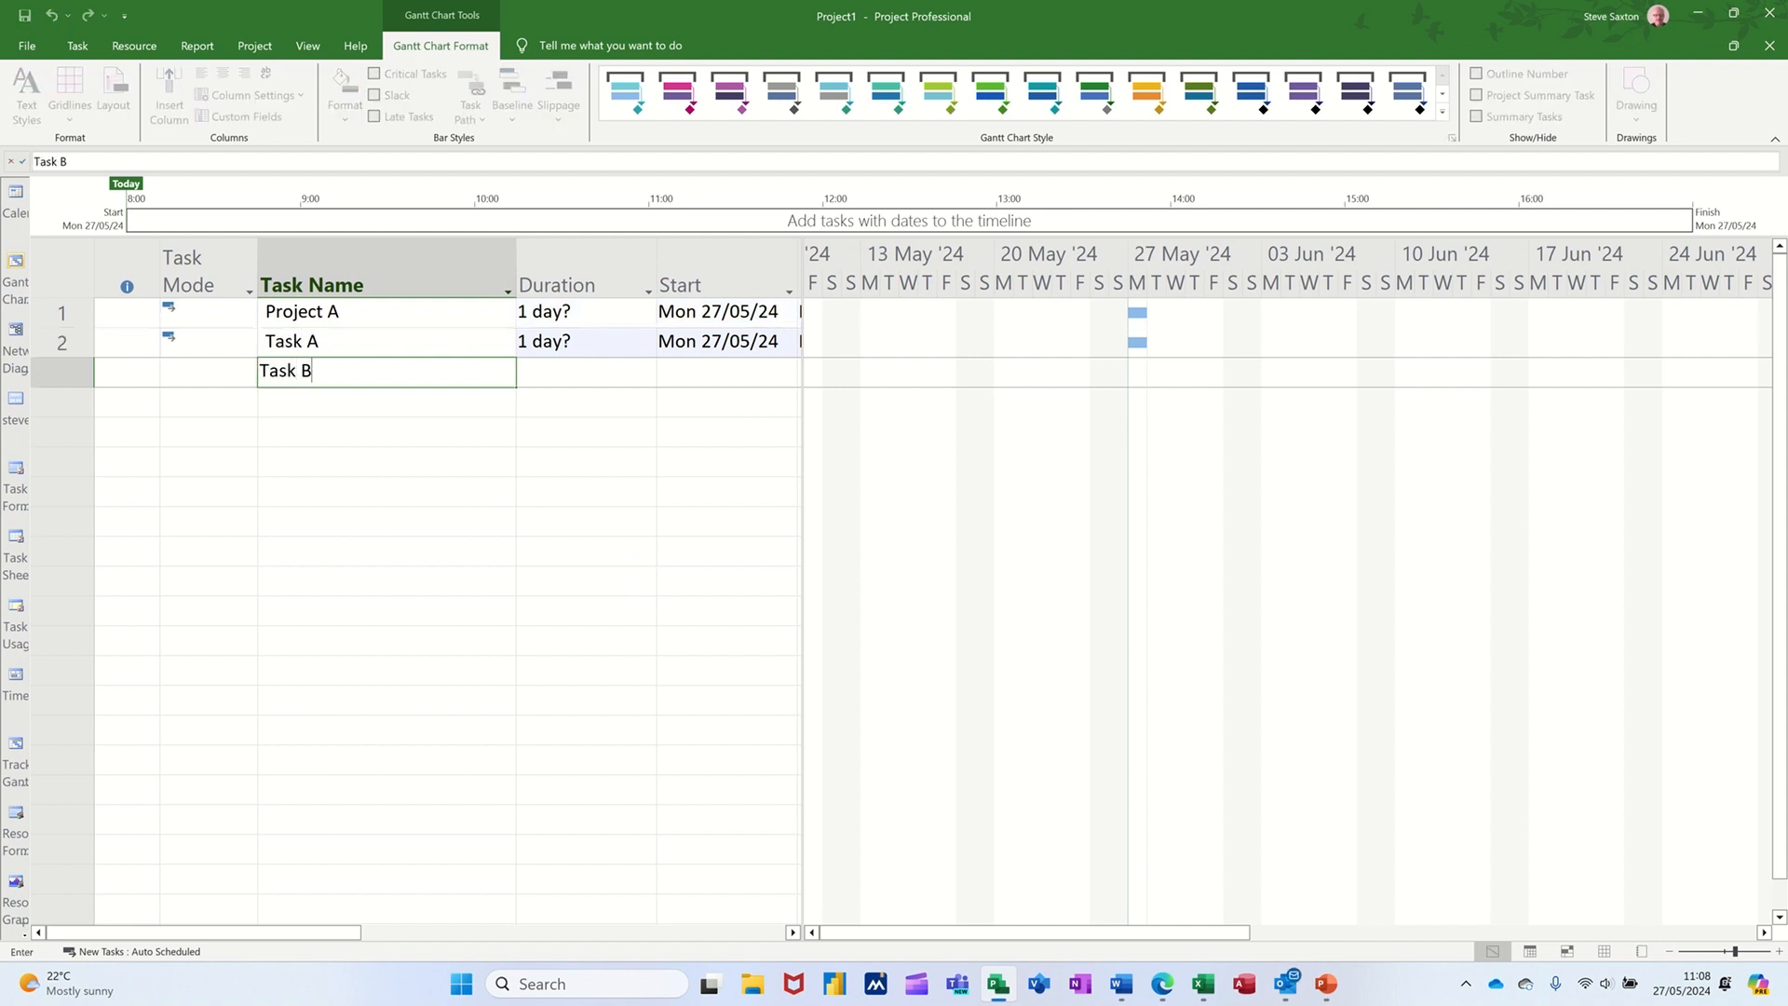
key("Return")
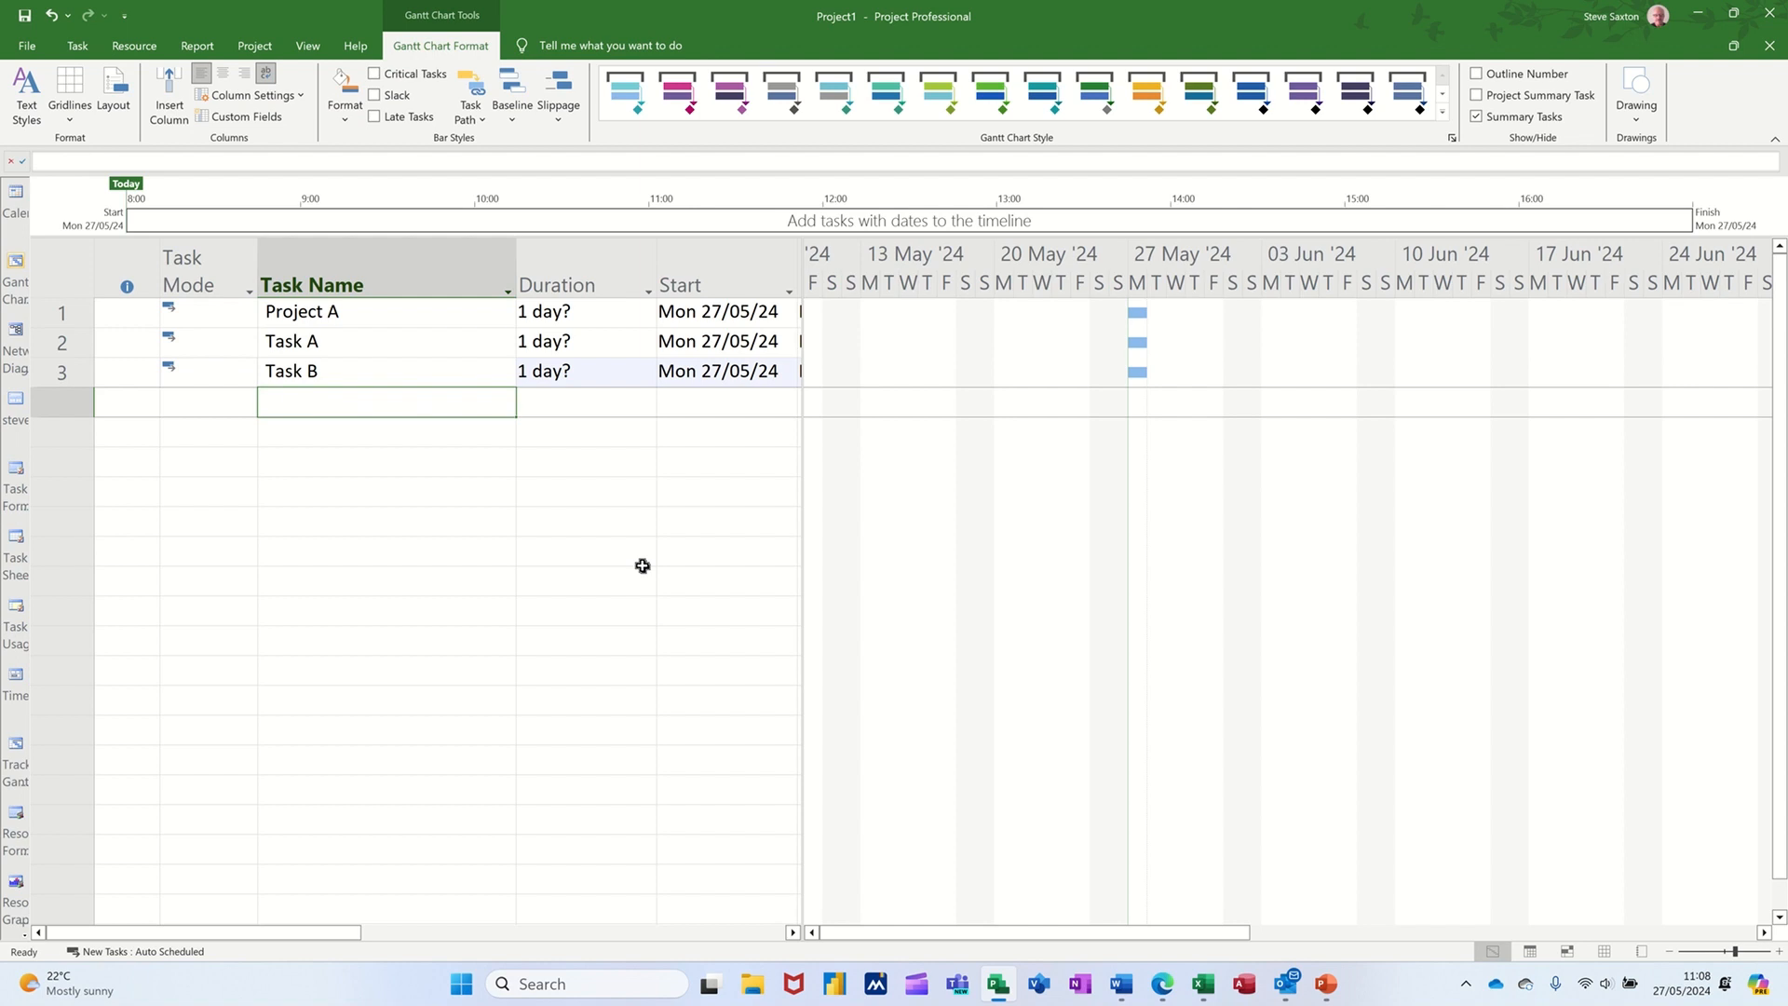
type("Task C")
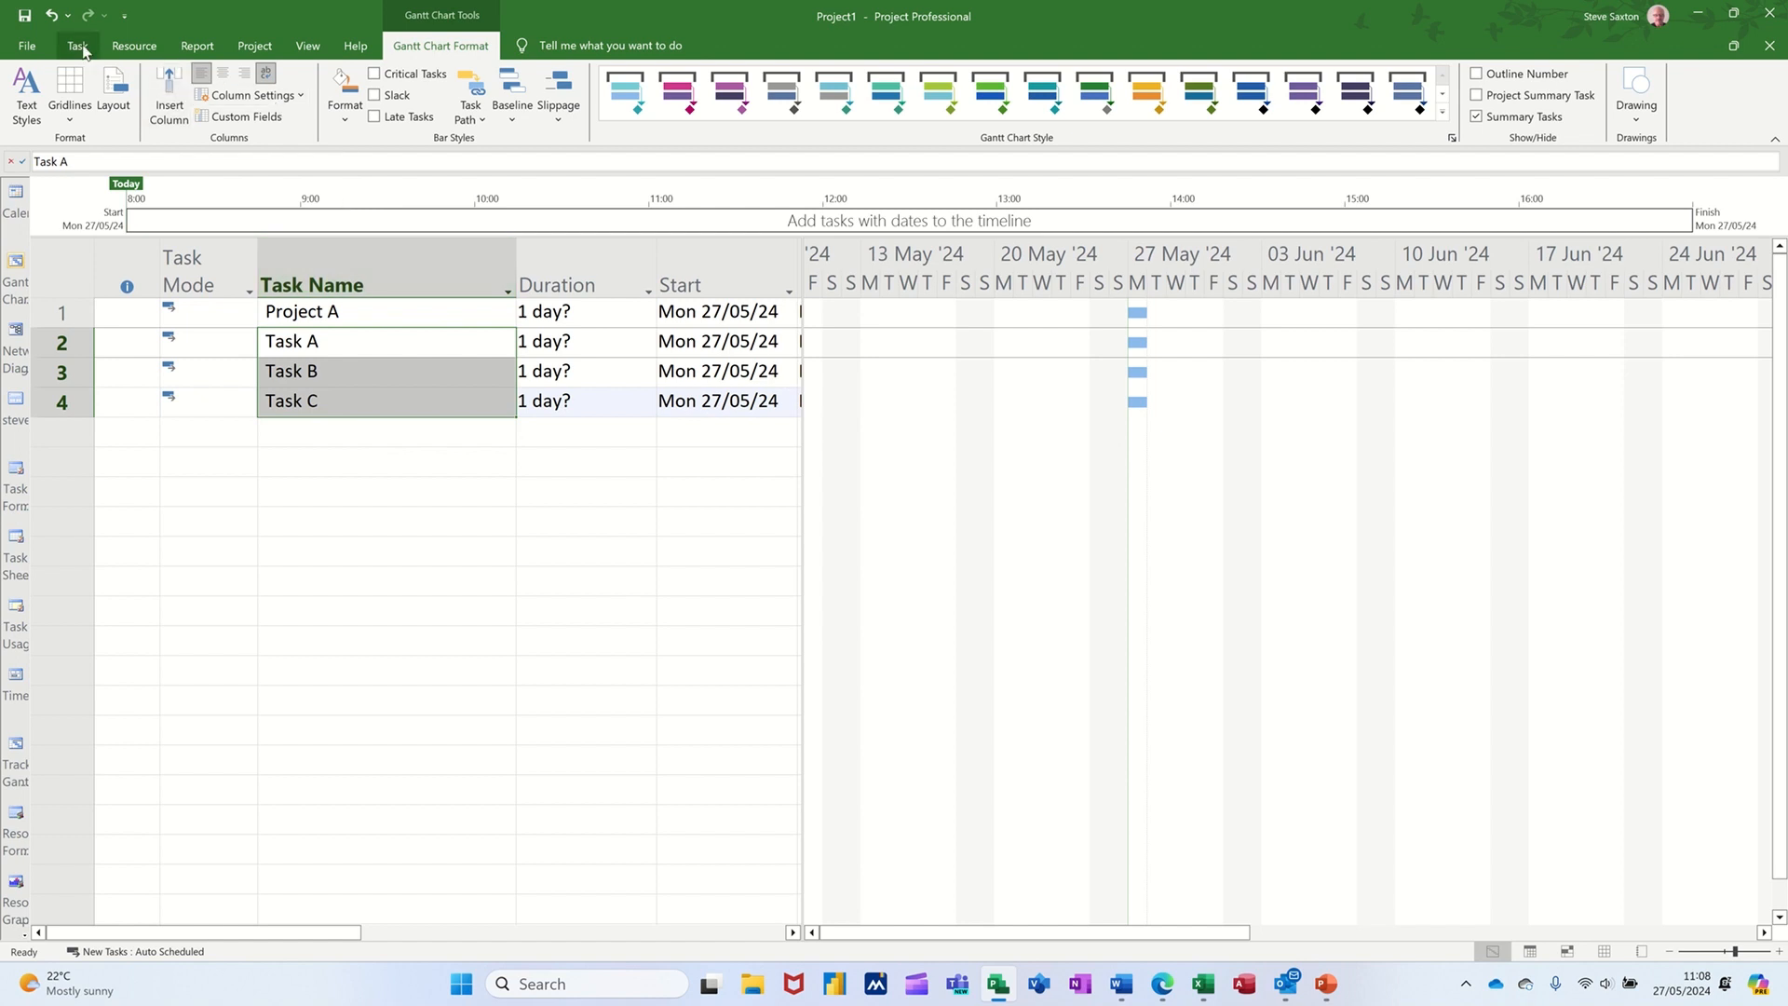
Indent Tasks A–C under Project A with durations 2, 3, 2 days and predecessors 2 and 3
left_click(77, 45)
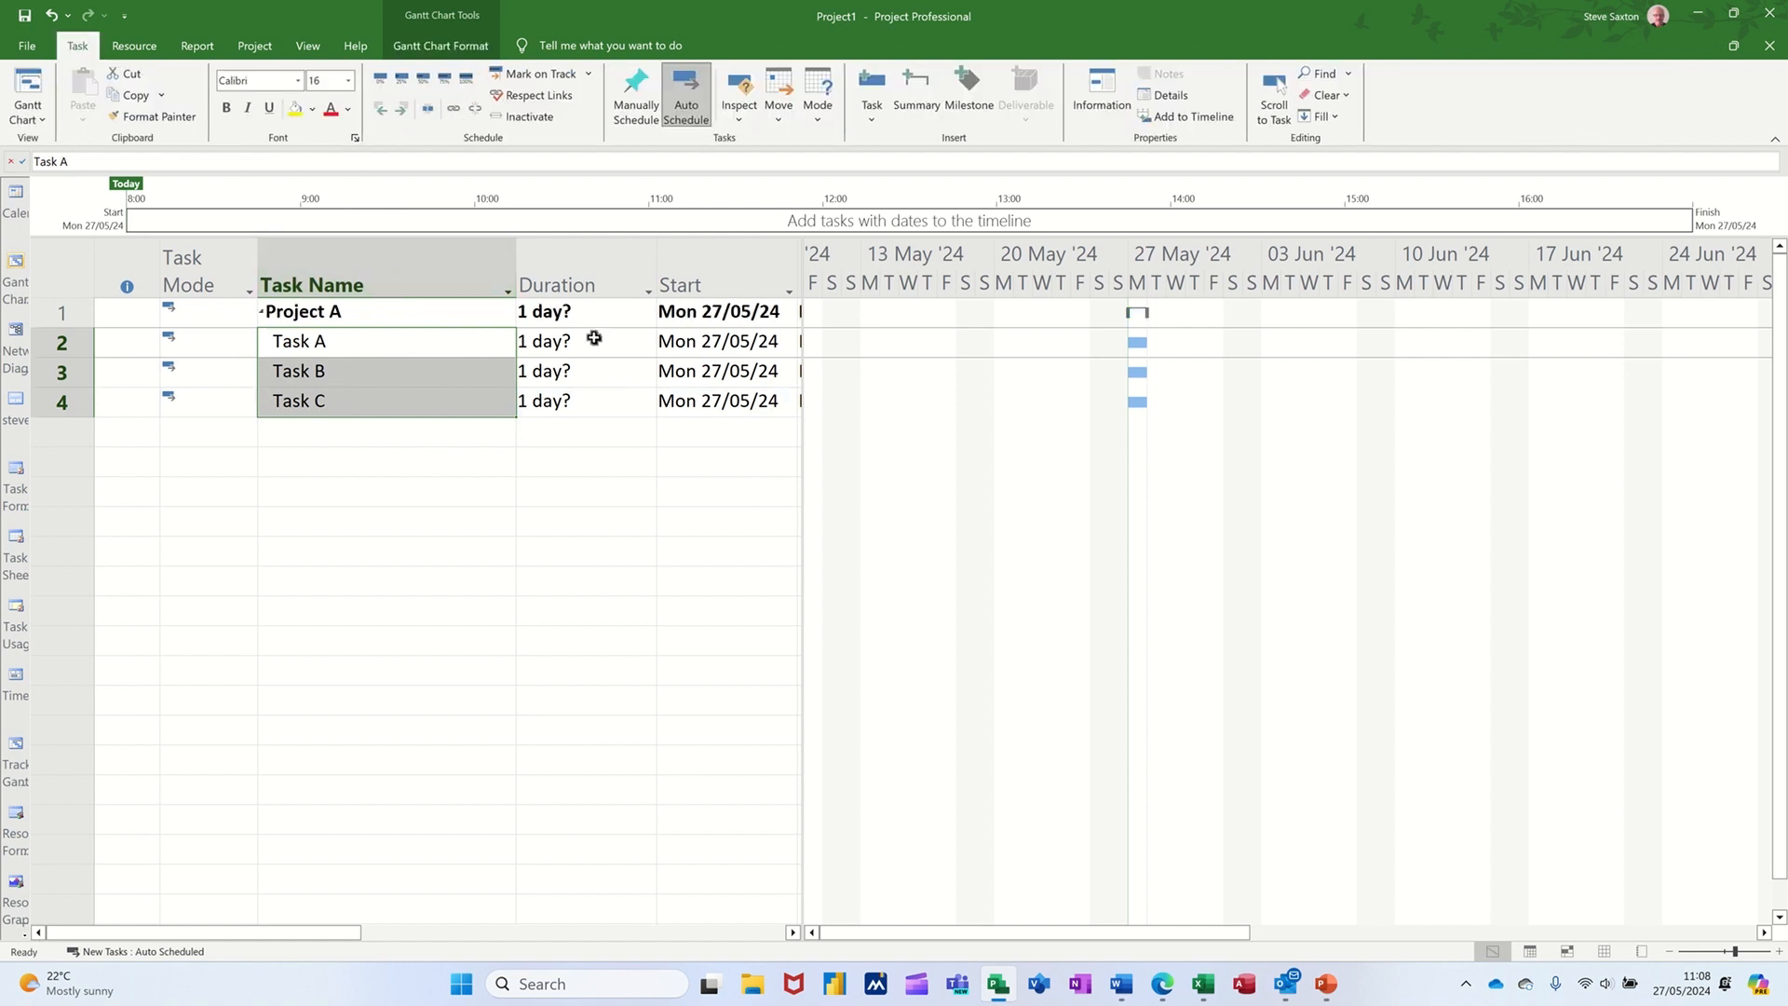
left_click(582, 341)
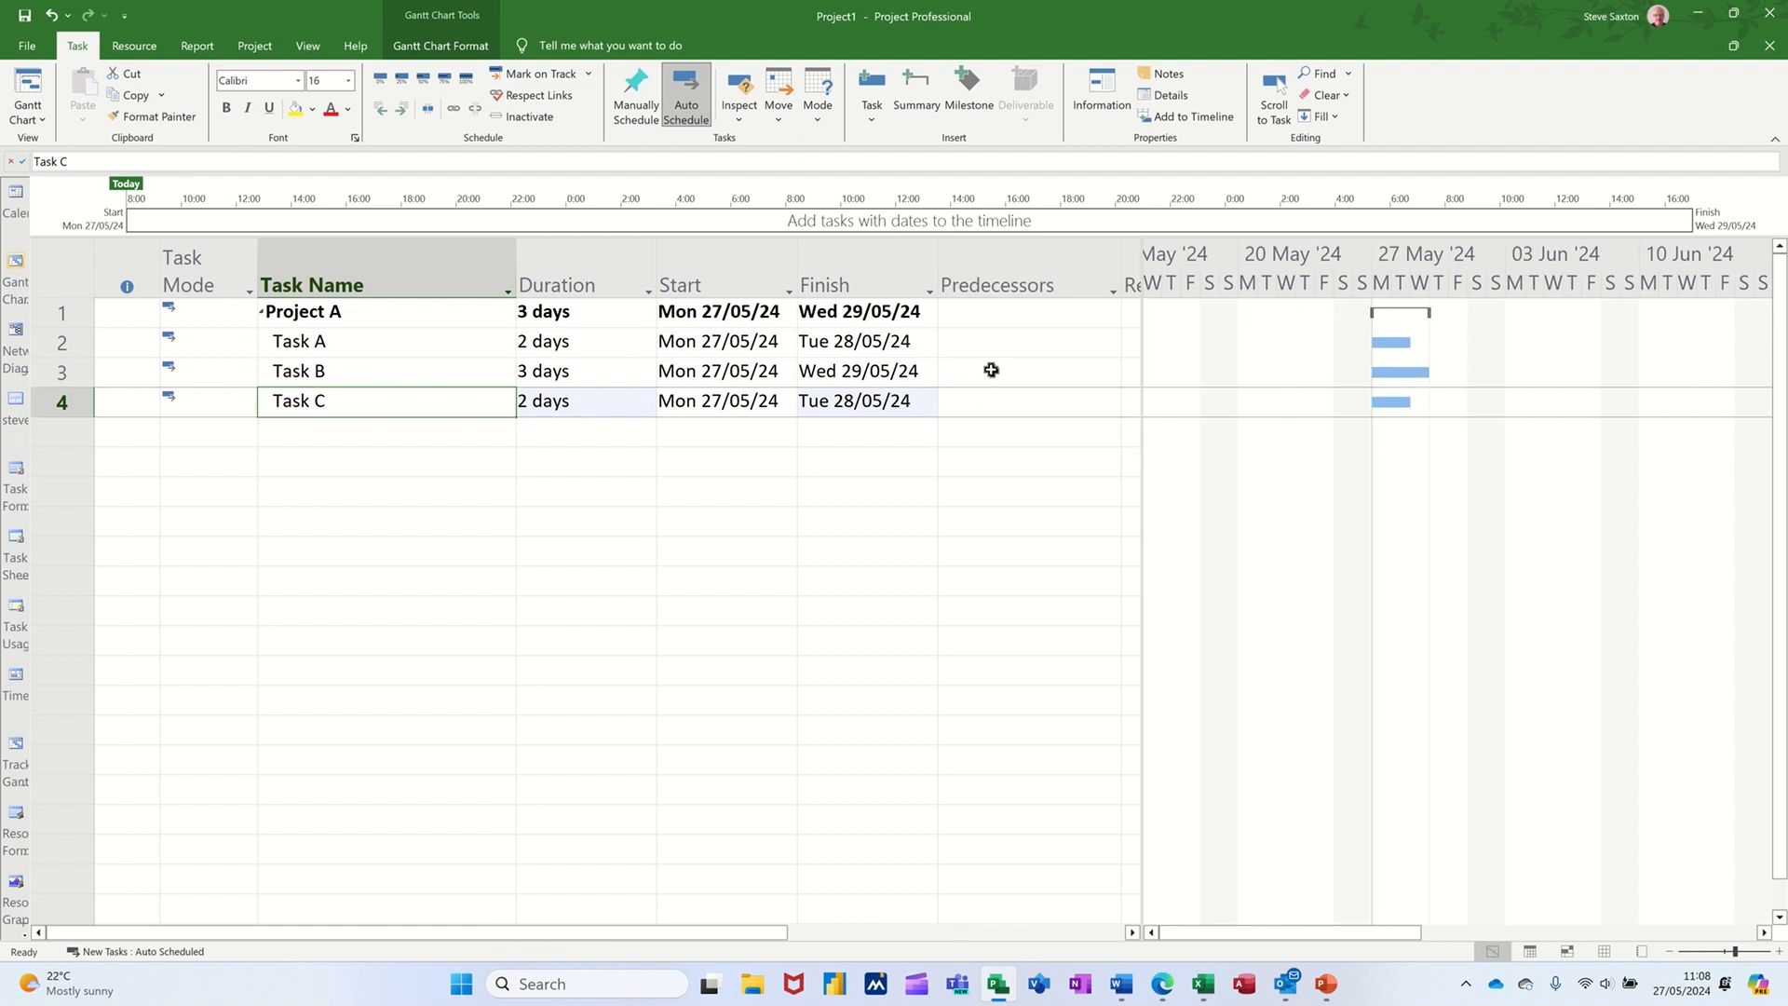
left_click(1026, 371)
type("2")
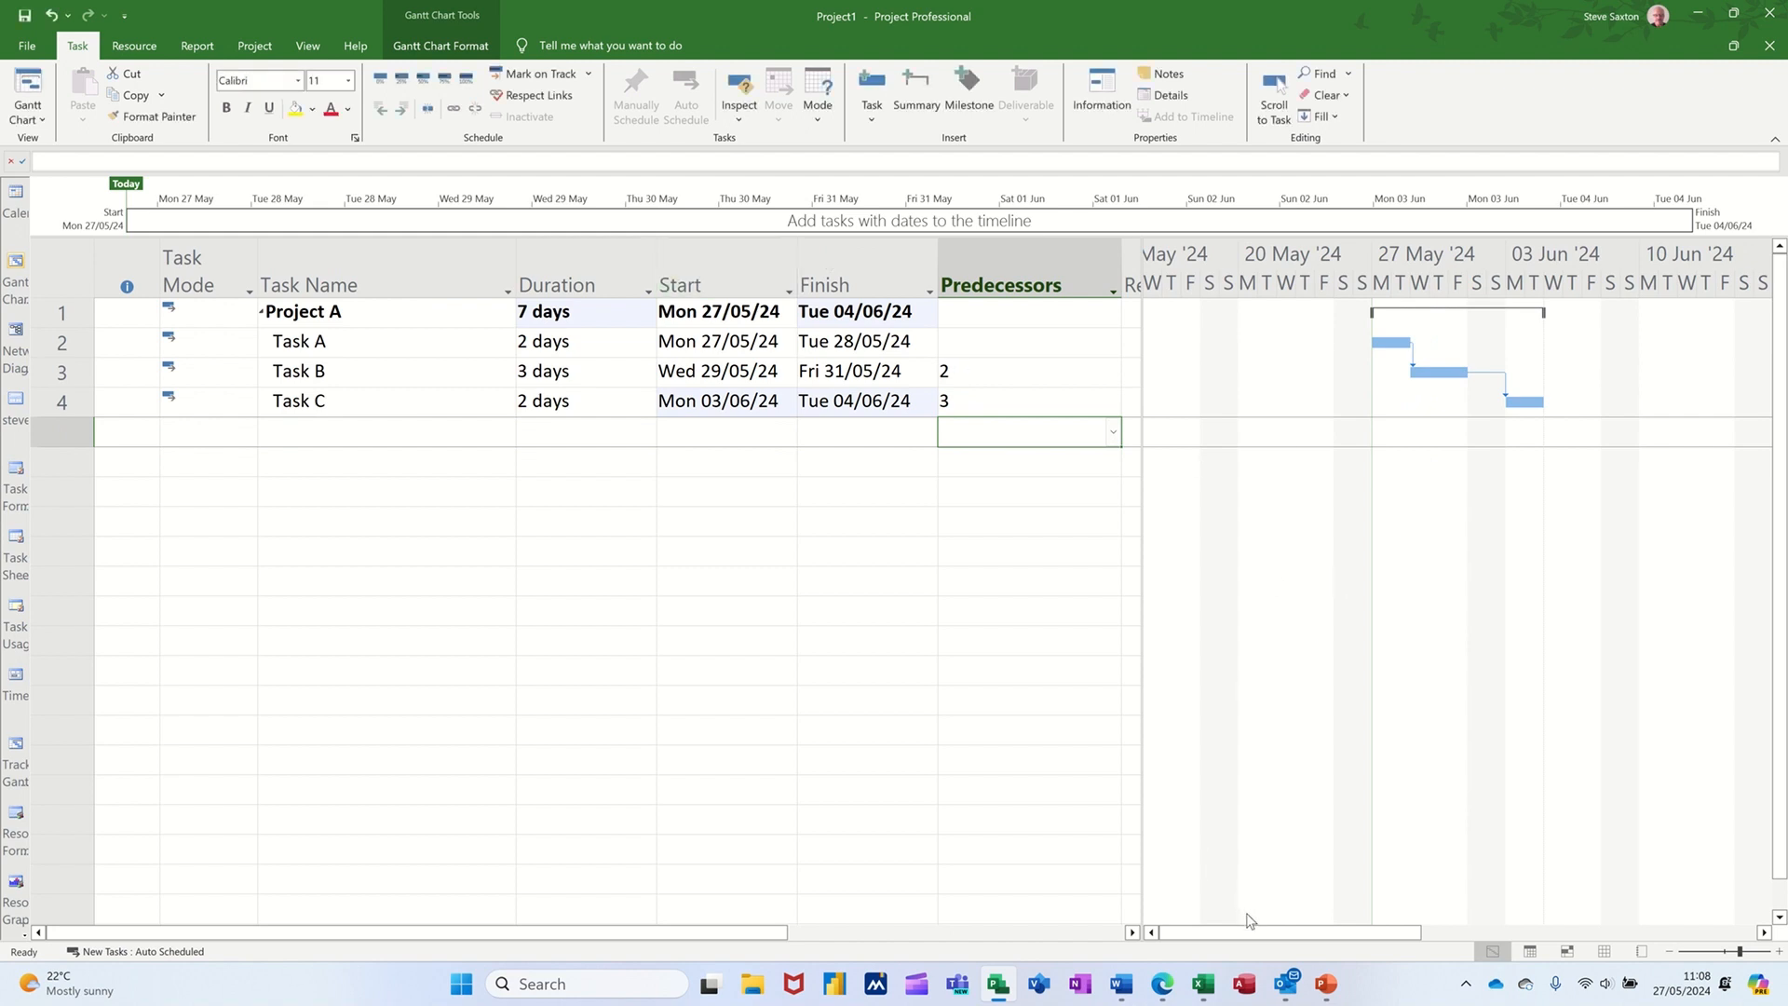
scroll("right", 3)
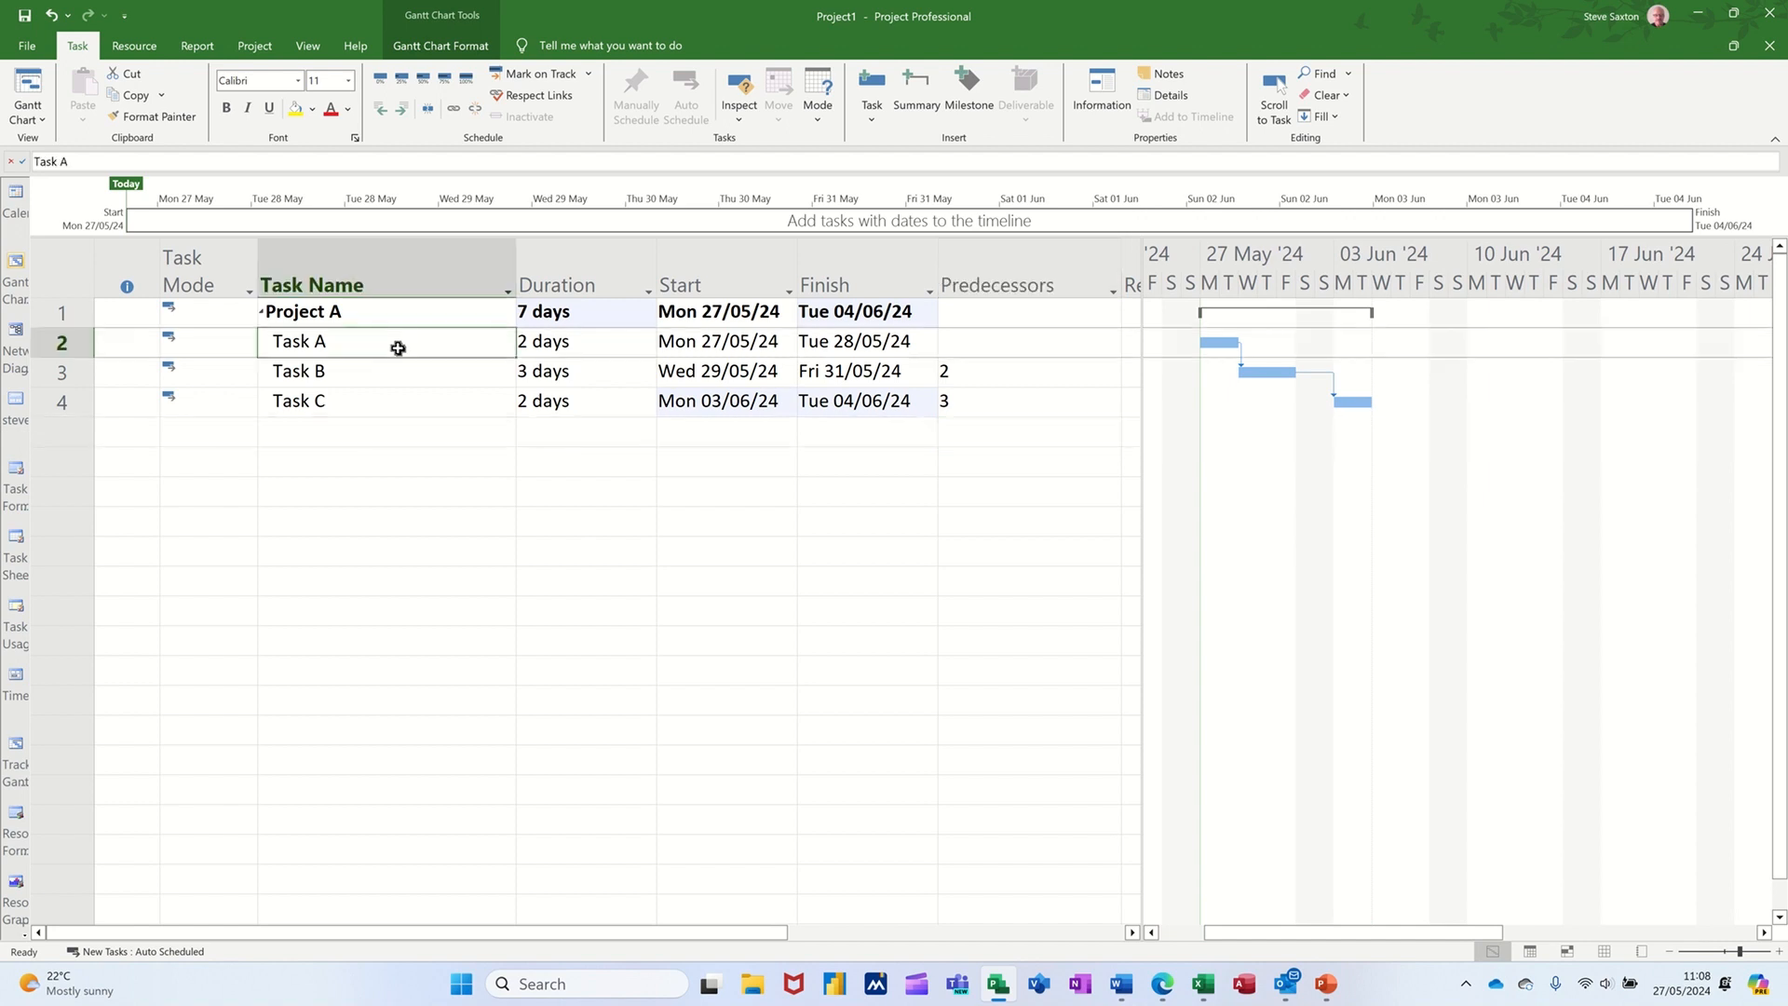
left_click(686, 95)
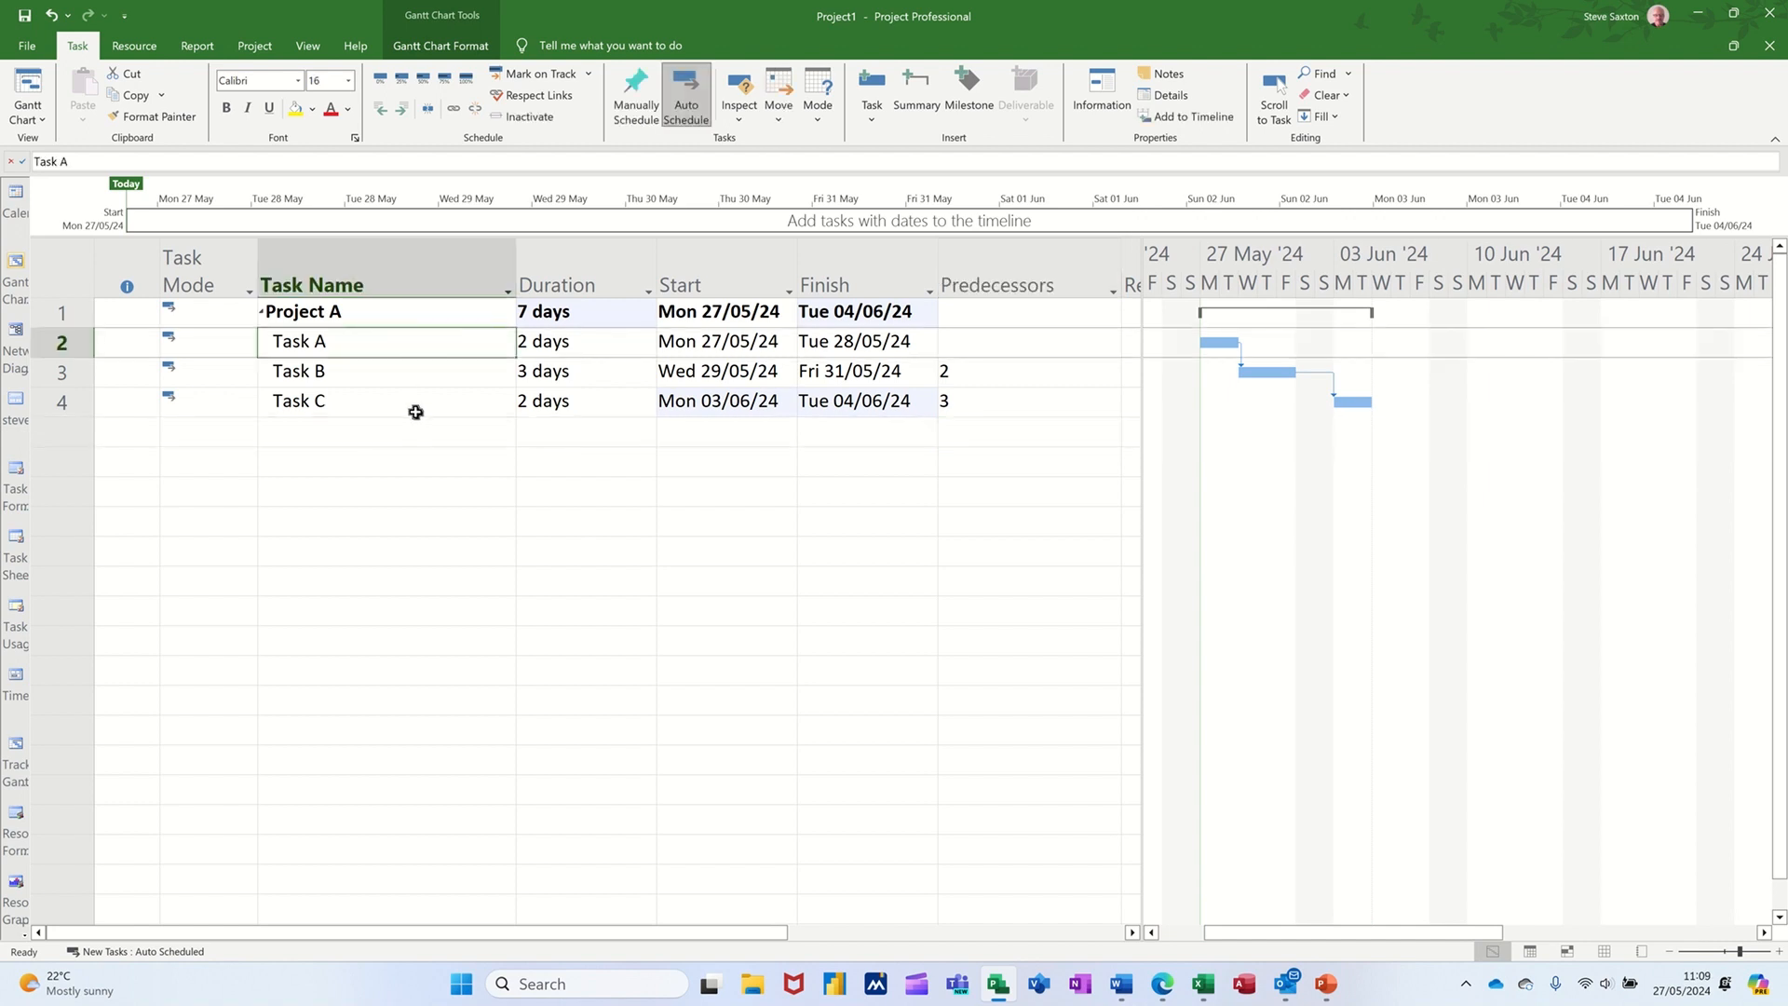
mouse_move(418, 427)
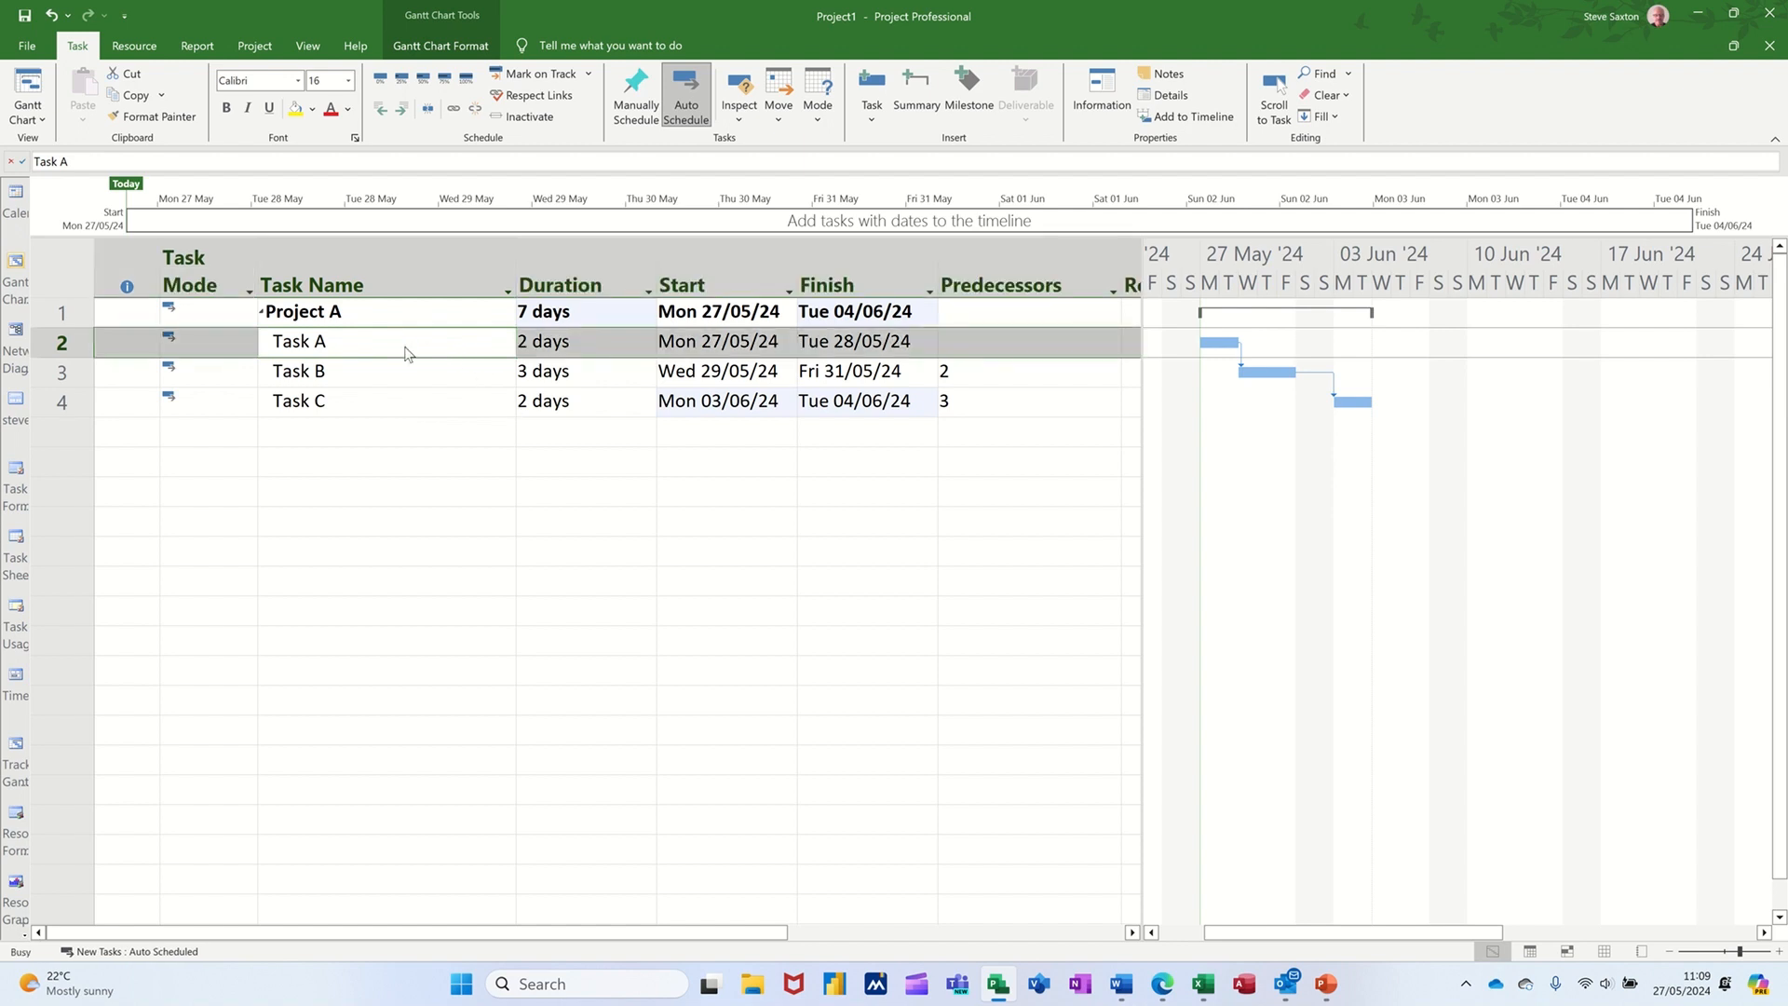
Write 'Specification' as the first line of Task A's notes in Task Information
double_click(298, 341)
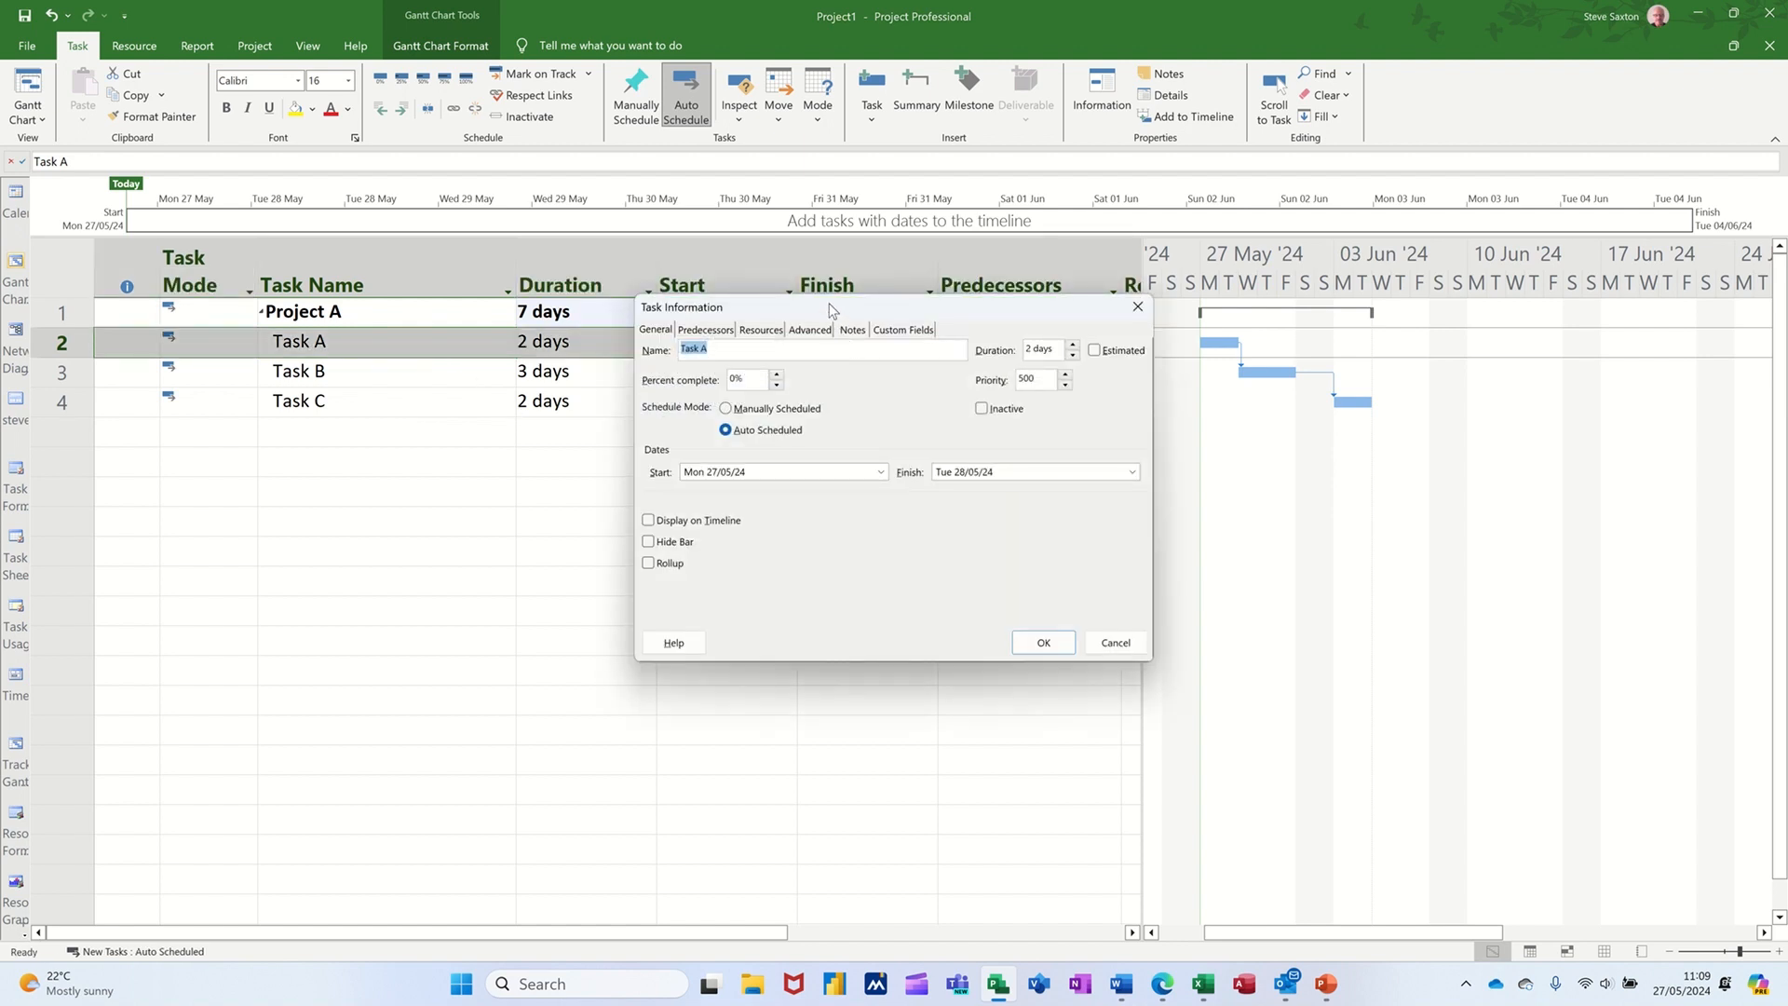
left_click_drag(832, 308, 637, 406)
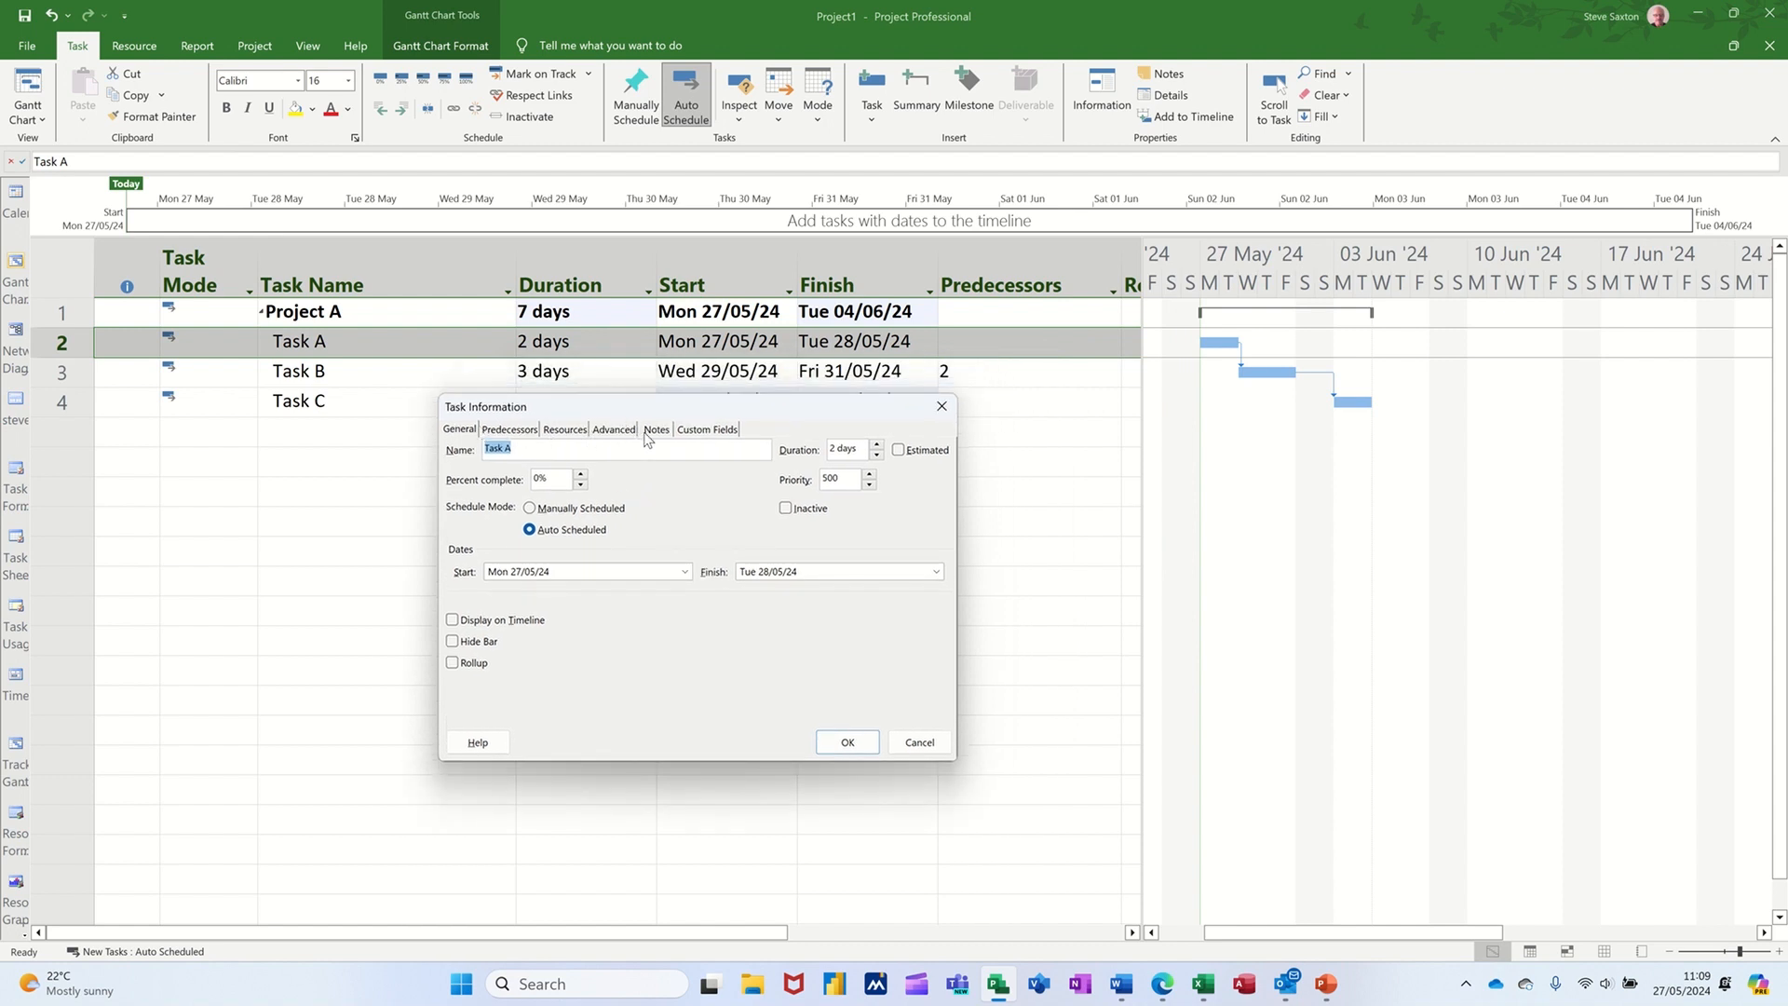
left_click(656, 428)
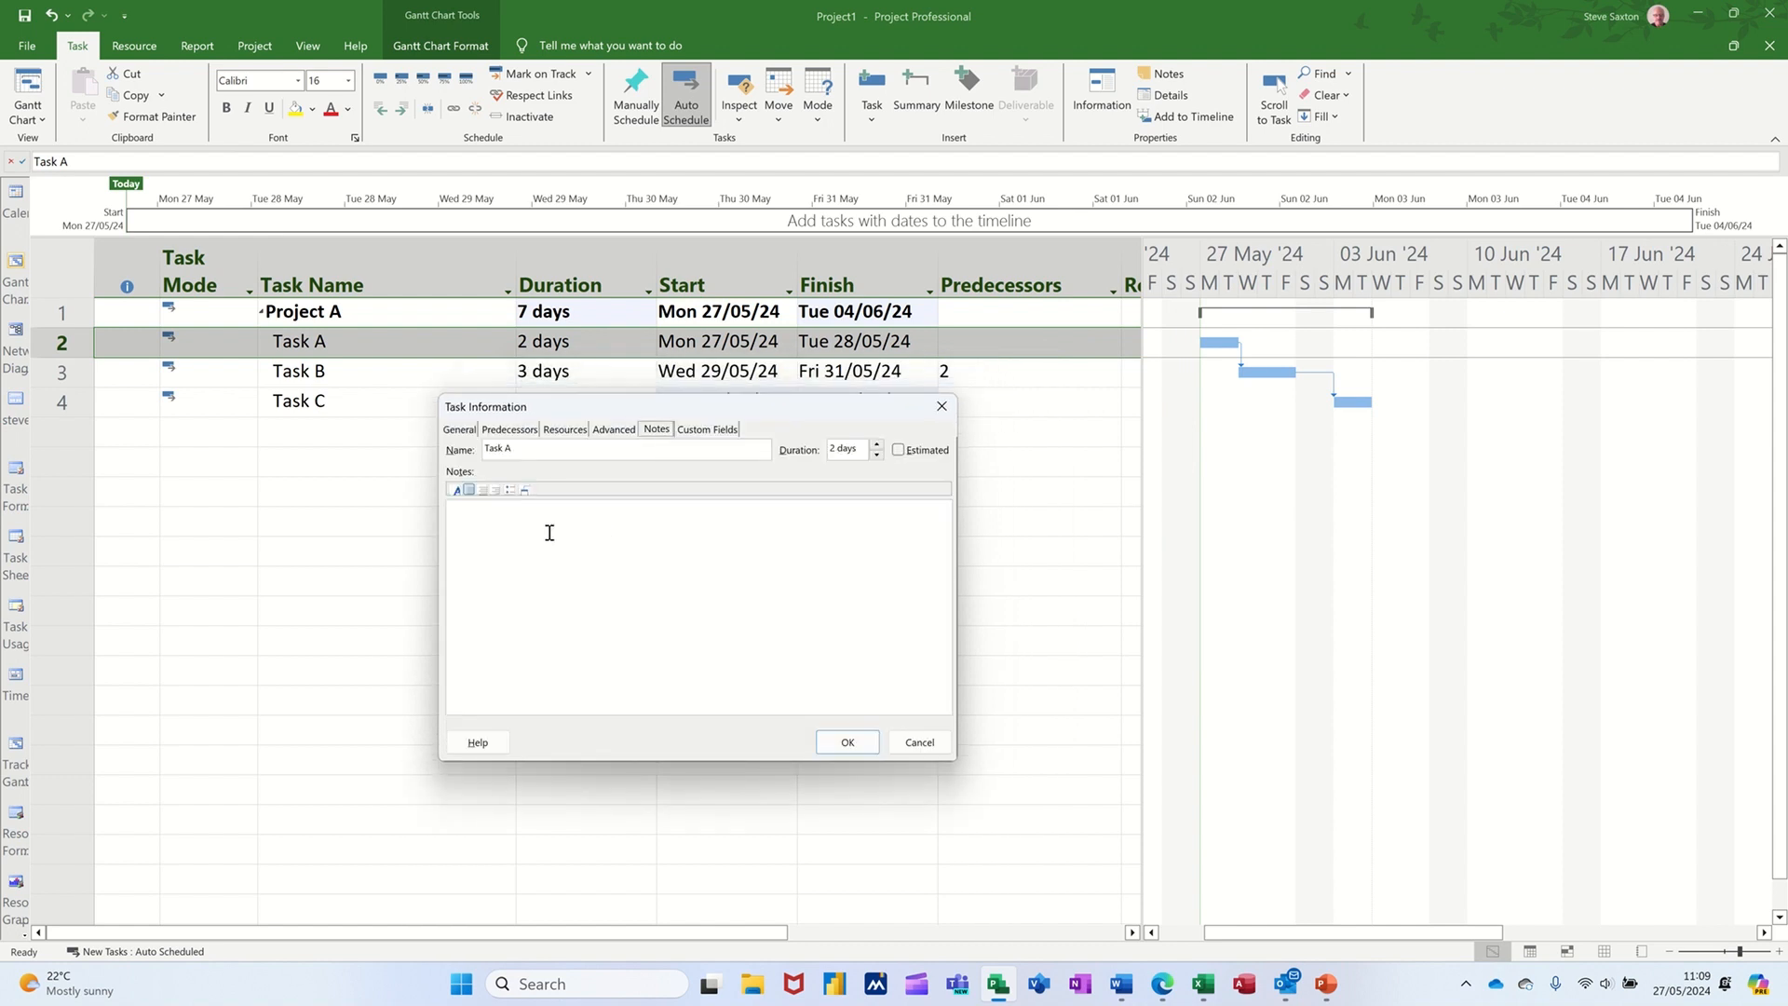
mouse_move(179, 402)
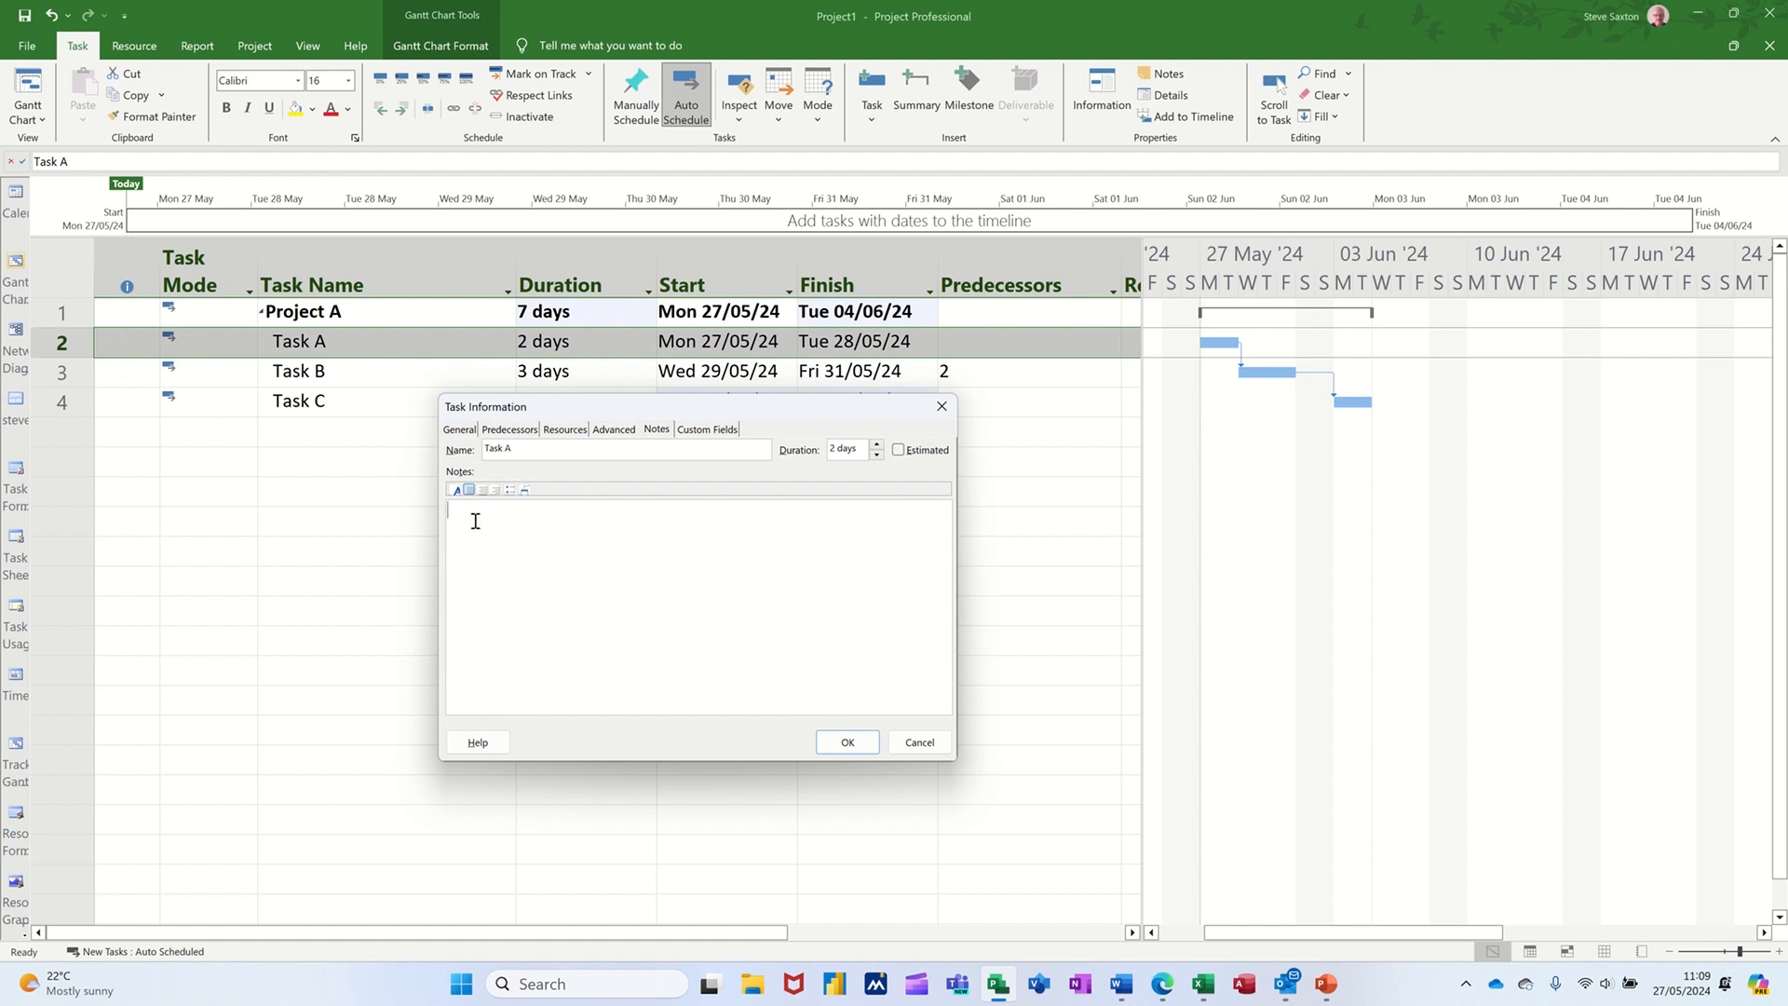
type("Specificati")
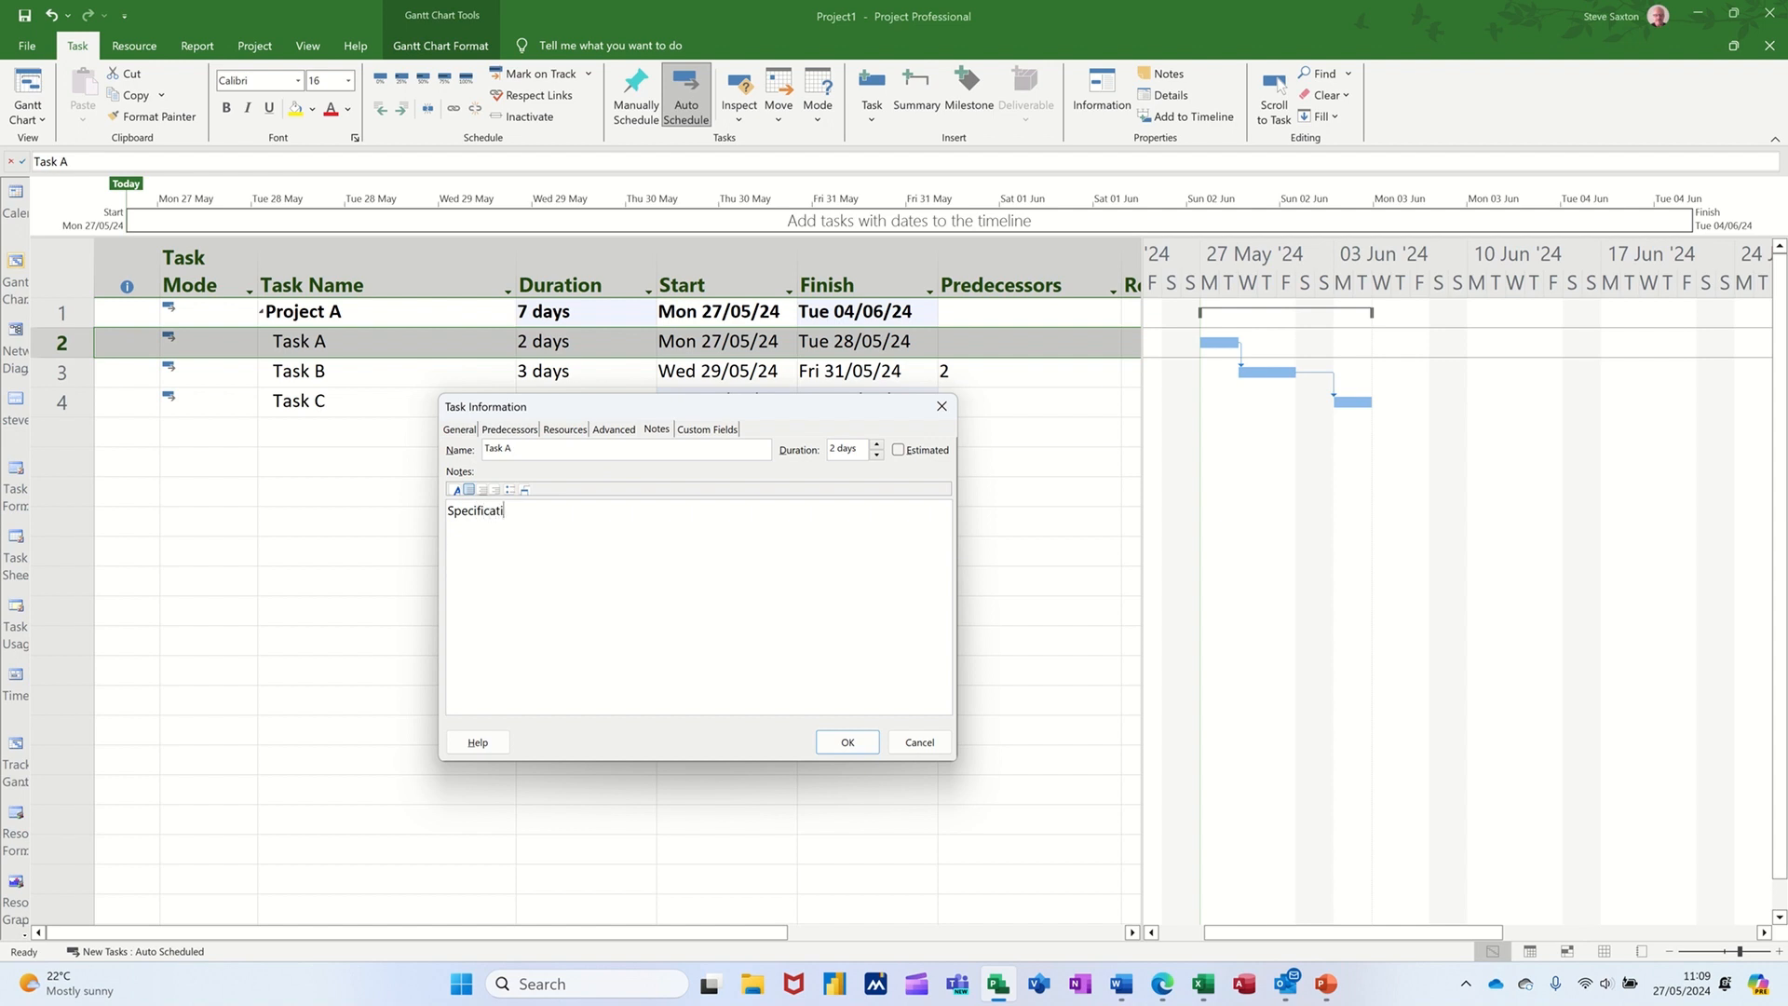
type("on")
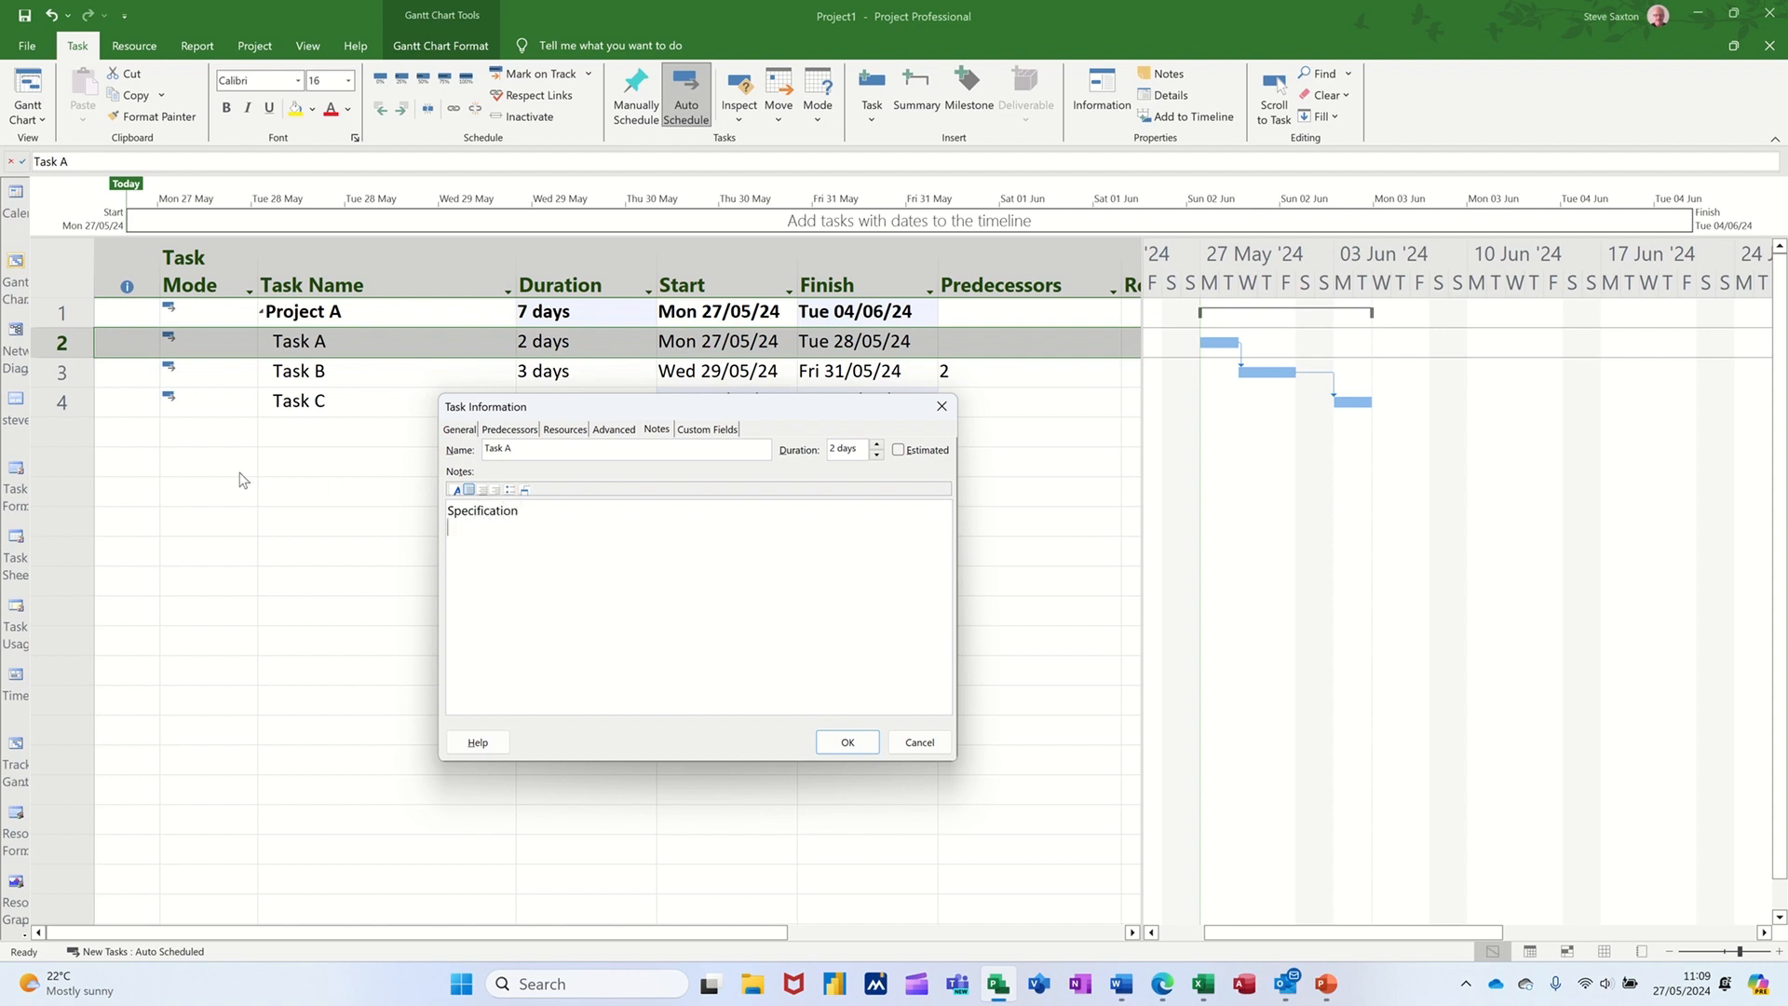
mouse_move(525, 489)
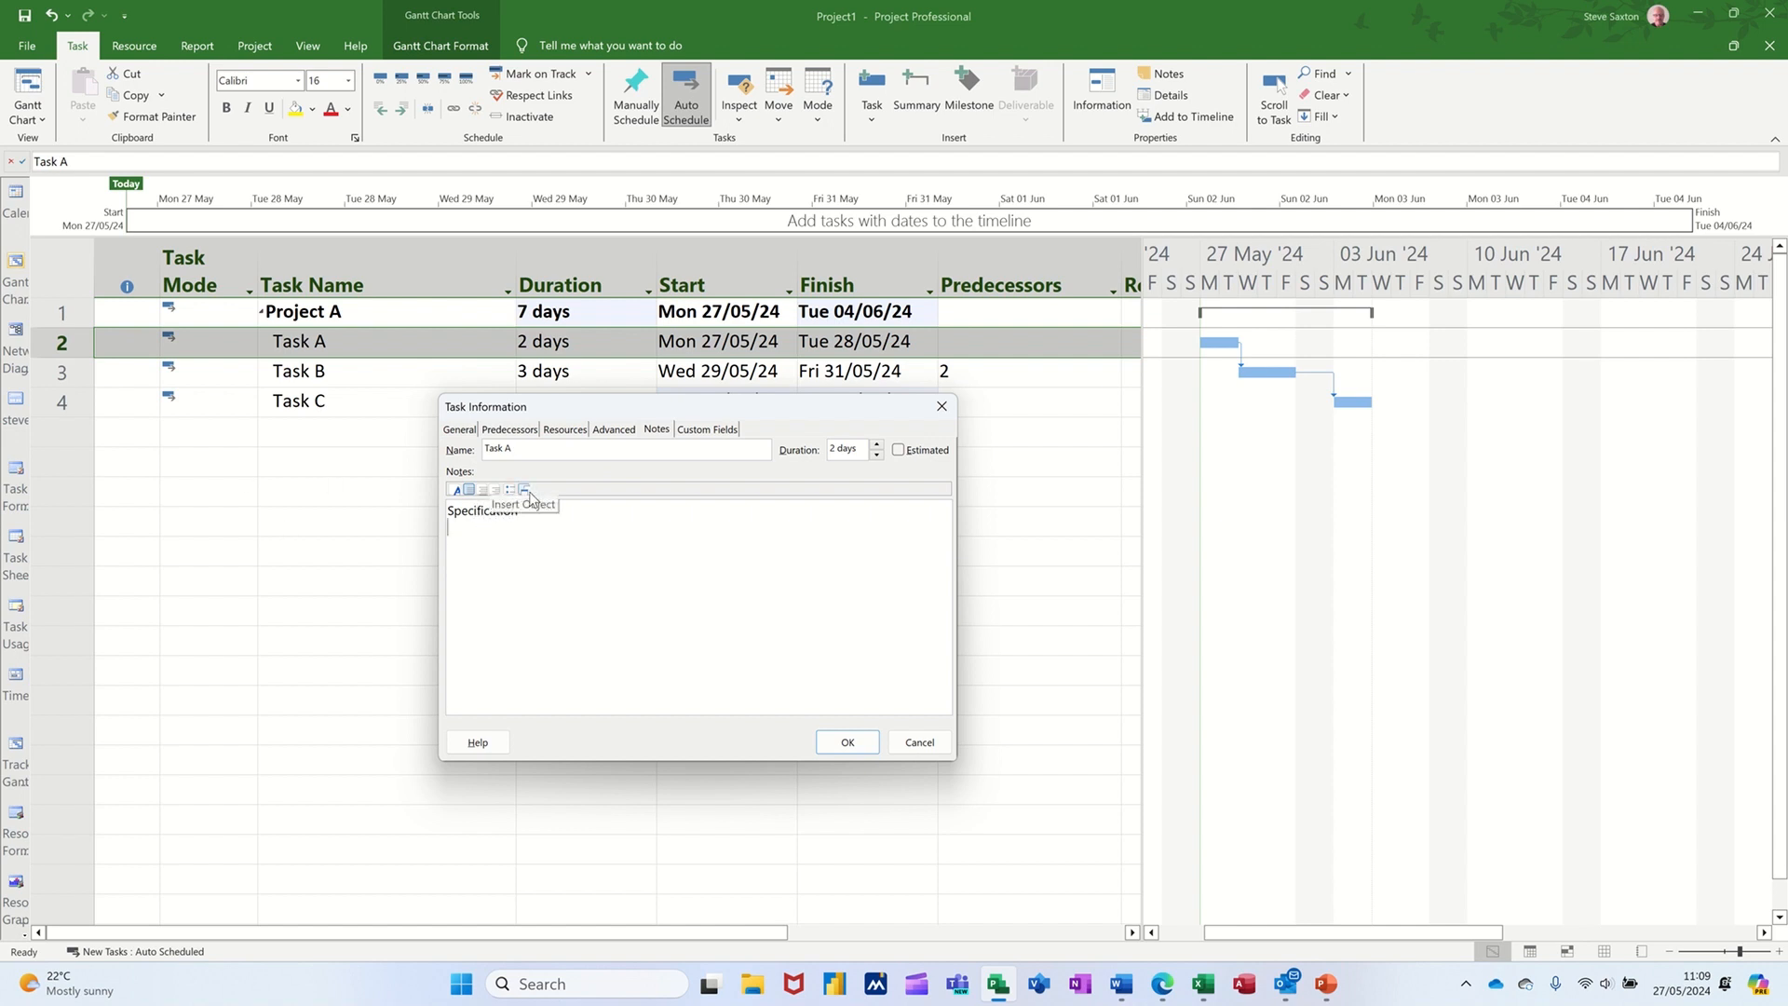
mouse_move(439, 501)
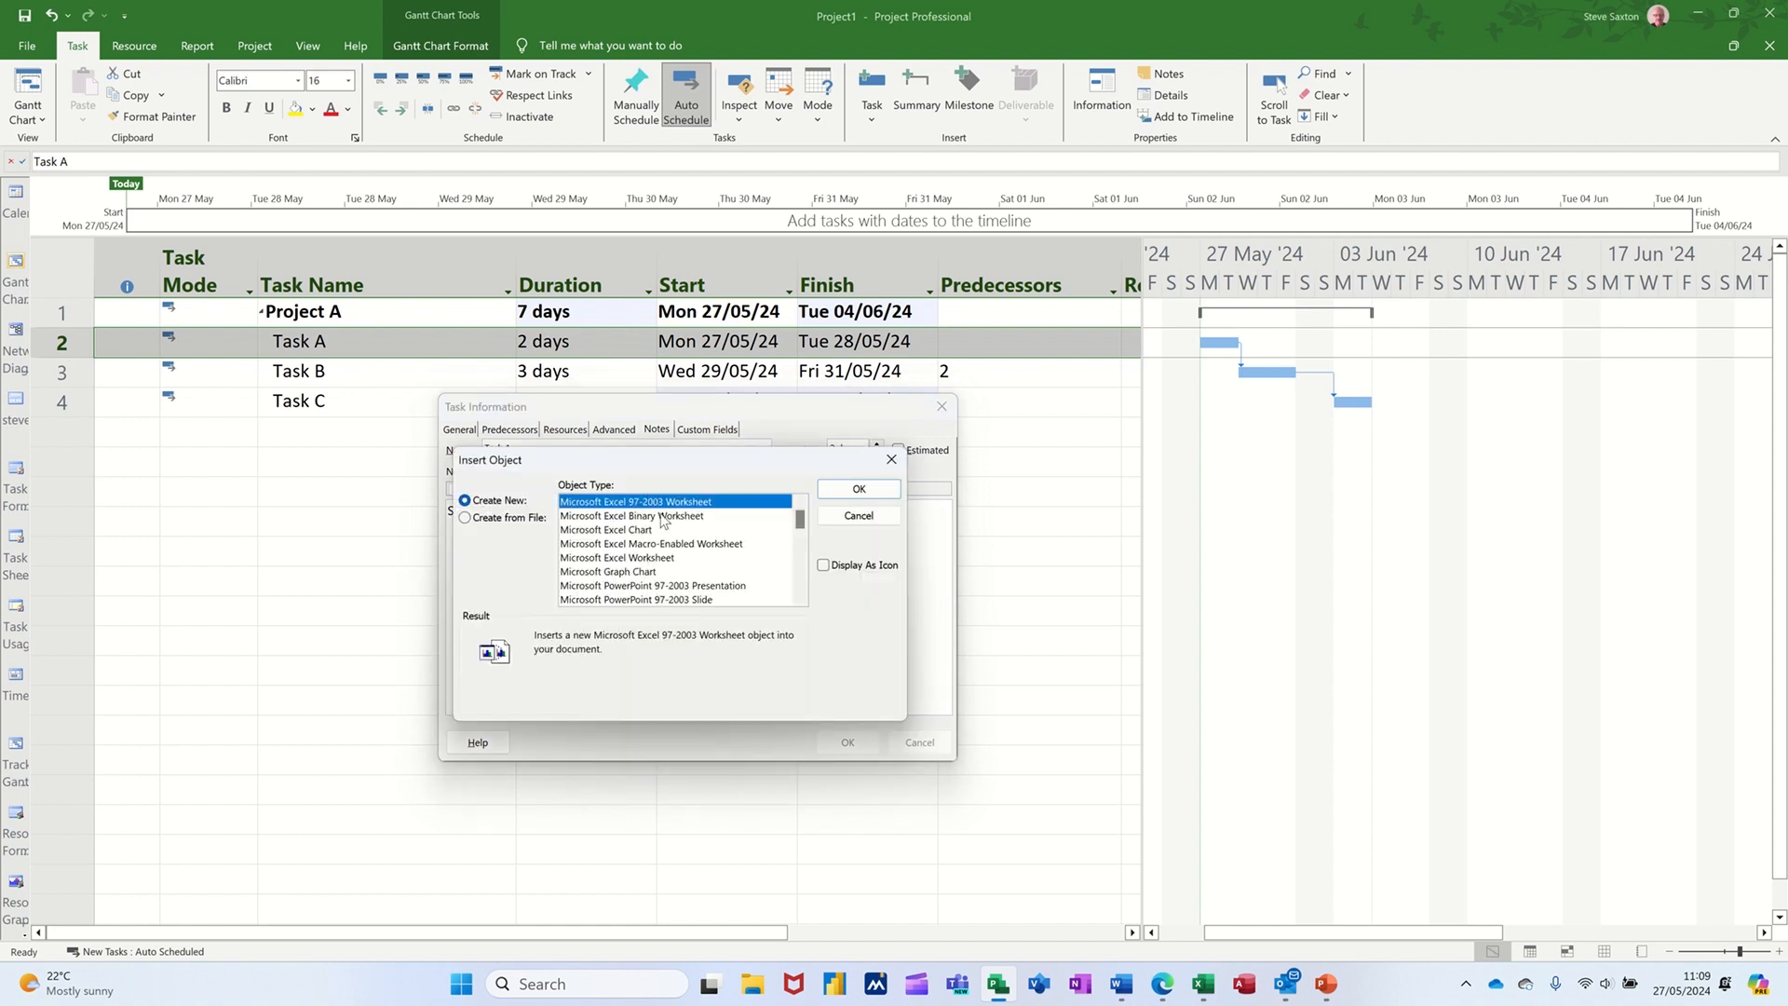
mouse_move(663, 555)
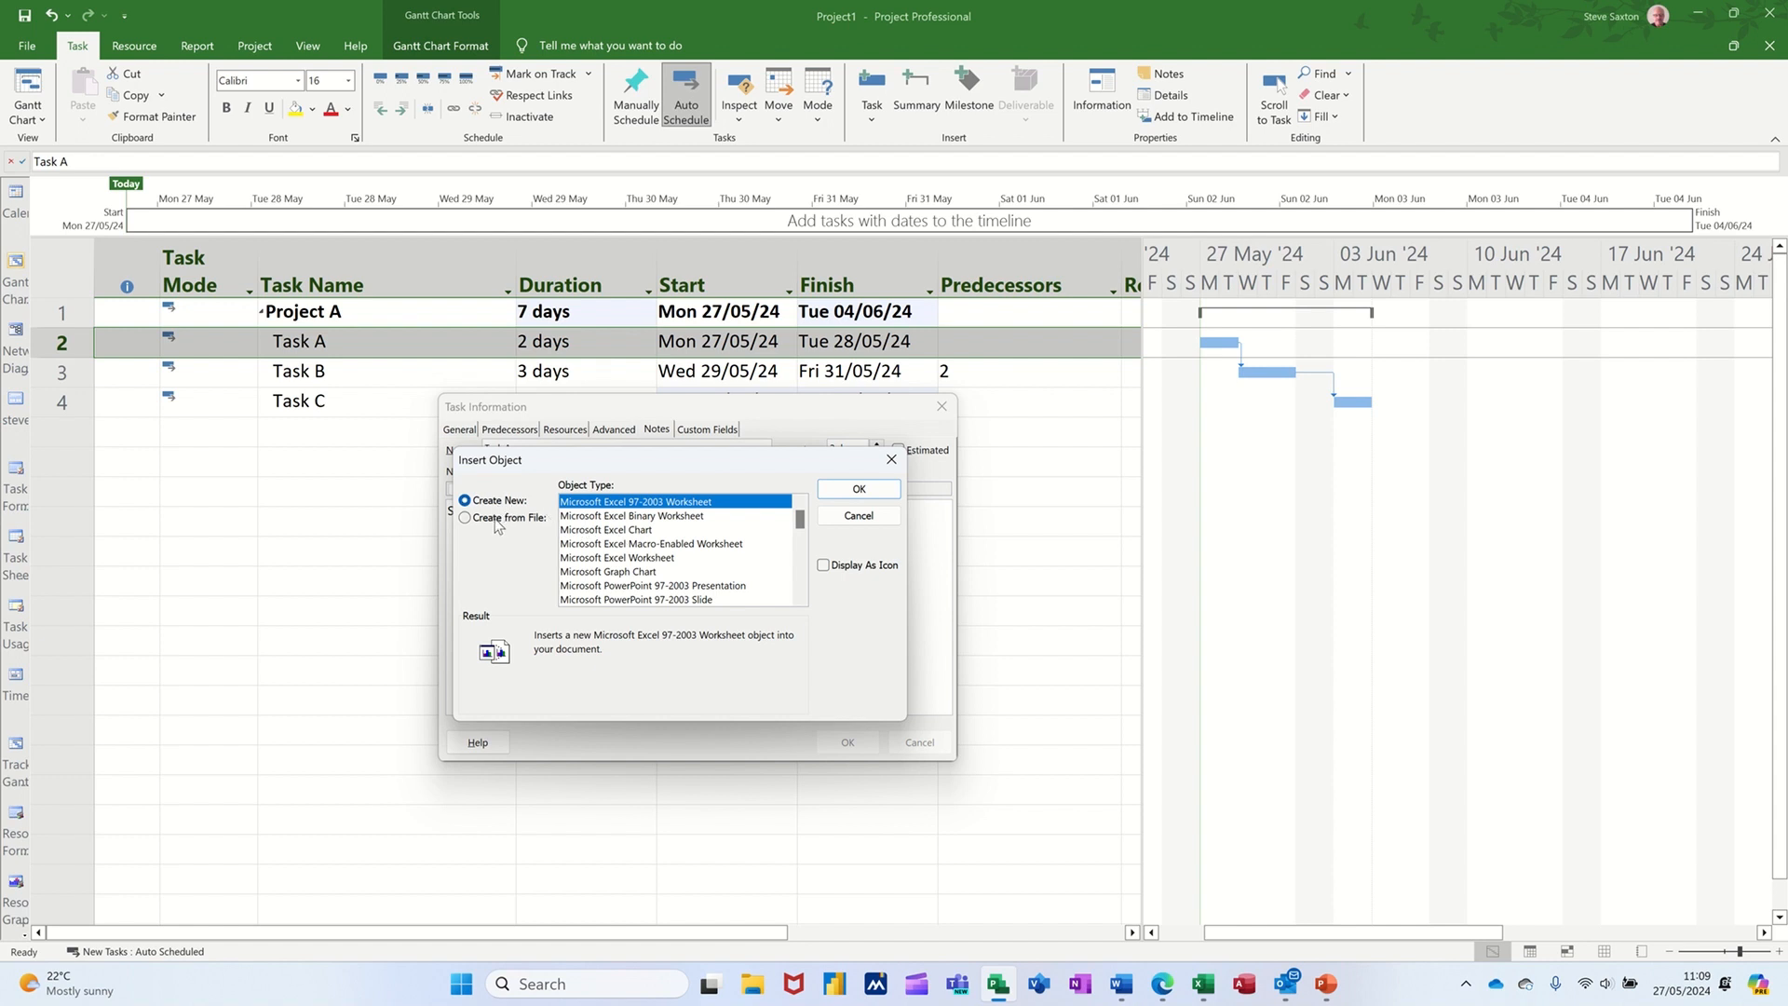
Set the object being inserted into Task A's notes to Create from File
left_click(465, 515)
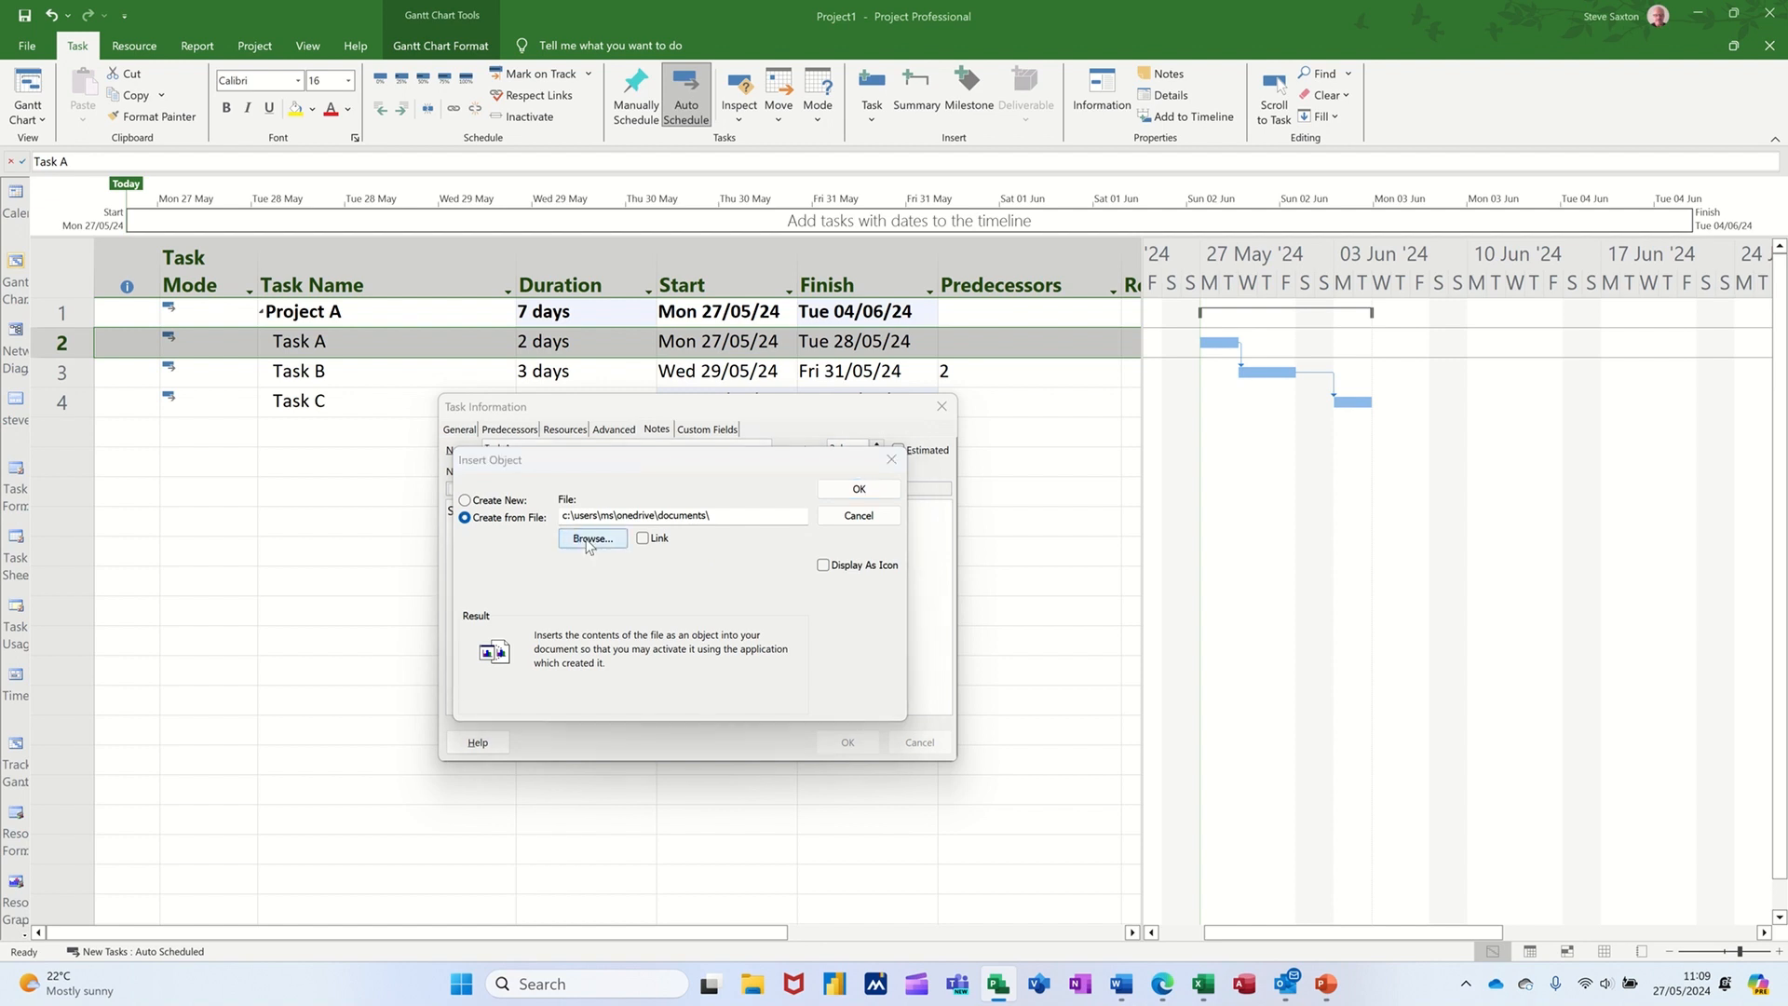
Browse into Examples, then Excel 2024 May, to choose the workbook to insert
left_click(592, 538)
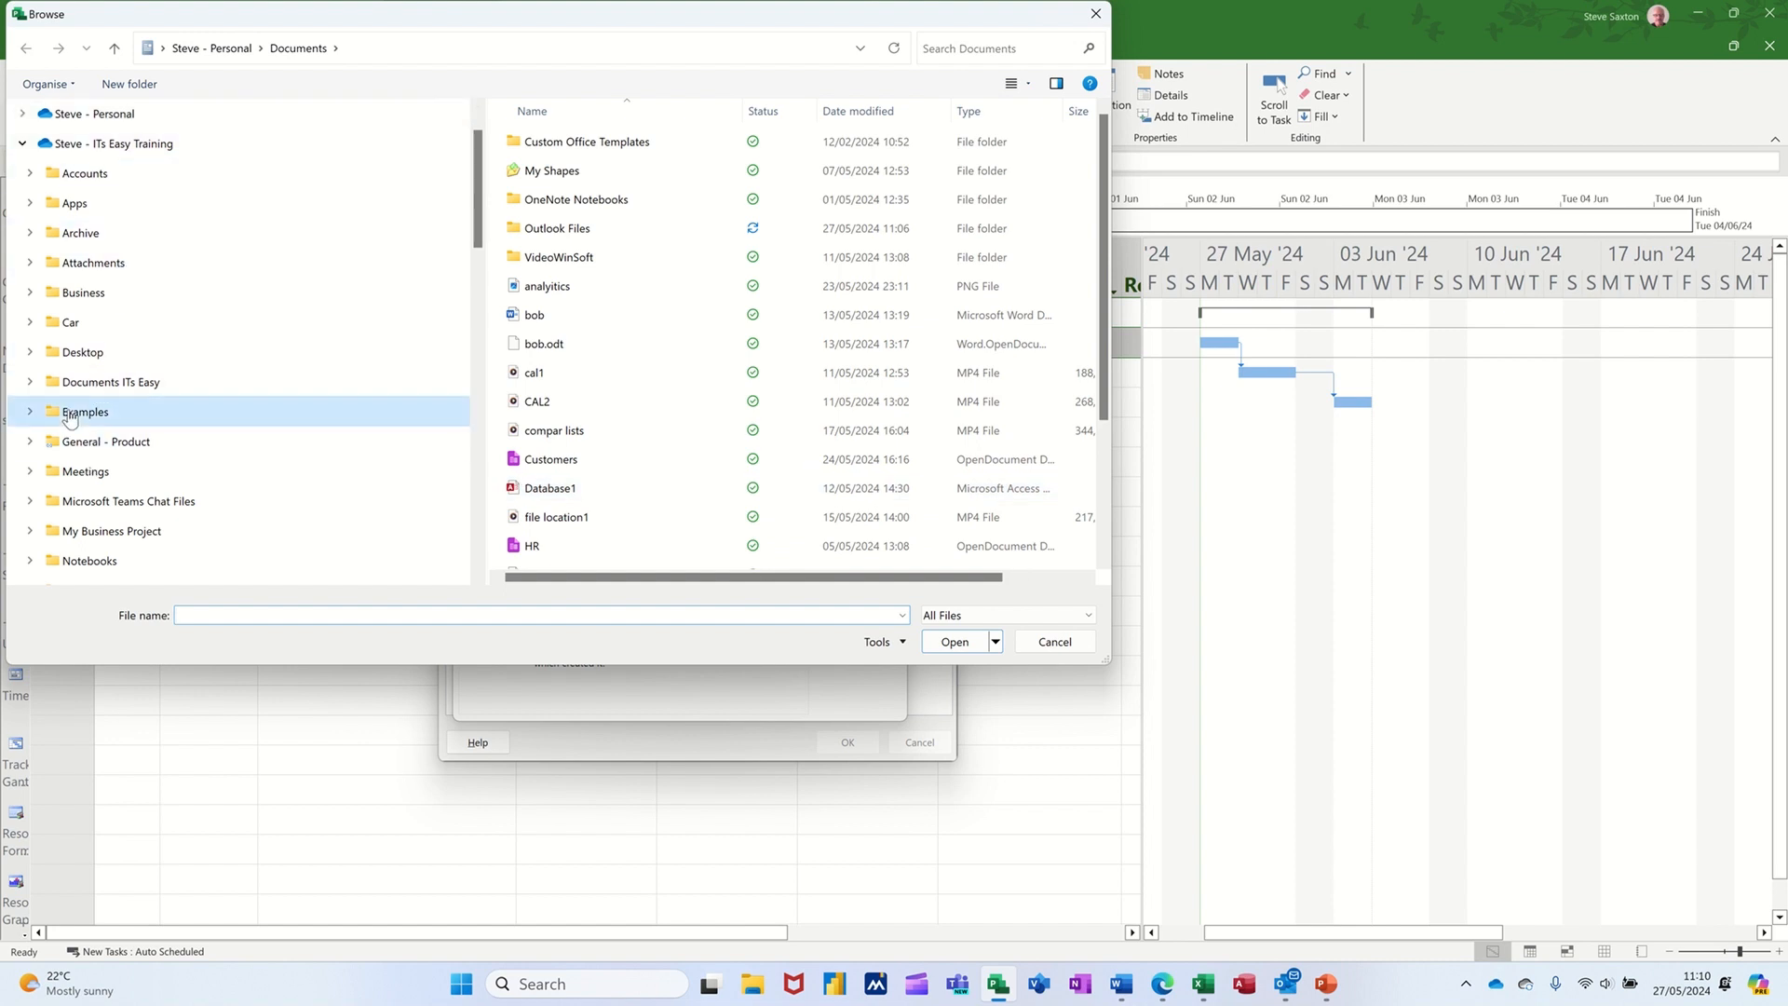
double_click(84, 411)
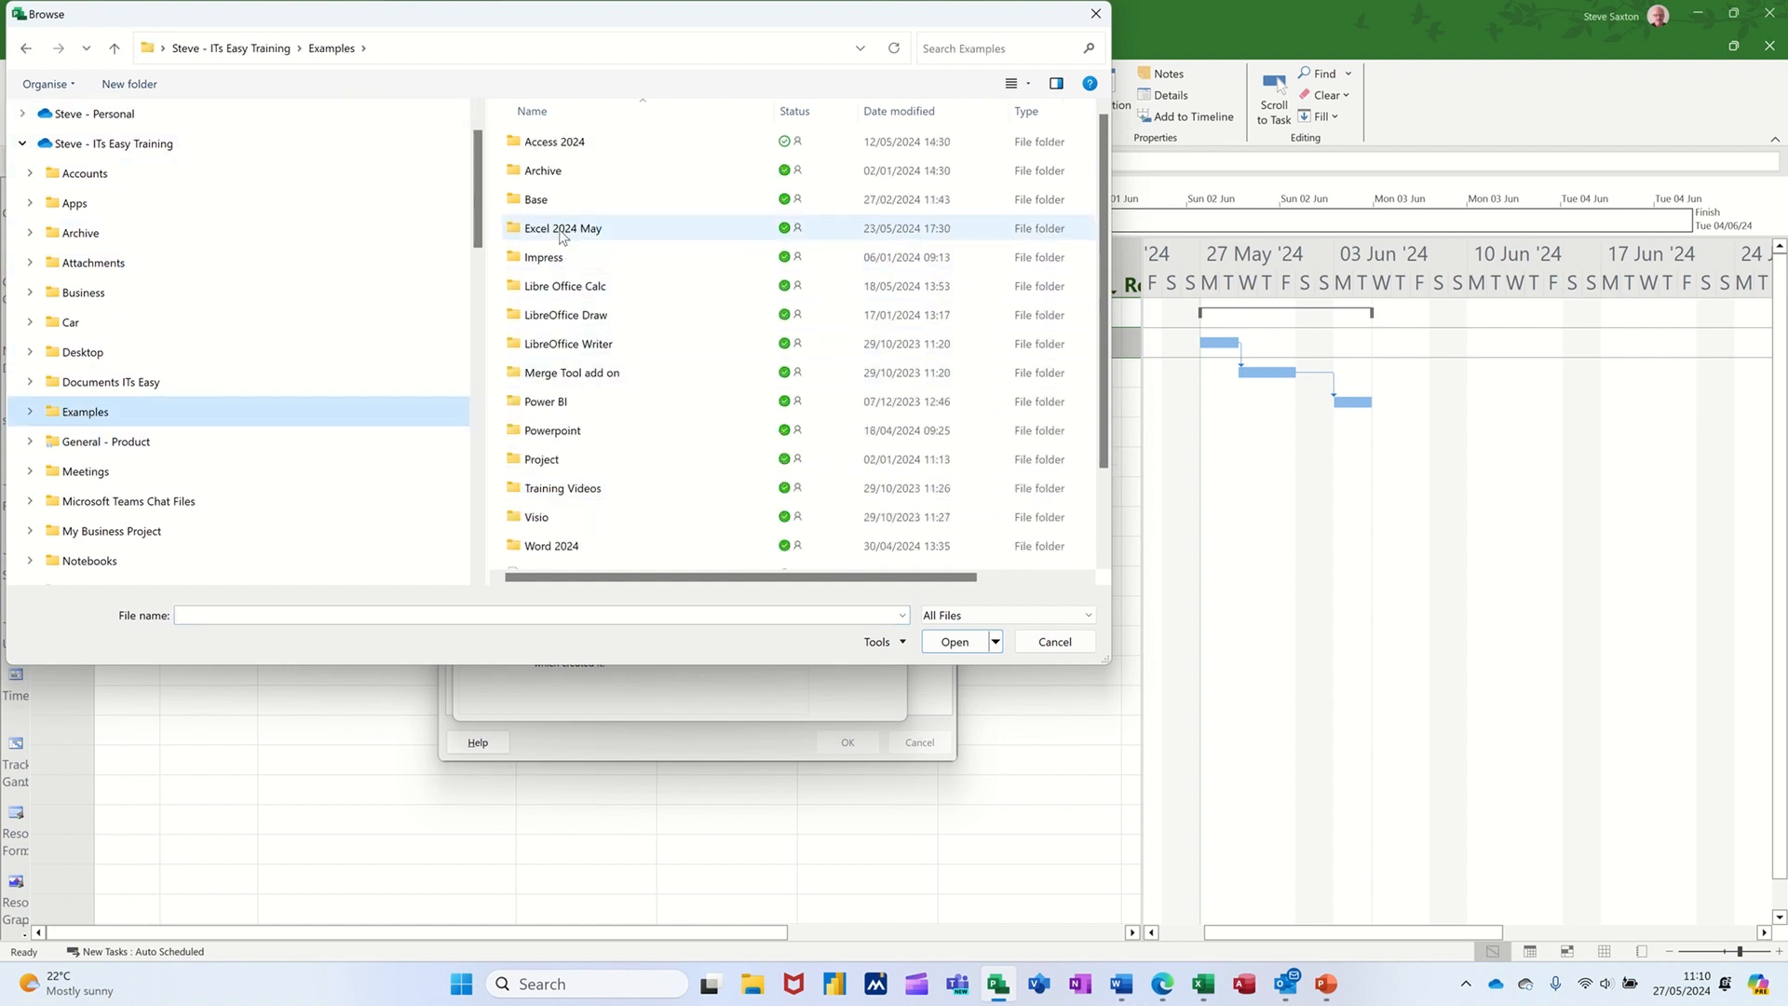
double_click(562, 227)
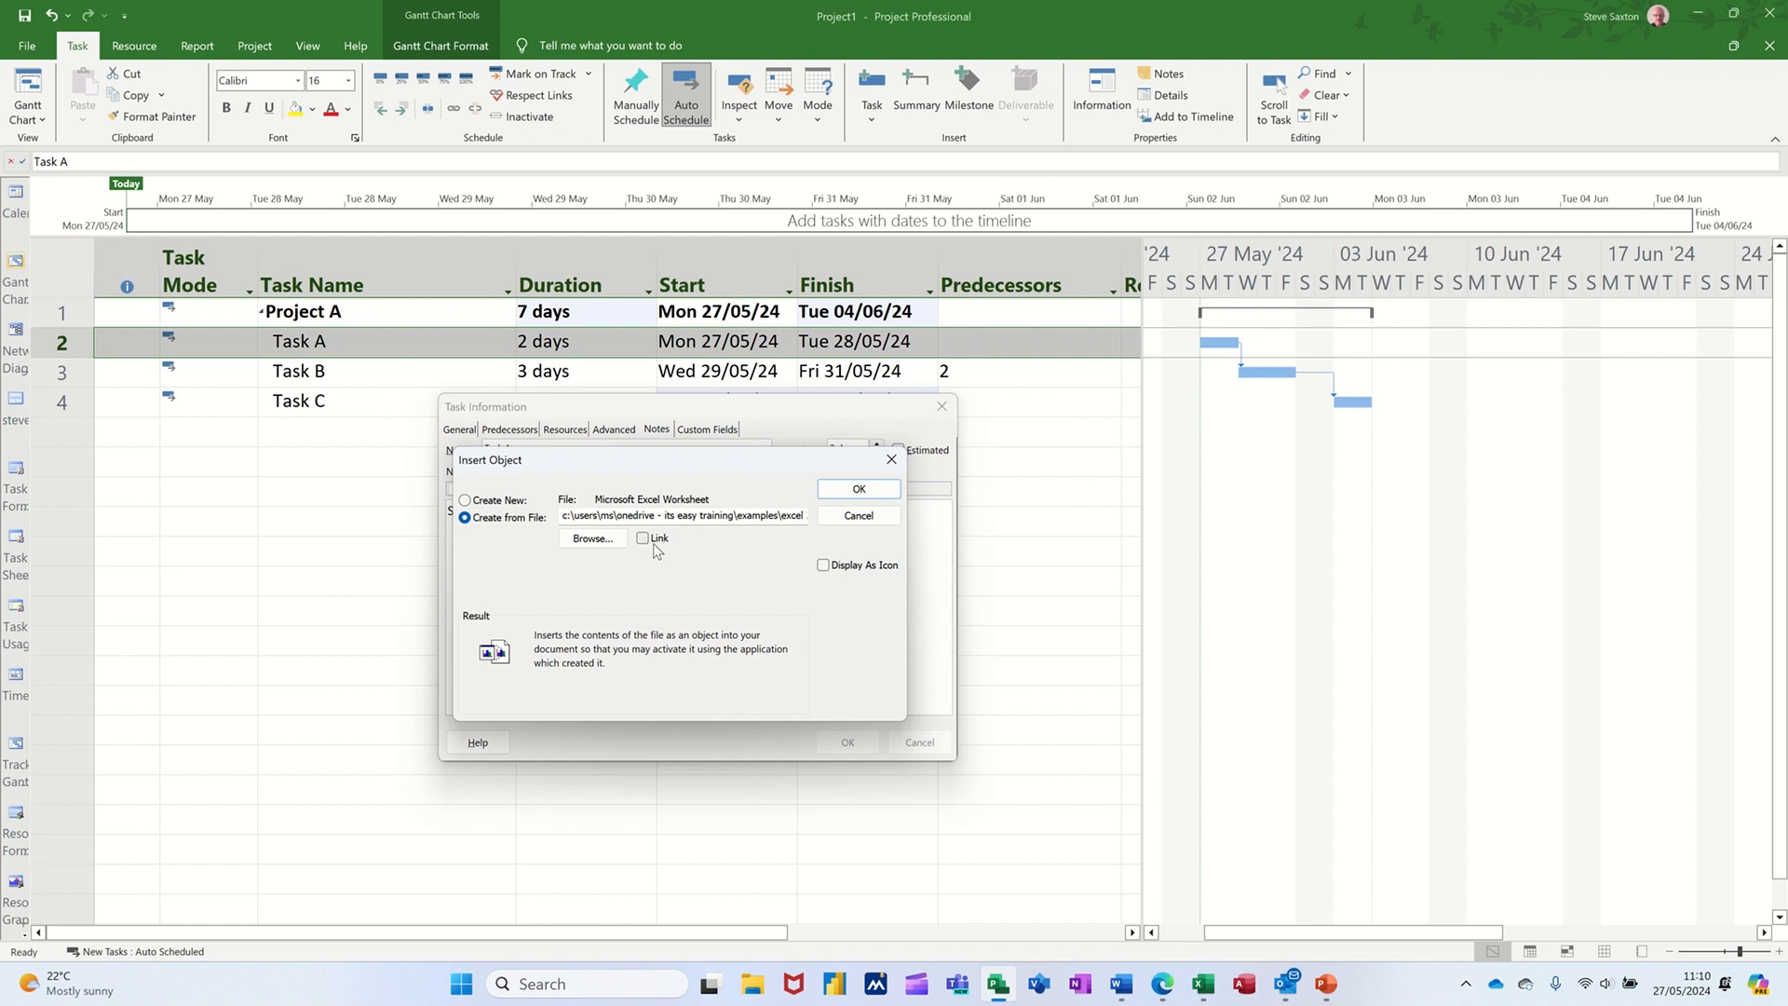
Tick Link and Display As Icon for the Excel file being inserted
left_click(642, 536)
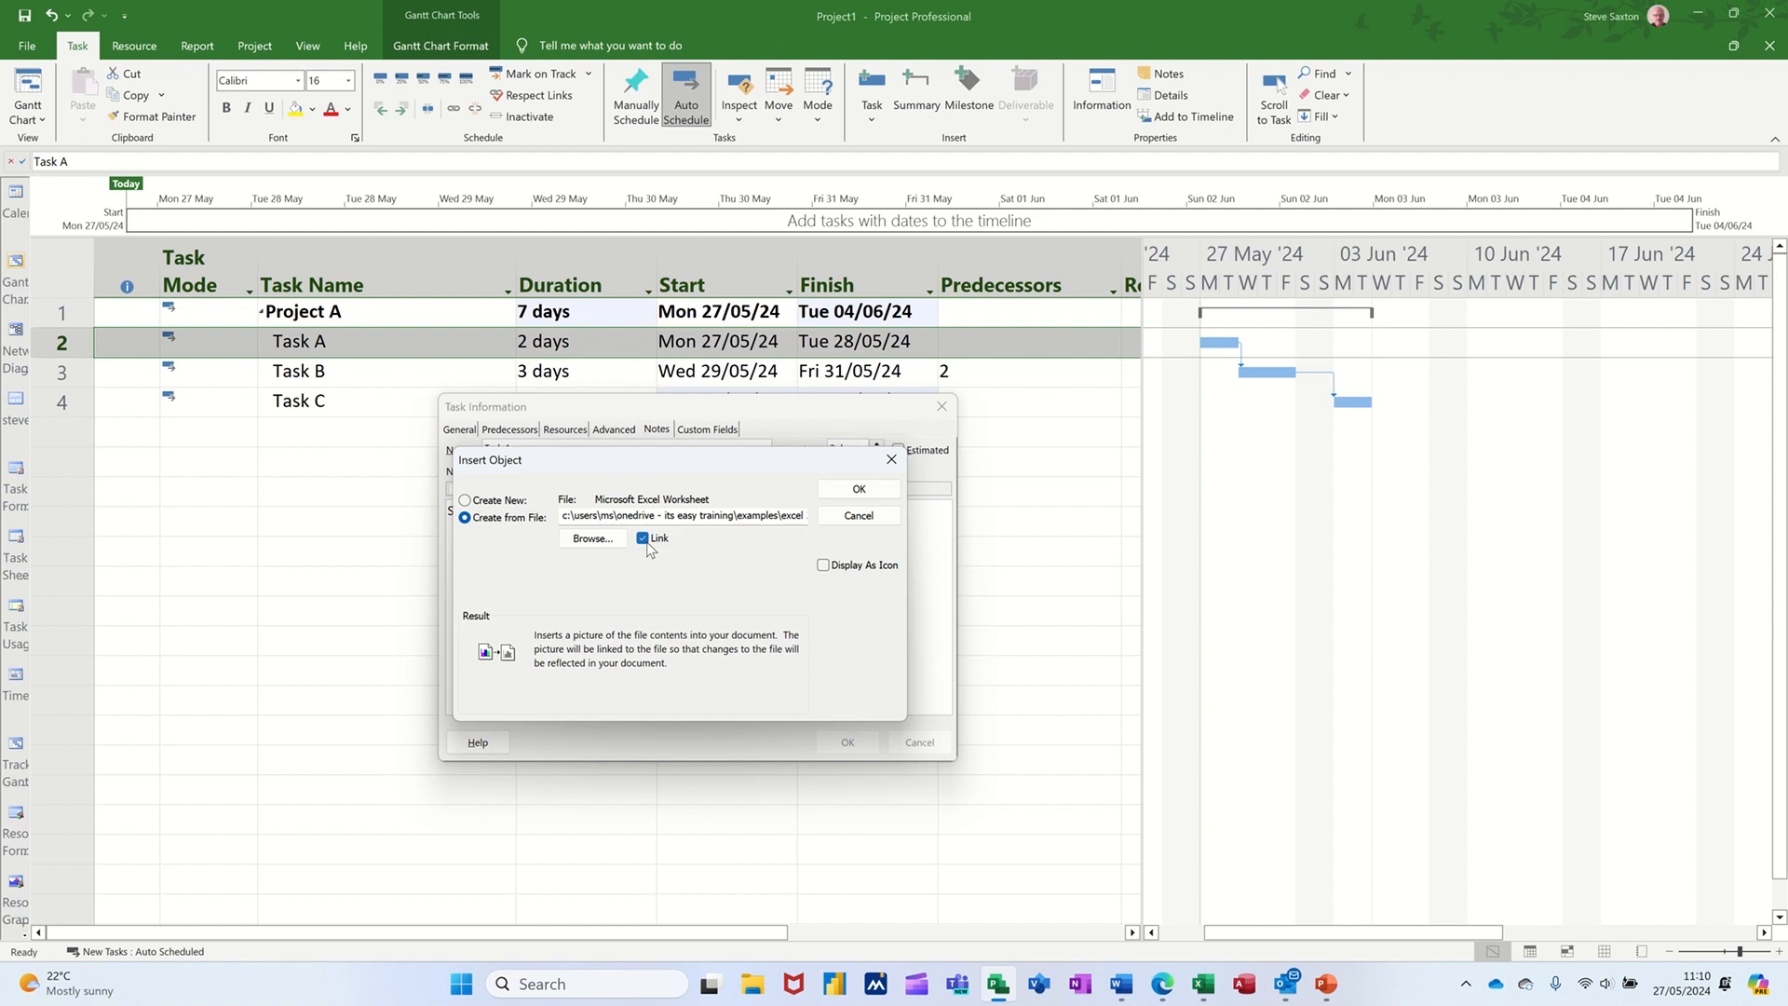
mouse_move(736, 525)
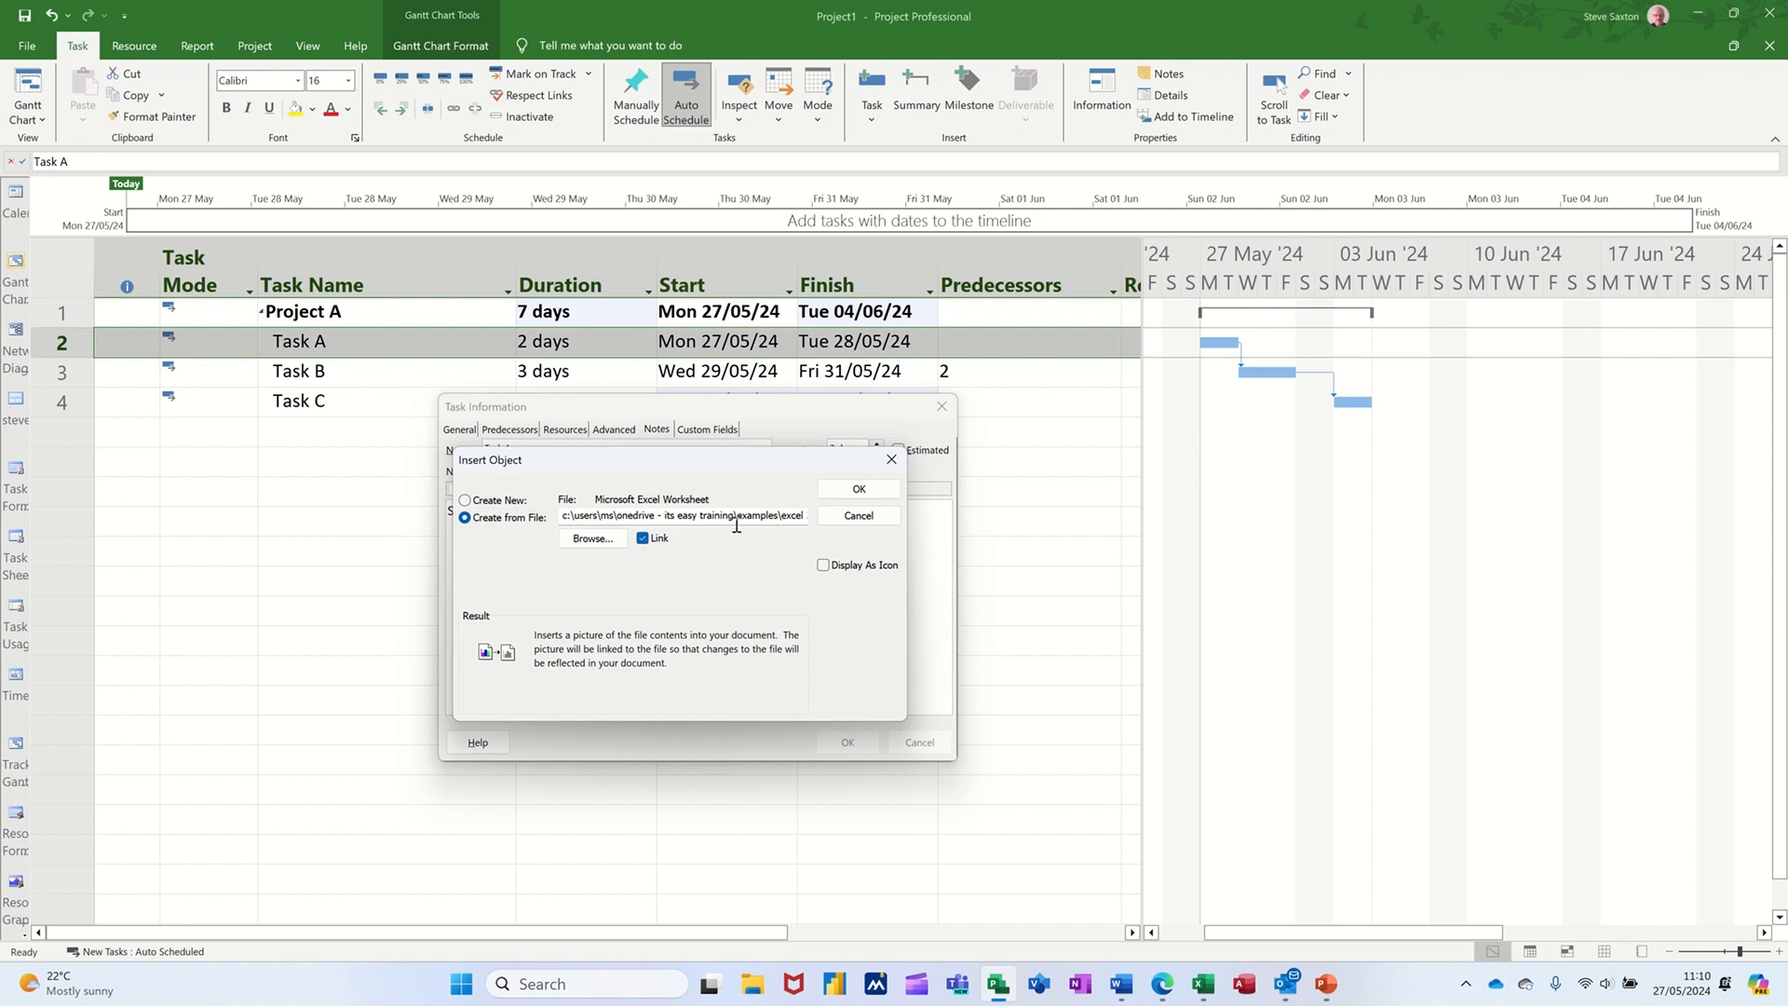
mouse_move(784, 571)
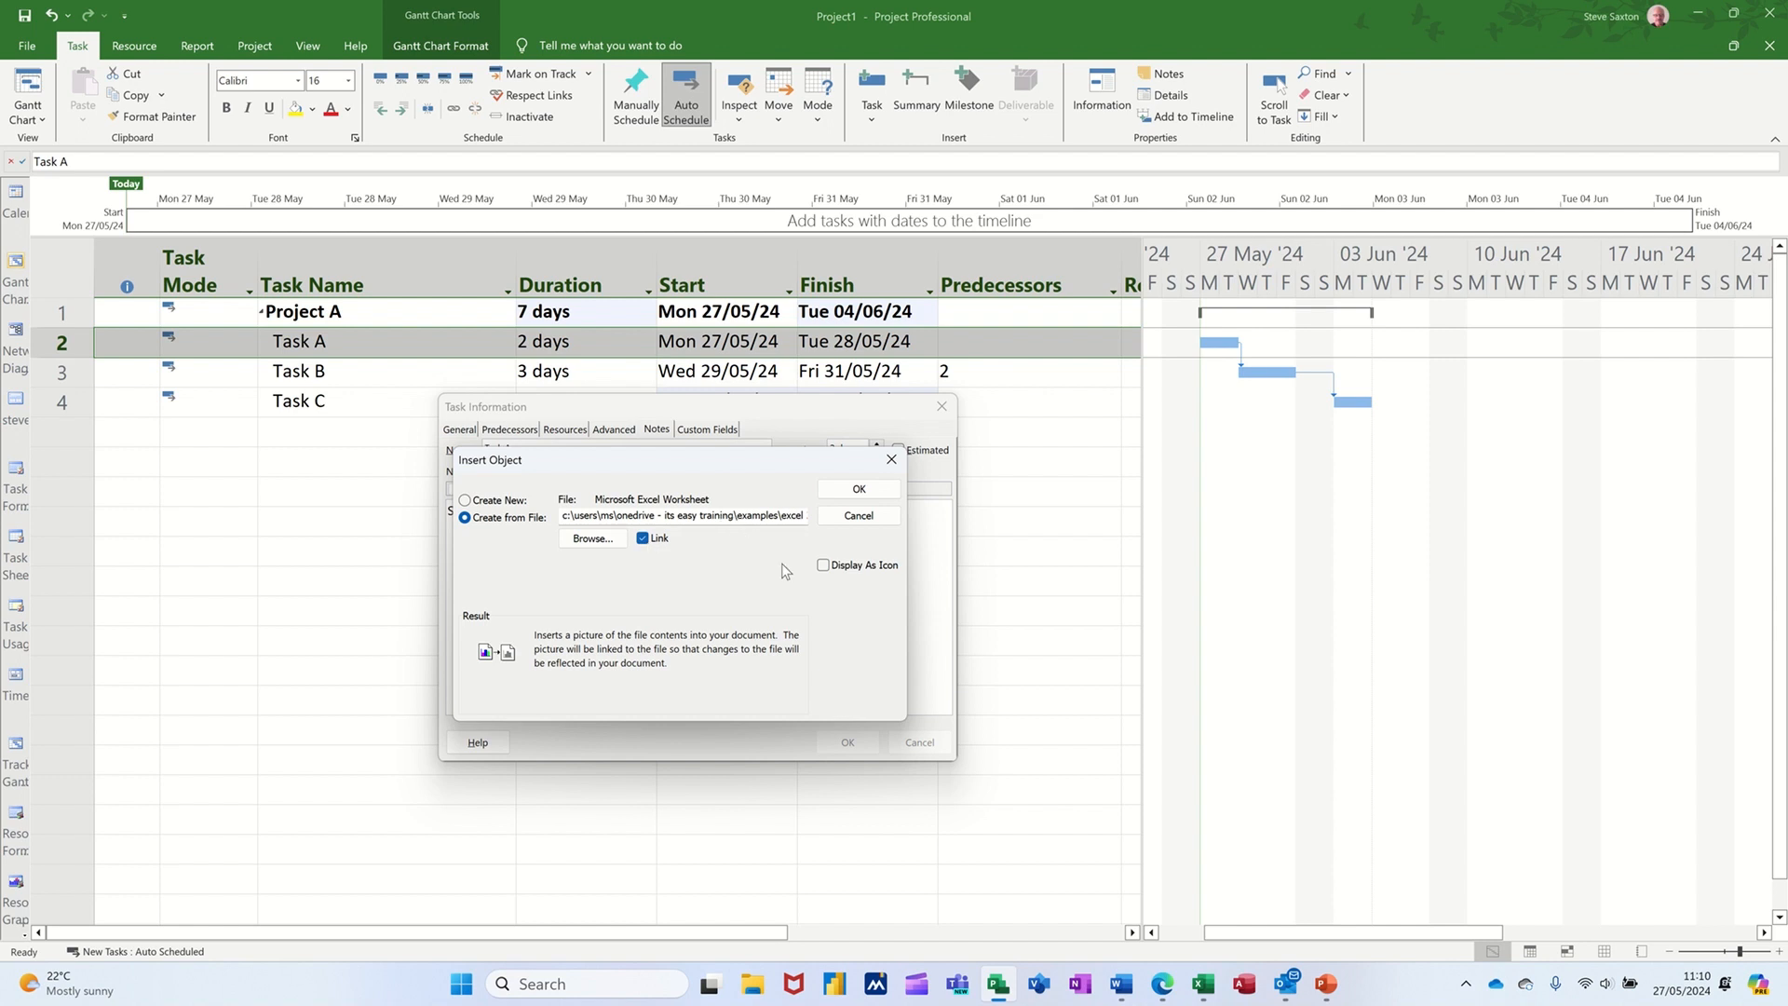
left_click(823, 564)
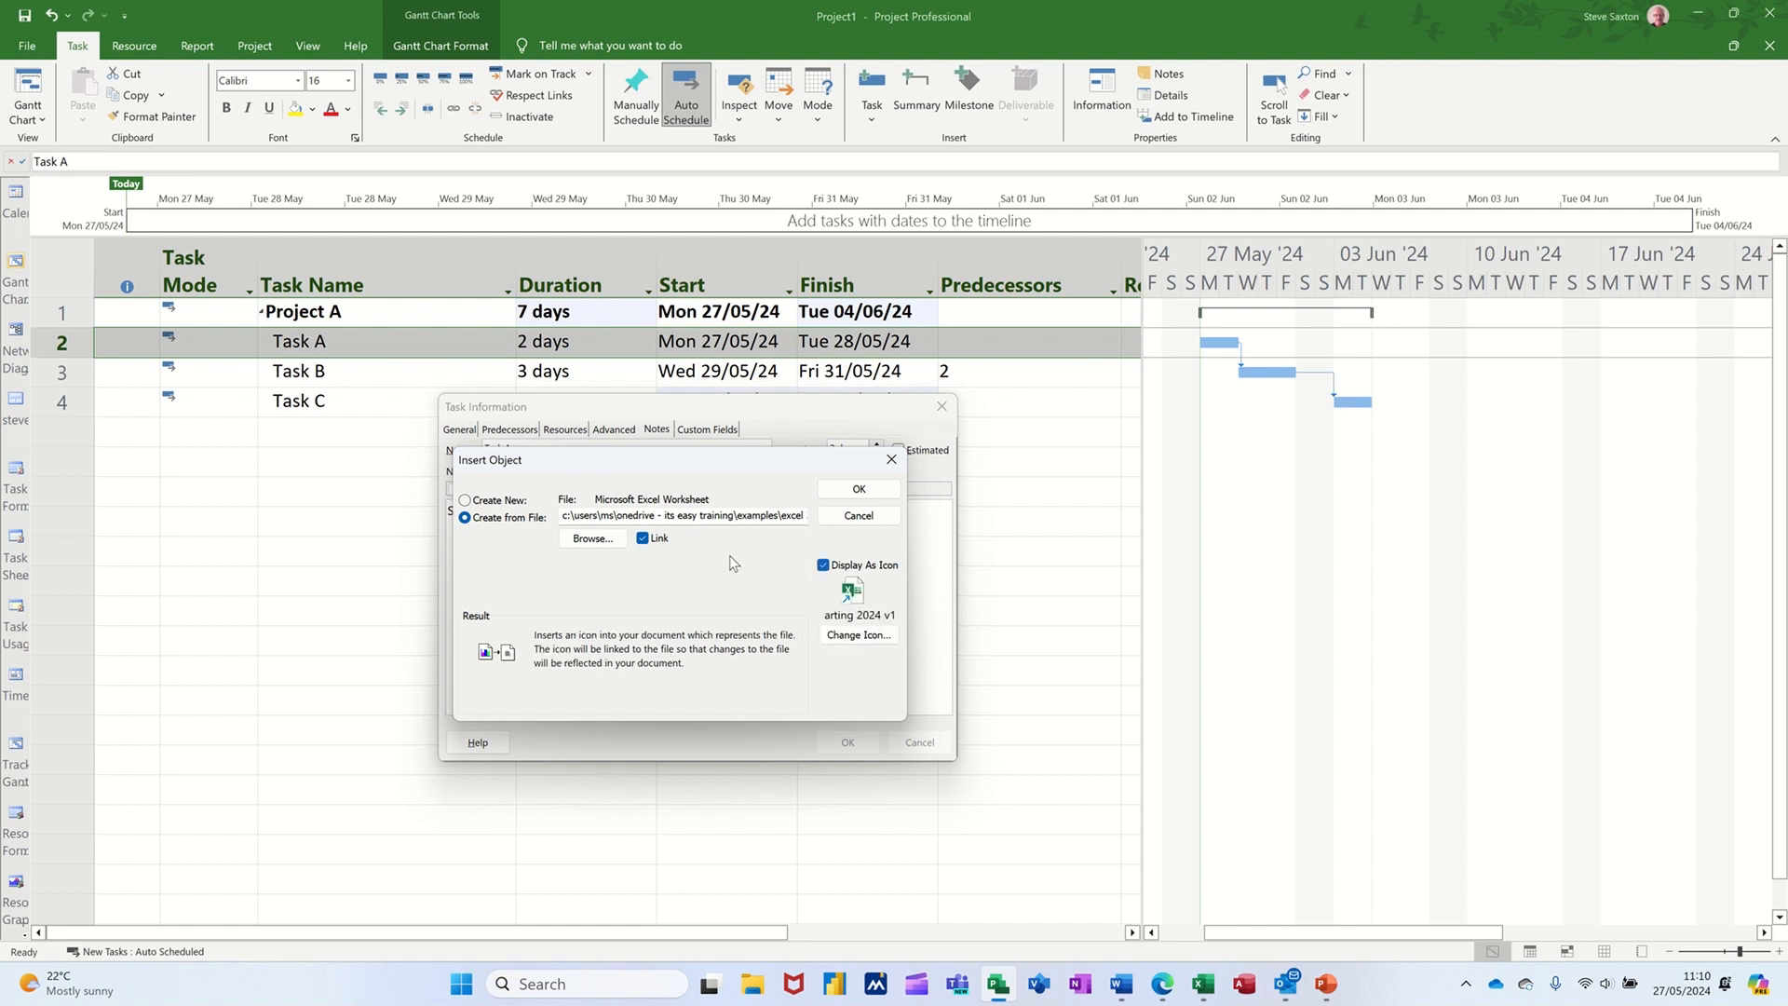
mouse_move(821, 585)
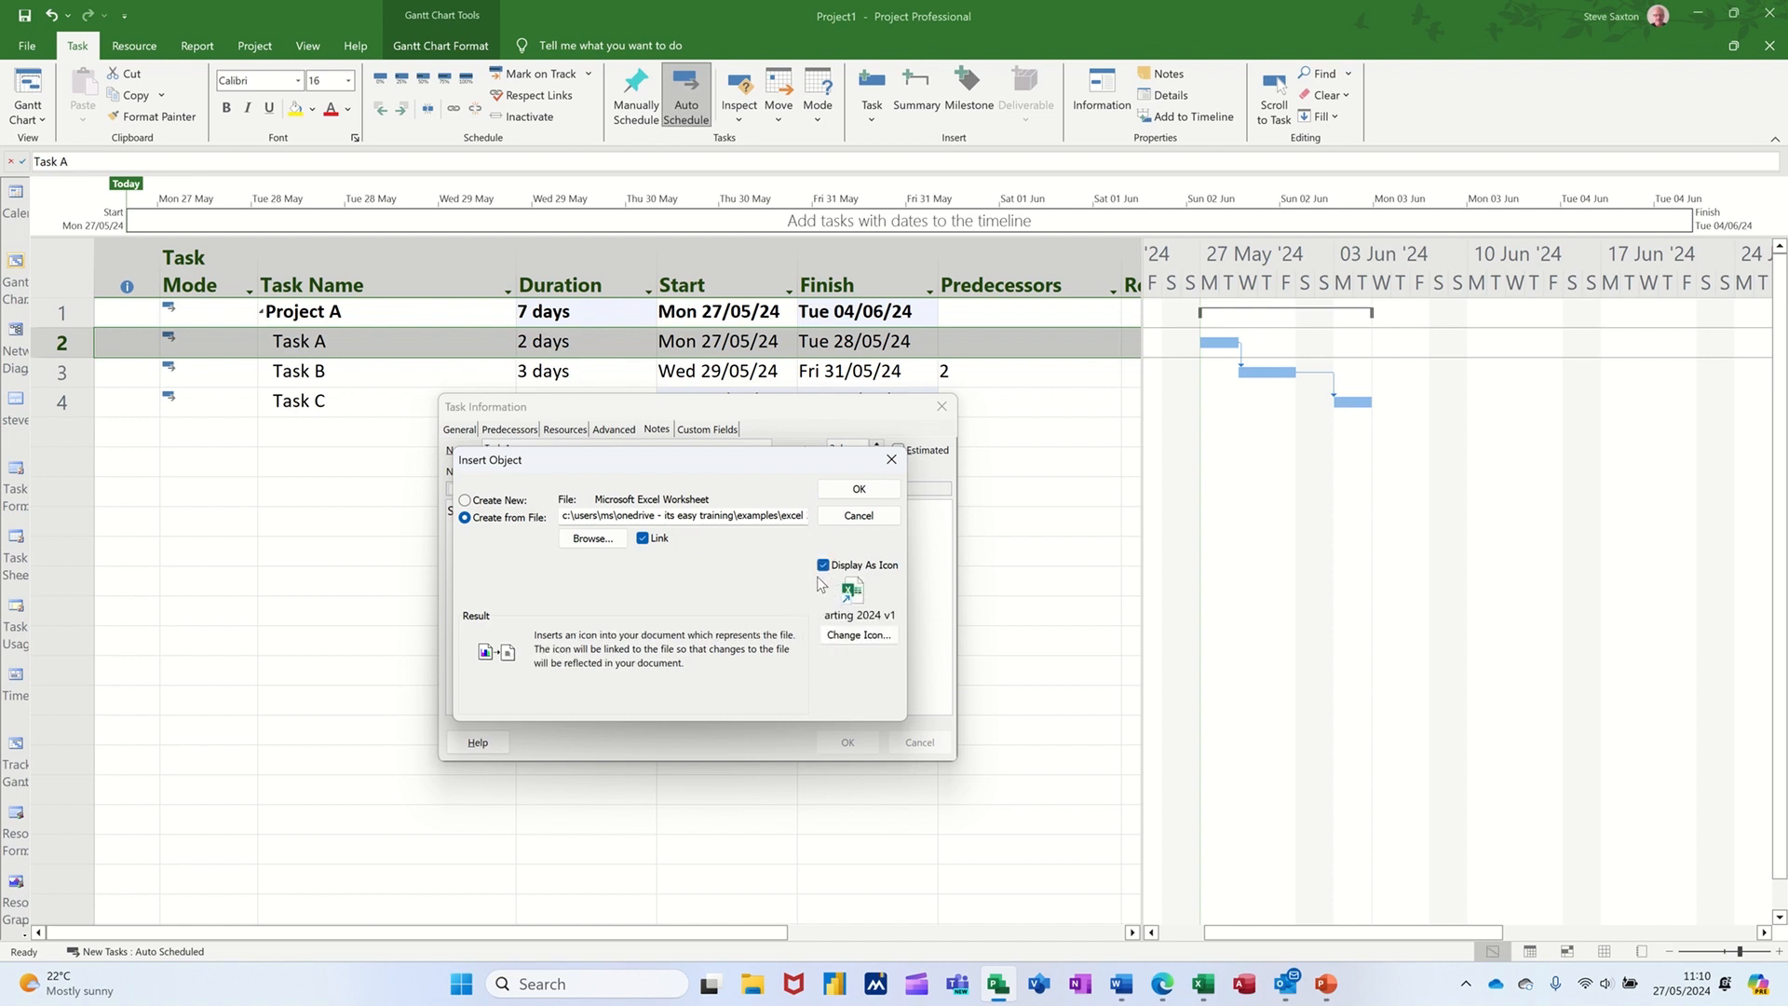
mouse_move(758, 583)
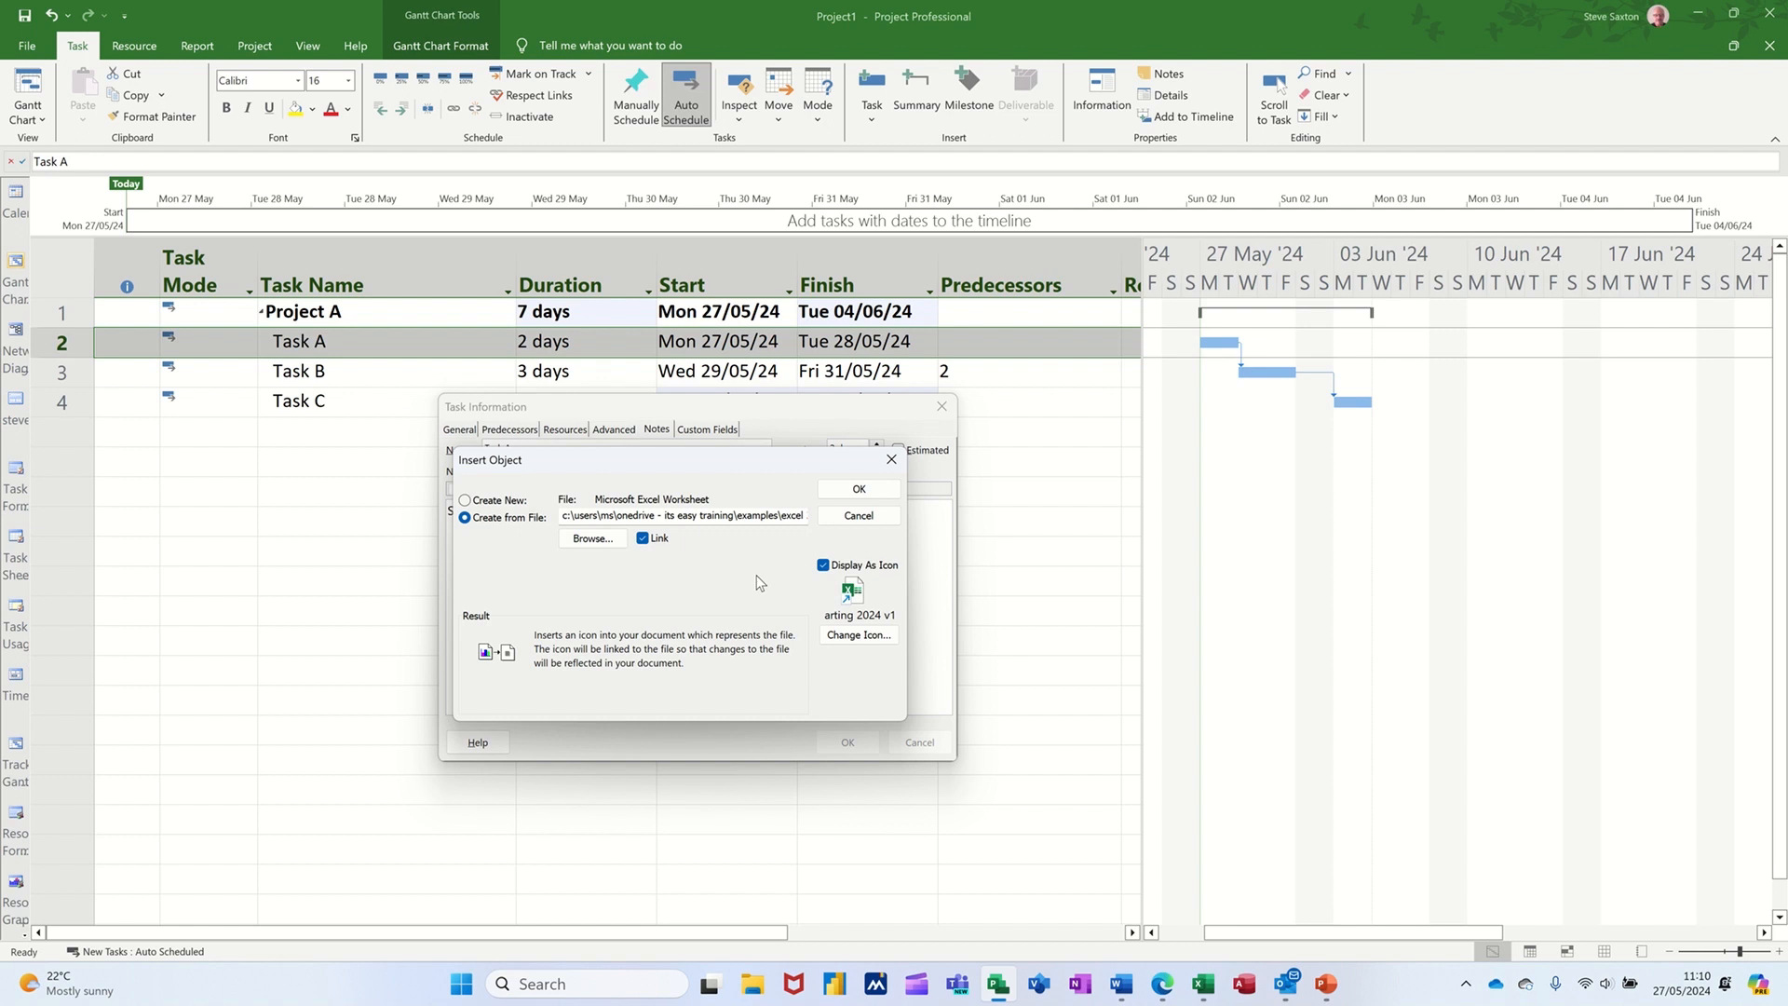
mouse_move(871, 626)
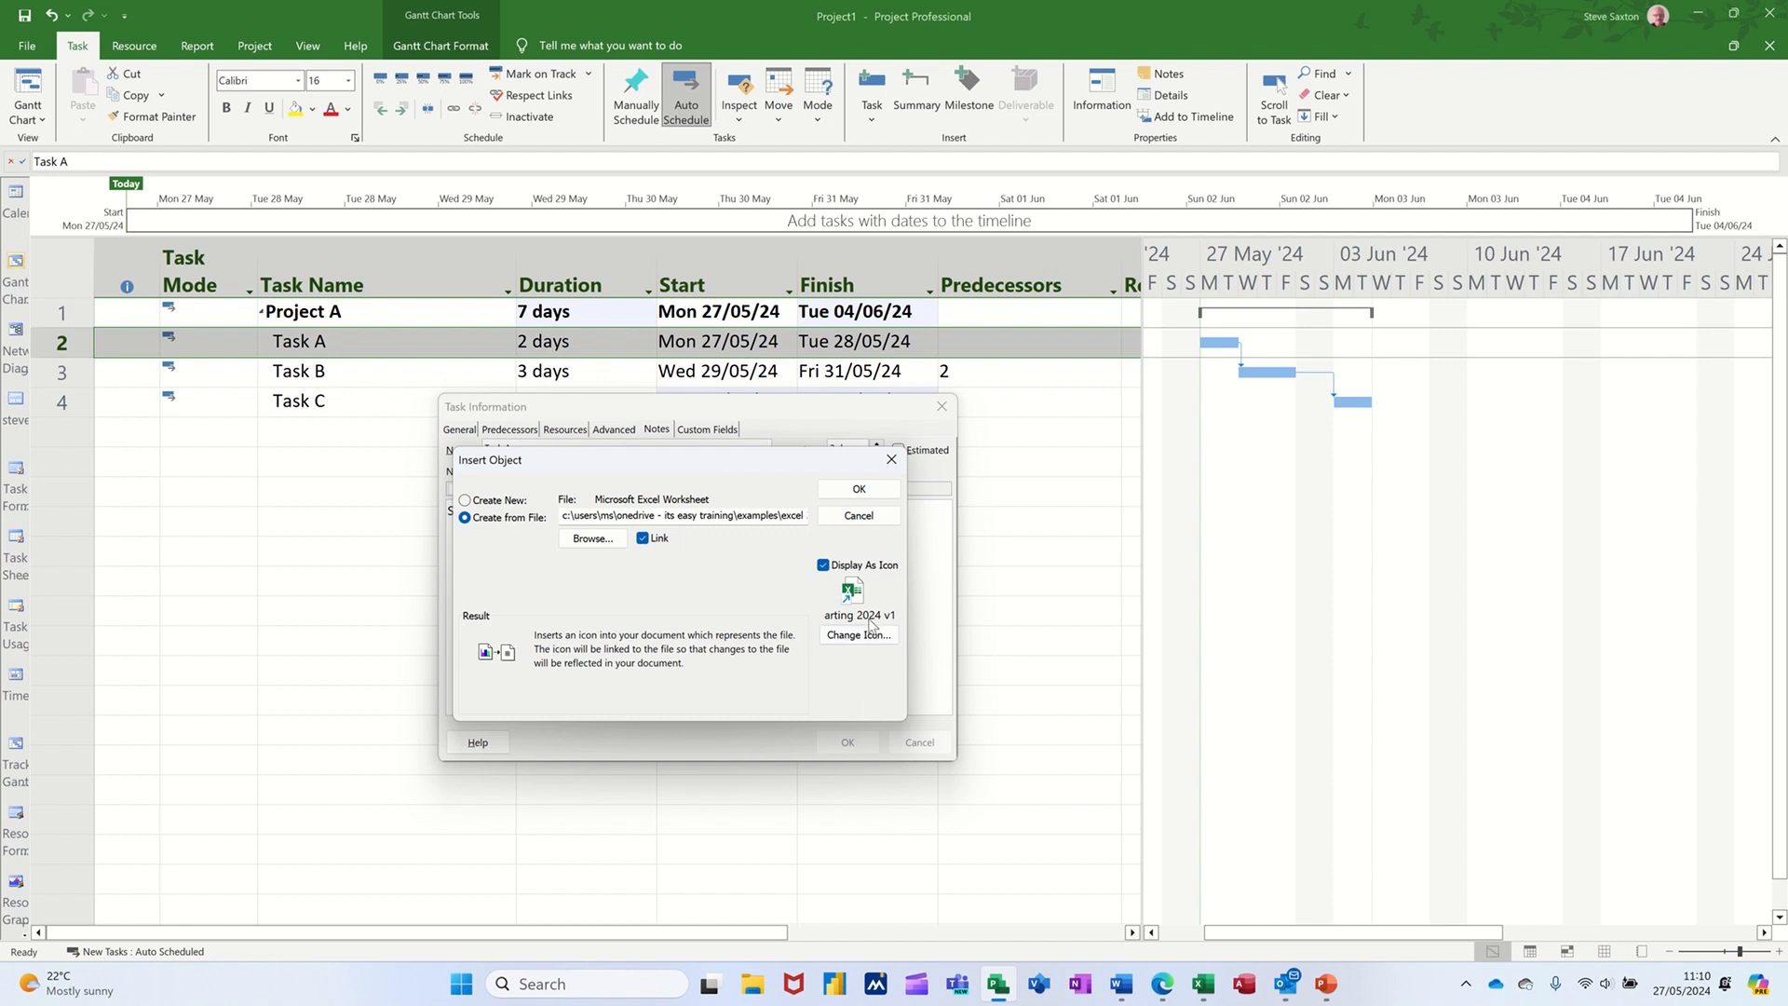
mouse_move(864, 626)
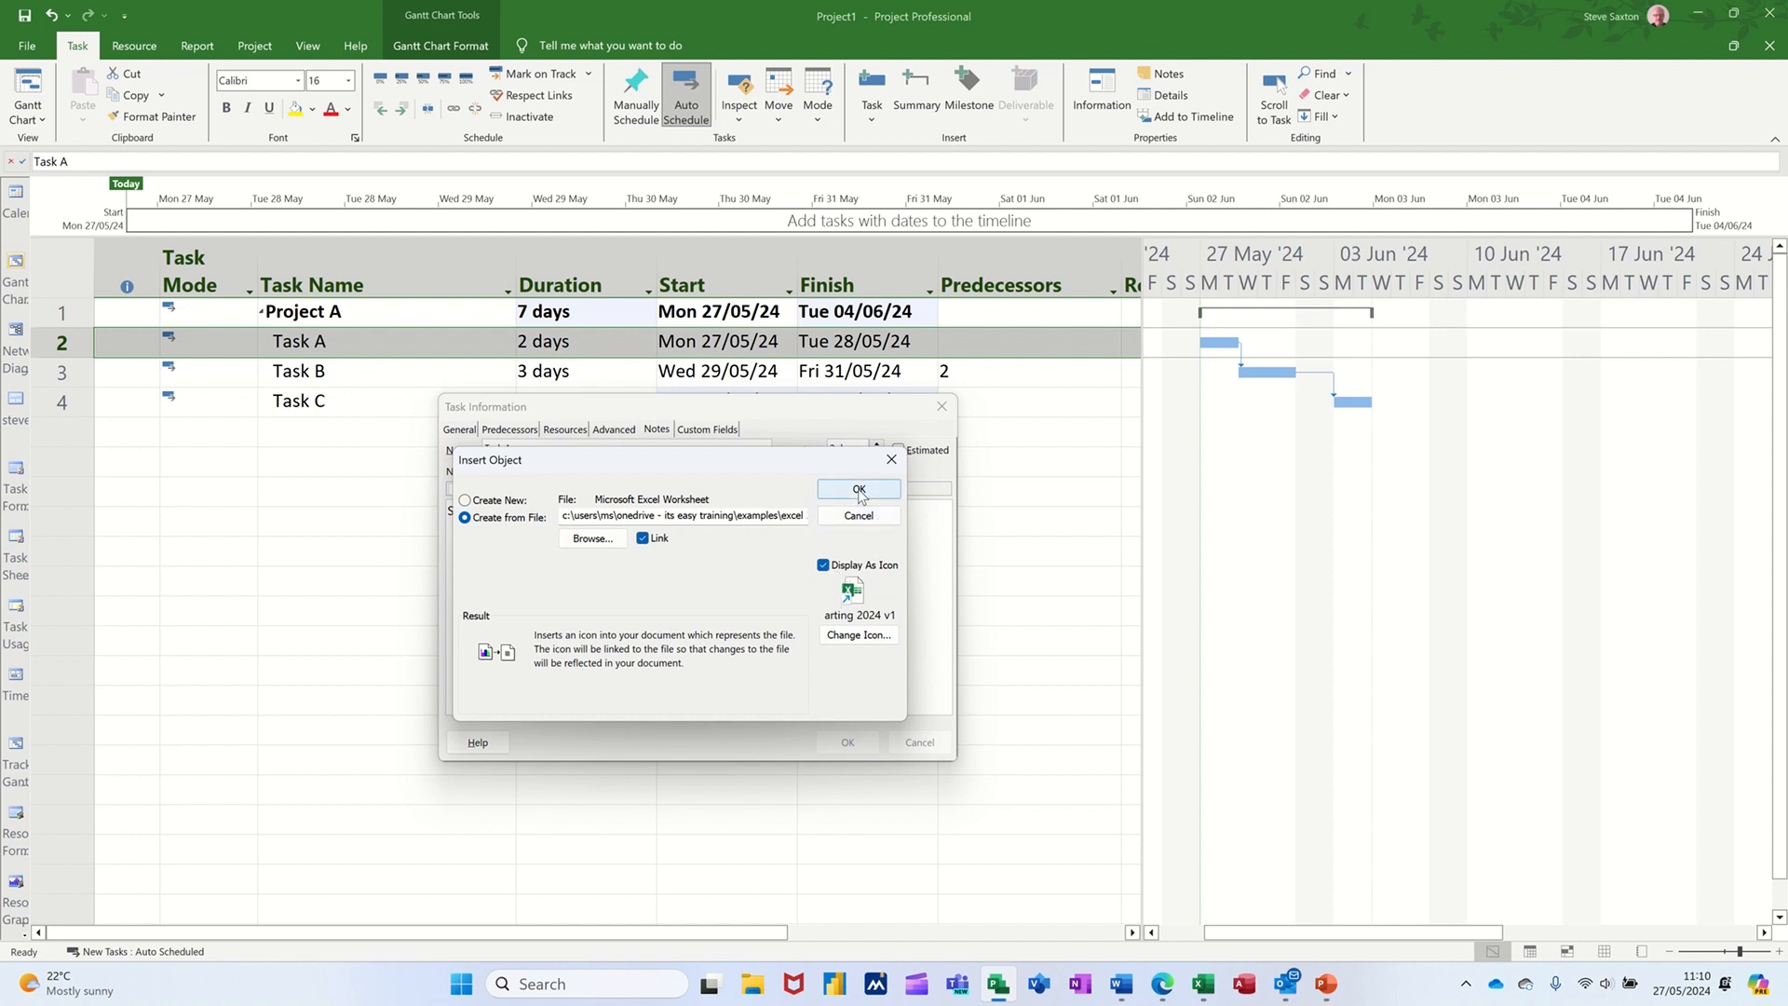
Insert the linked Excel workbook icon into Task A's notes and select it
left_click(856, 490)
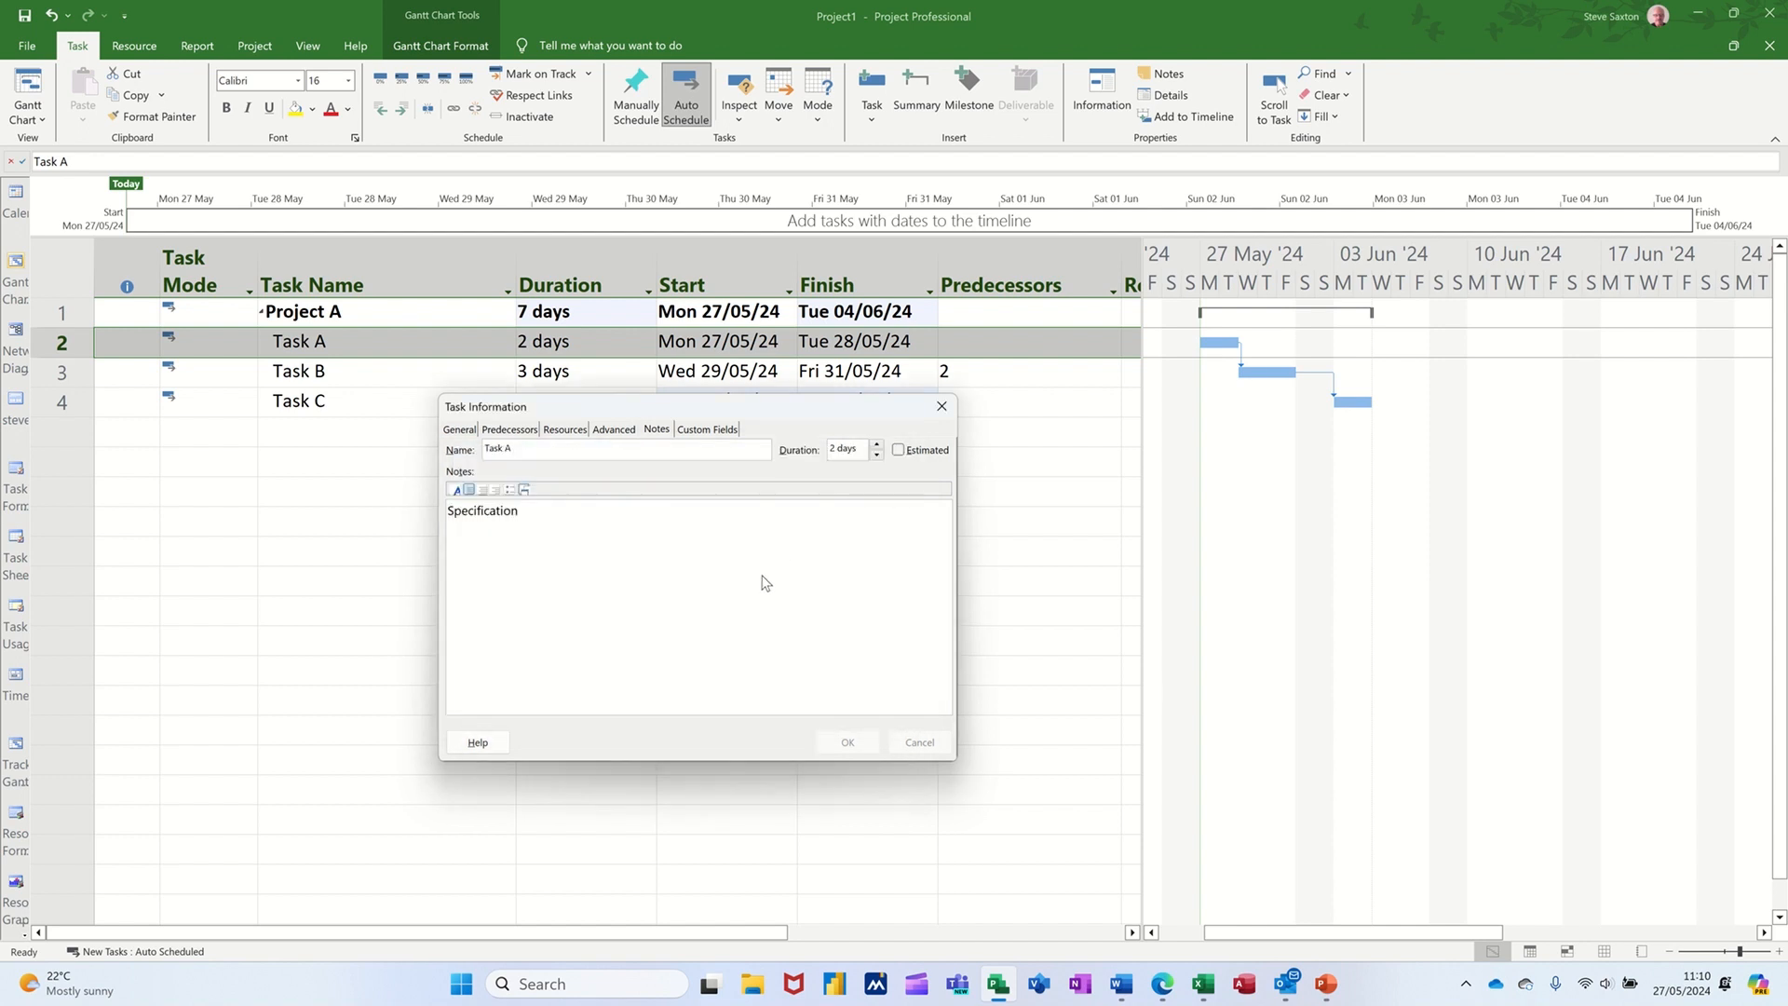
mouse_move(657, 587)
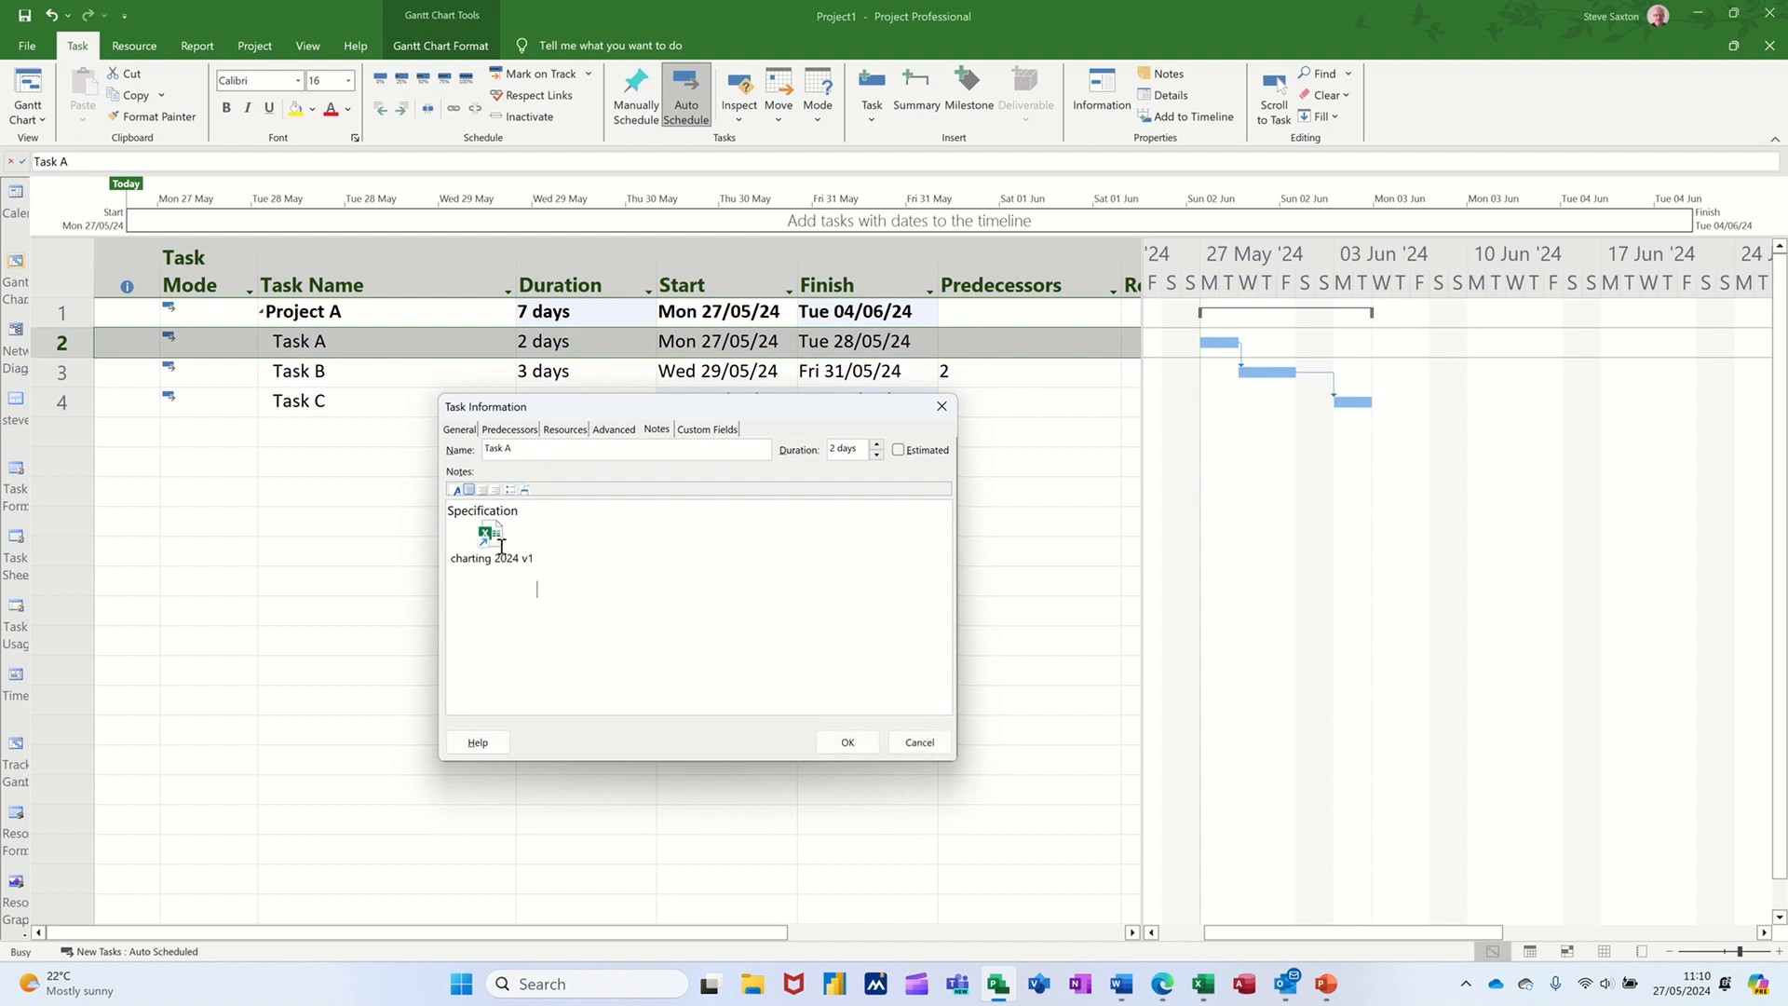
left_click(490, 536)
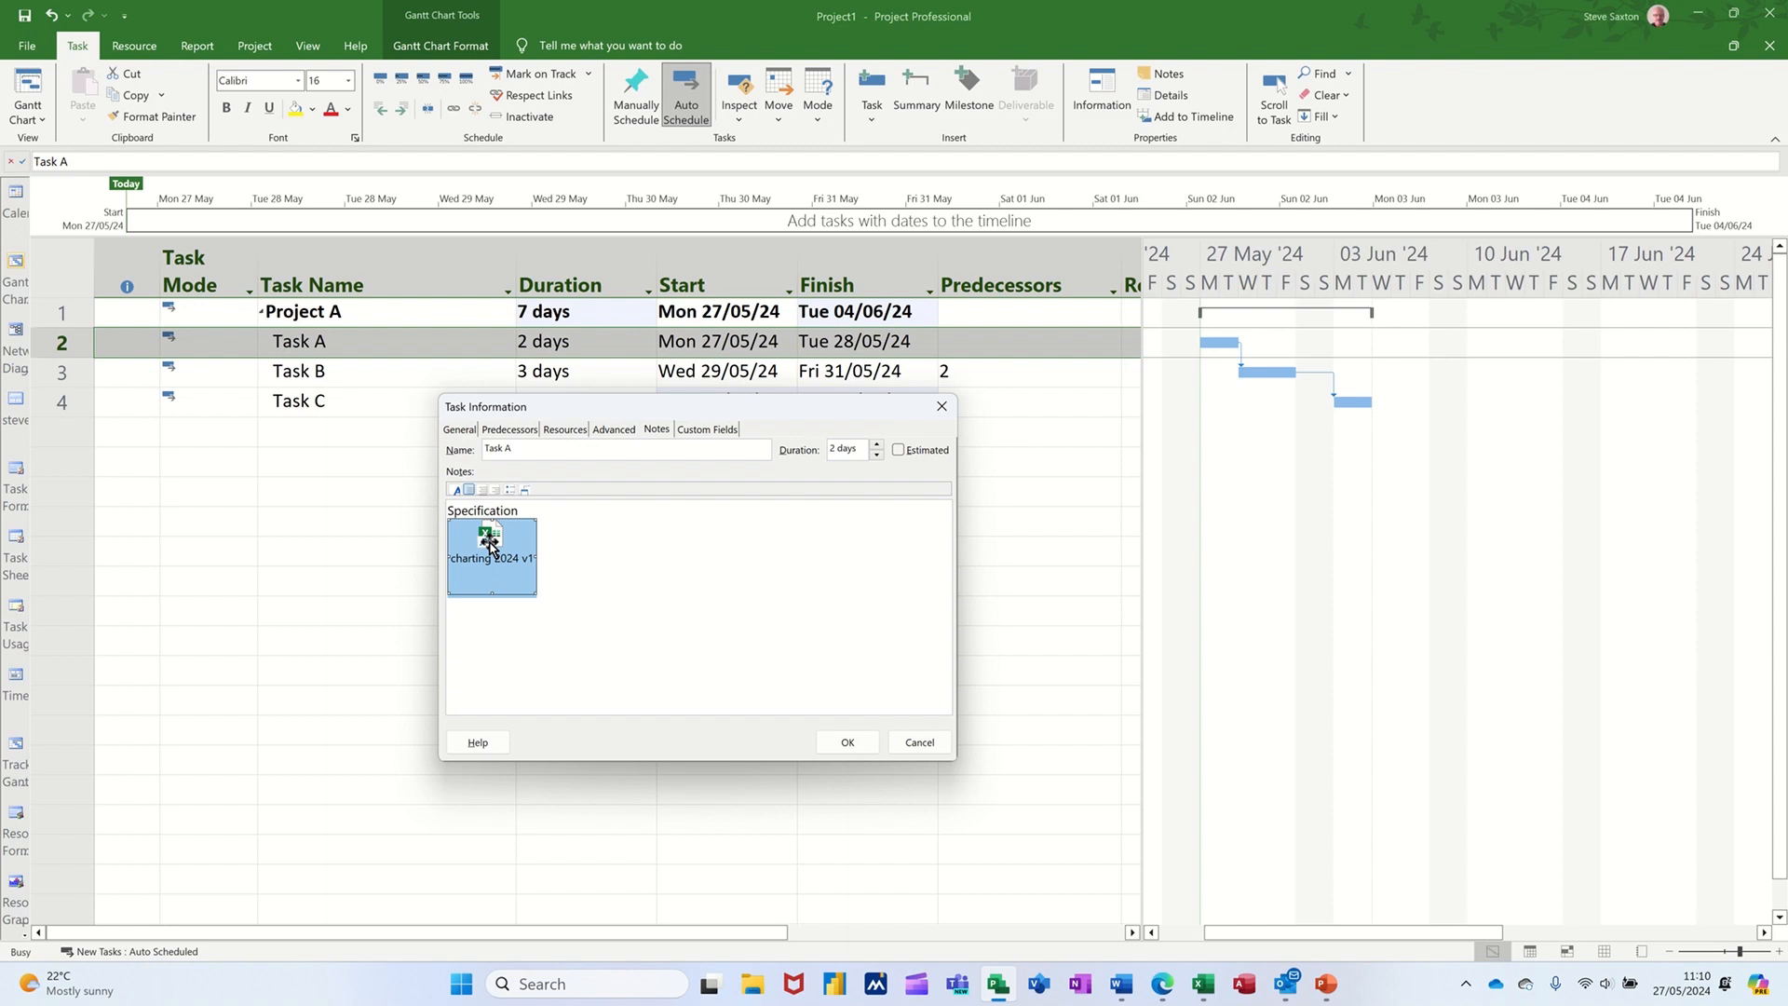
Open the linked Waterloo Casualties workbook in Excel, review it, and close without saving
double_click(490, 557)
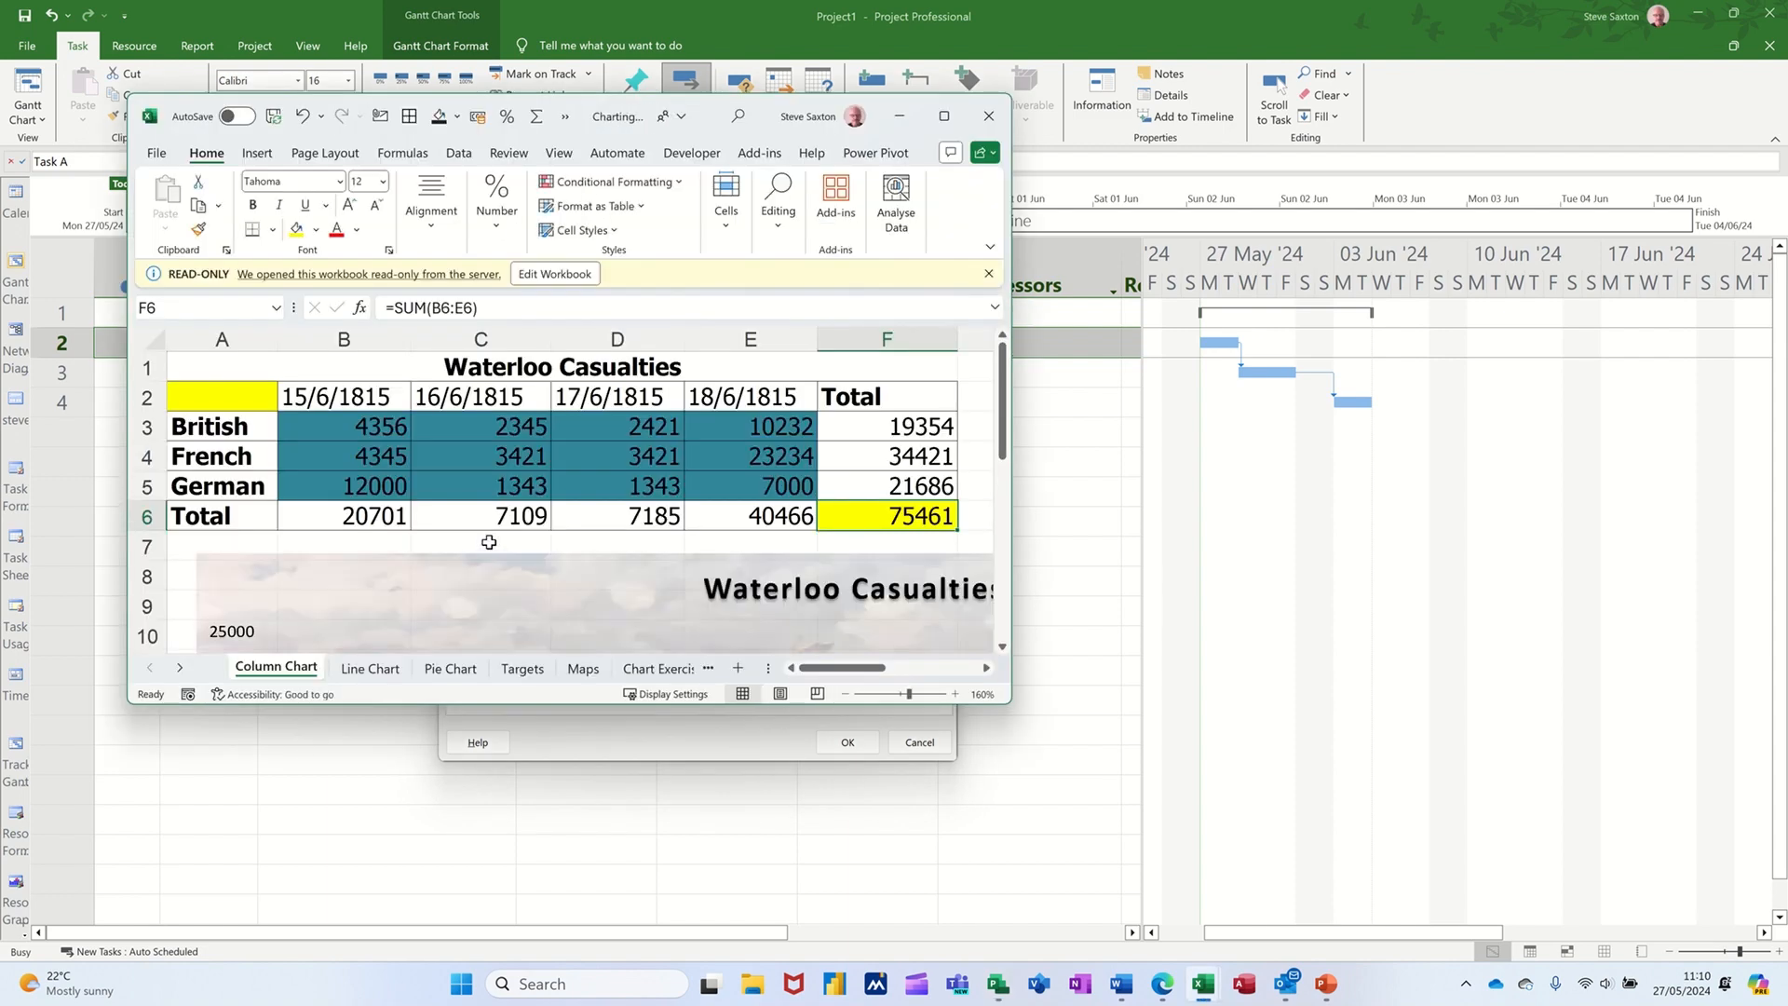
scroll("down", 3)
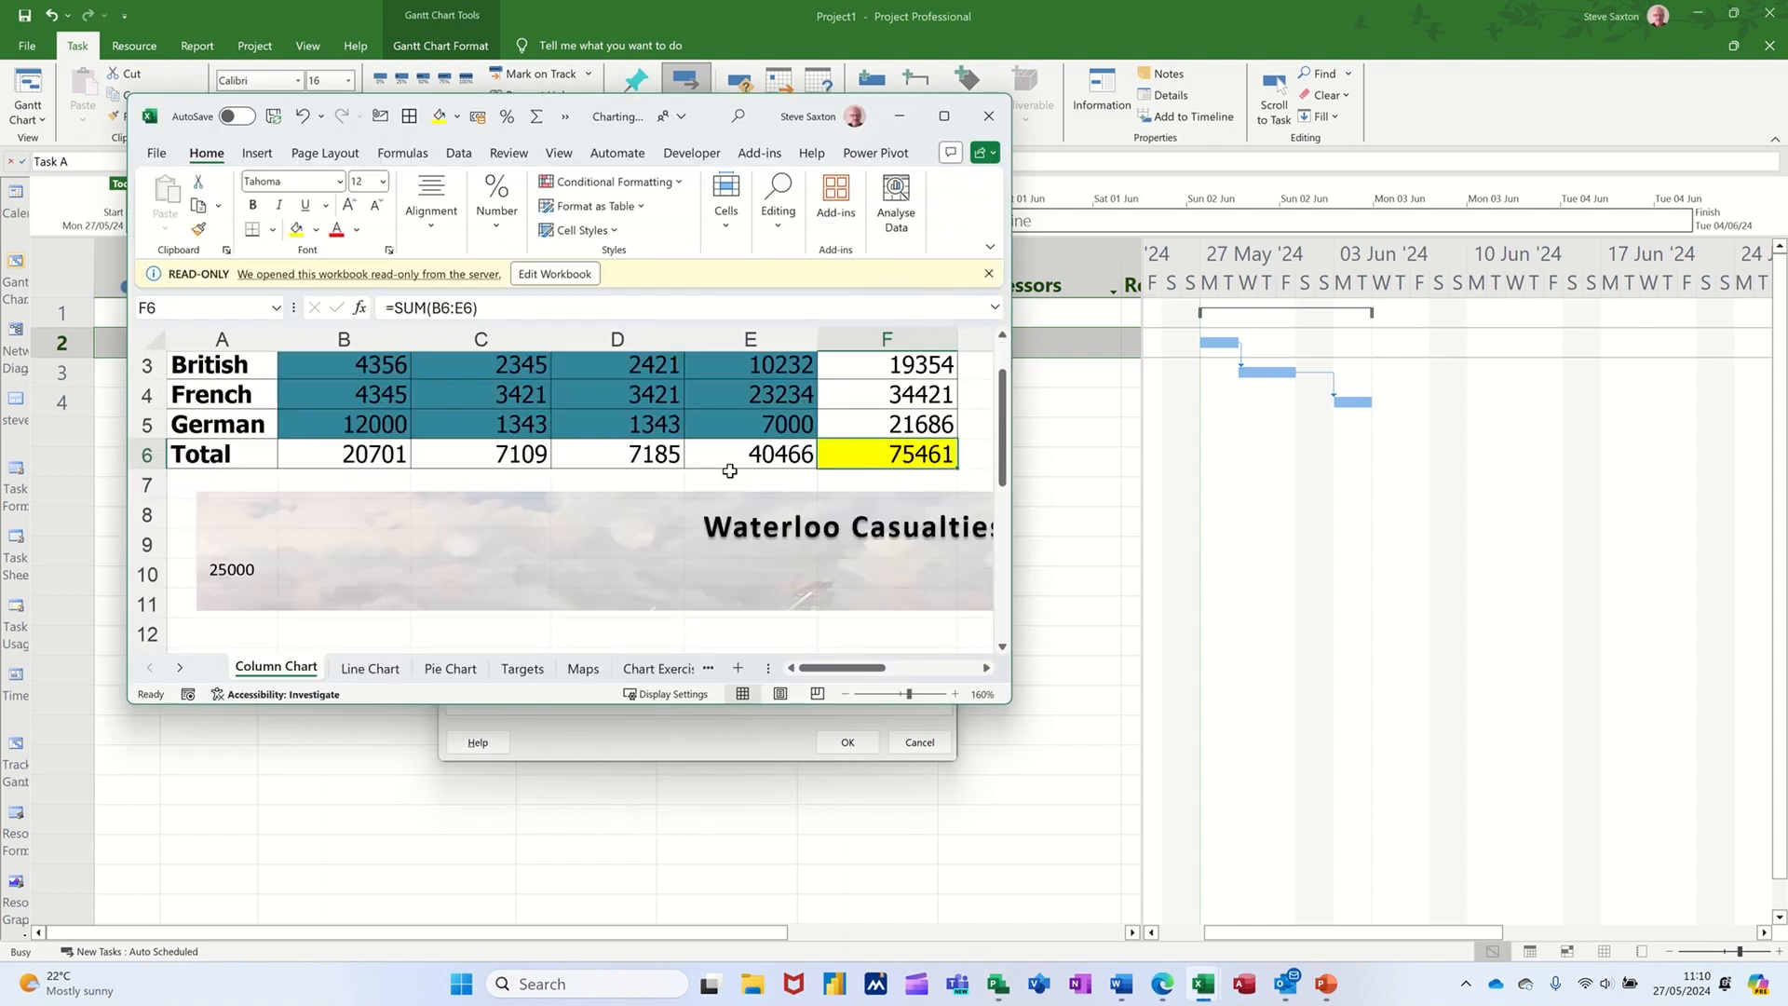
scroll("up", 3)
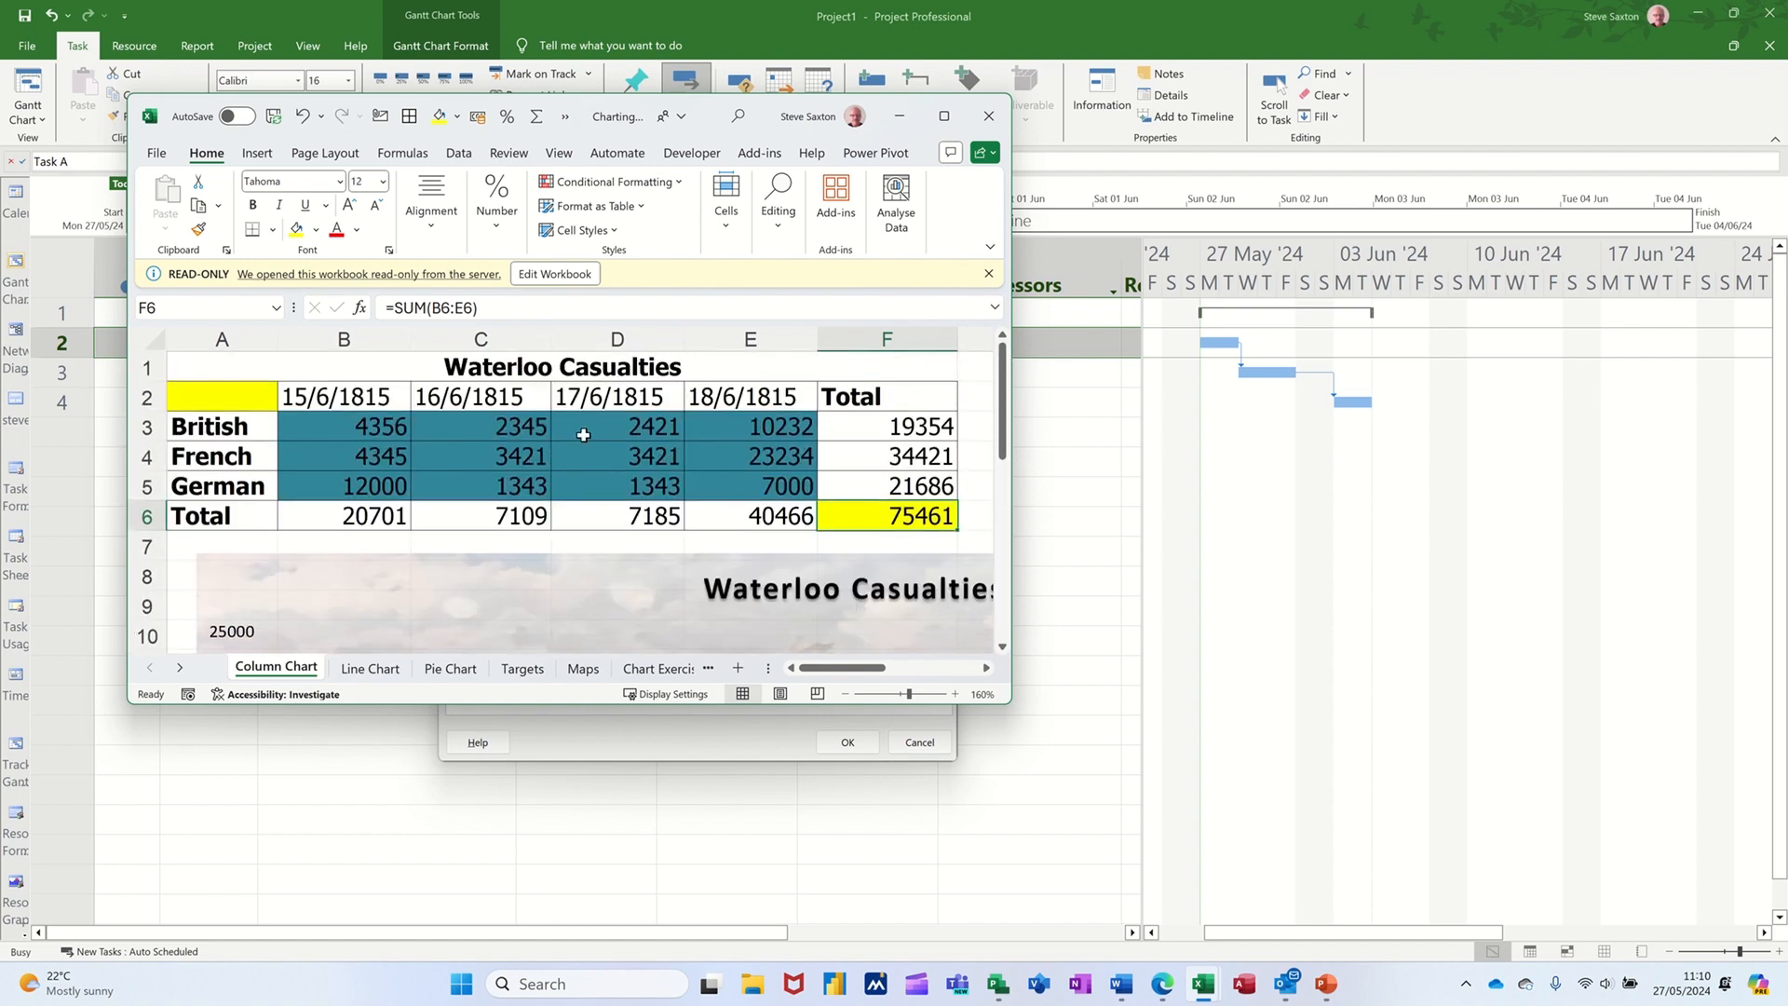
mouse_move(653, 475)
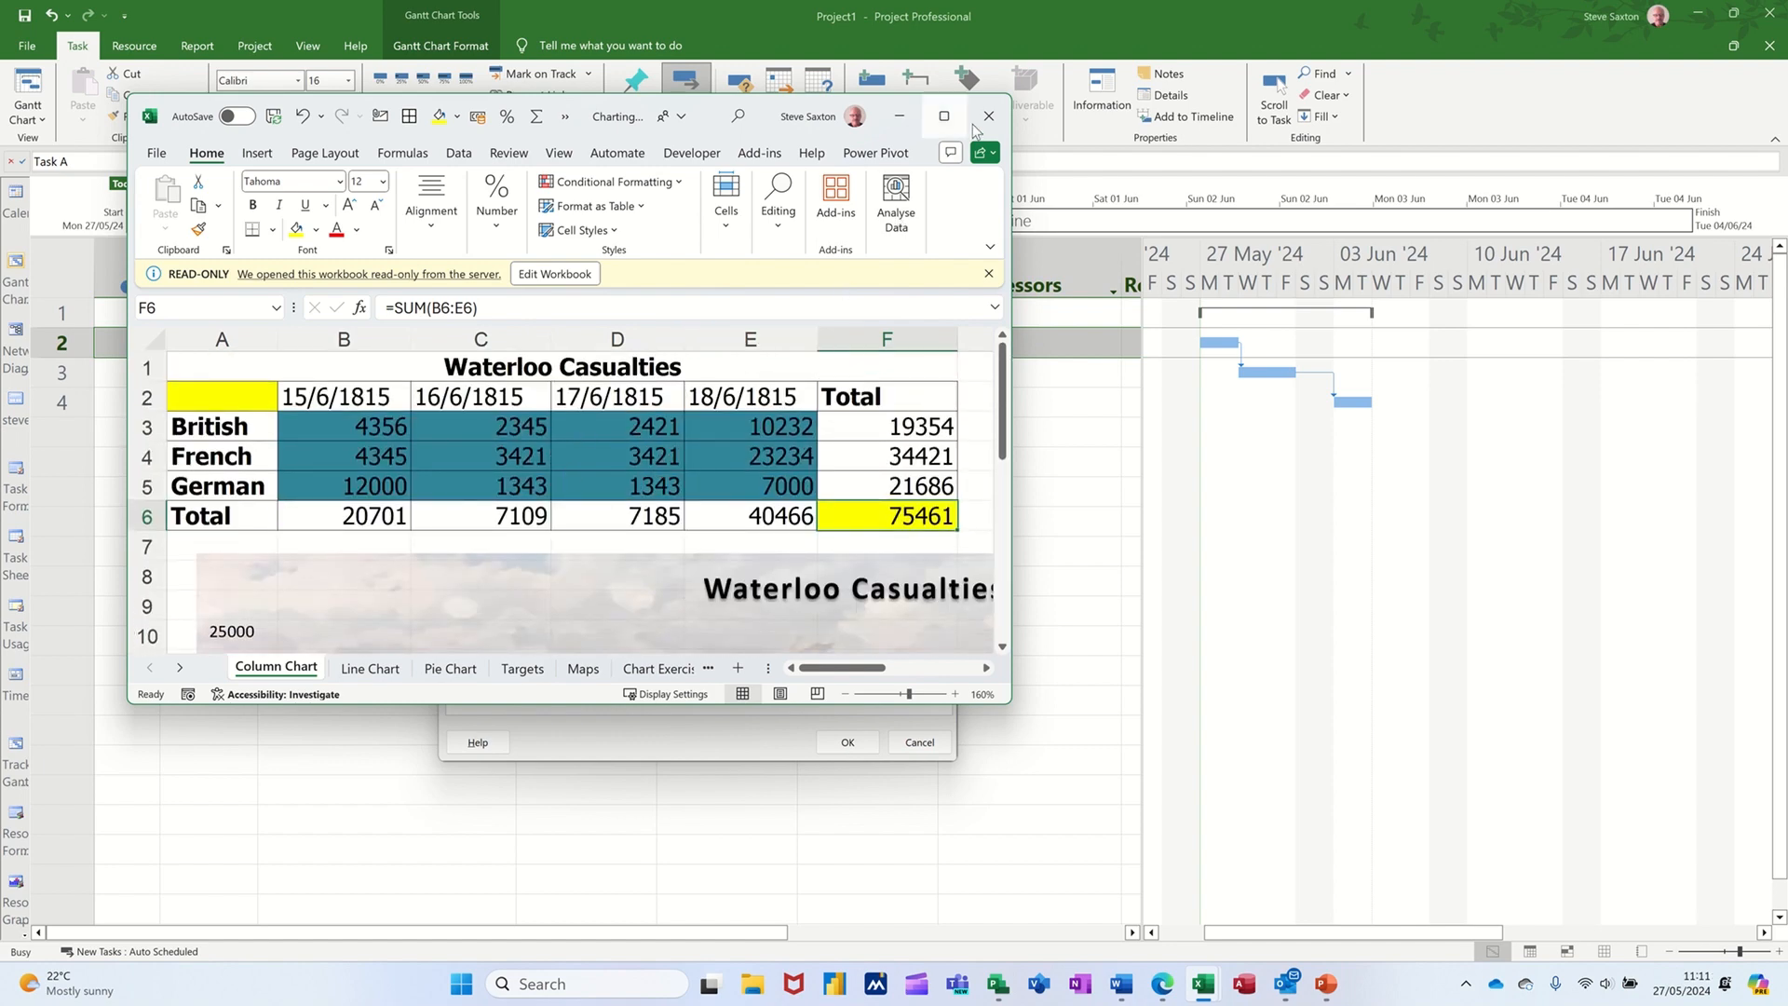
left_click(987, 115)
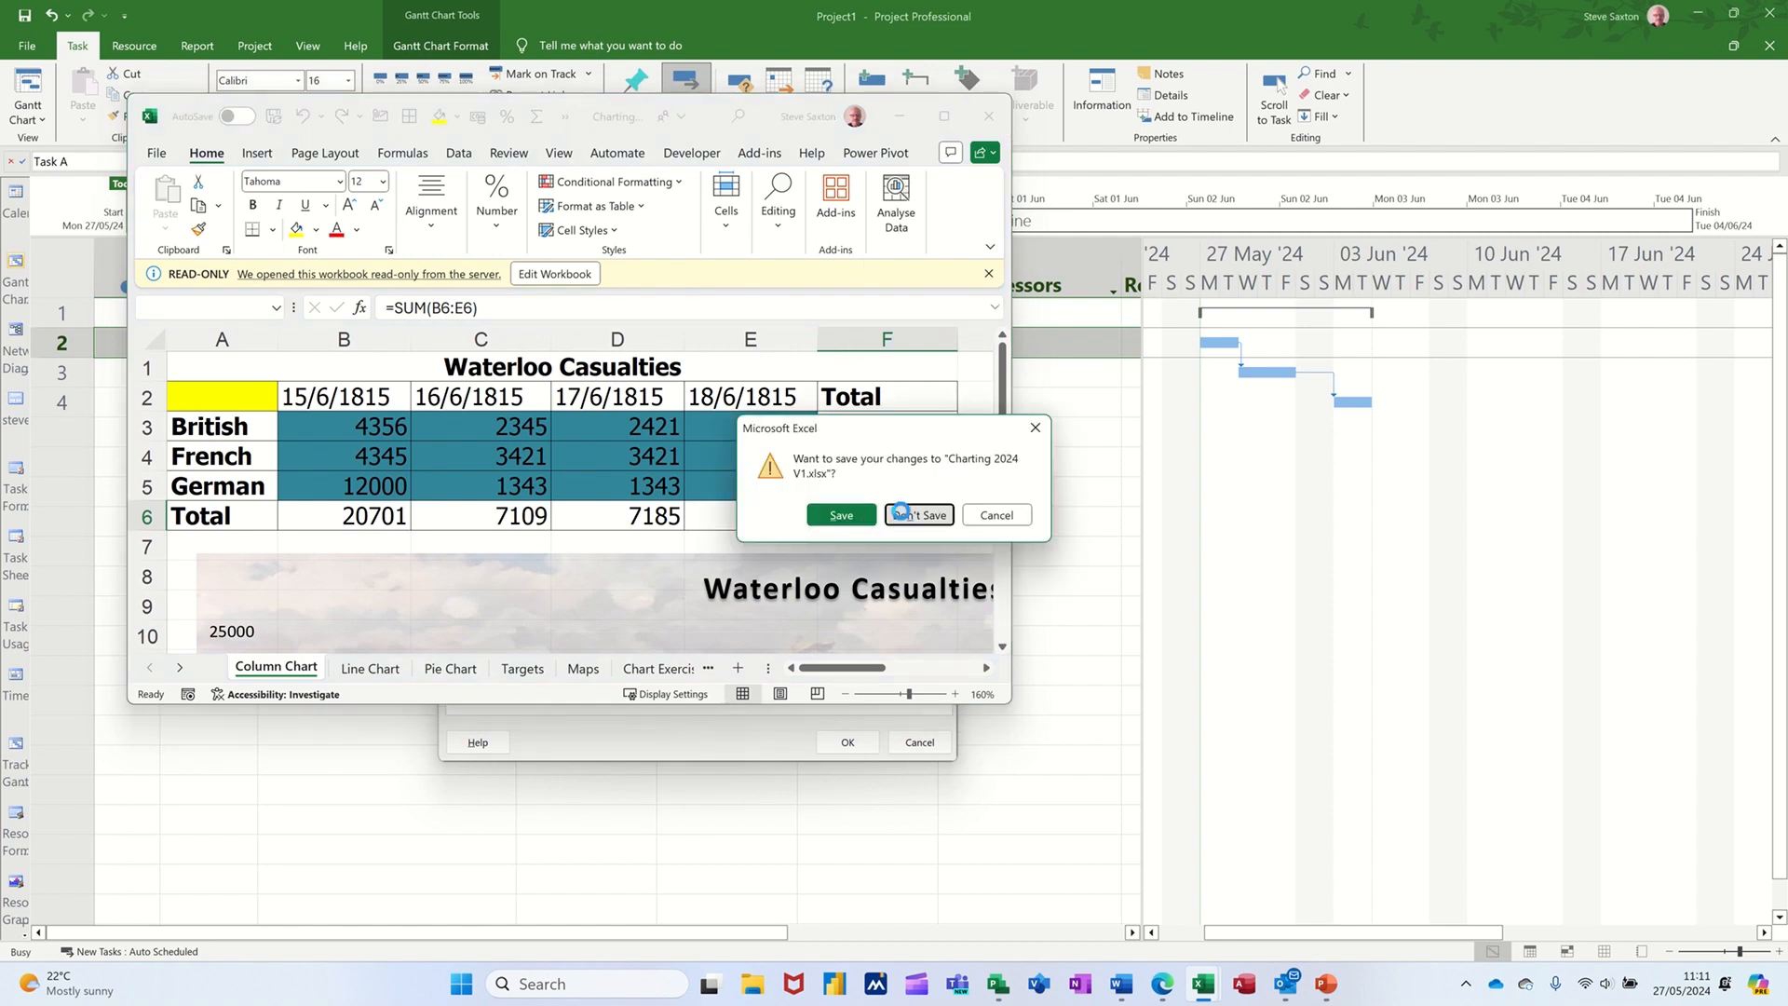
left_click(918, 514)
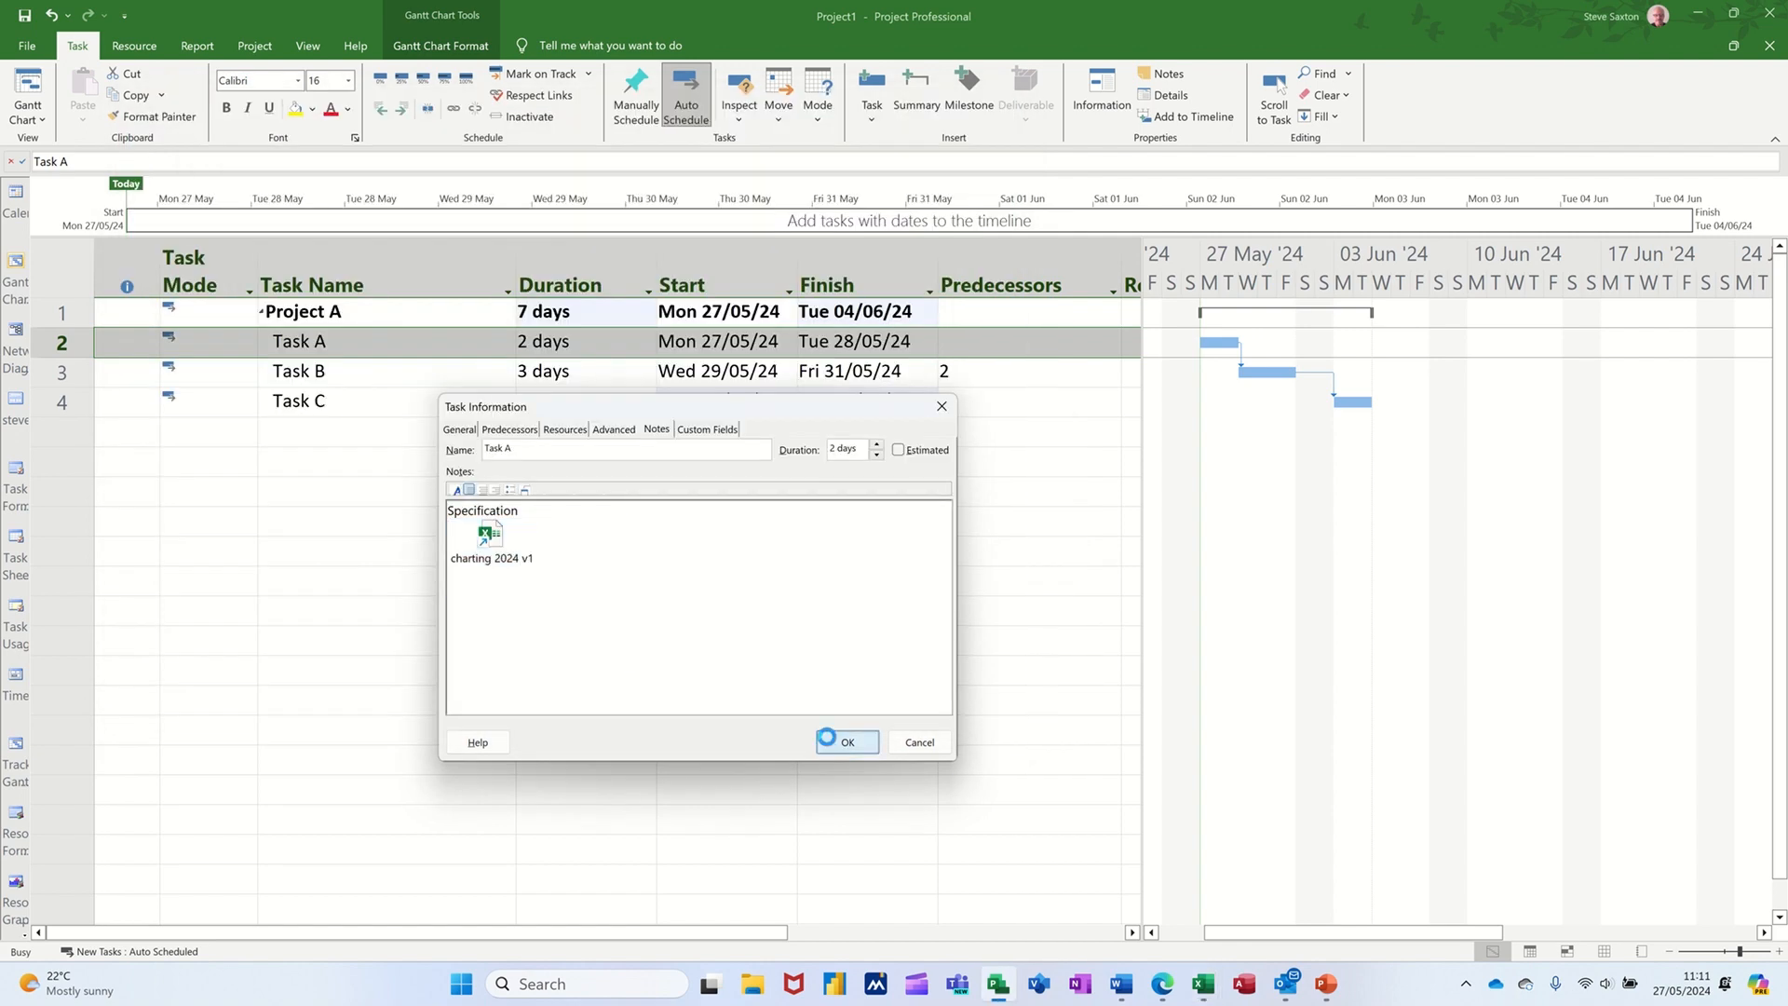
Confirm Task A's Task Information so a notes indicator appears beside Task A
left_click(846, 741)
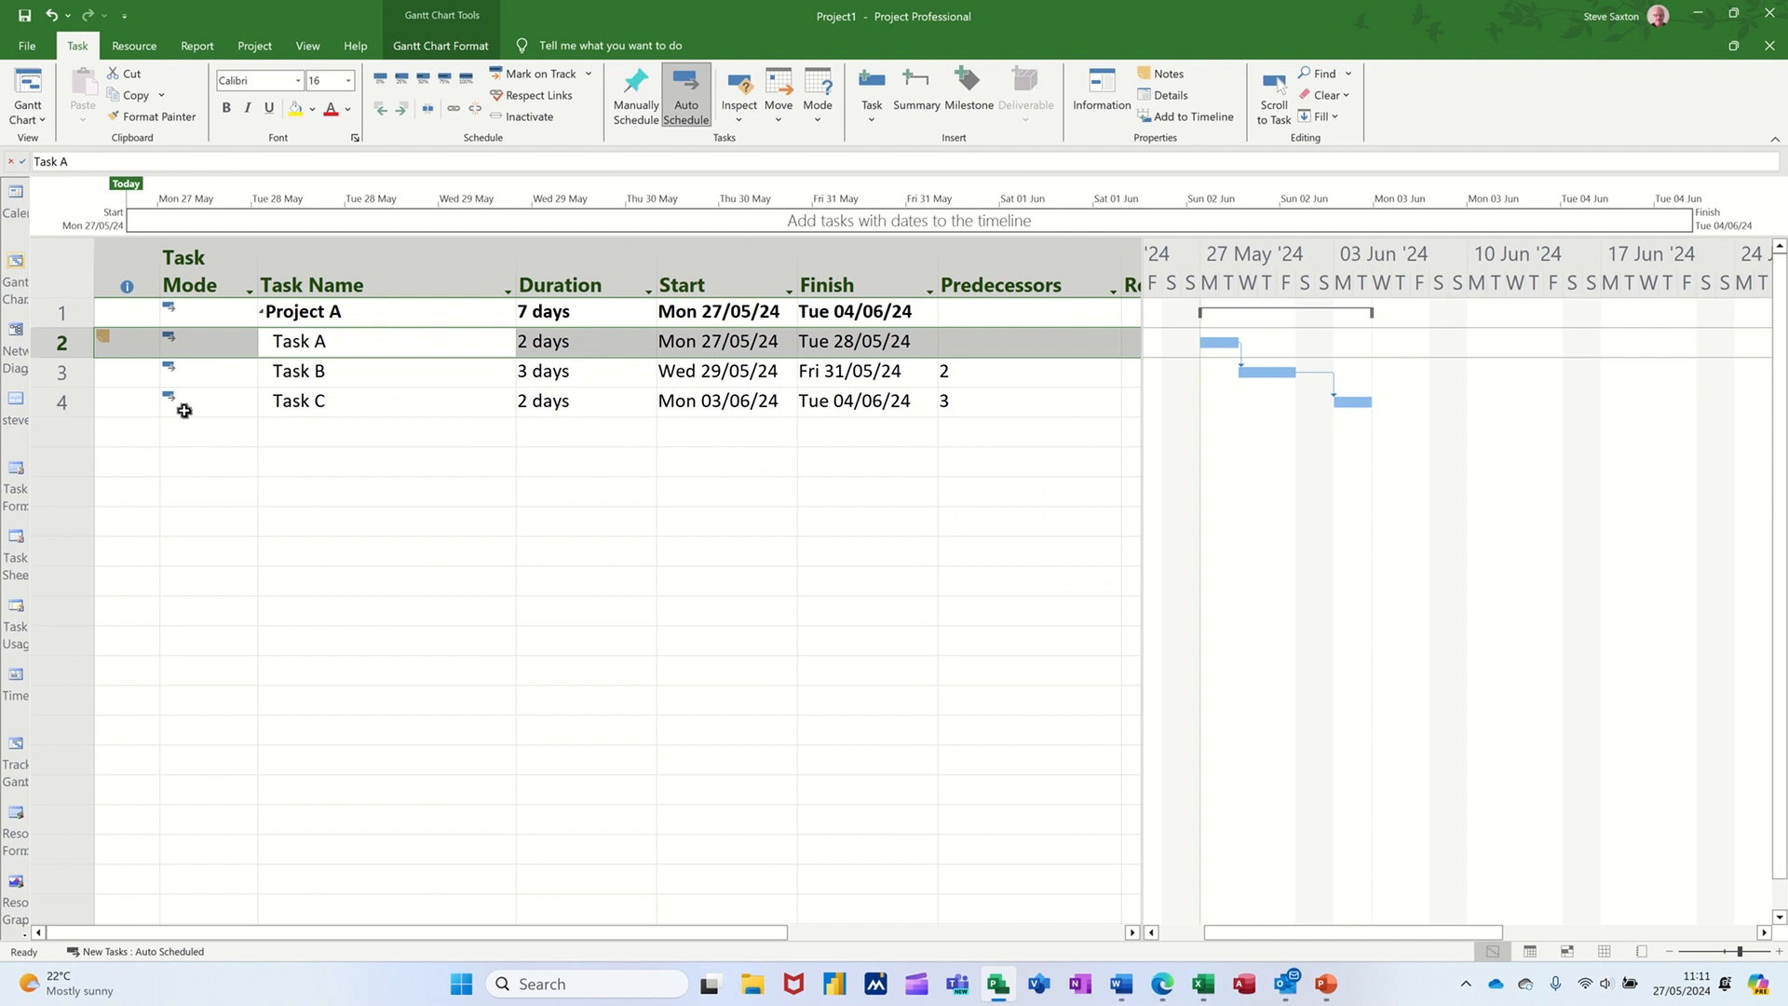
mouse_move(126, 342)
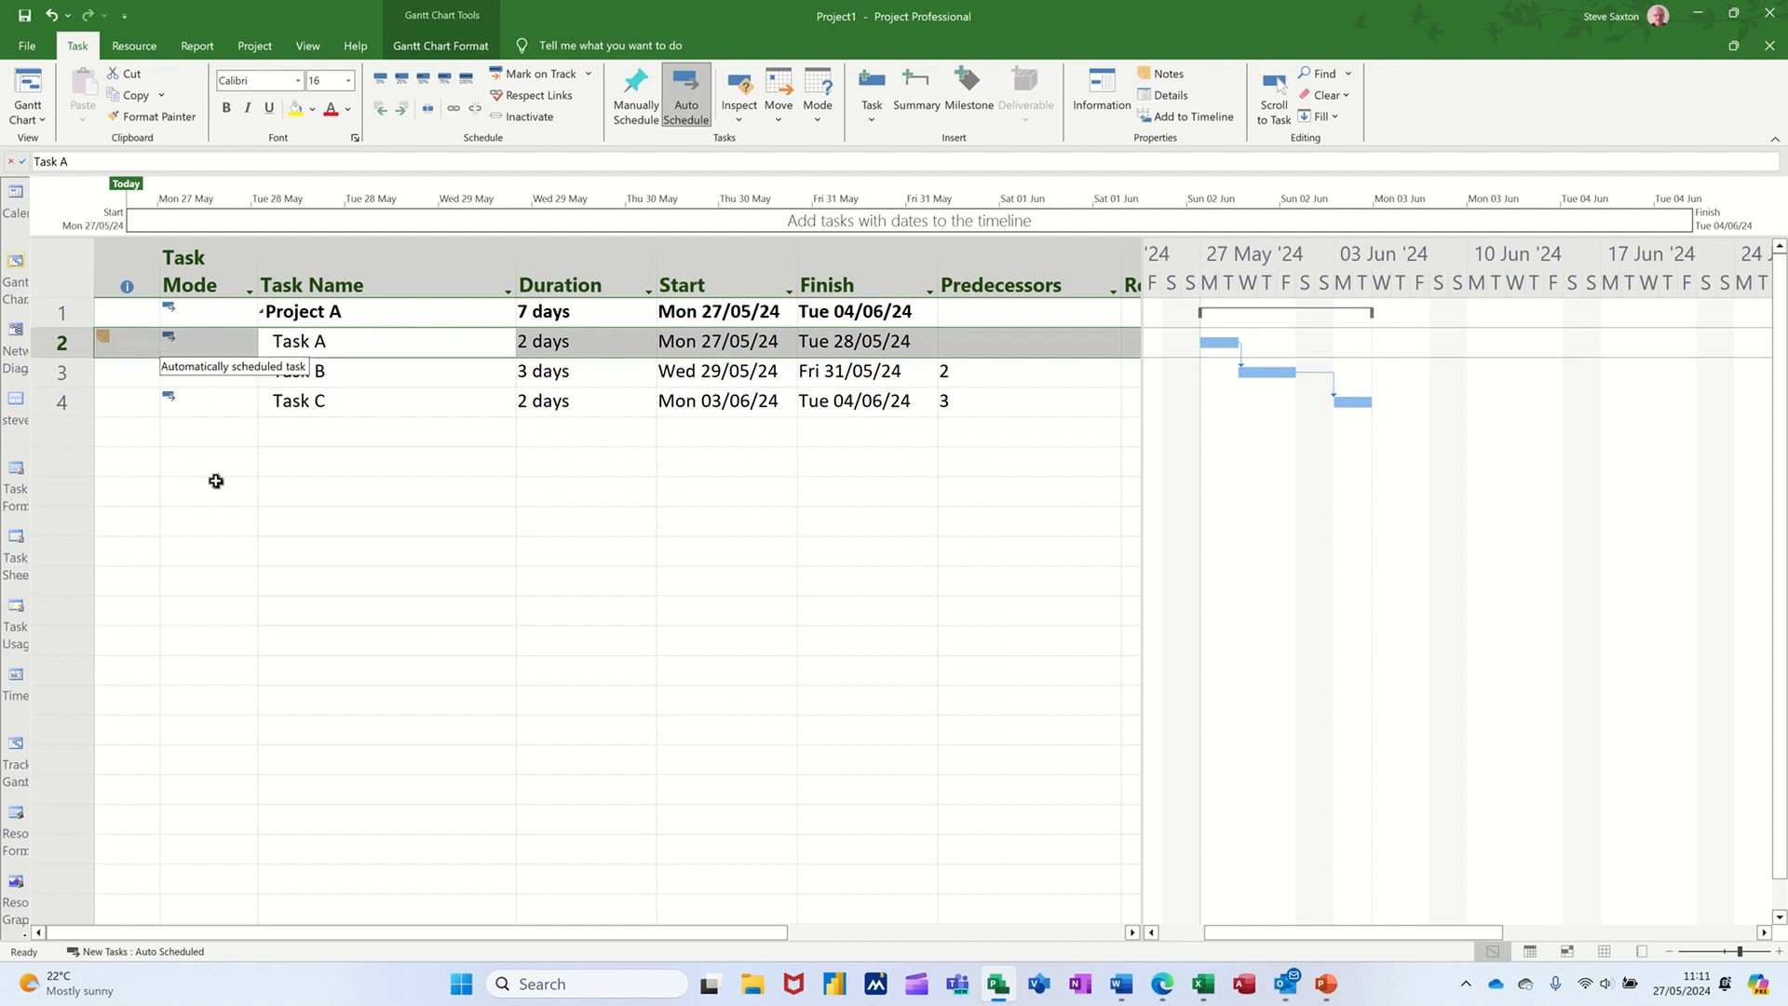
mouse_move(119, 337)
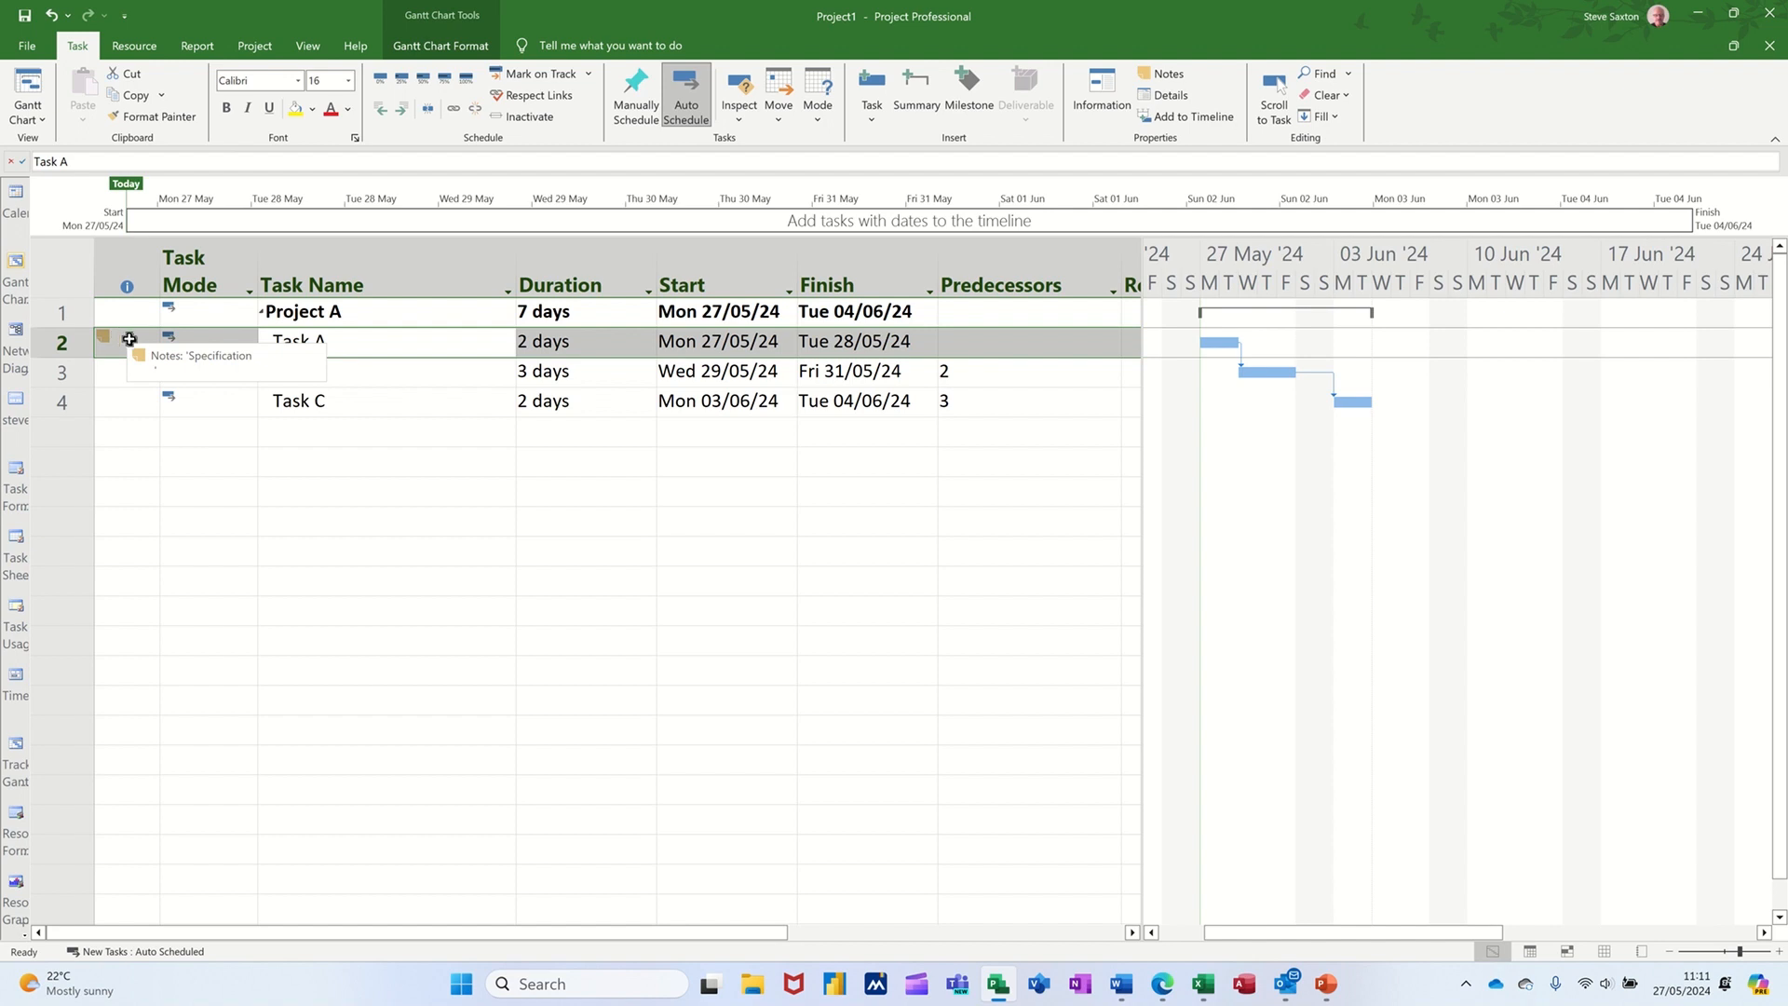
mouse_move(402, 378)
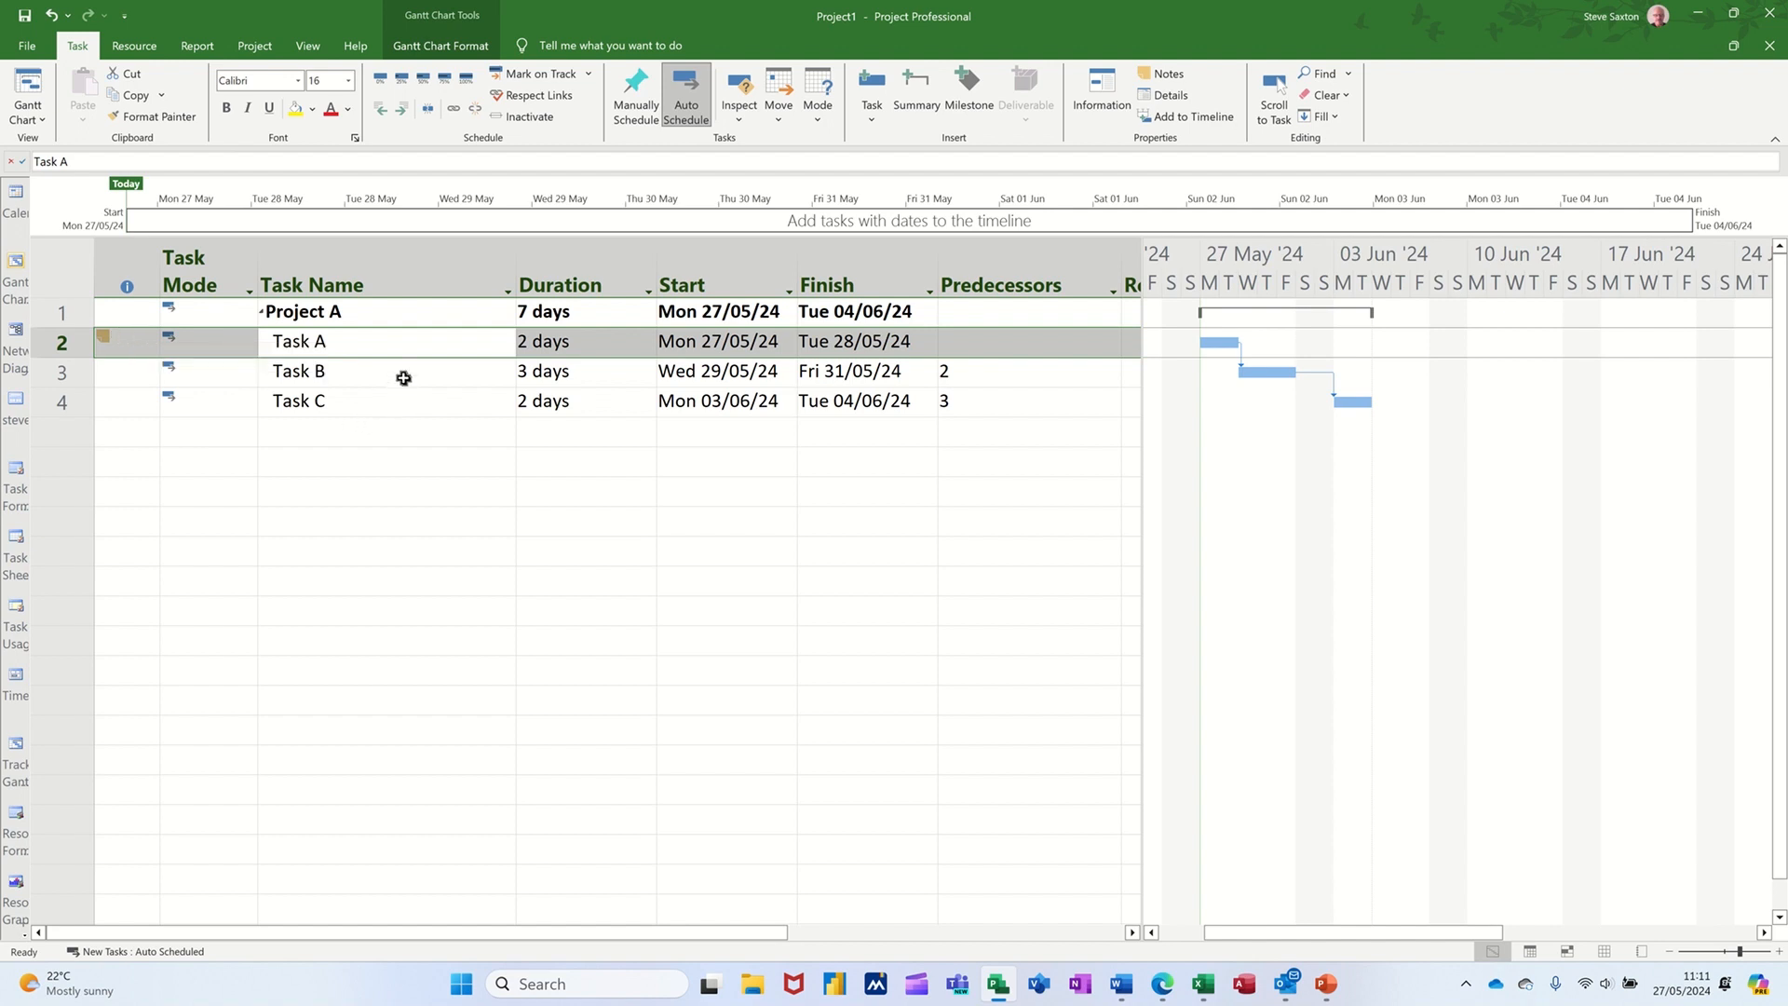
Write 'Budget' as the heading of Task B's notes
double_click(298, 371)
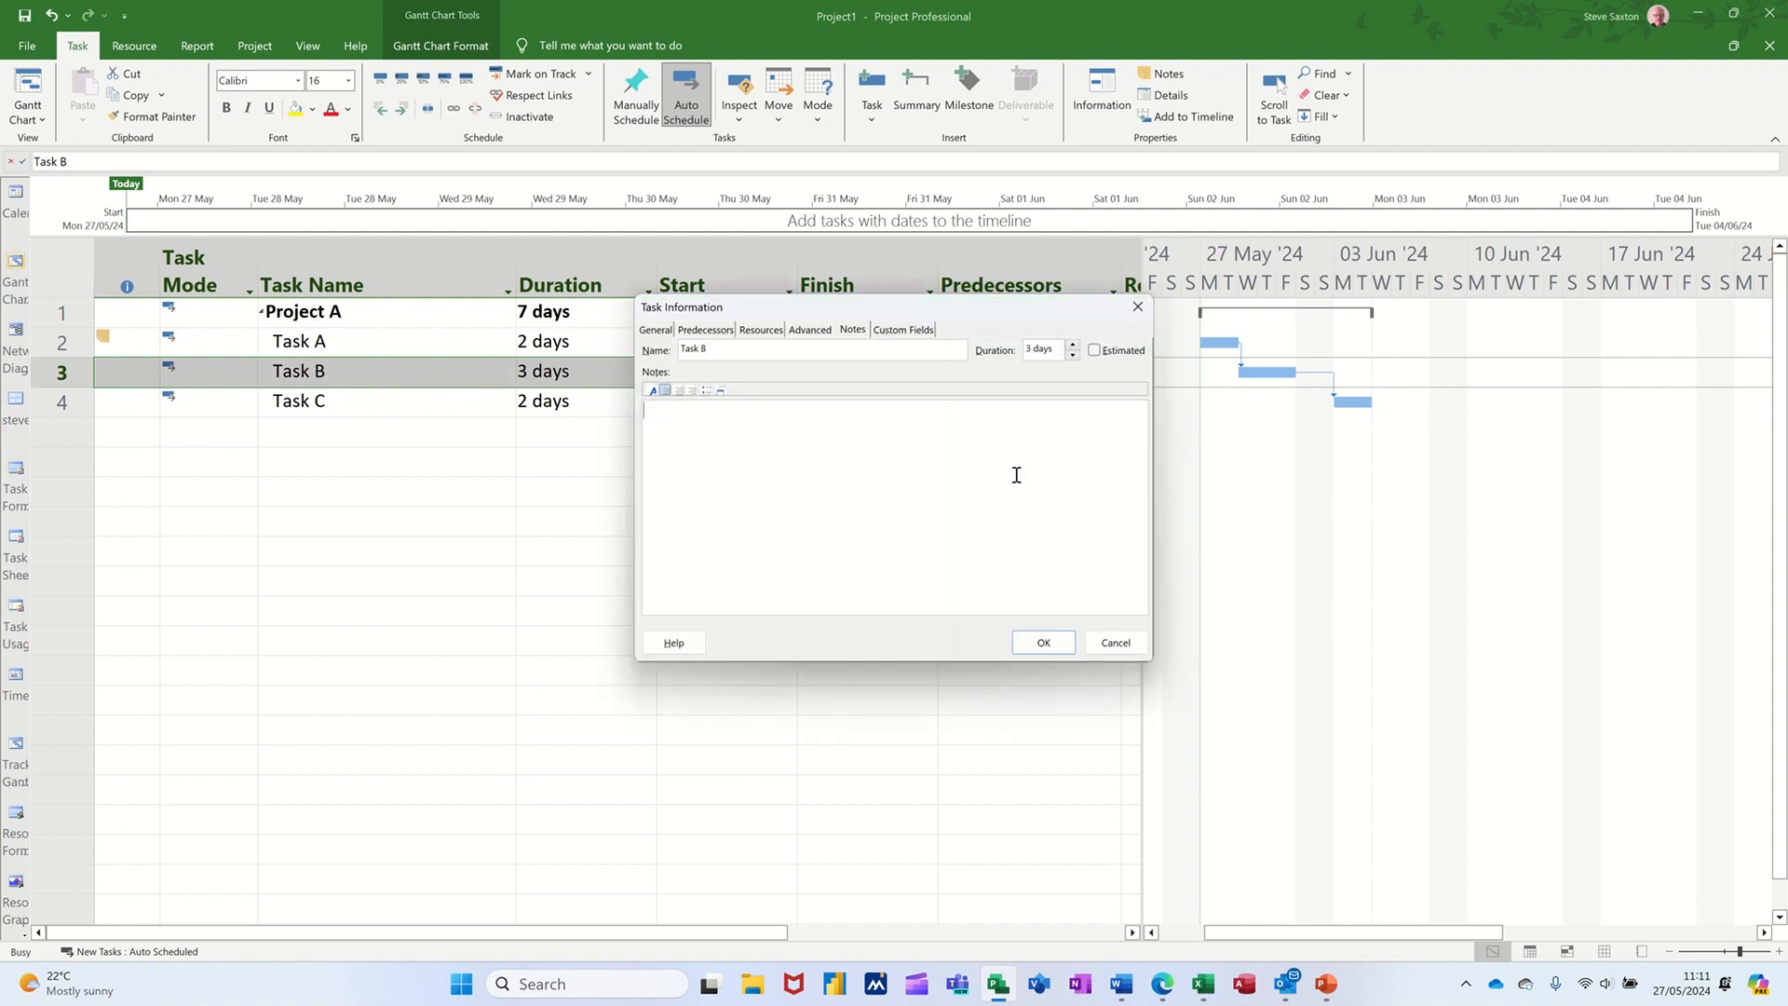
type("Budget")
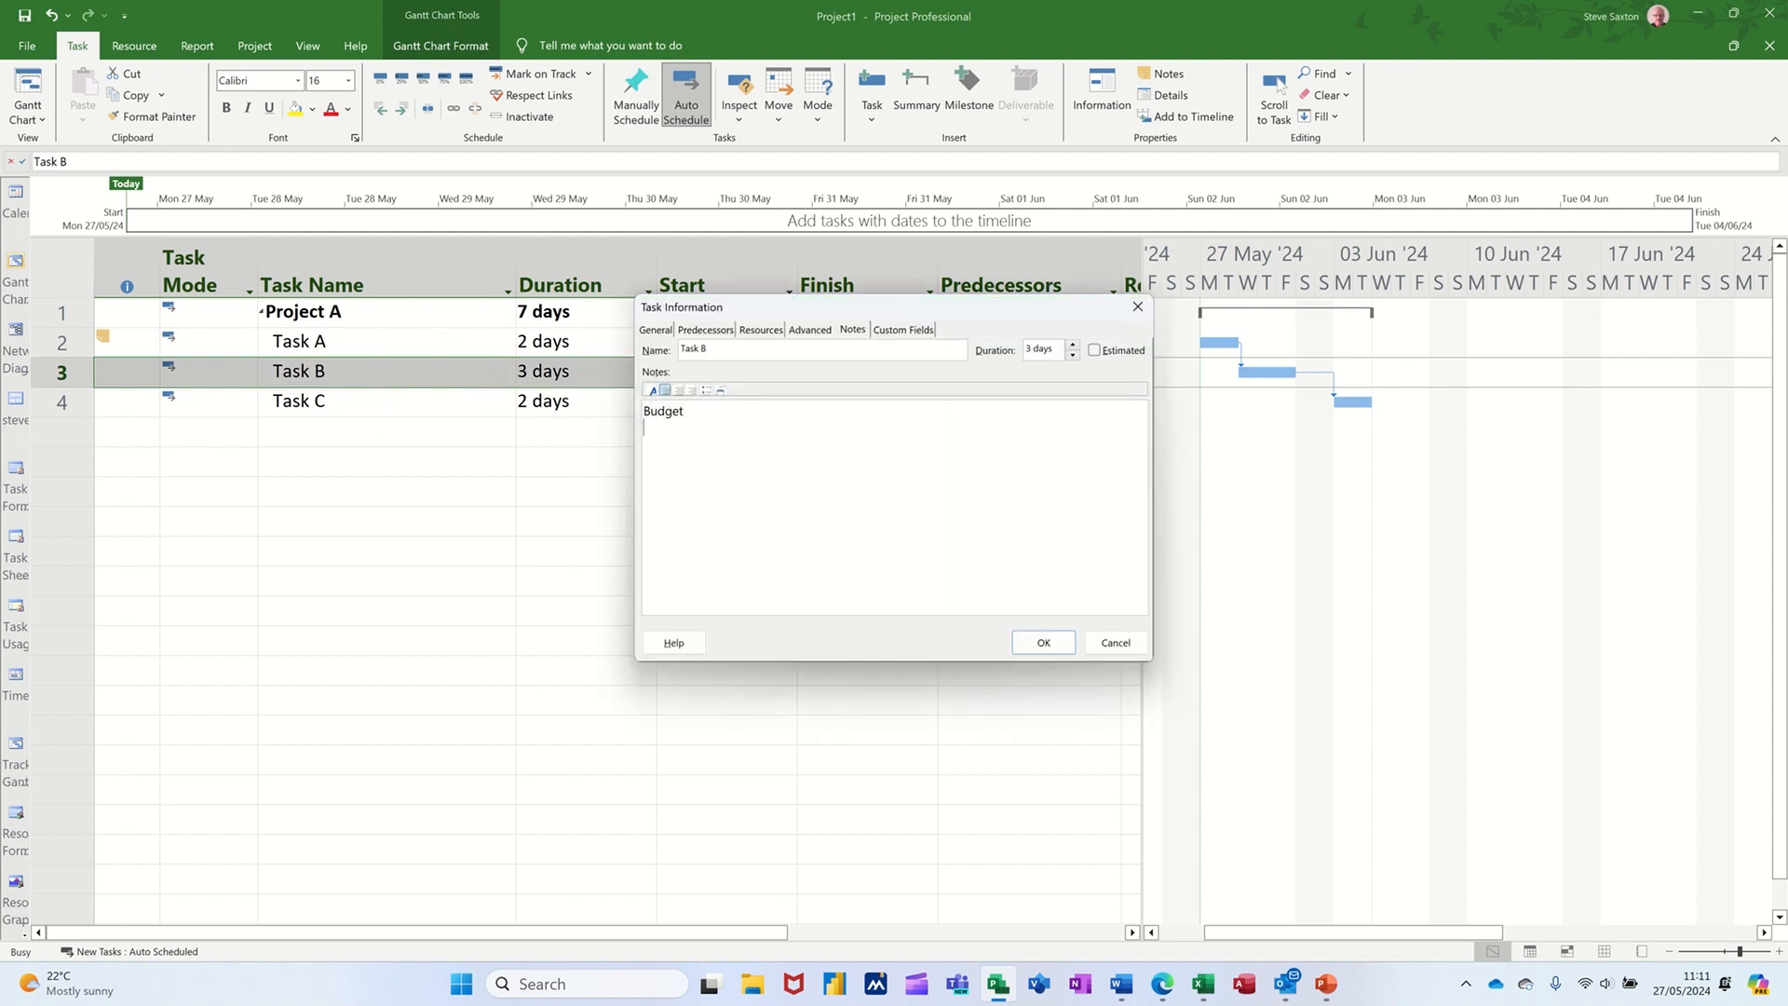
mouse_move(730, 404)
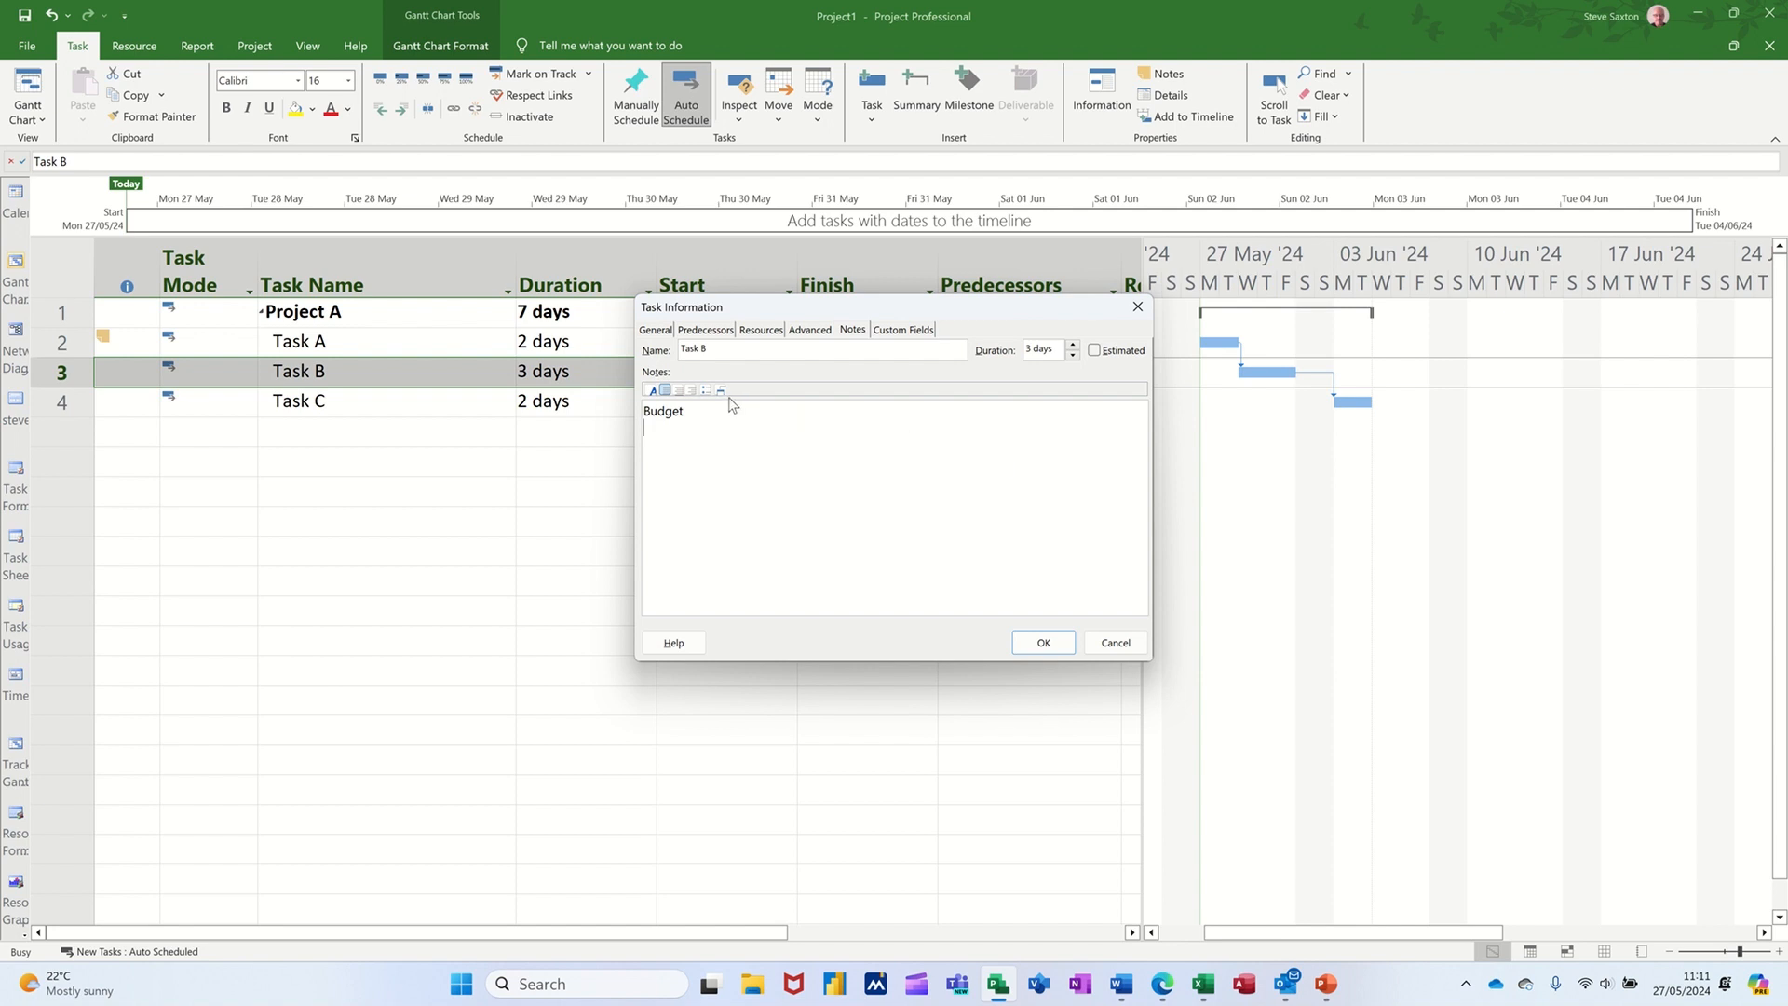
Insert a new Microsoft Excel Worksheet object, displayed as an icon, into the notes
left_click(721, 391)
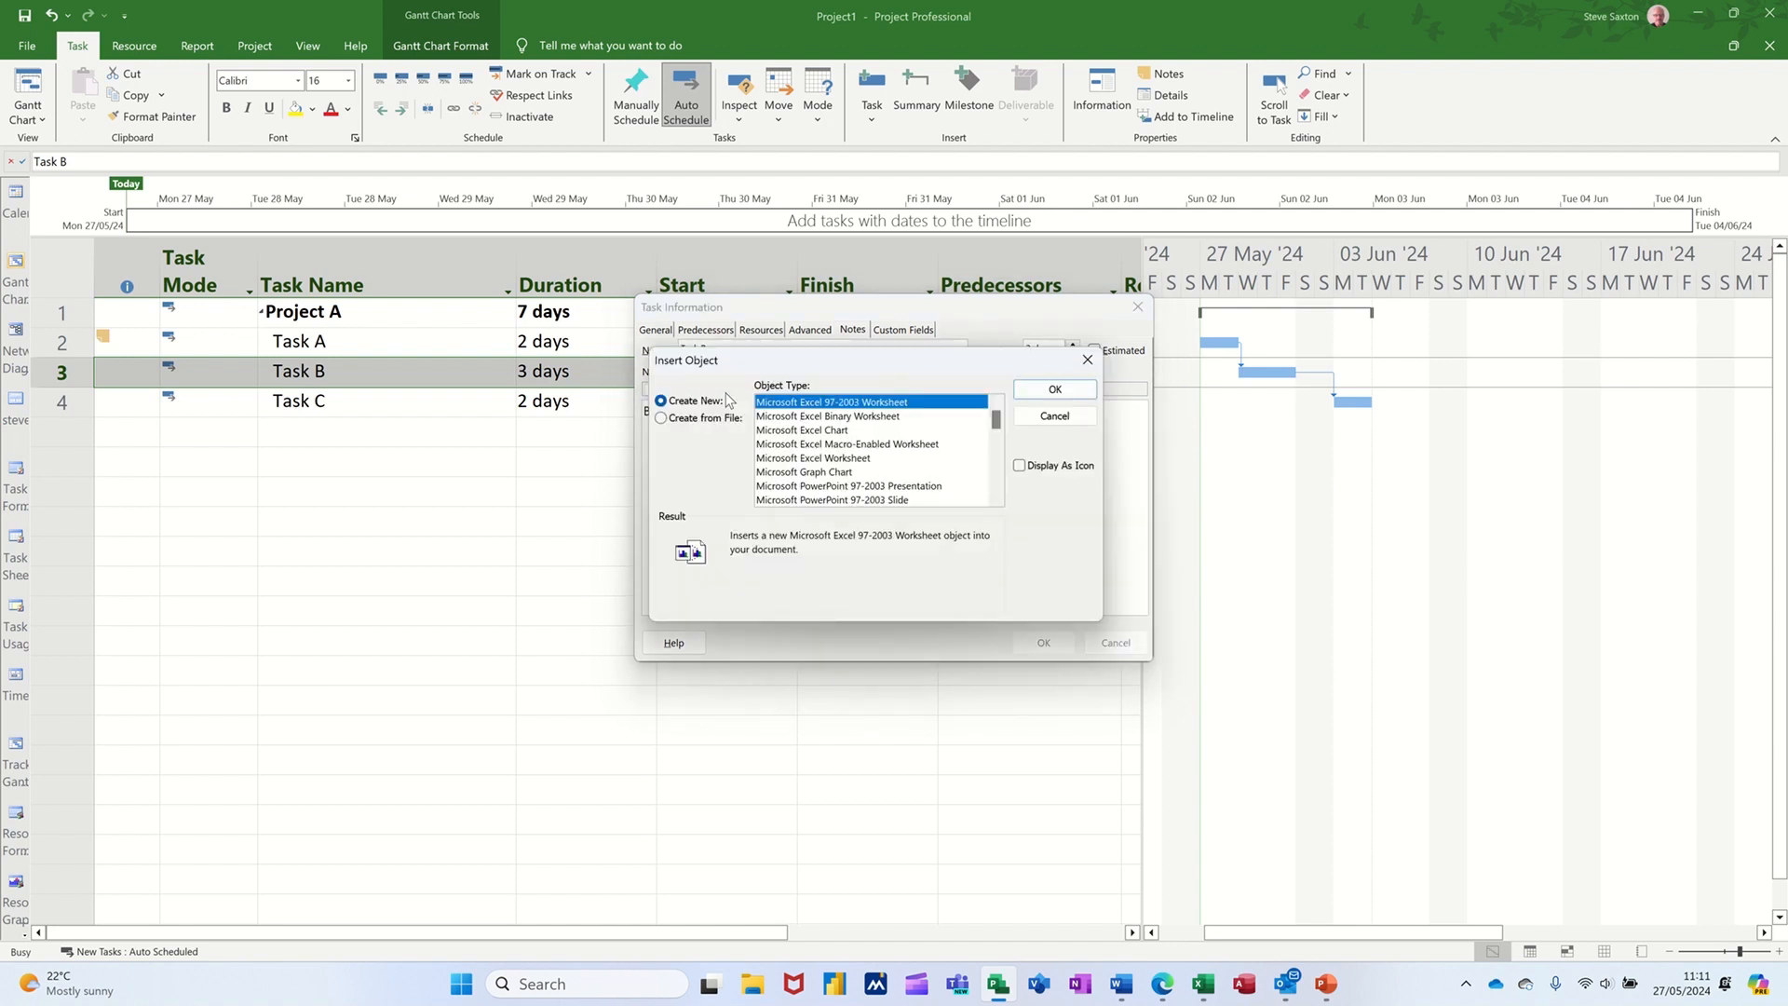
mouse_move(813, 431)
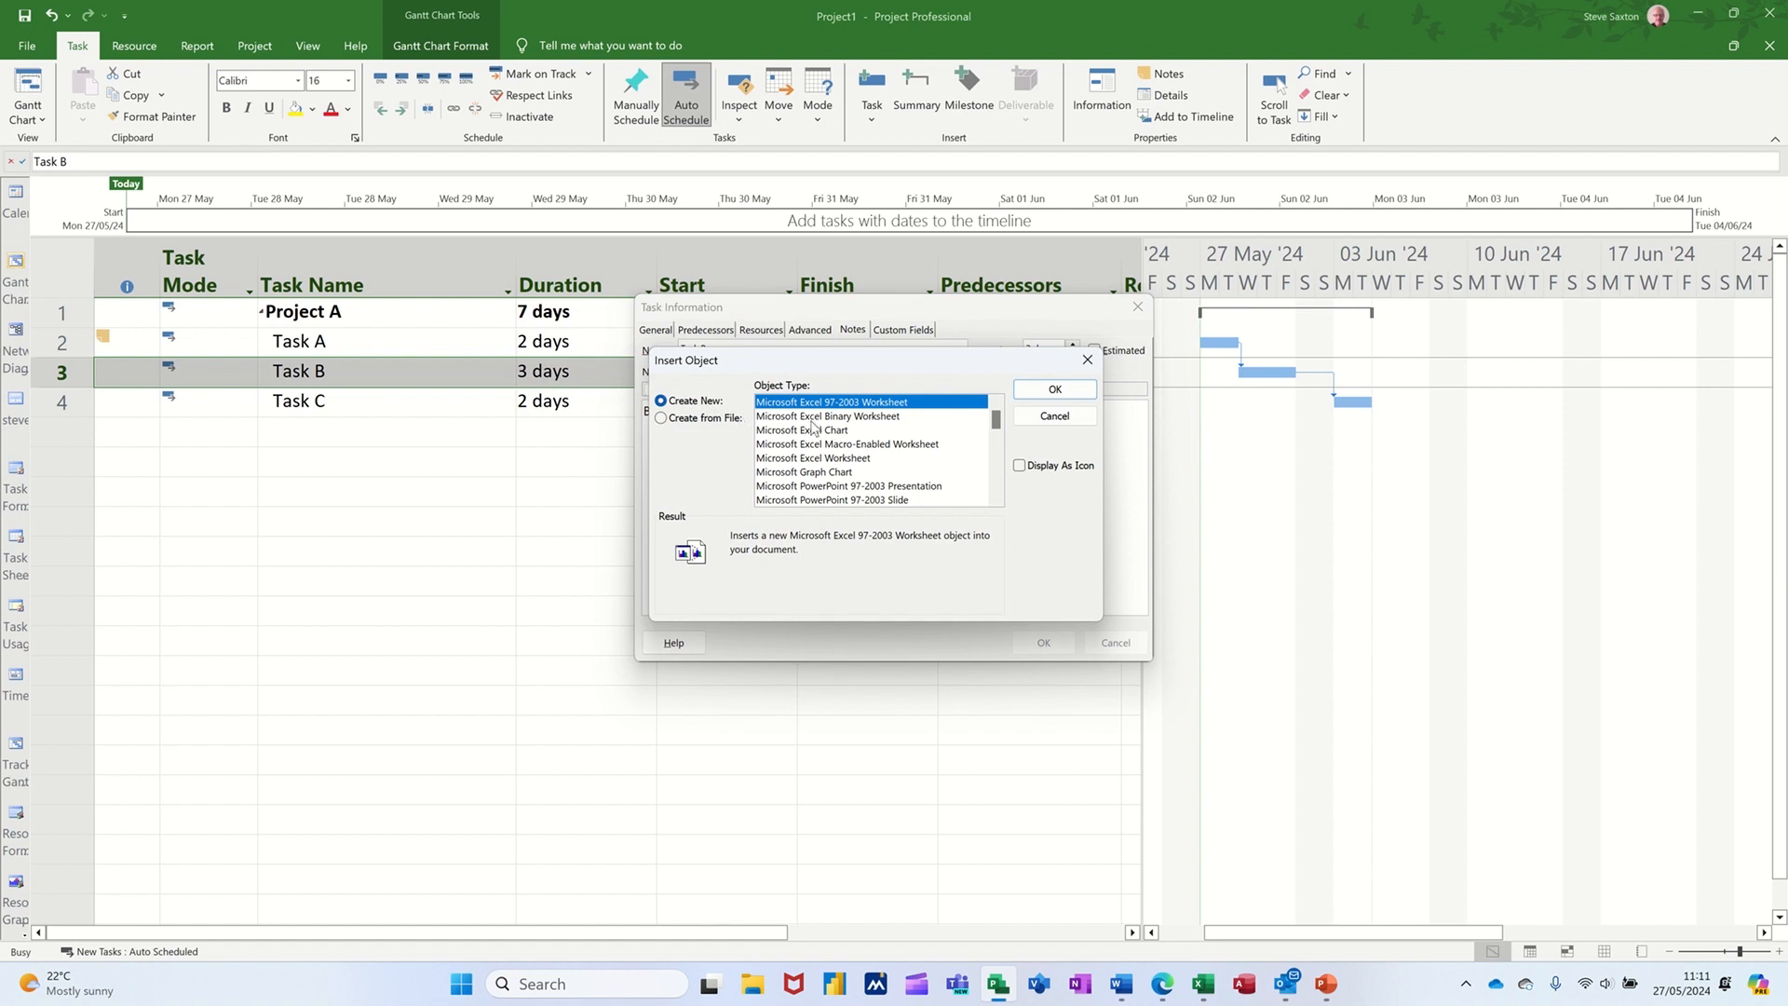
mouse_move(810, 425)
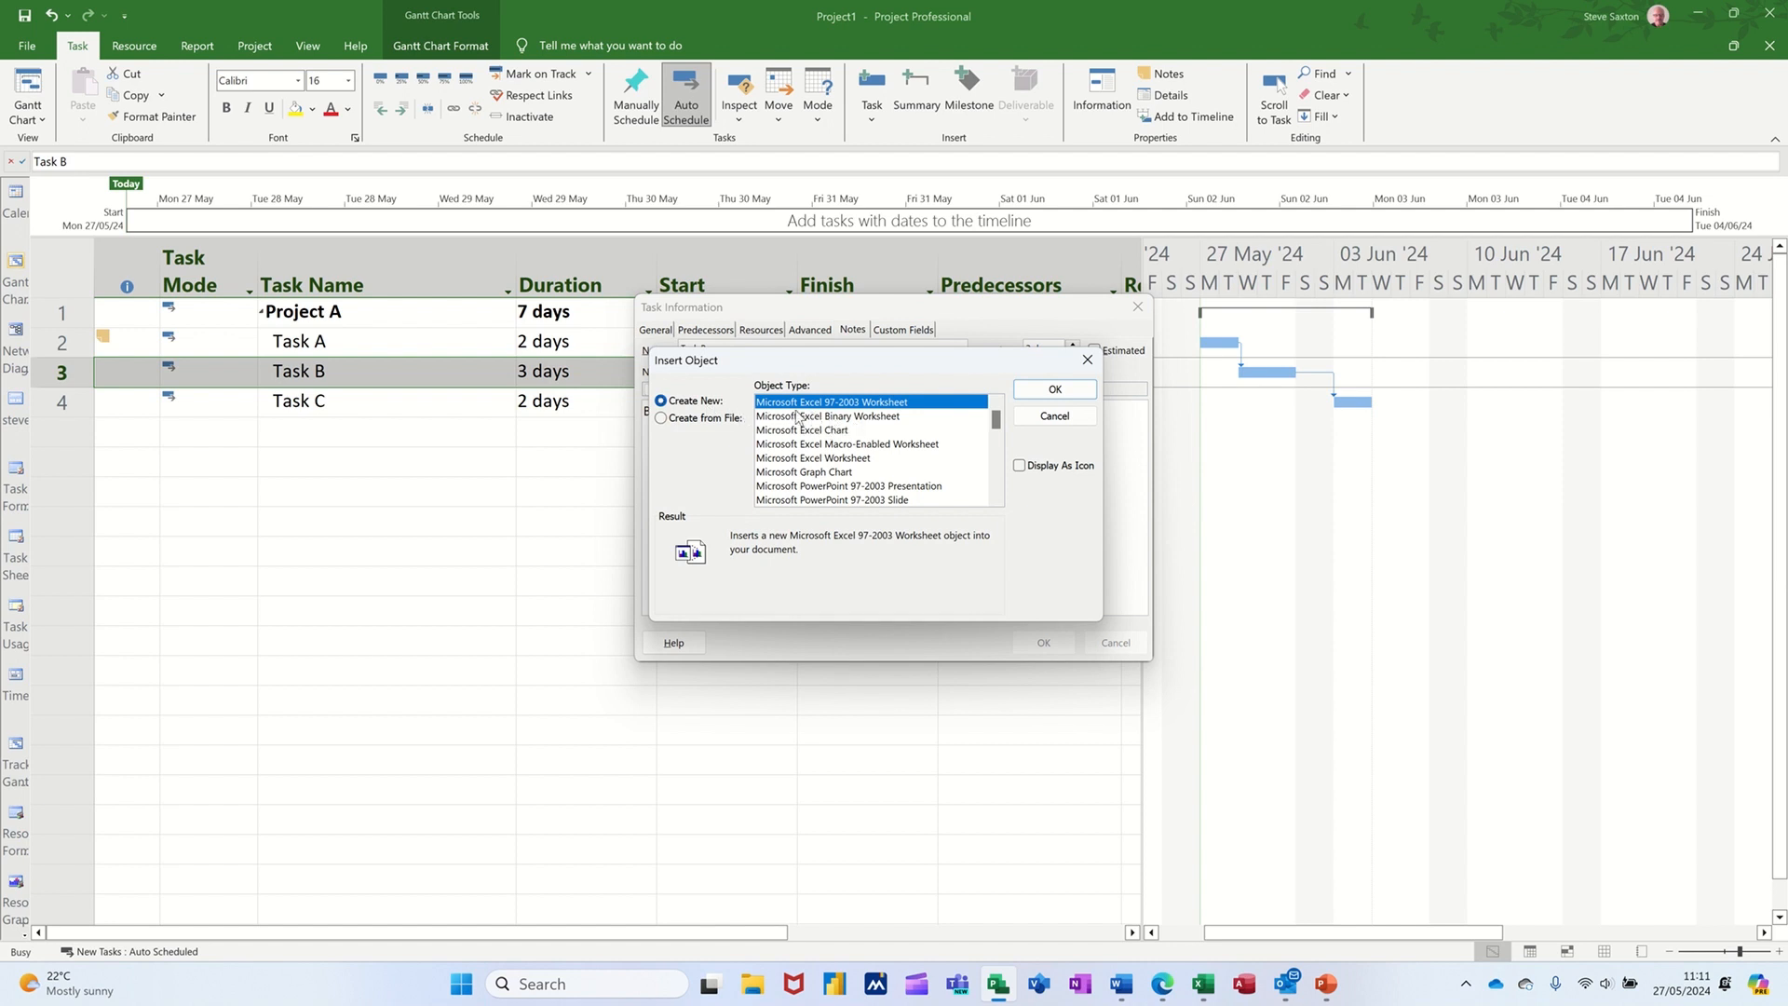
mouse_move(896, 424)
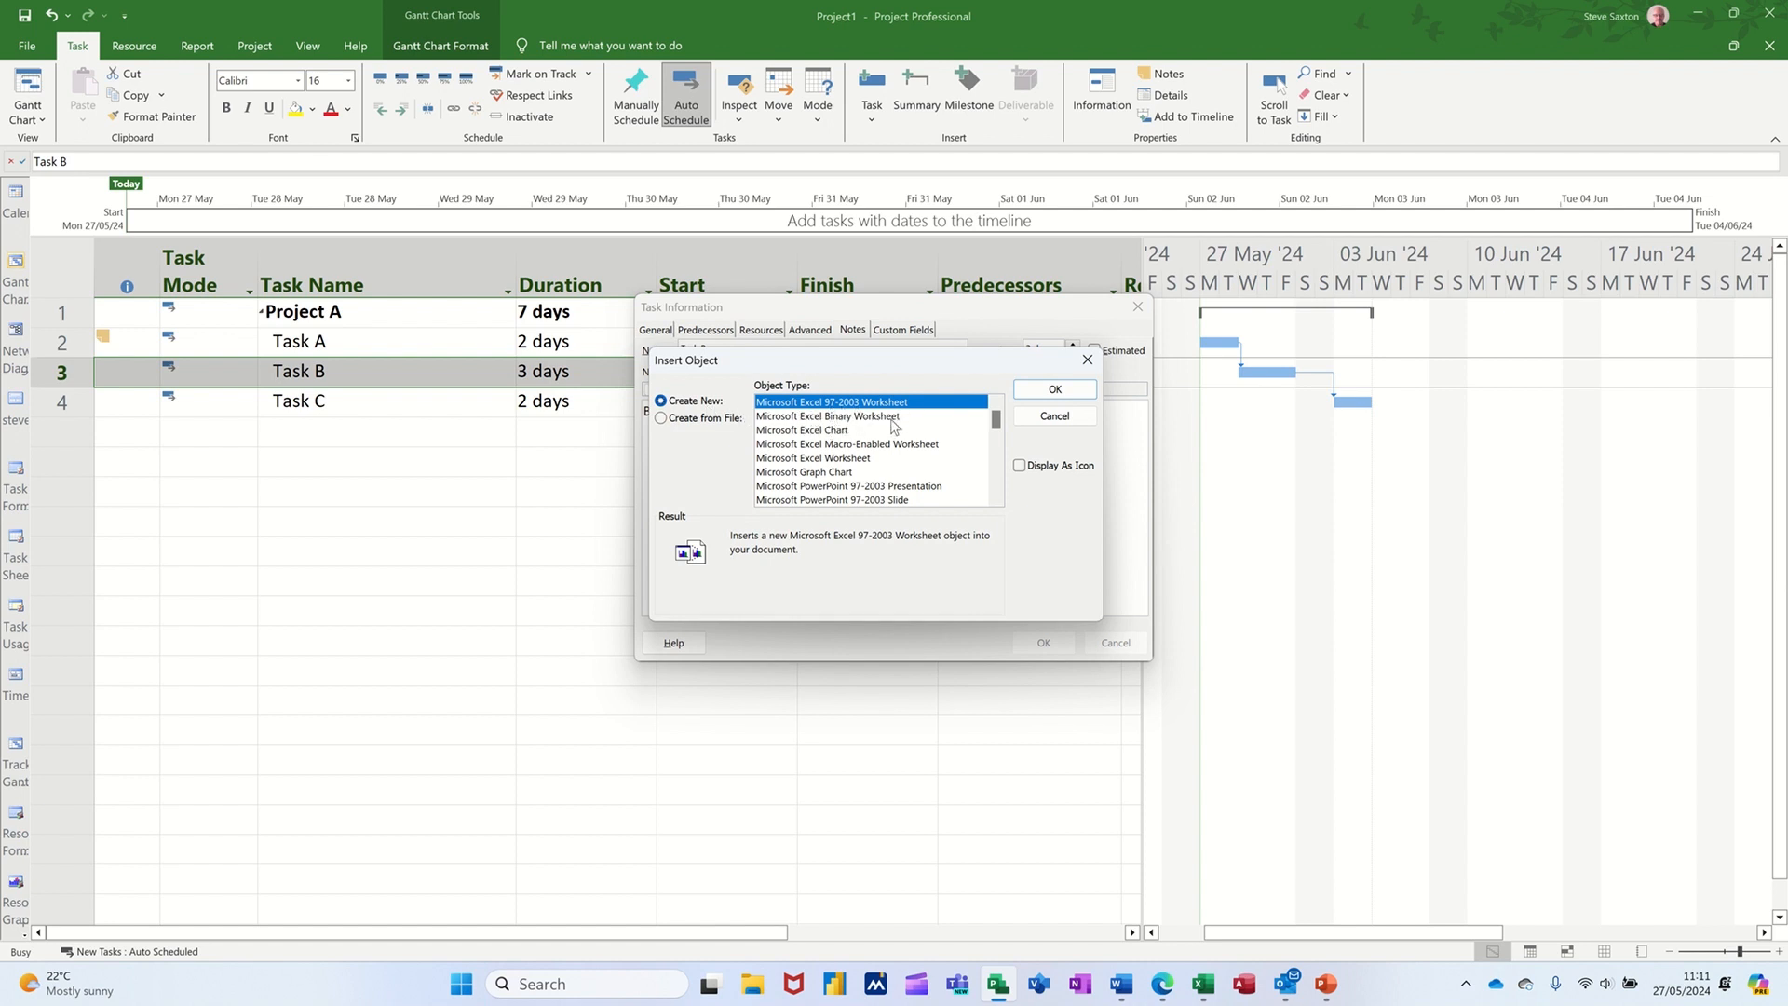
mouse_move(799, 471)
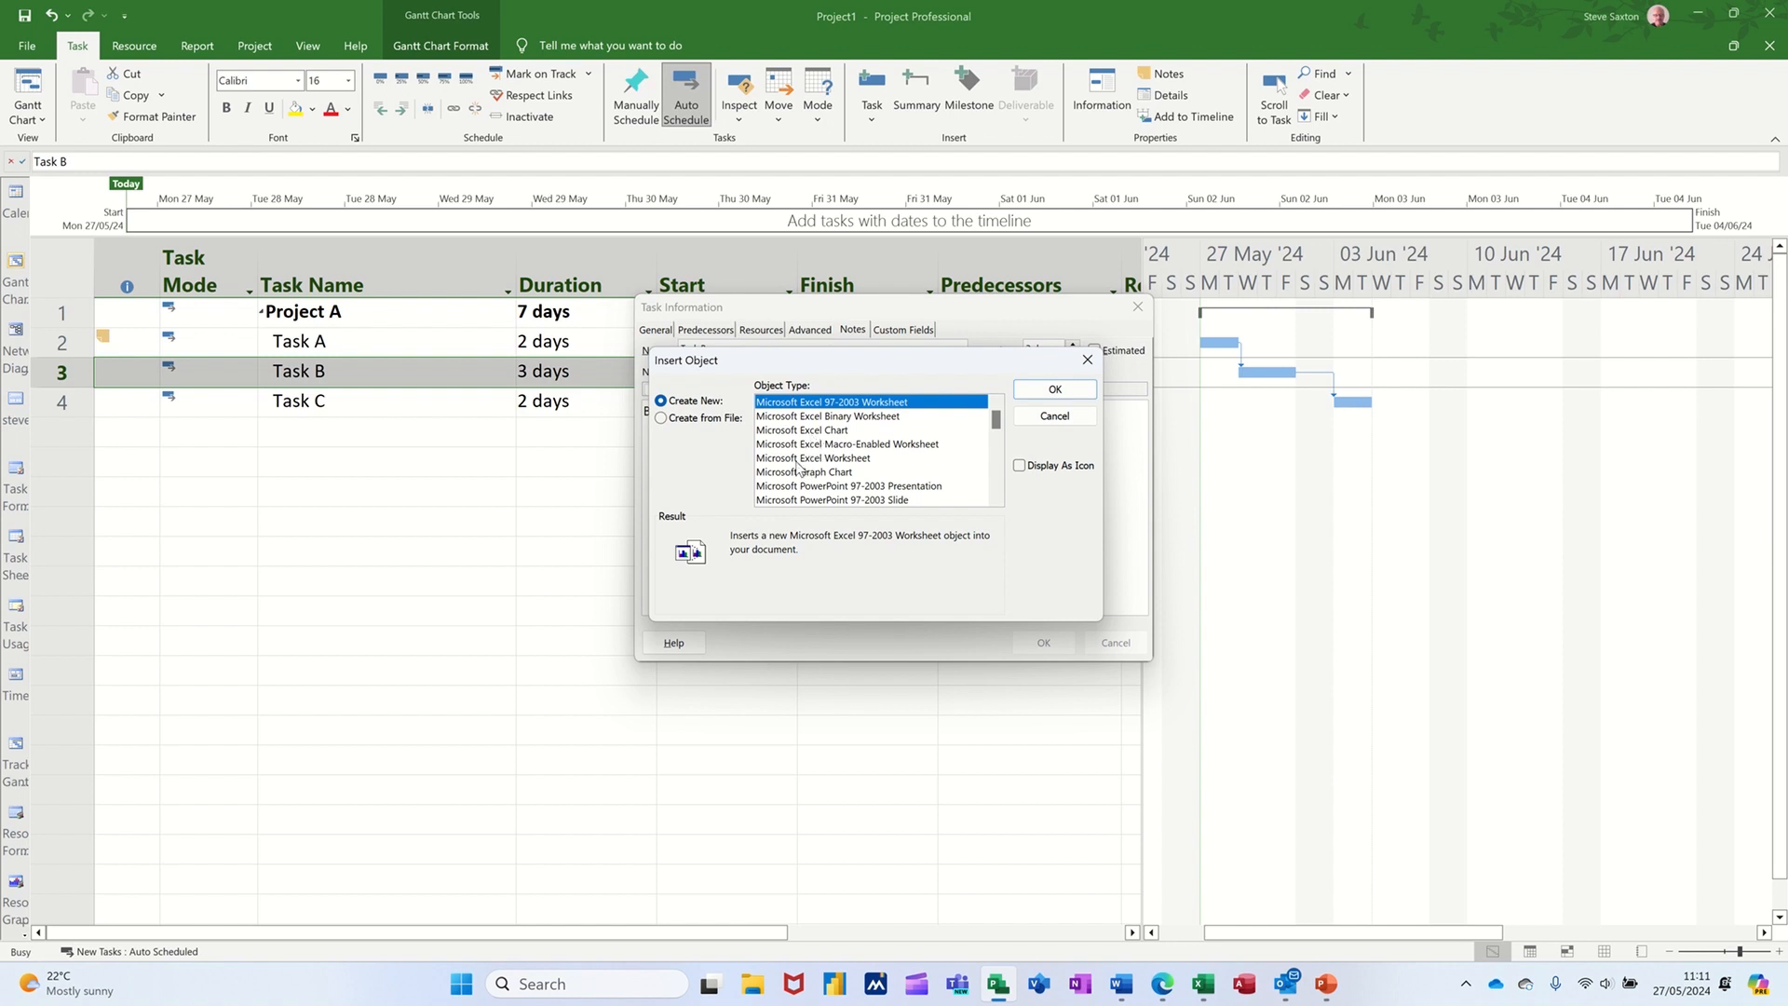
left_click(813, 458)
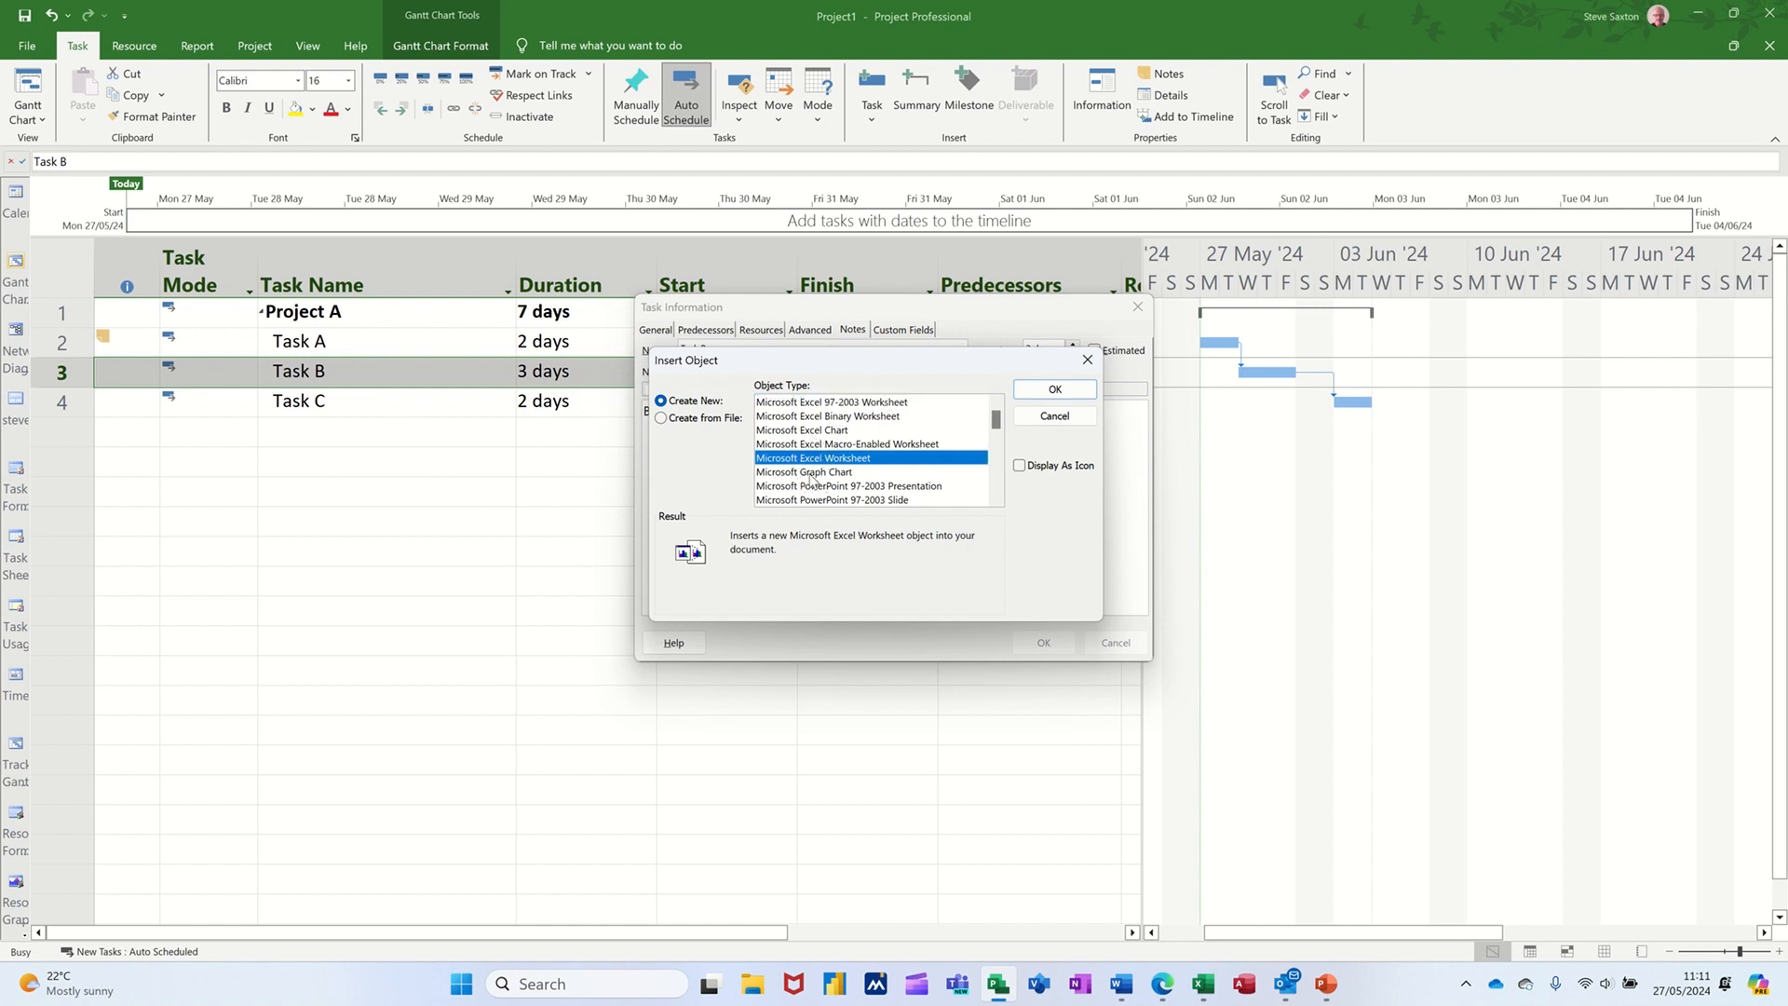
left_click(1019, 466)
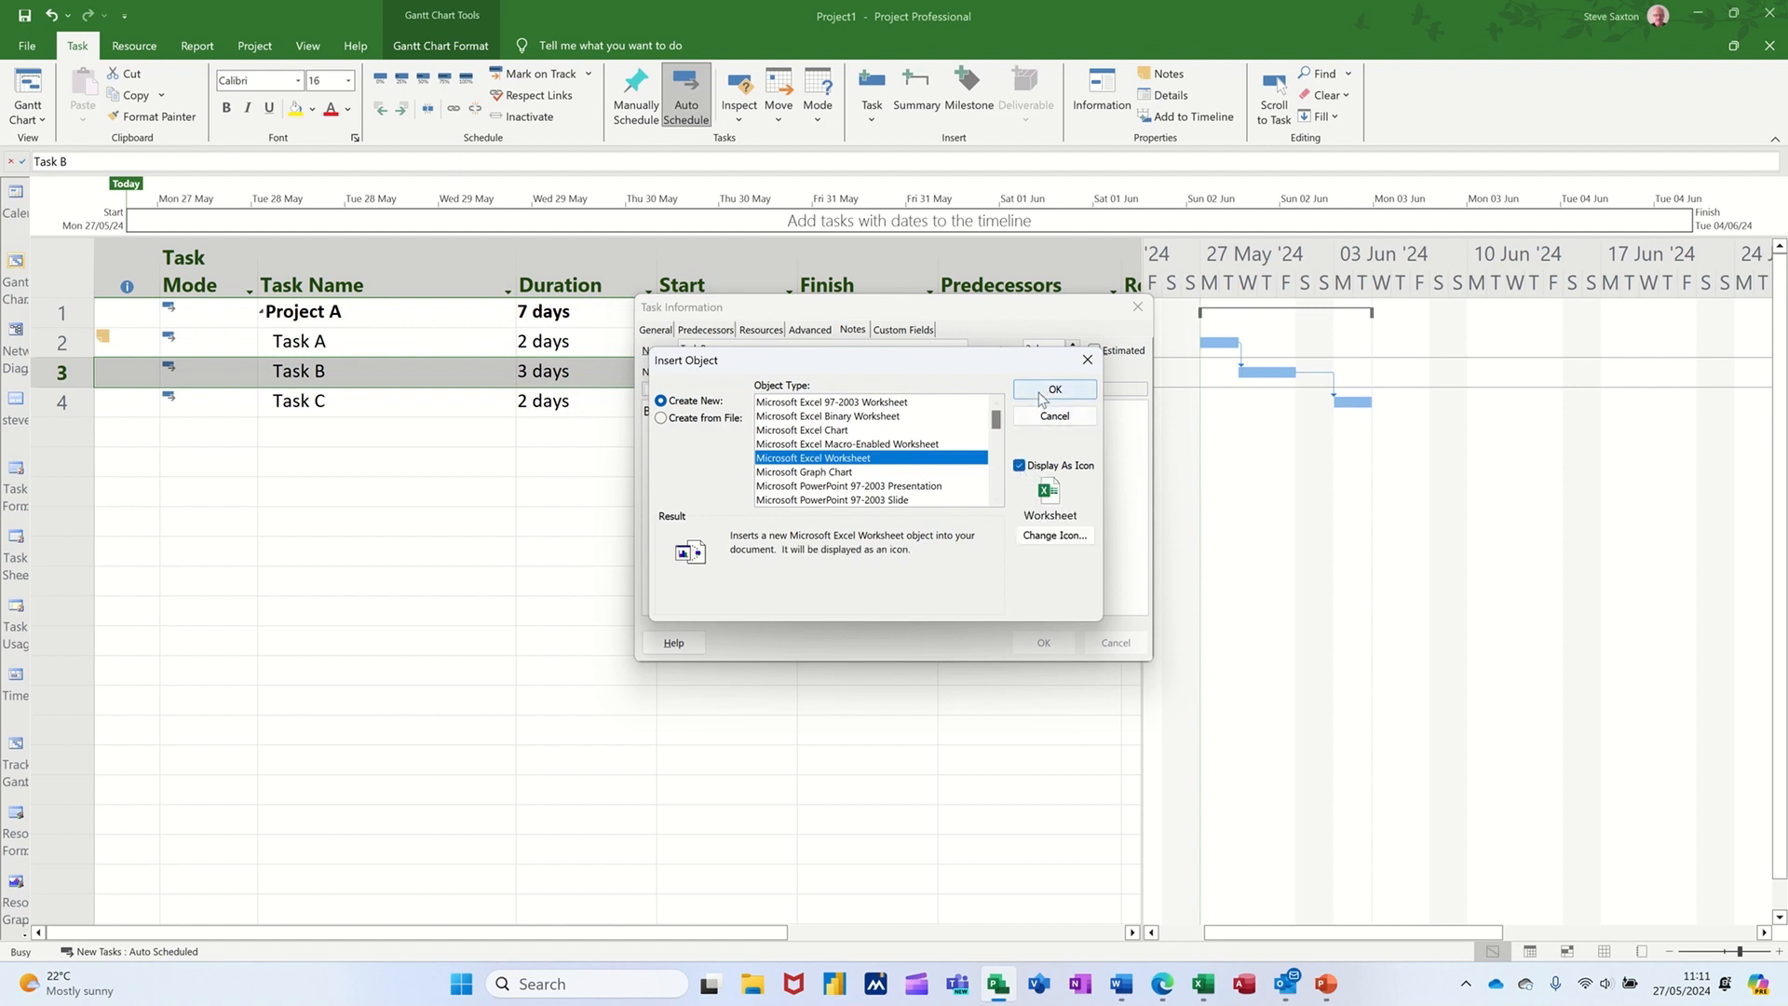
left_click(1052, 389)
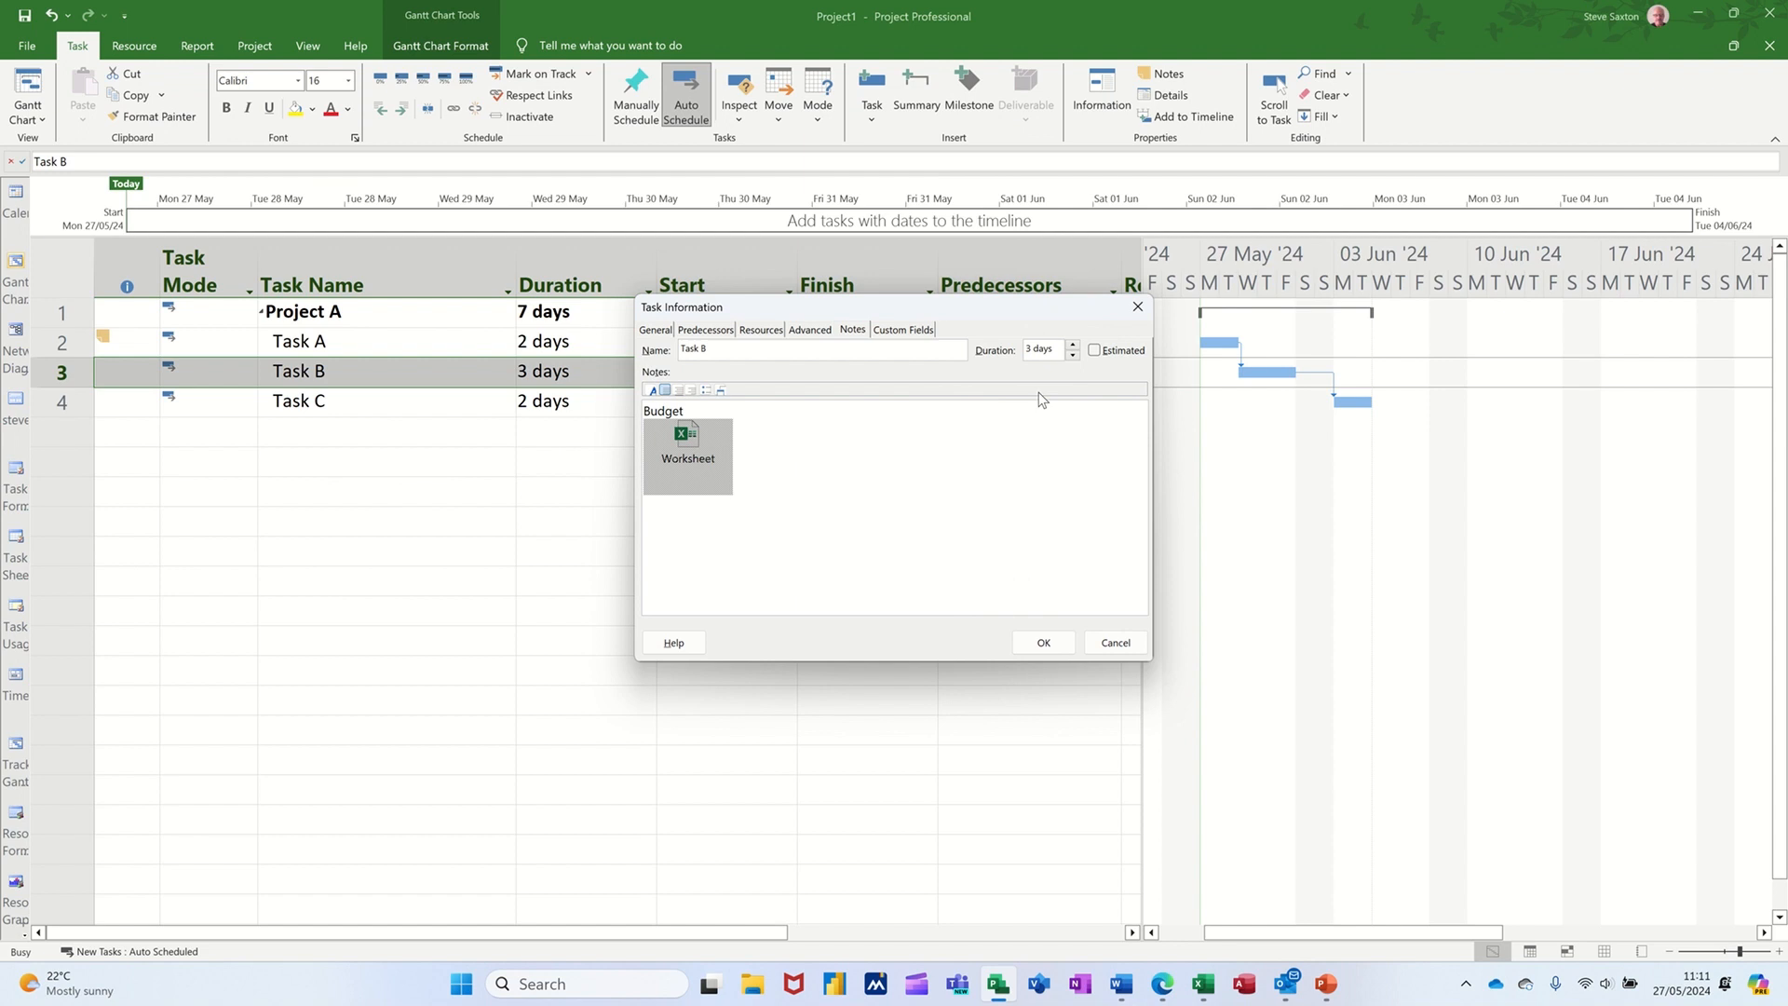
mouse_move(1069, 565)
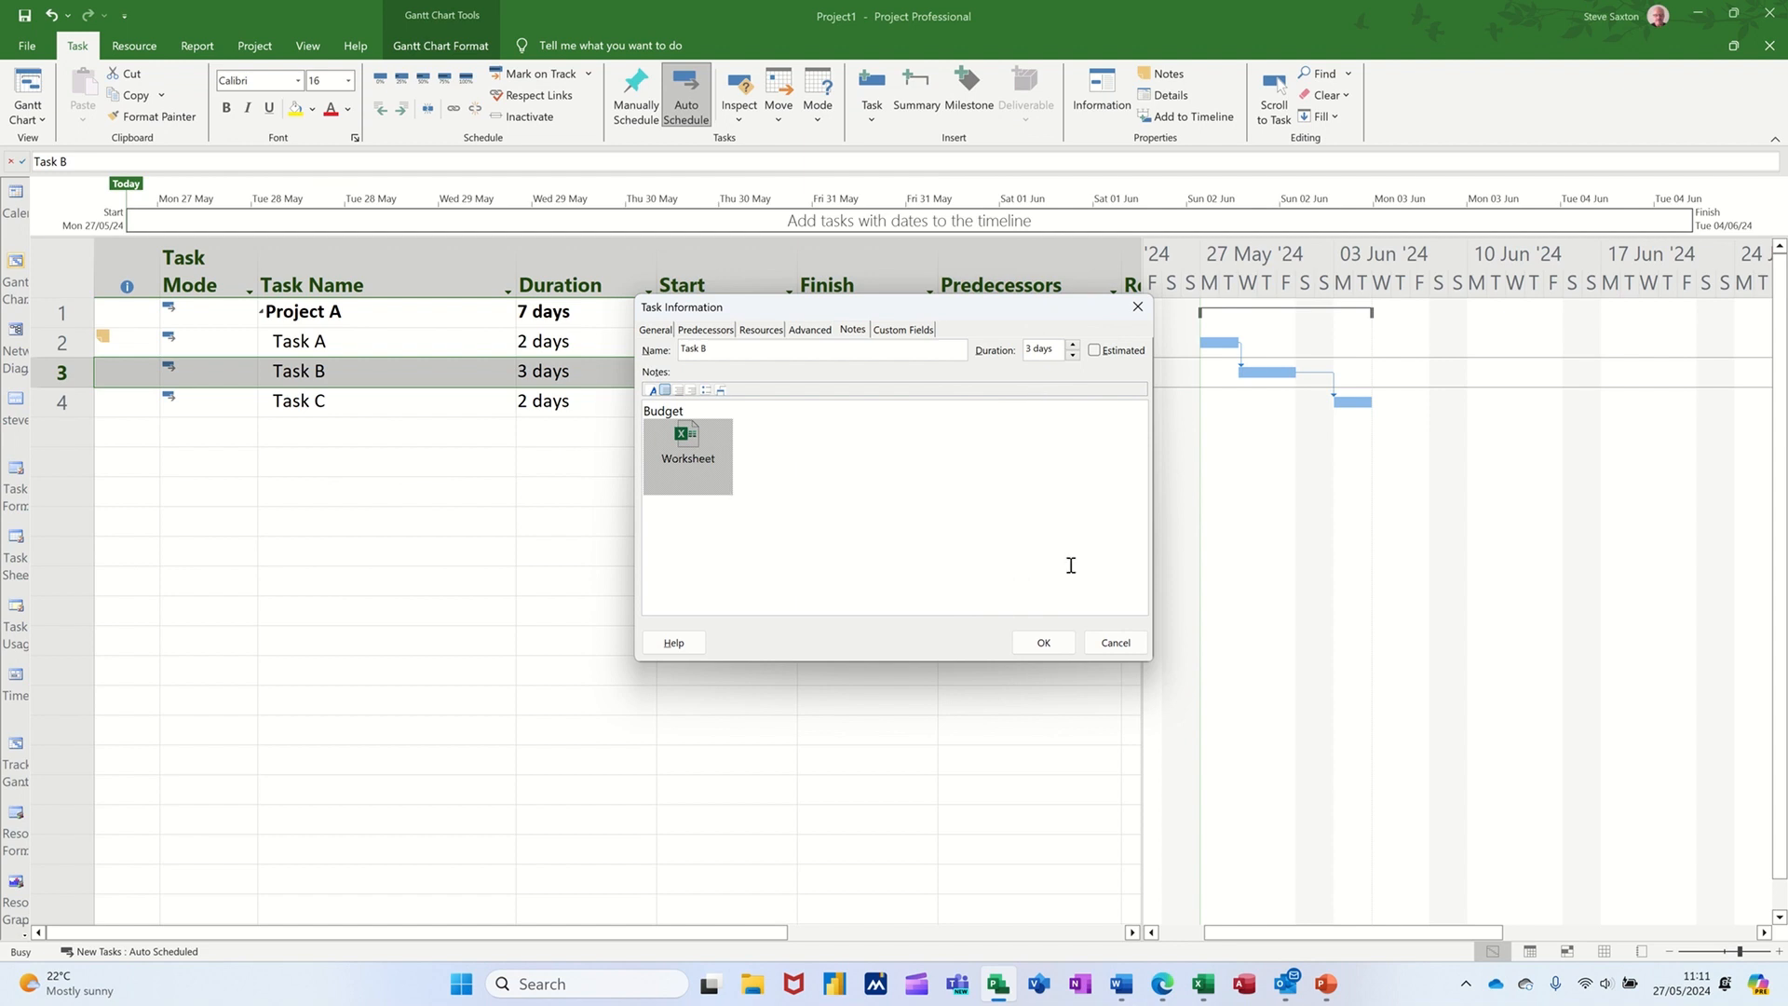
mouse_move(1205, 983)
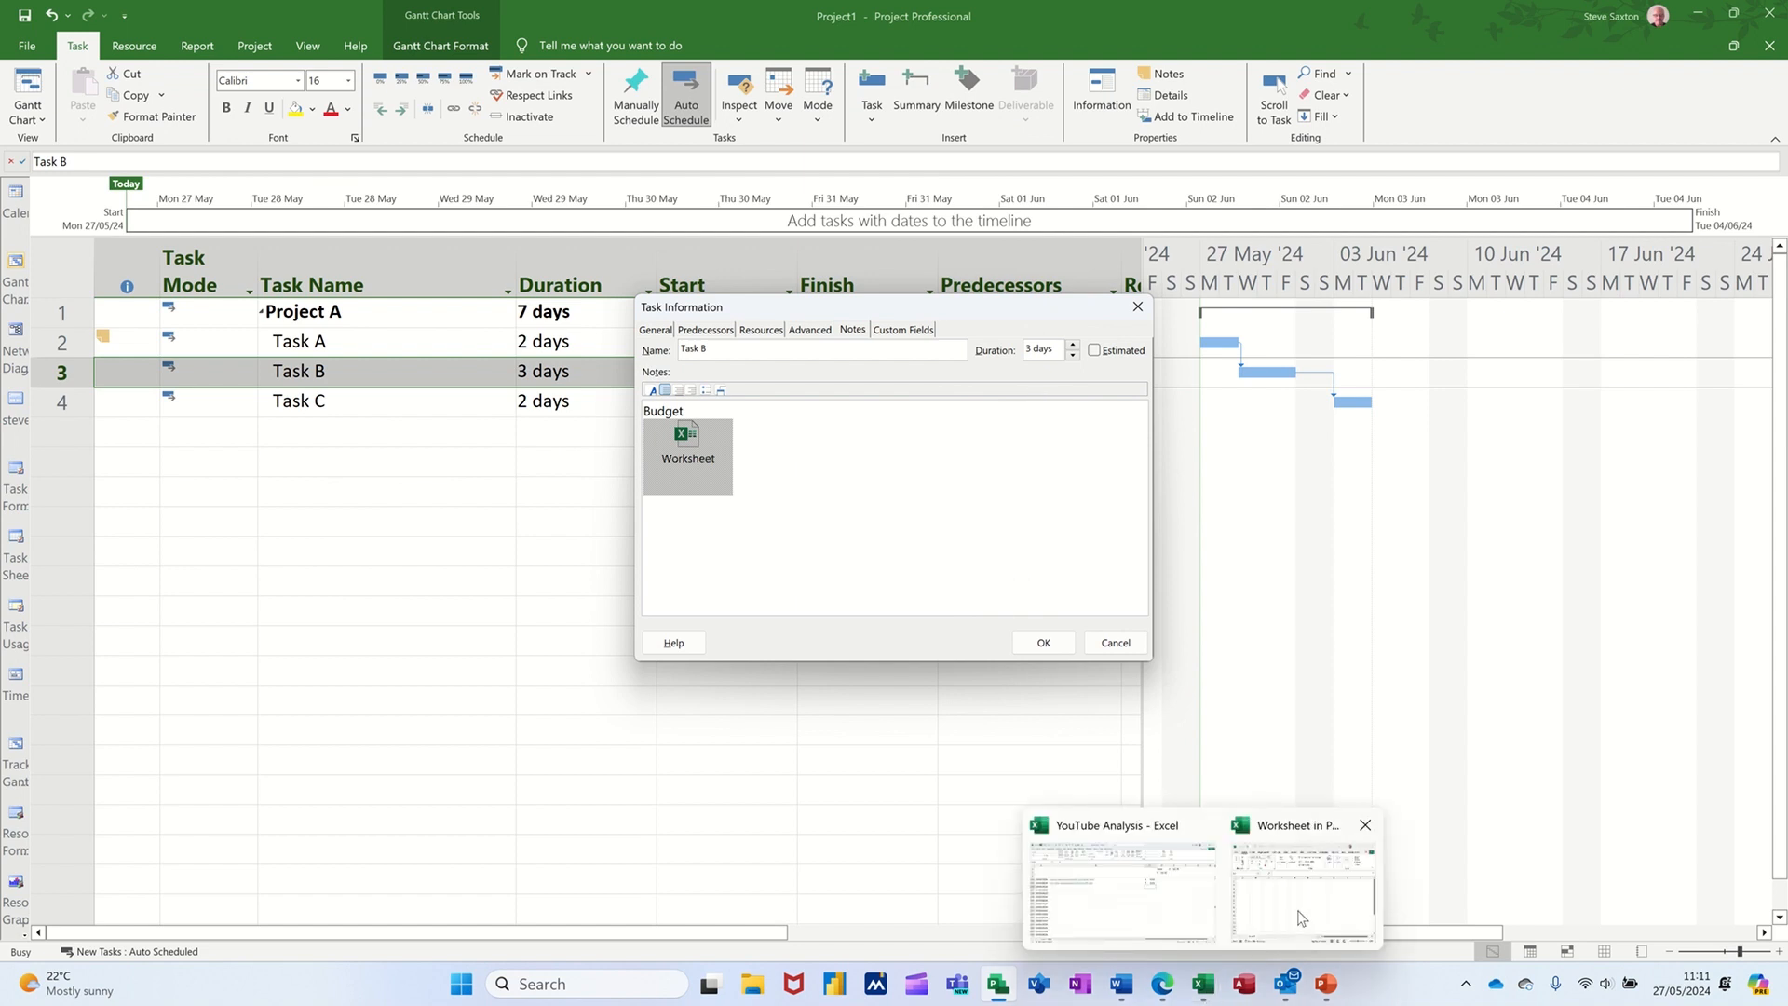
Edit the embedded worksheet full-screen and add the Date, Item and cost headings
left_click(1300, 890)
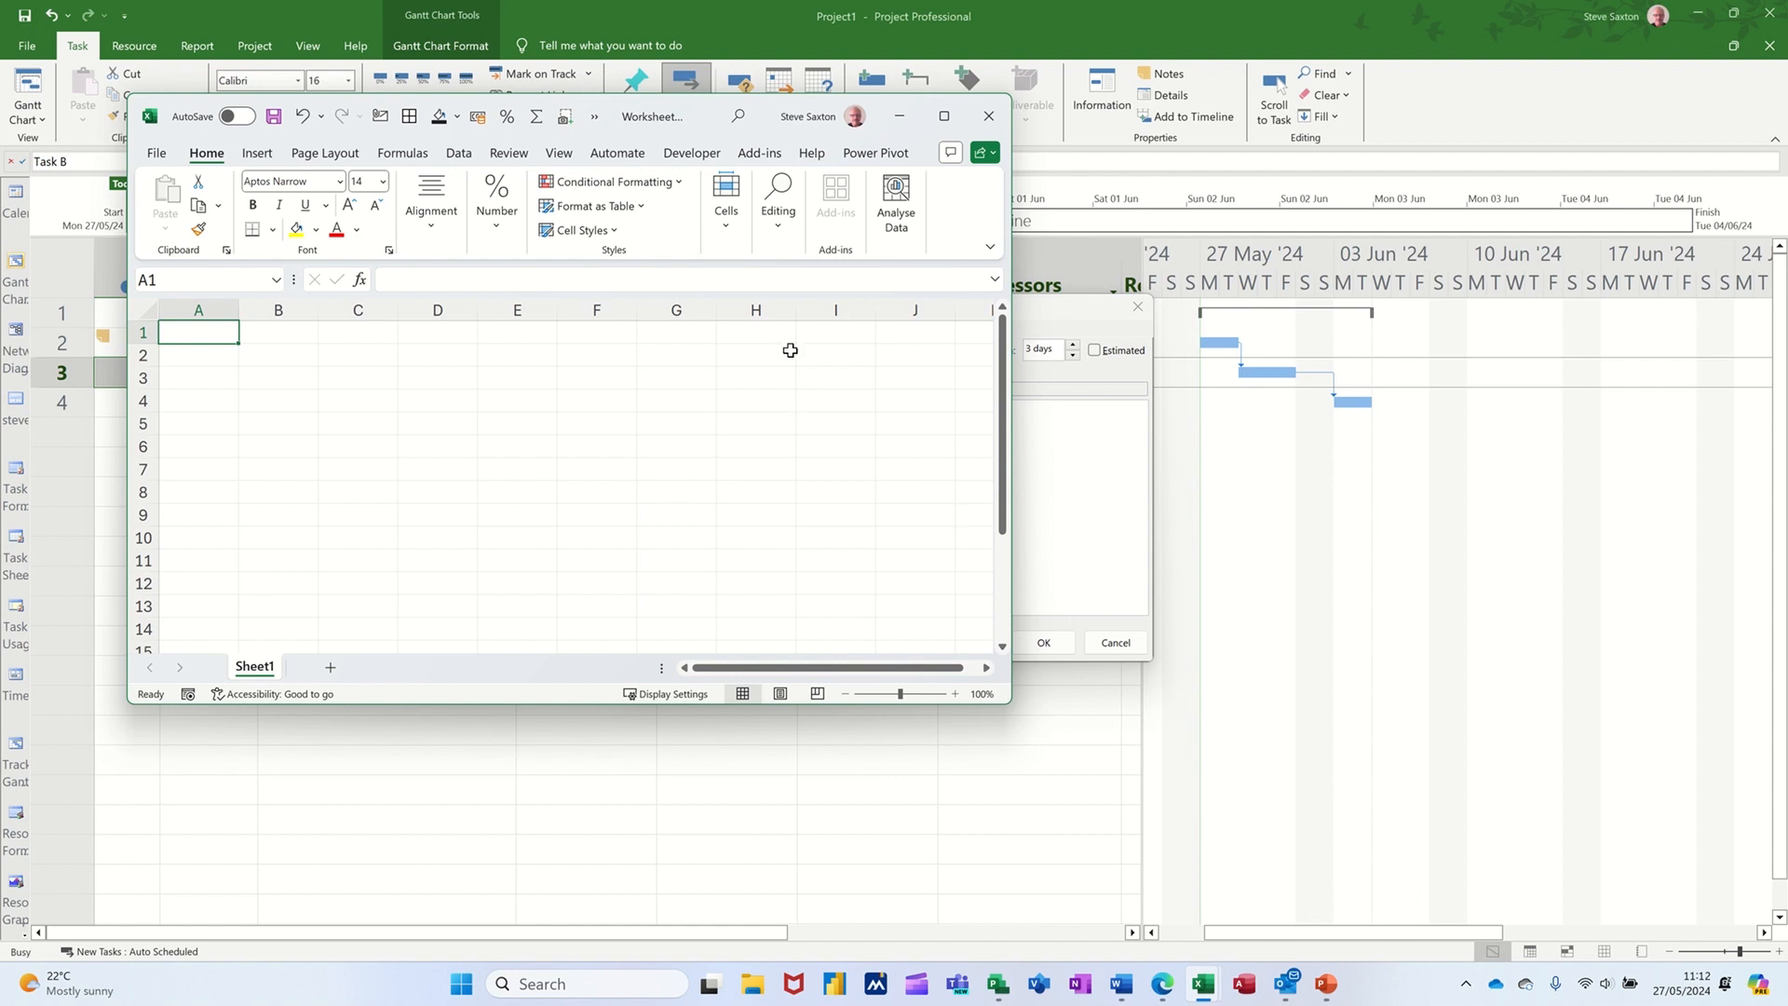
mouse_move(944, 115)
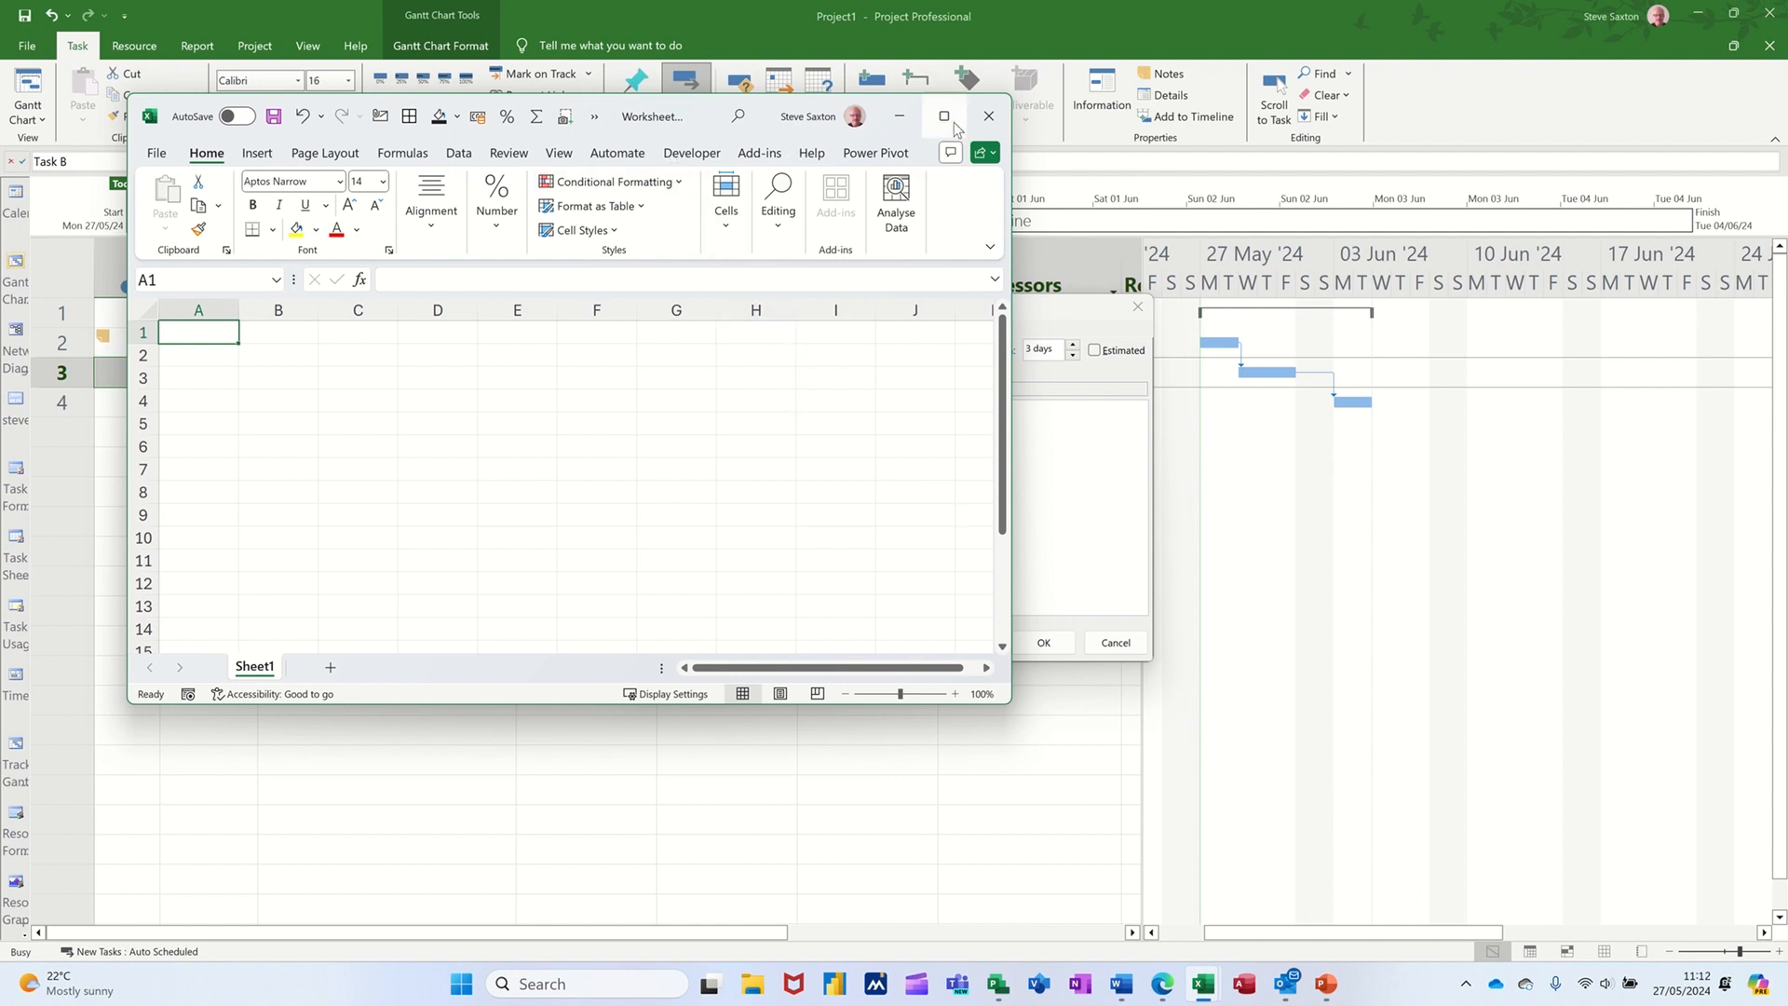
left_click(944, 116)
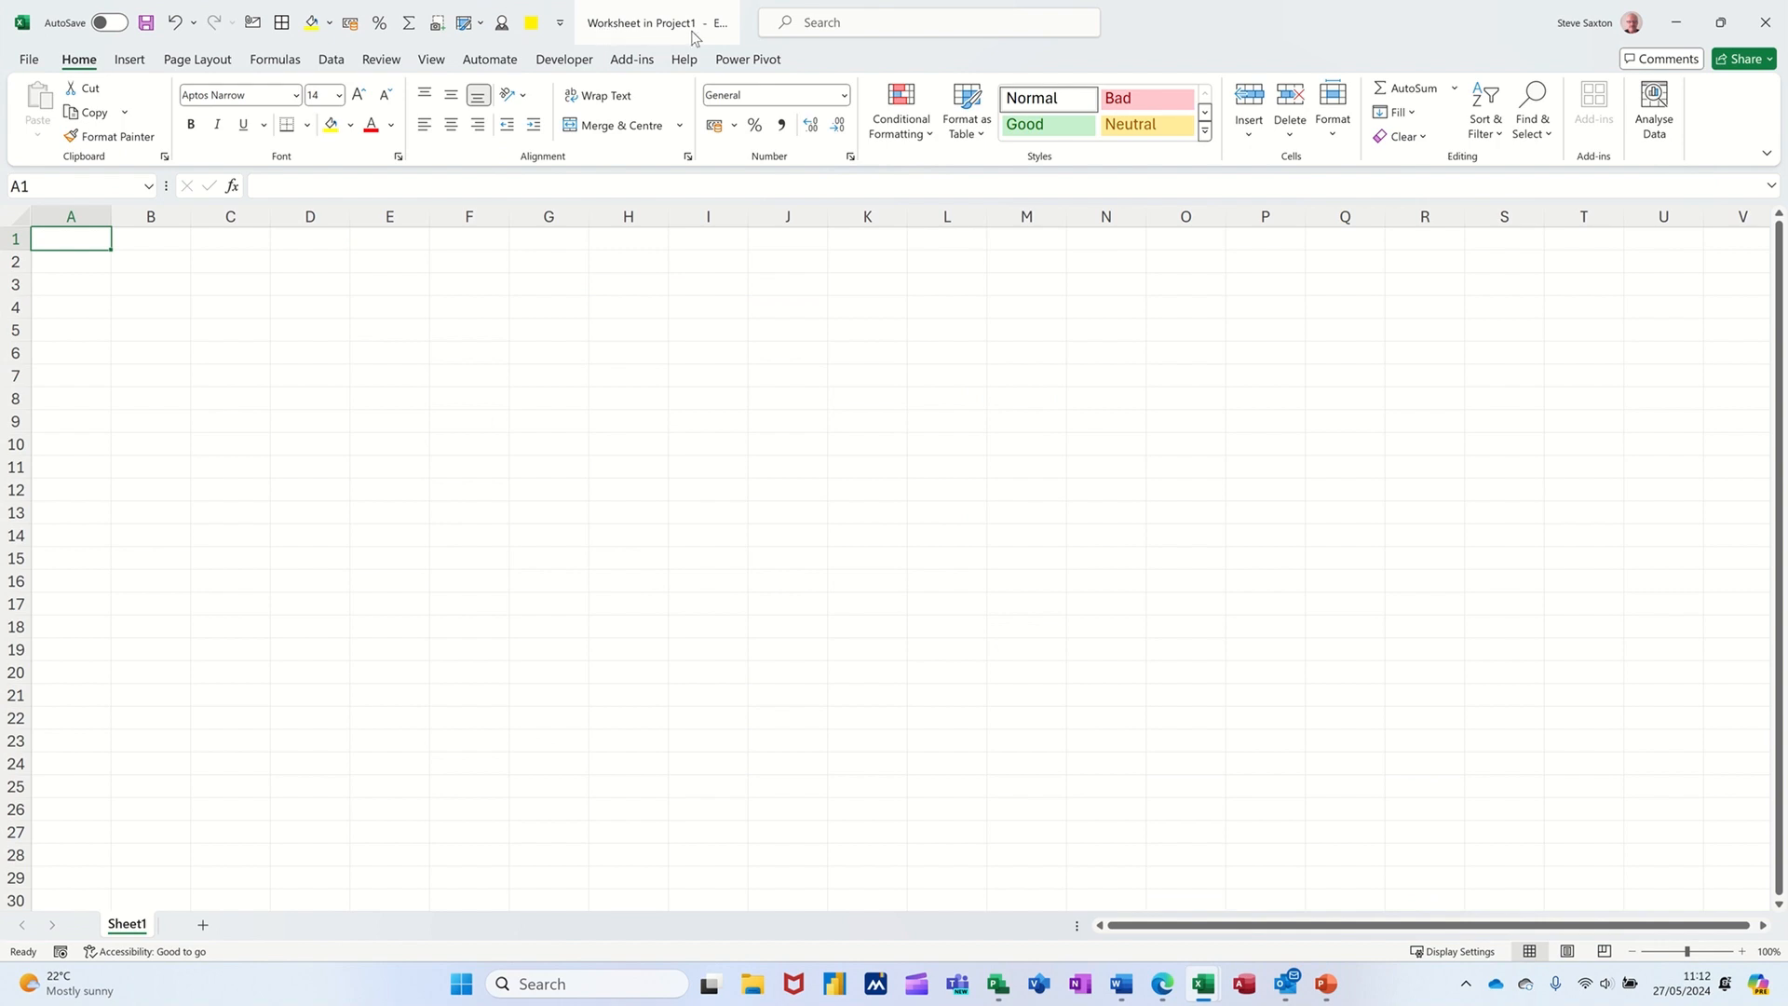
mouse_move(149, 262)
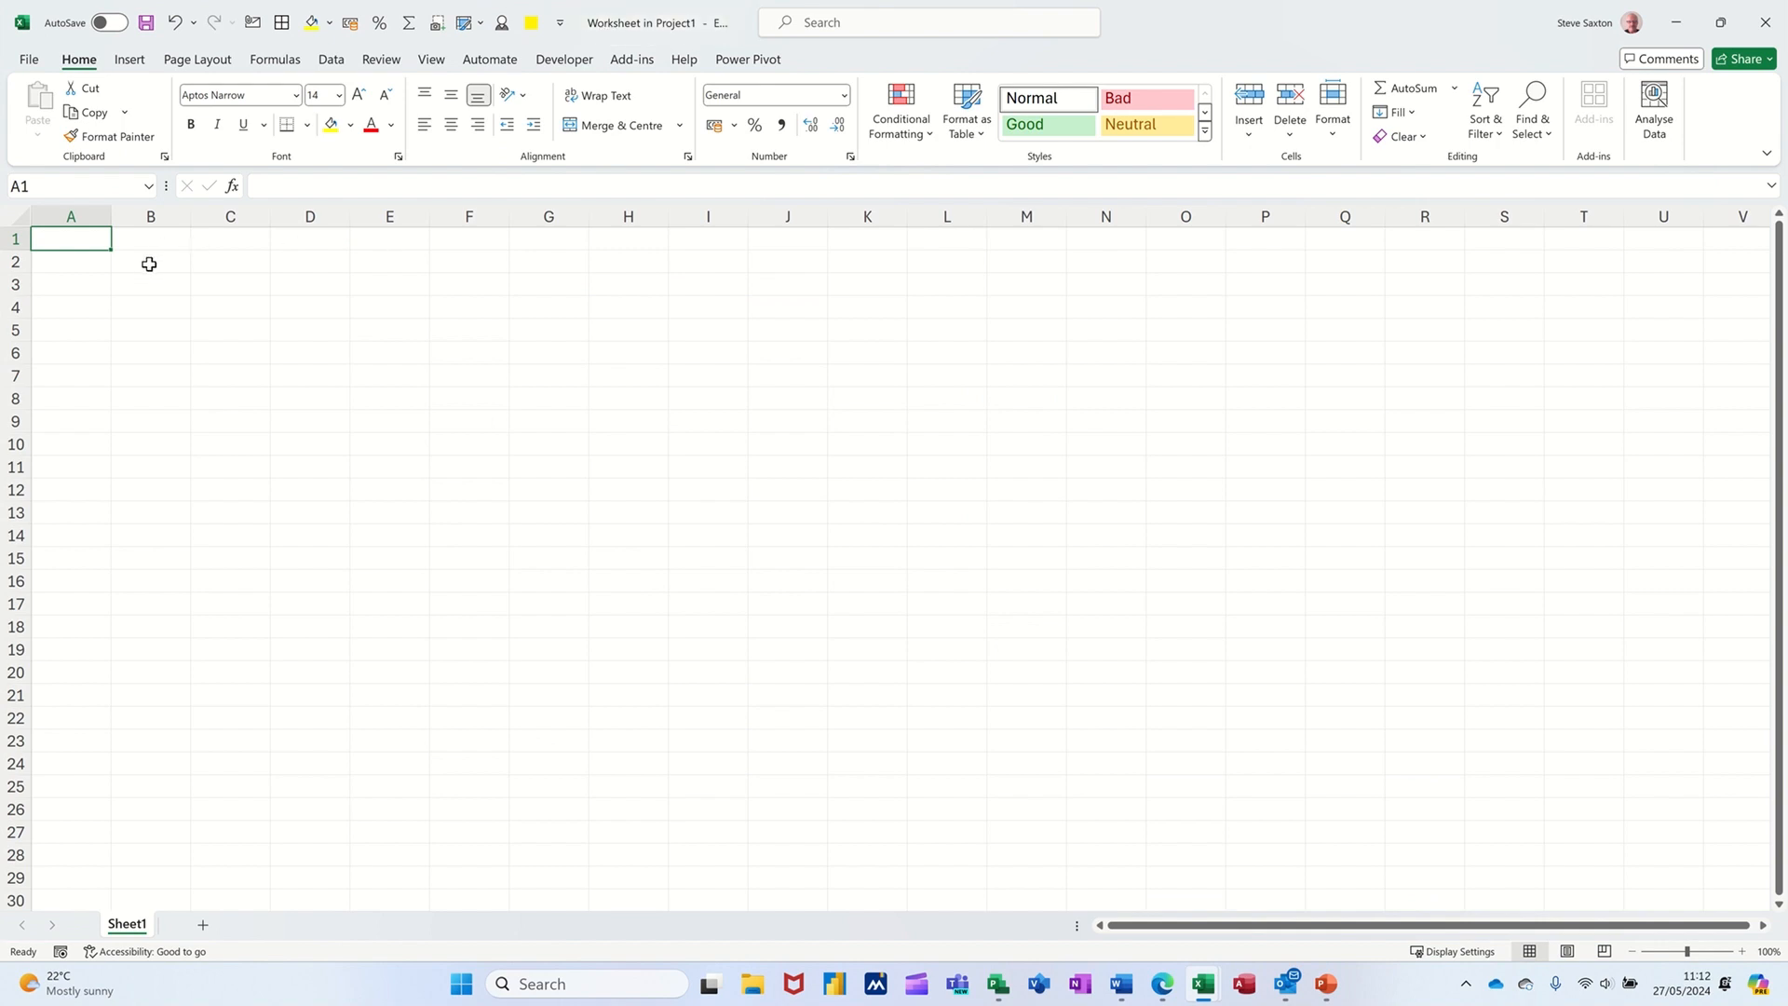
mouse_move(196, 283)
type("Date")
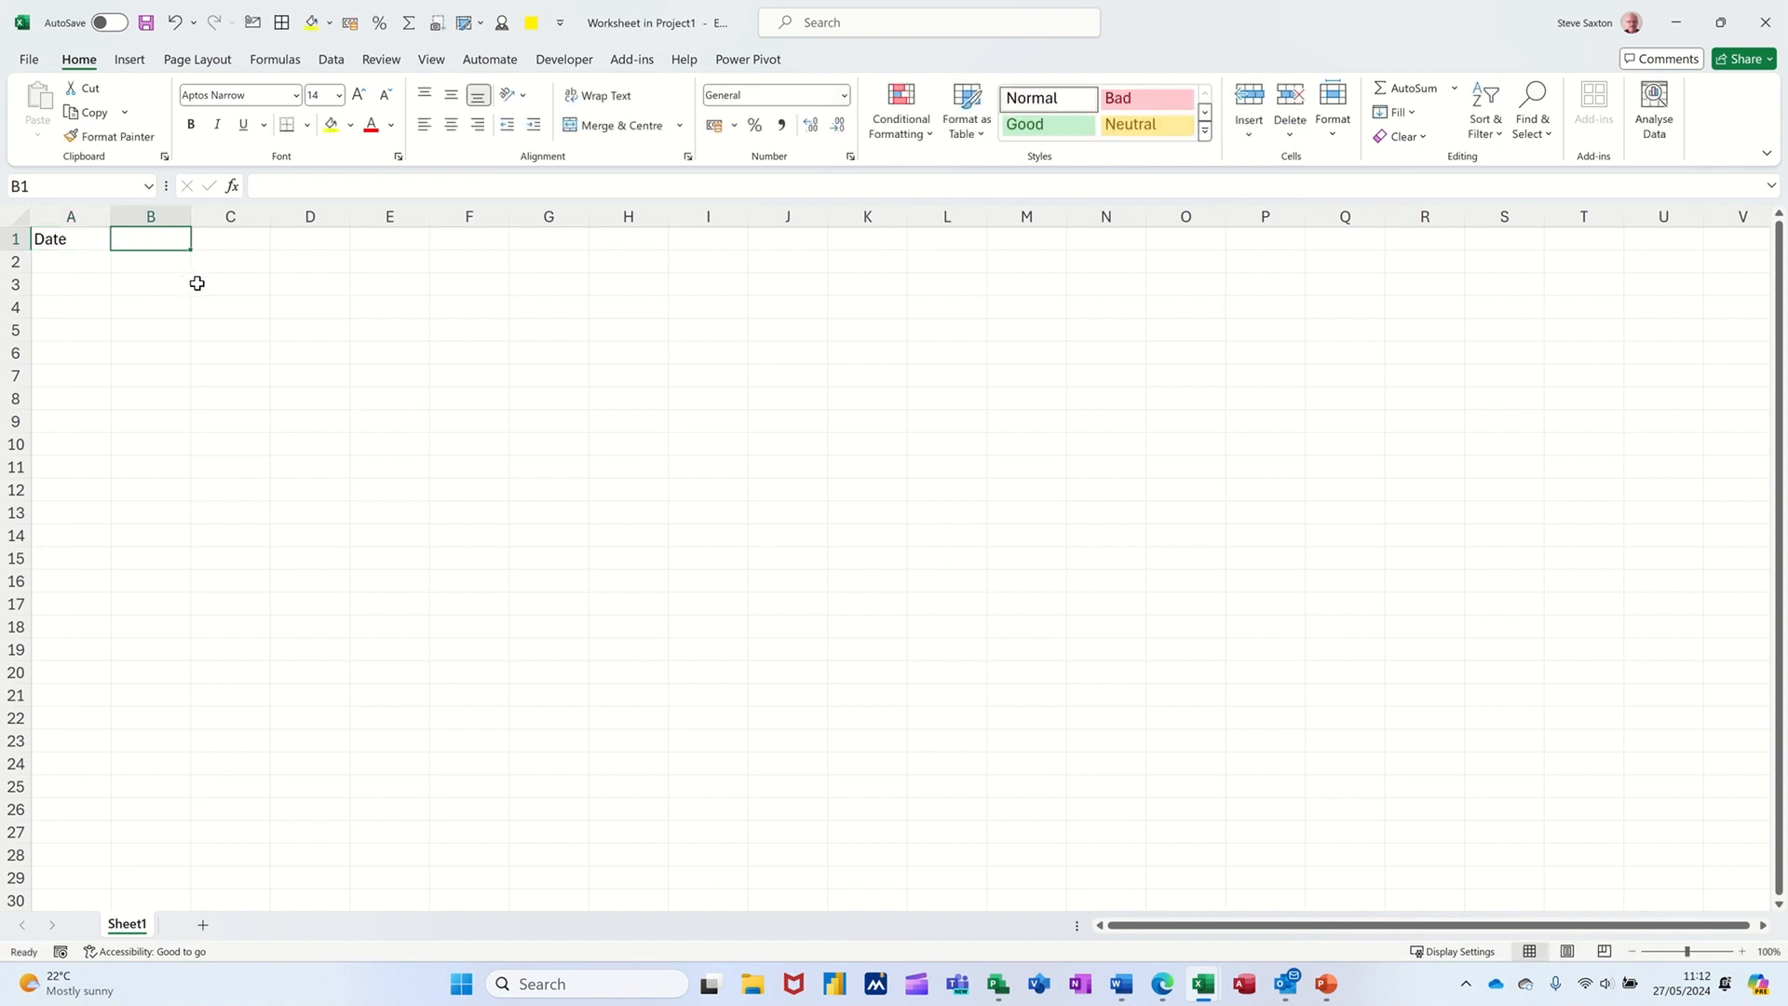
type("Ite,")
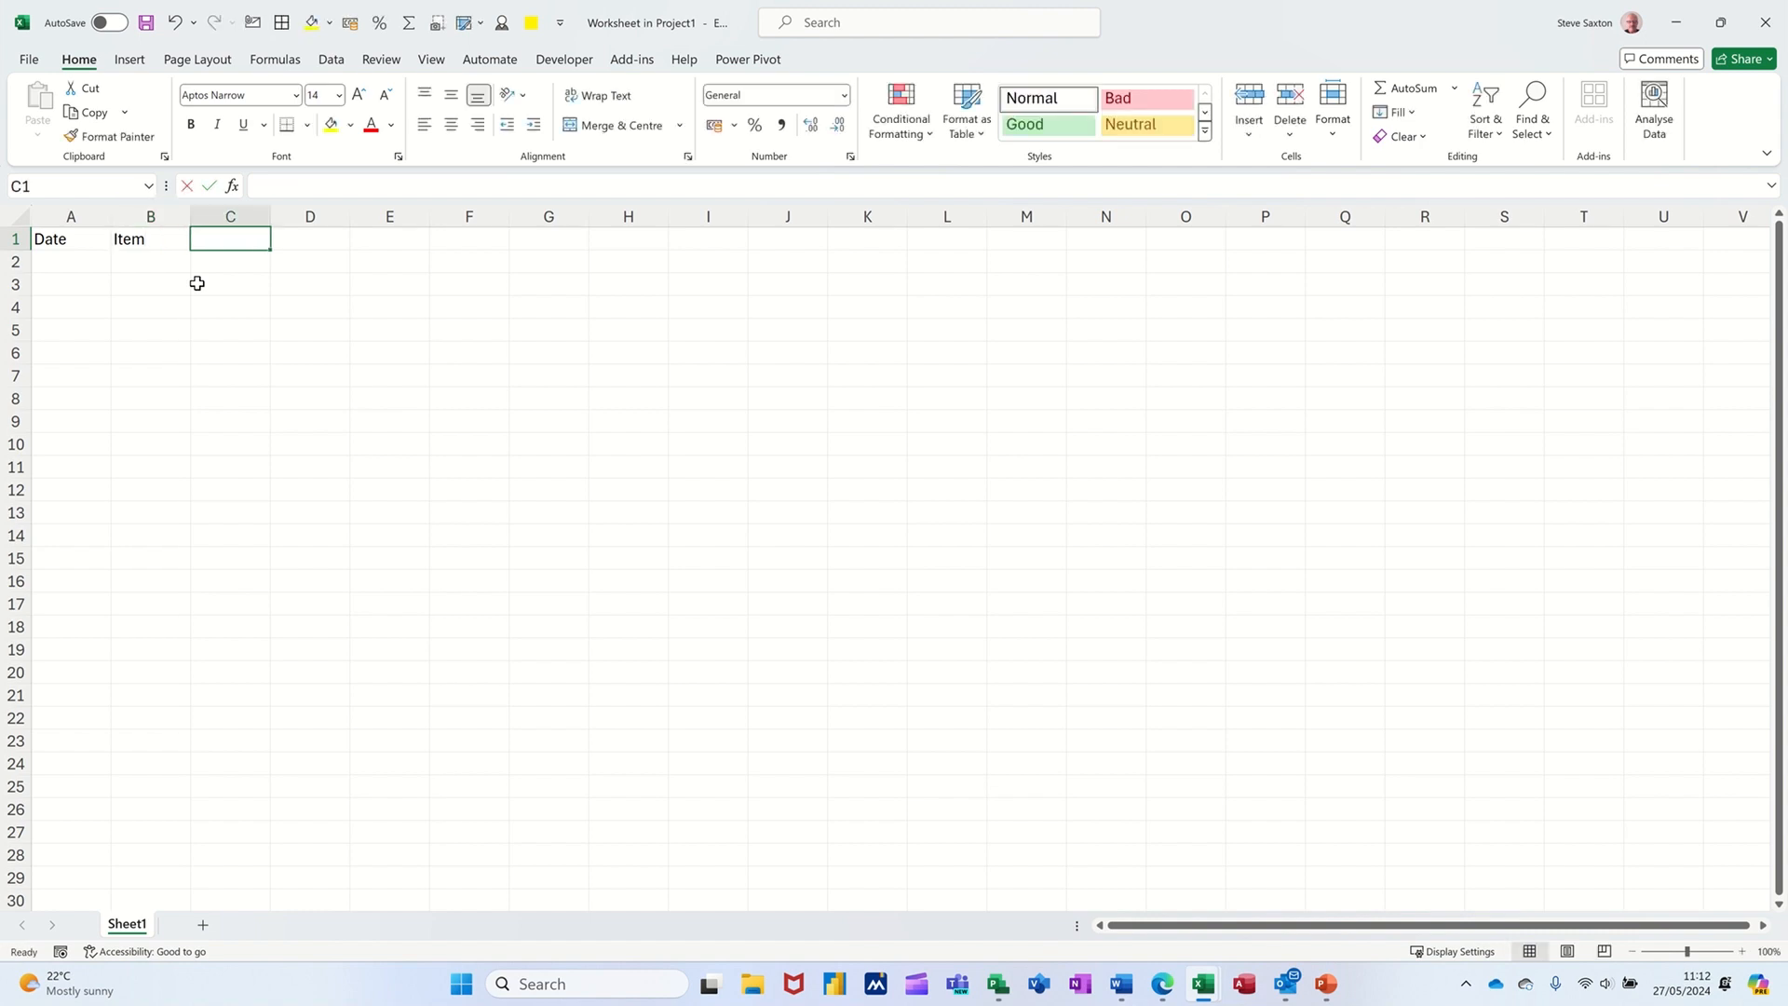
type("cost")
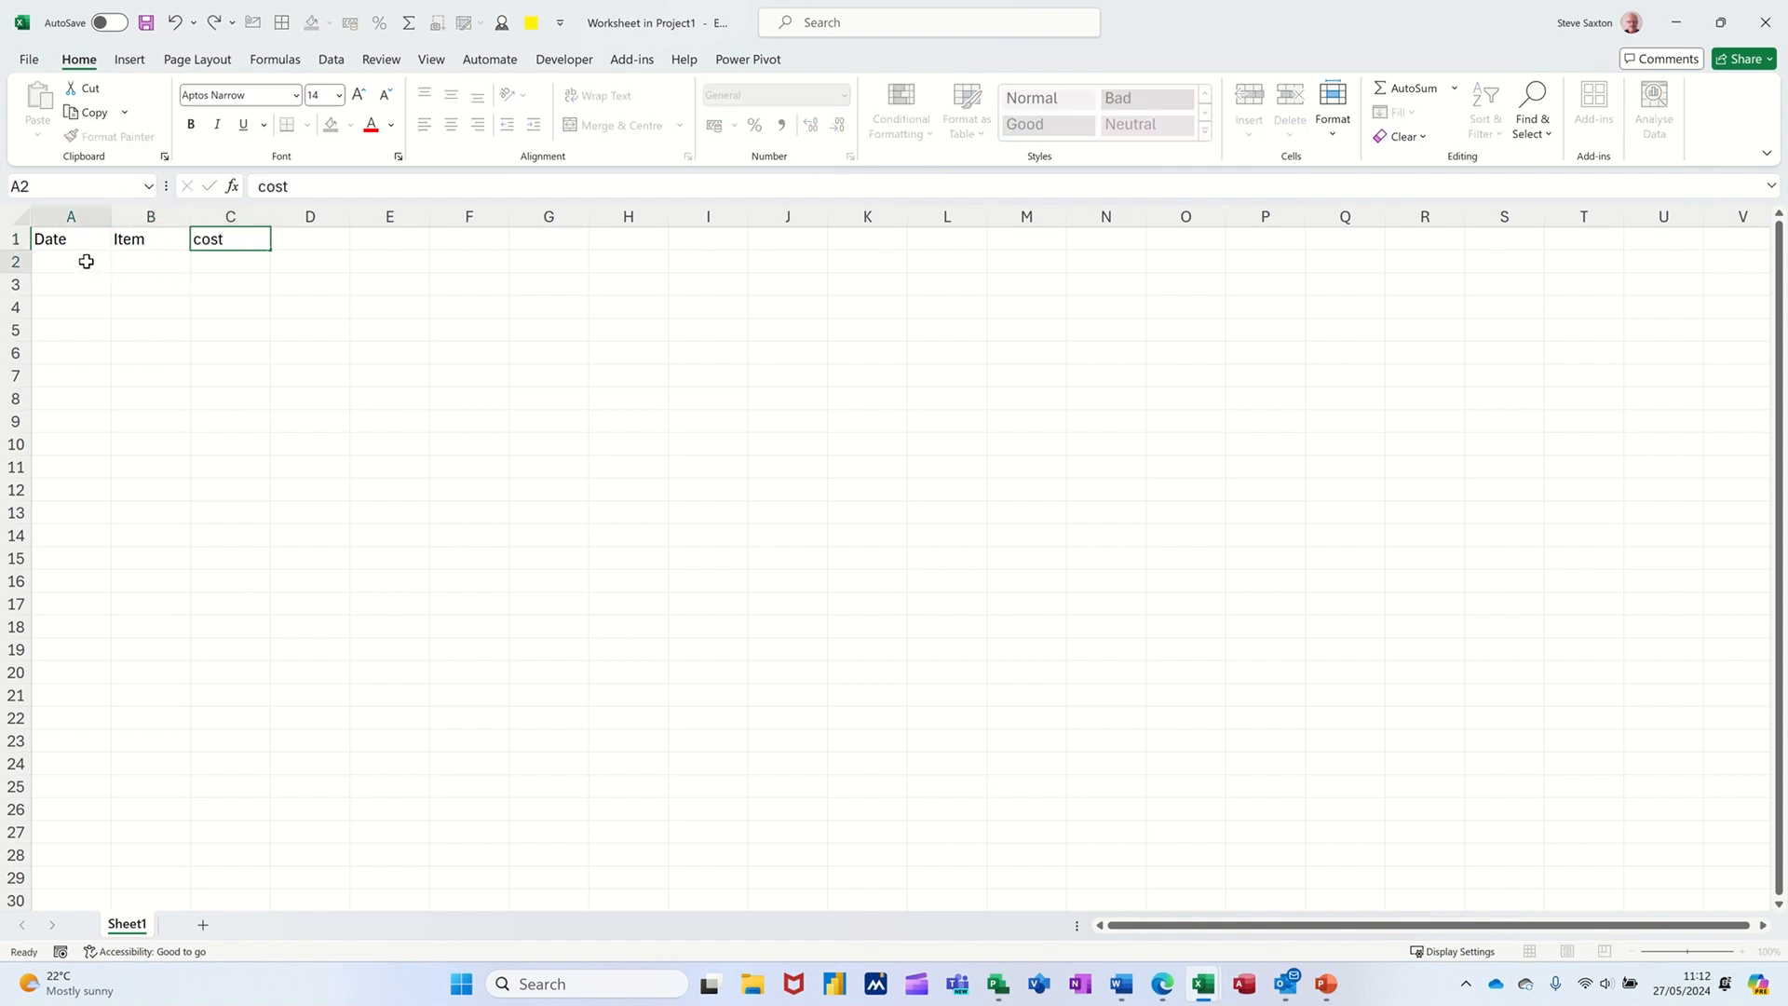
key("Return")
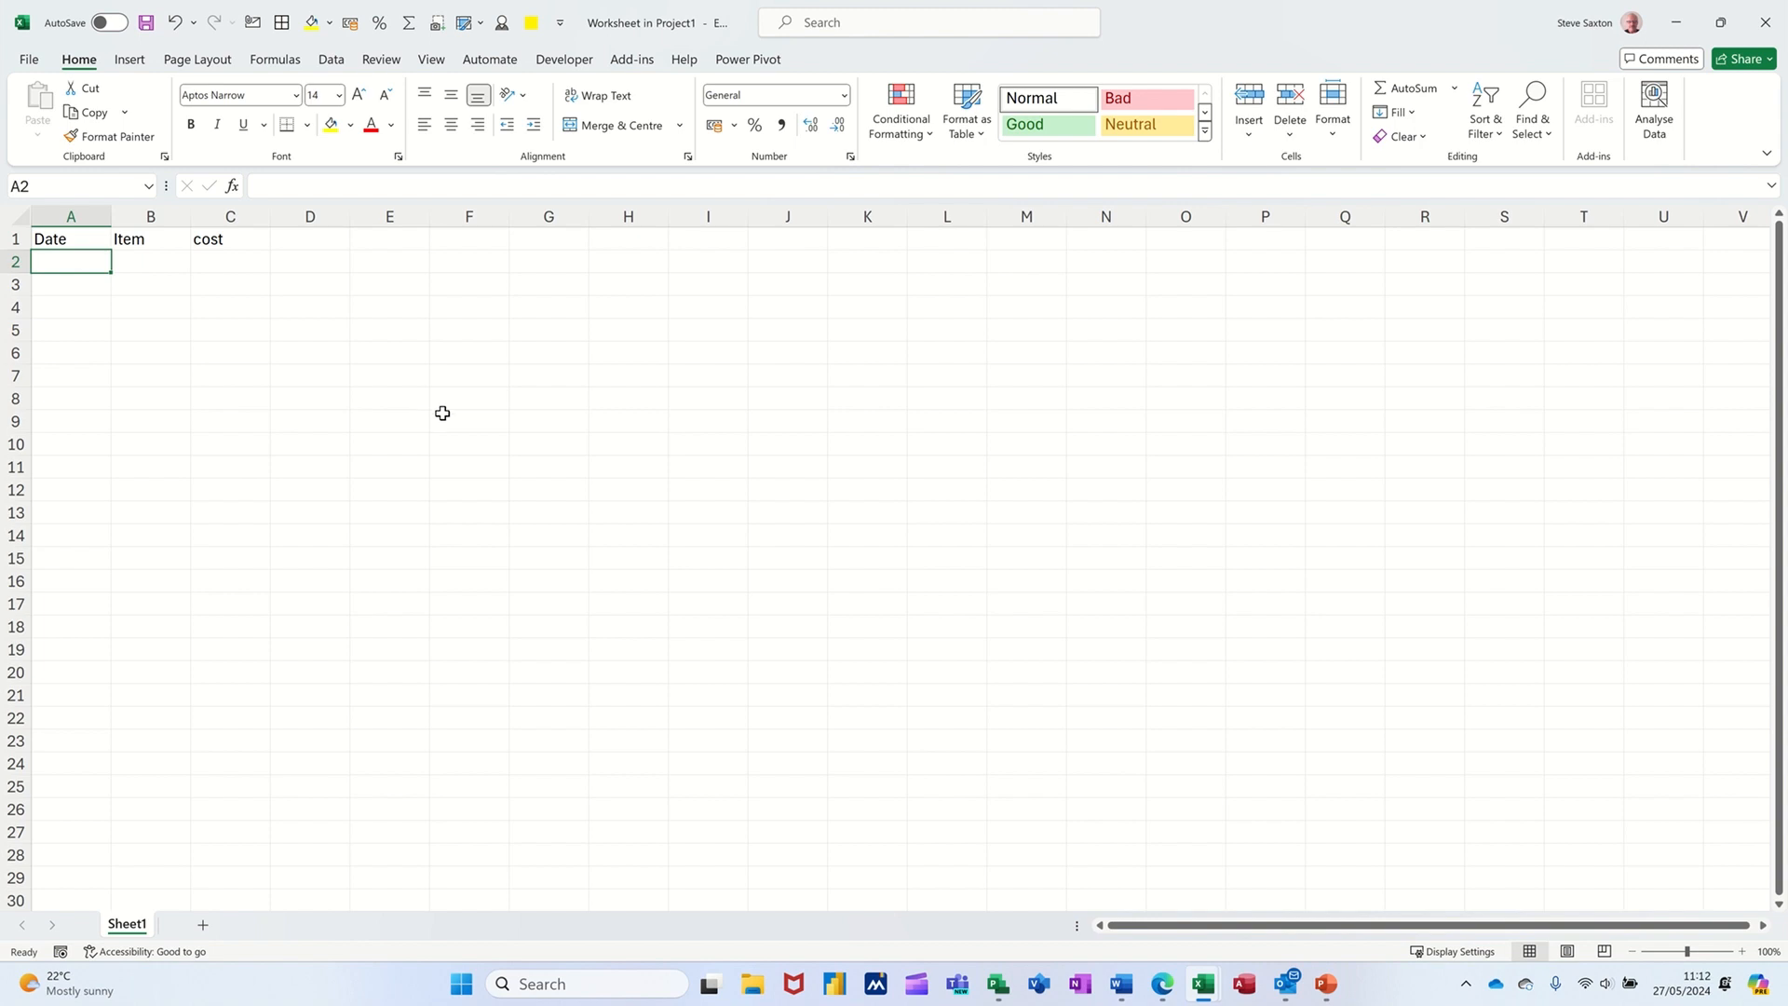
Enter dated rows for Hotel, Car and Food with costs summing to £676.00
type("27/05/2024")
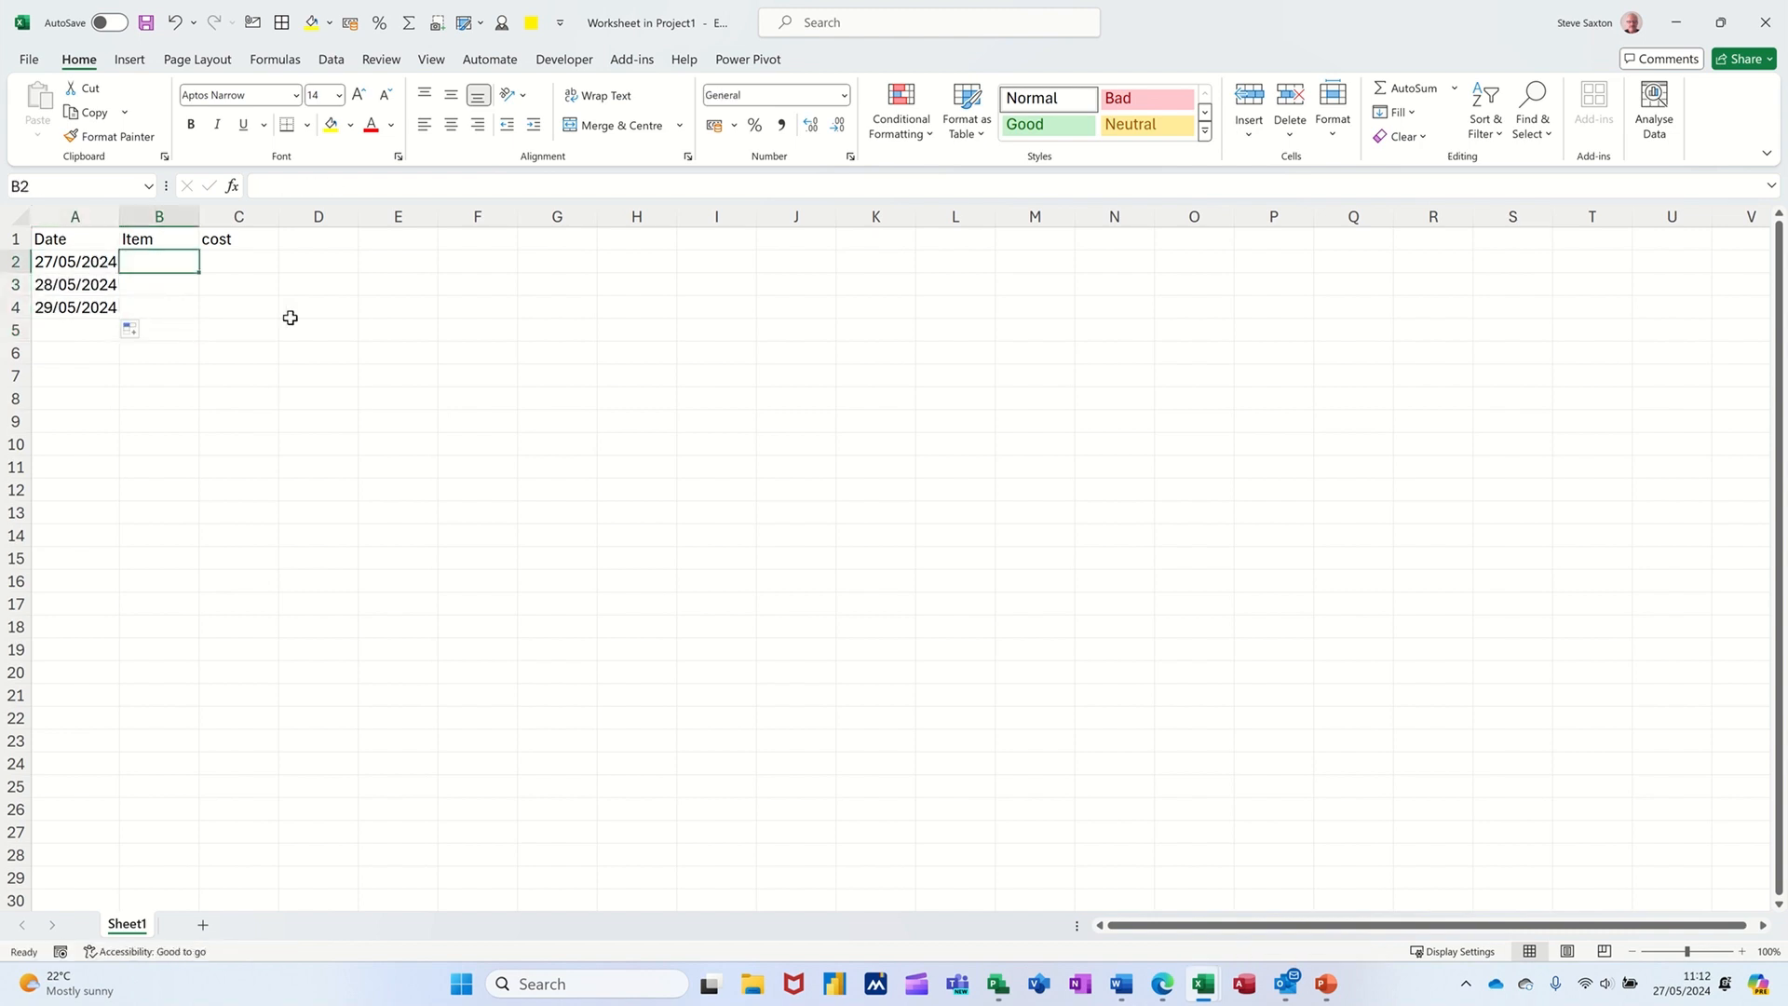
type("Hotel")
left_click(158, 283)
type("Car")
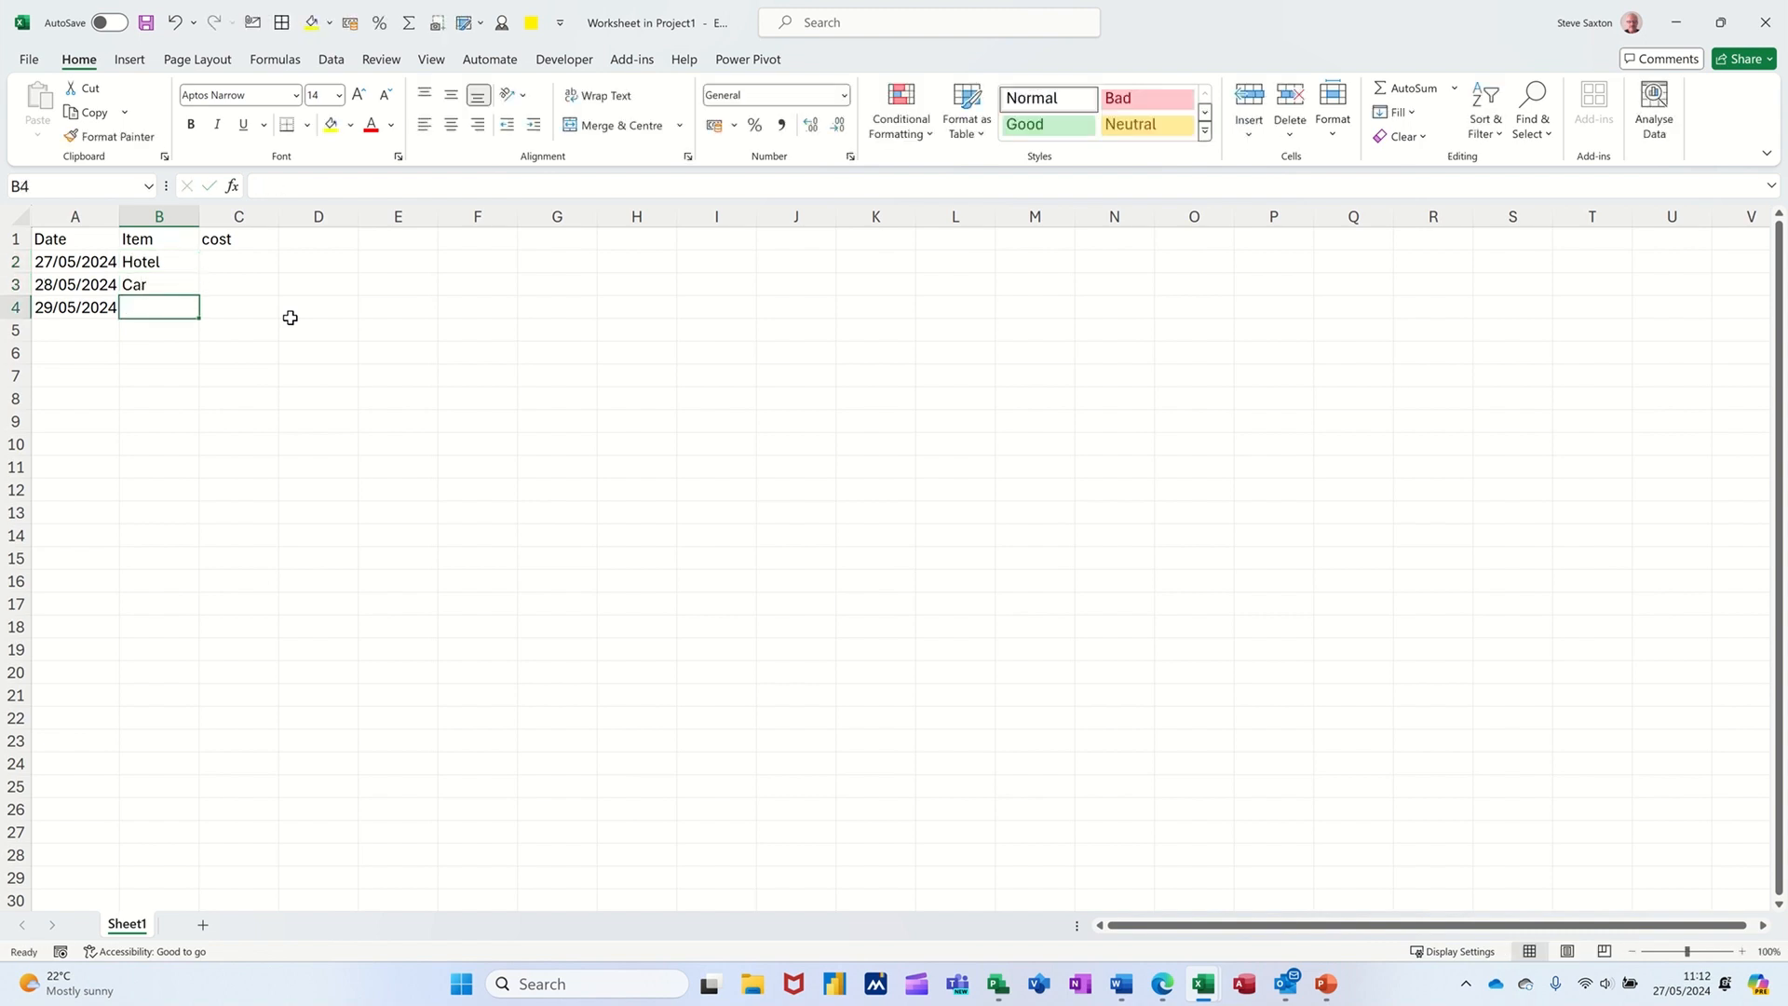
type("Food")
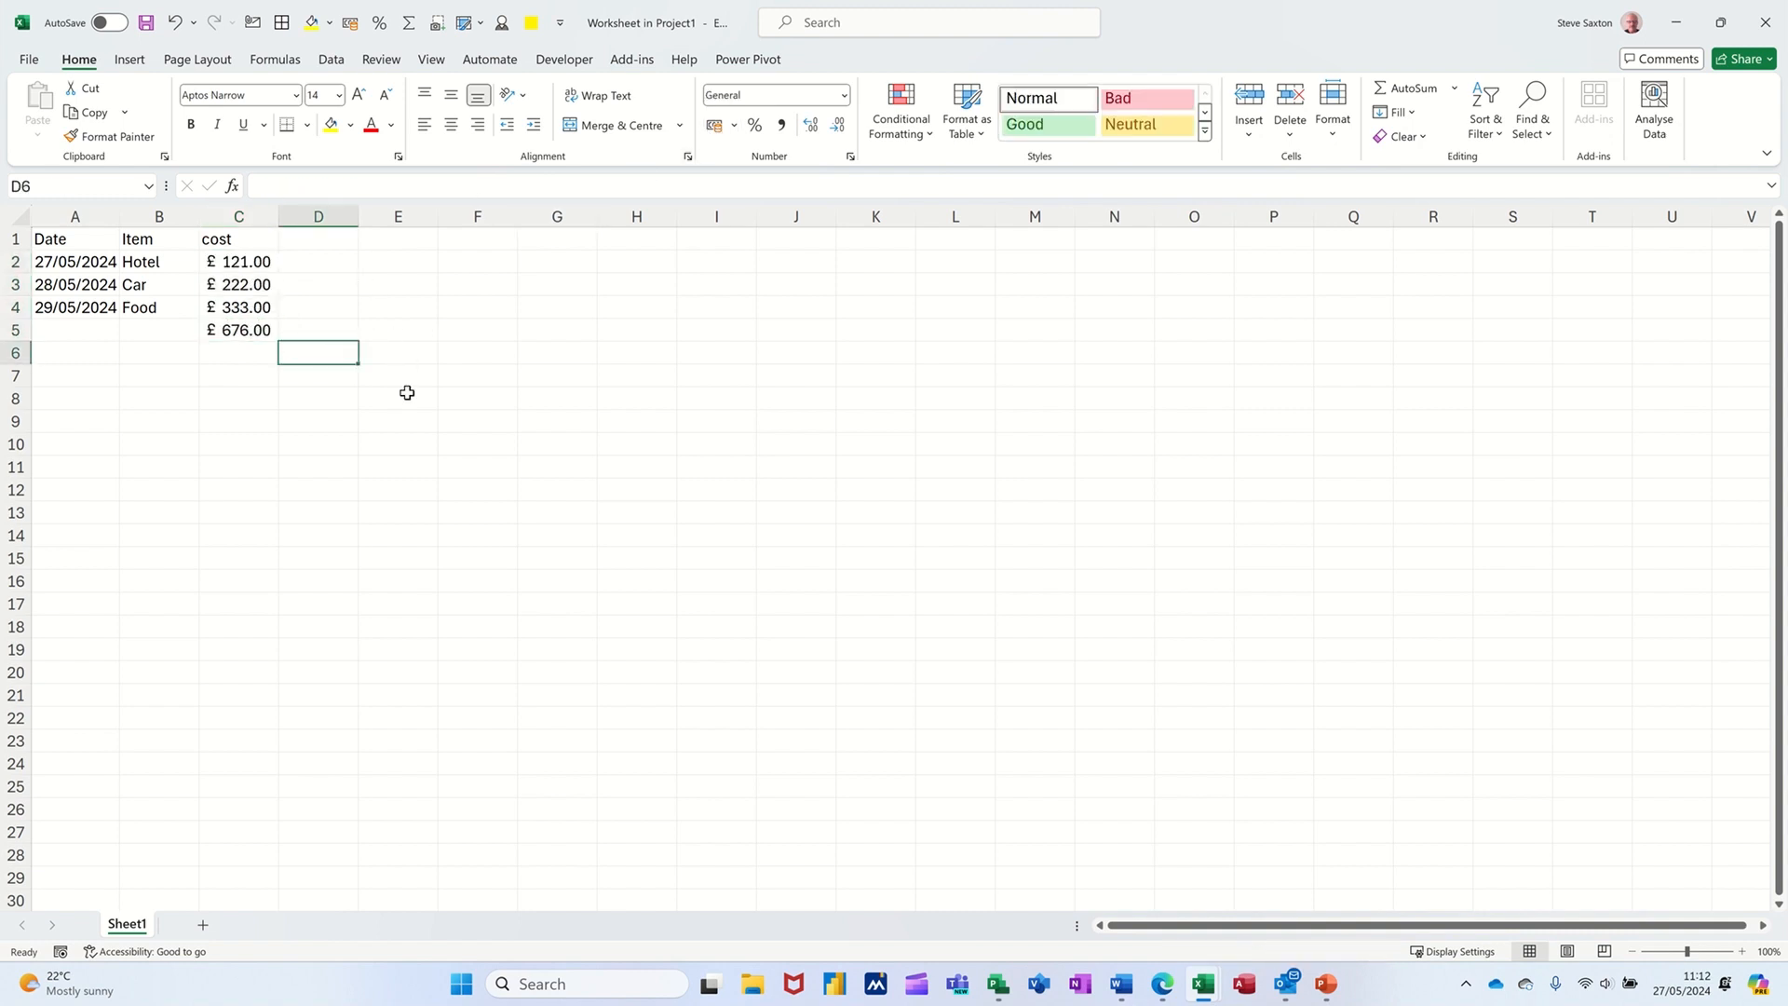
mouse_move(536, 424)
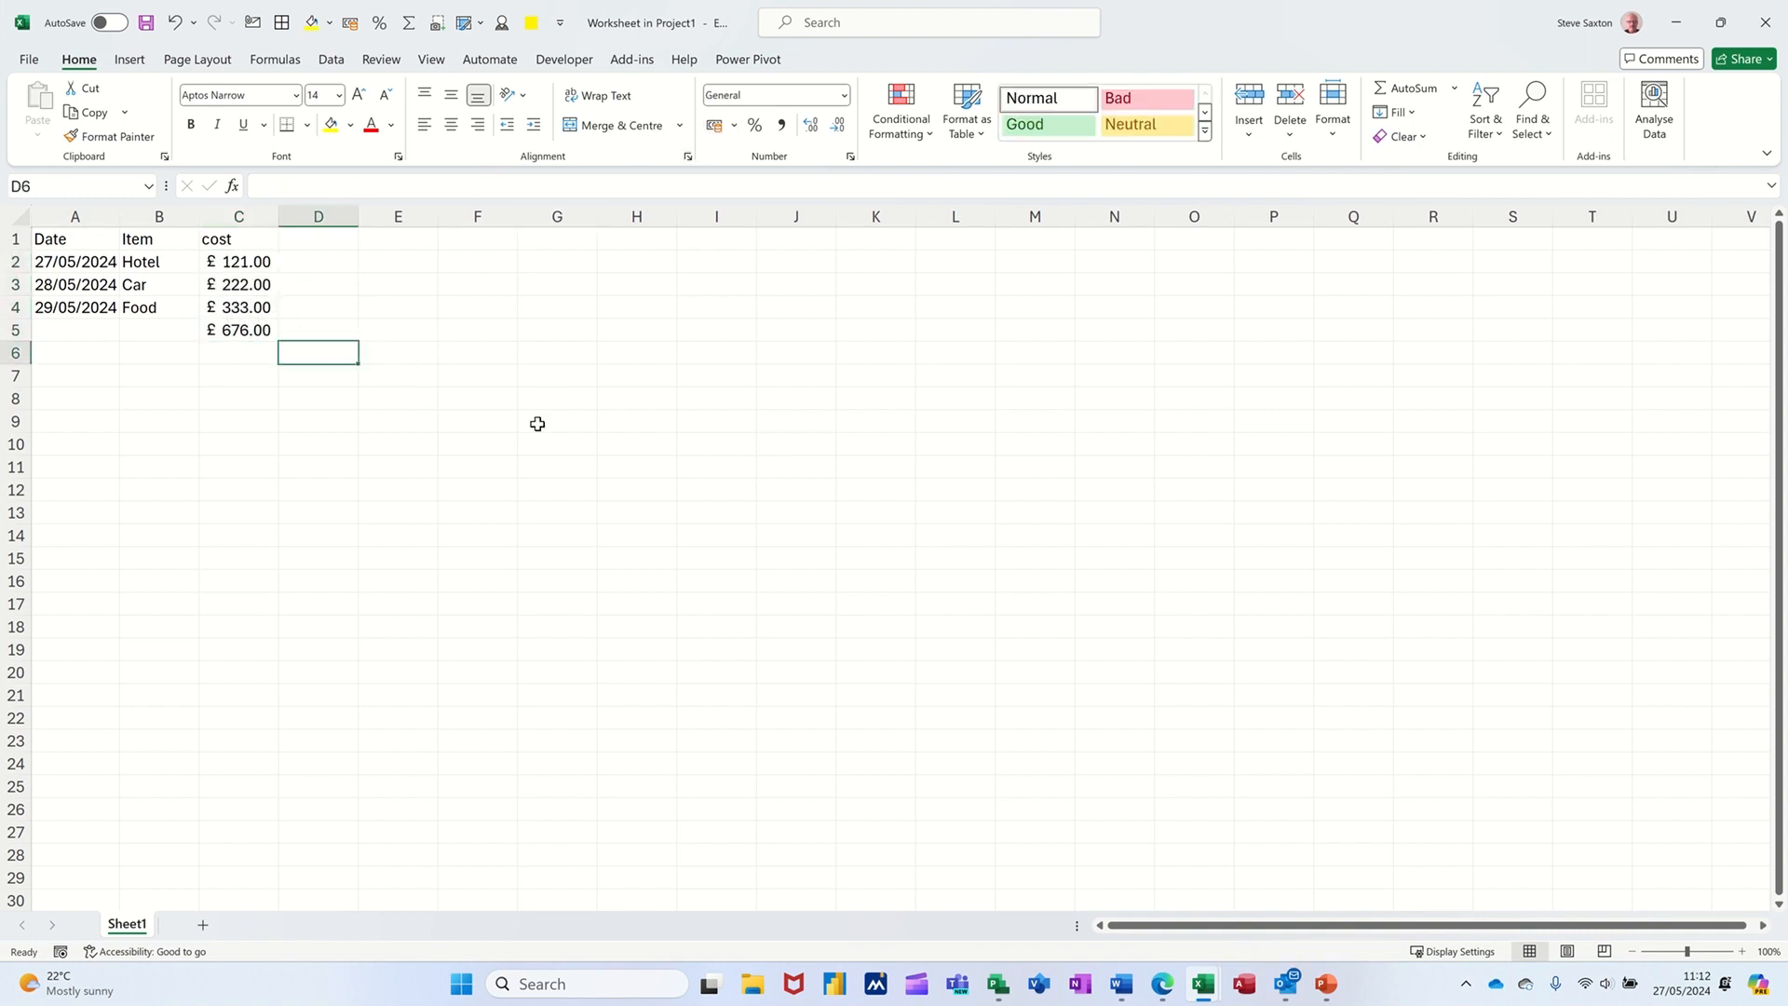
mouse_move(667, 161)
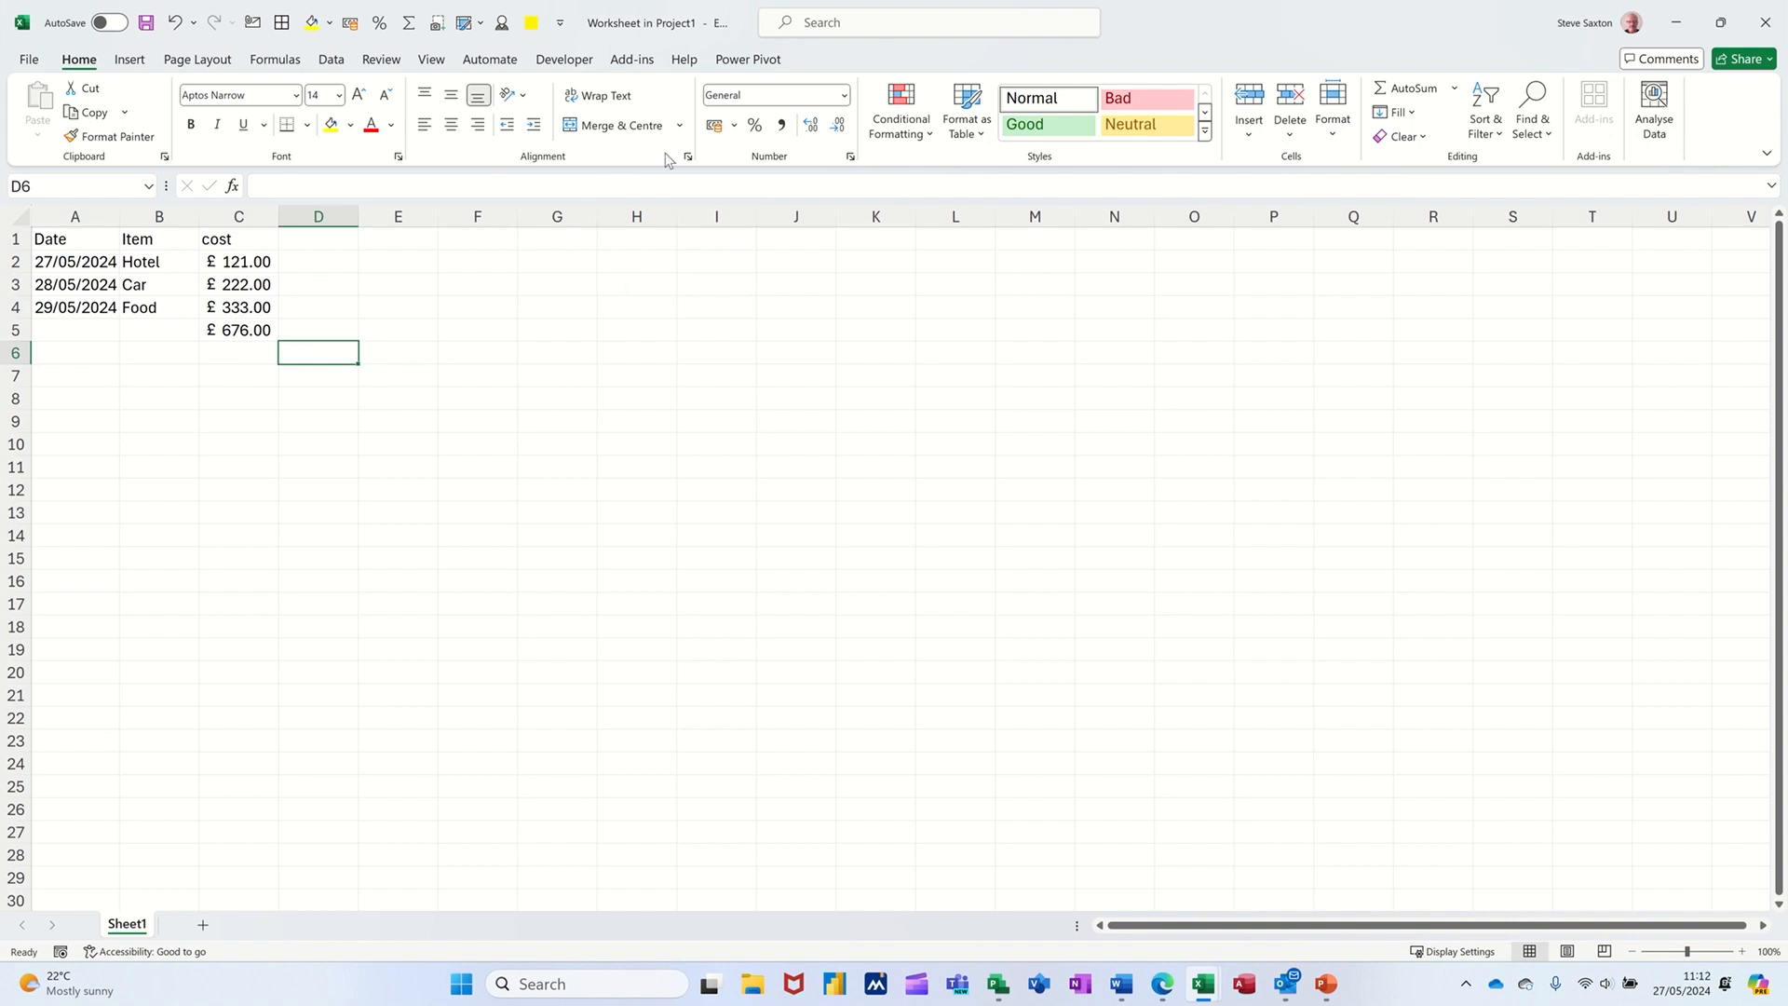
mouse_move(674, 358)
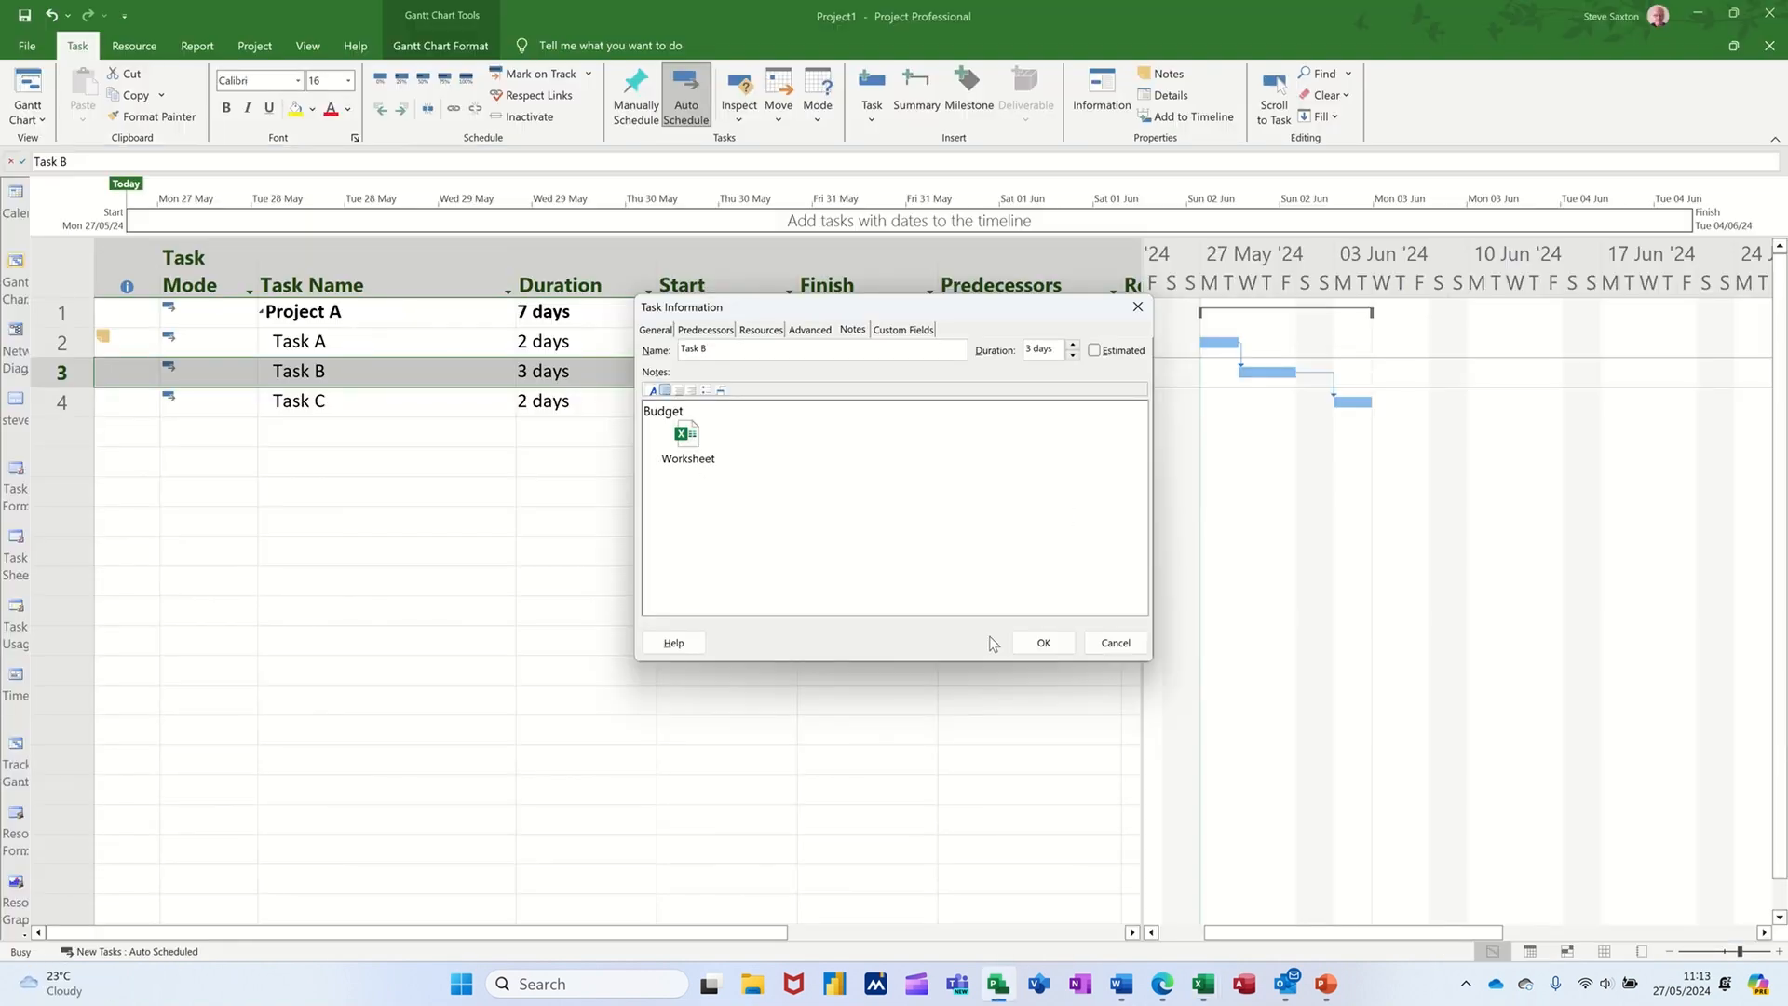
Reopen Task B, view the embedded Budget worksheet, close it and confirm Task B's details
left_click(1041, 642)
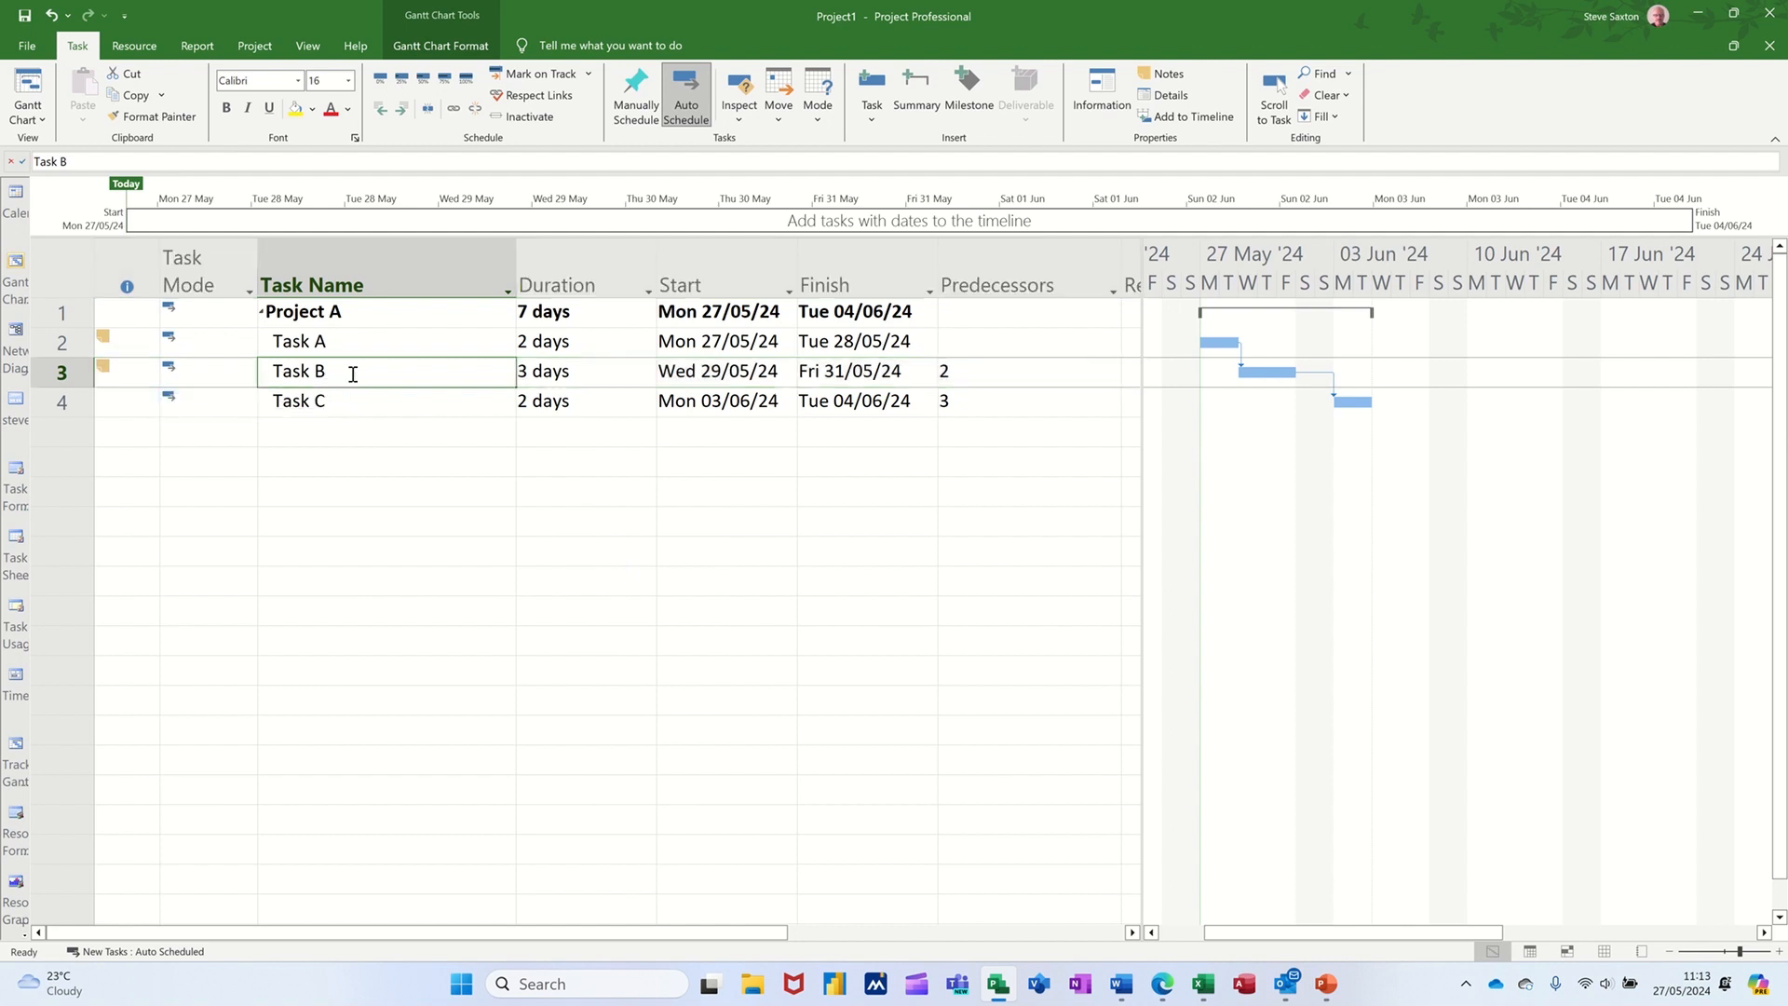
double_click(298, 370)
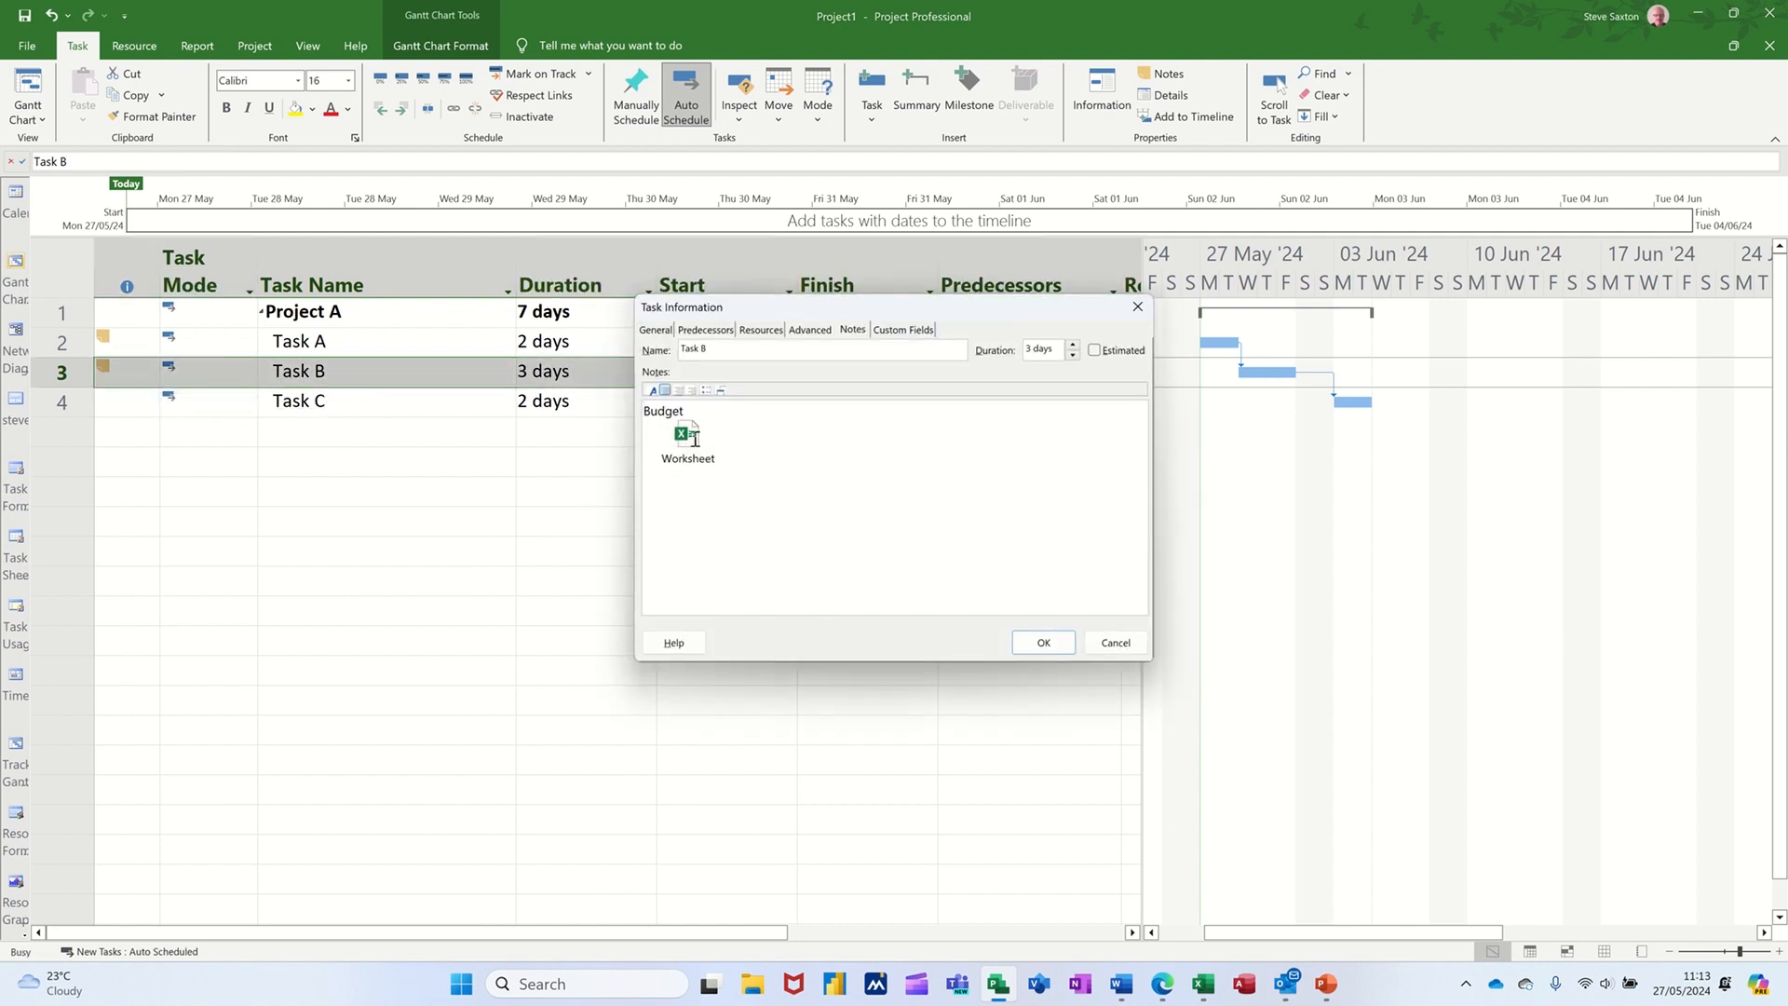
double_click(684, 439)
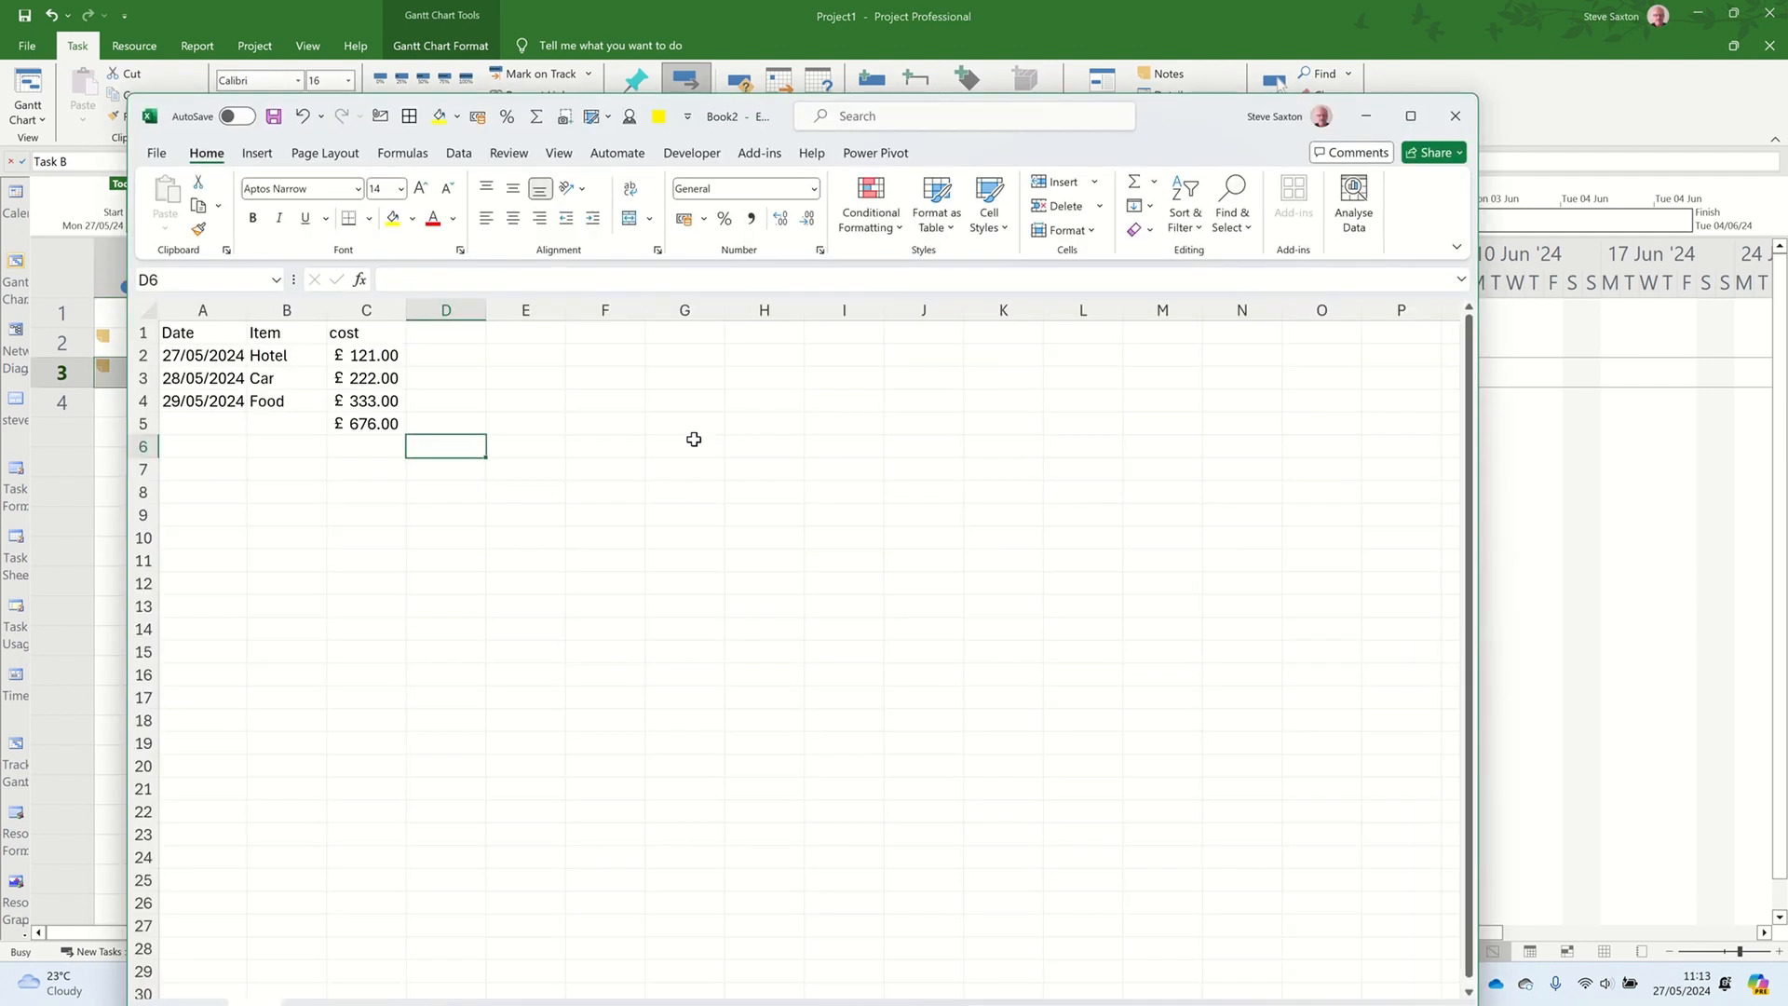
mouse_move(833, 216)
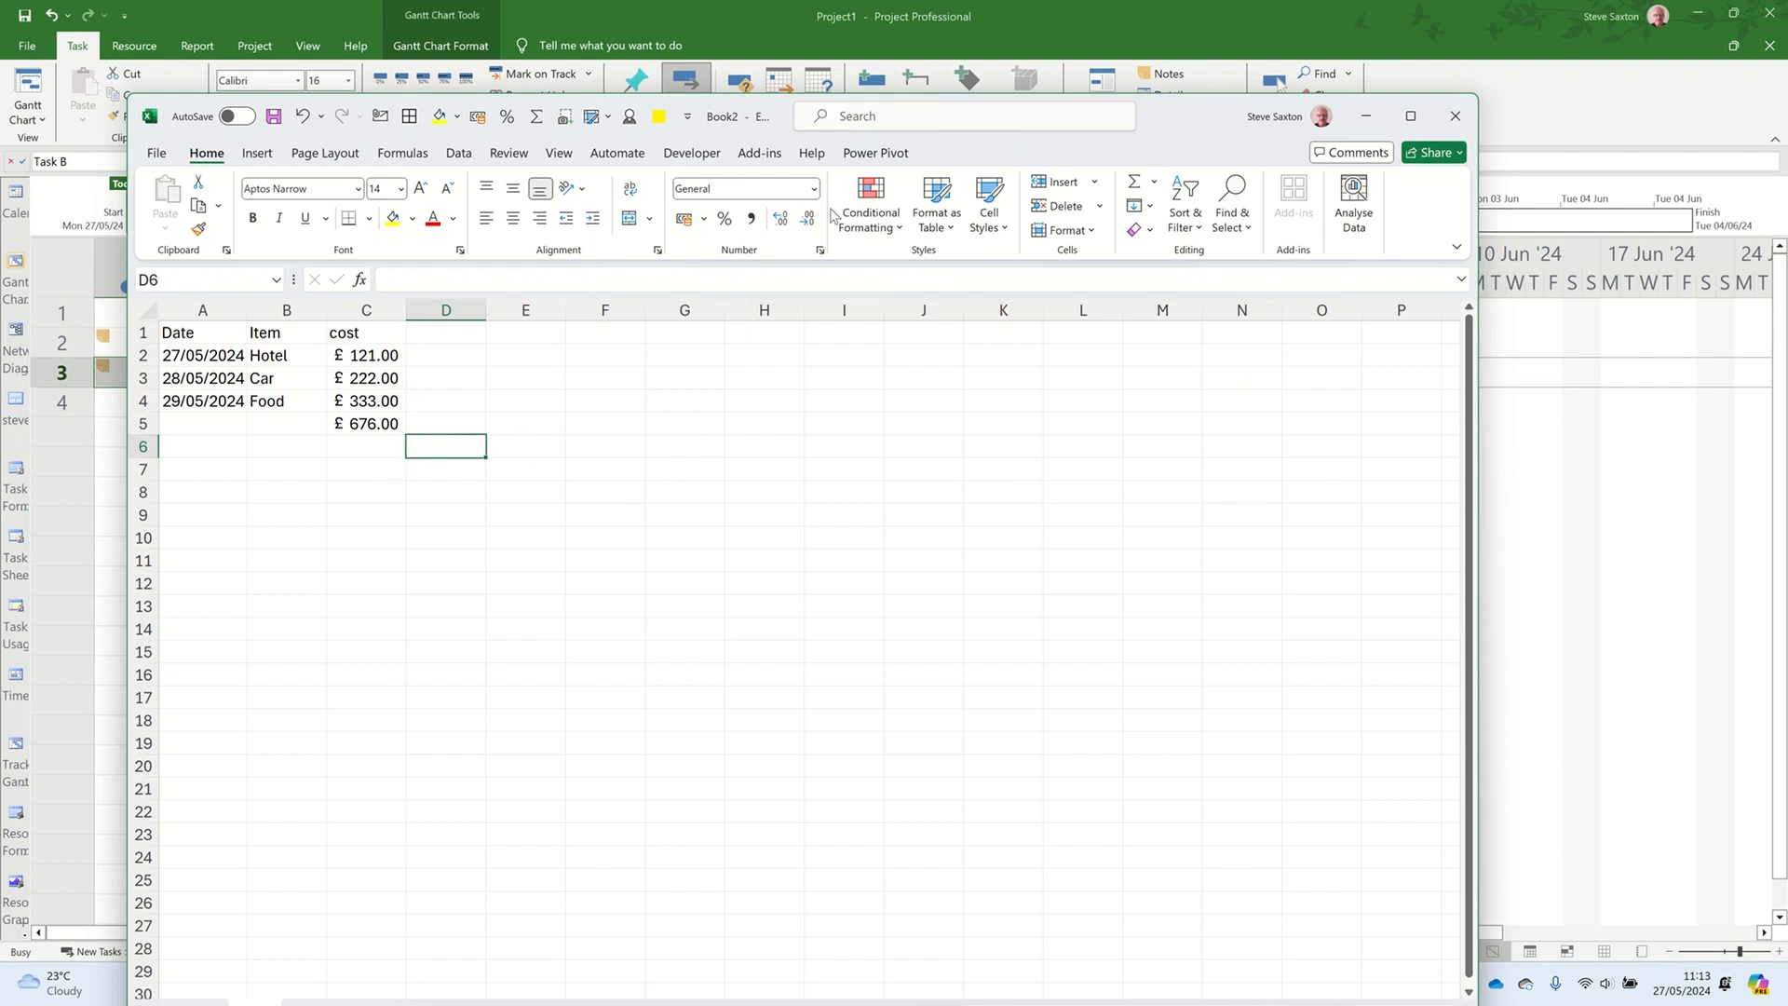
mouse_move(482, 460)
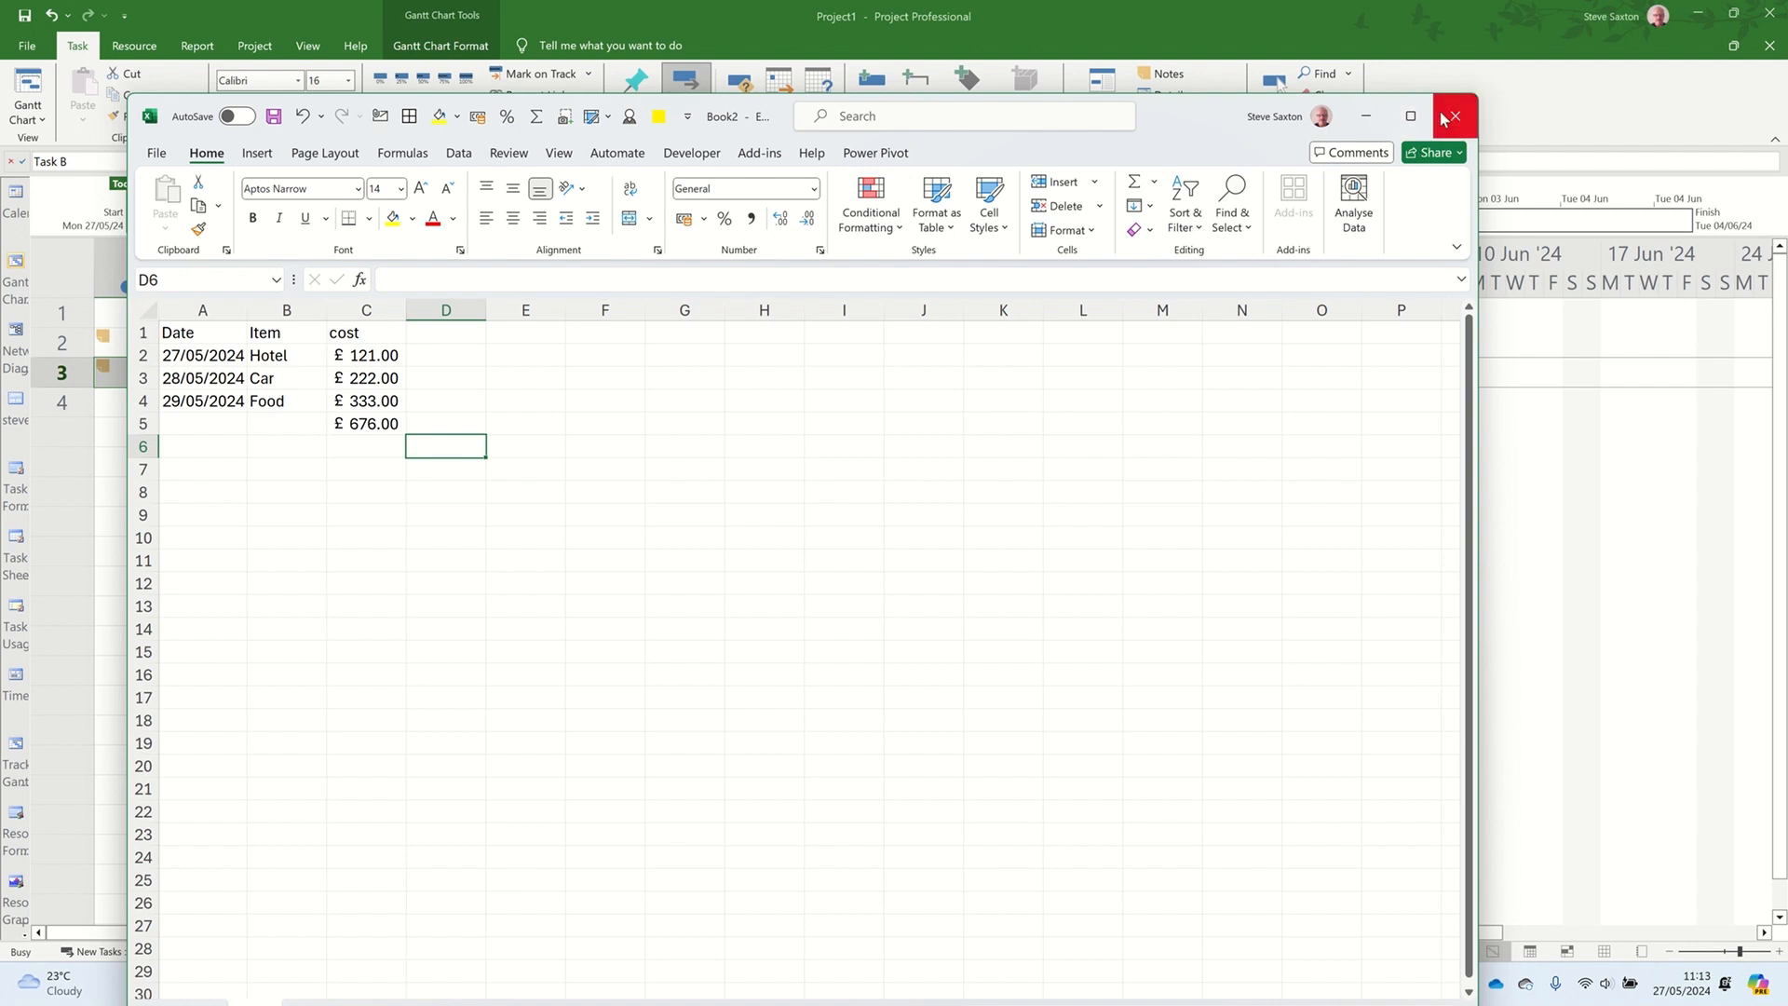
left_click(1451, 115)
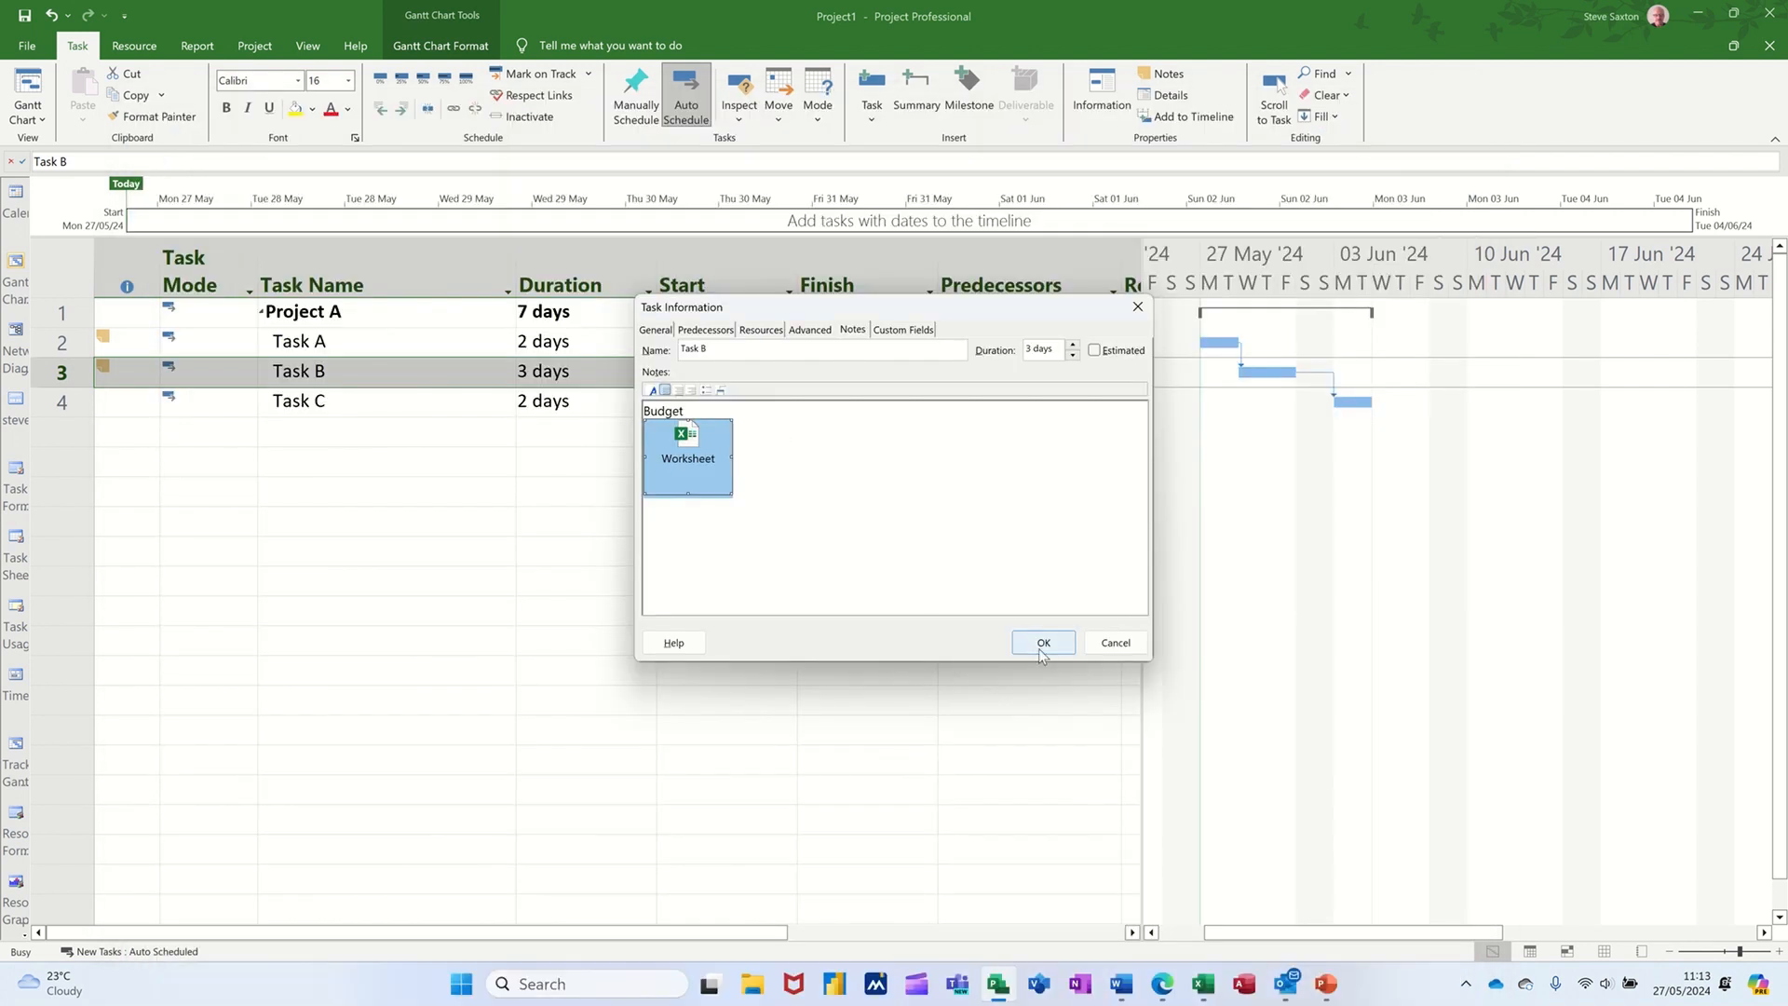
left_click(1041, 642)
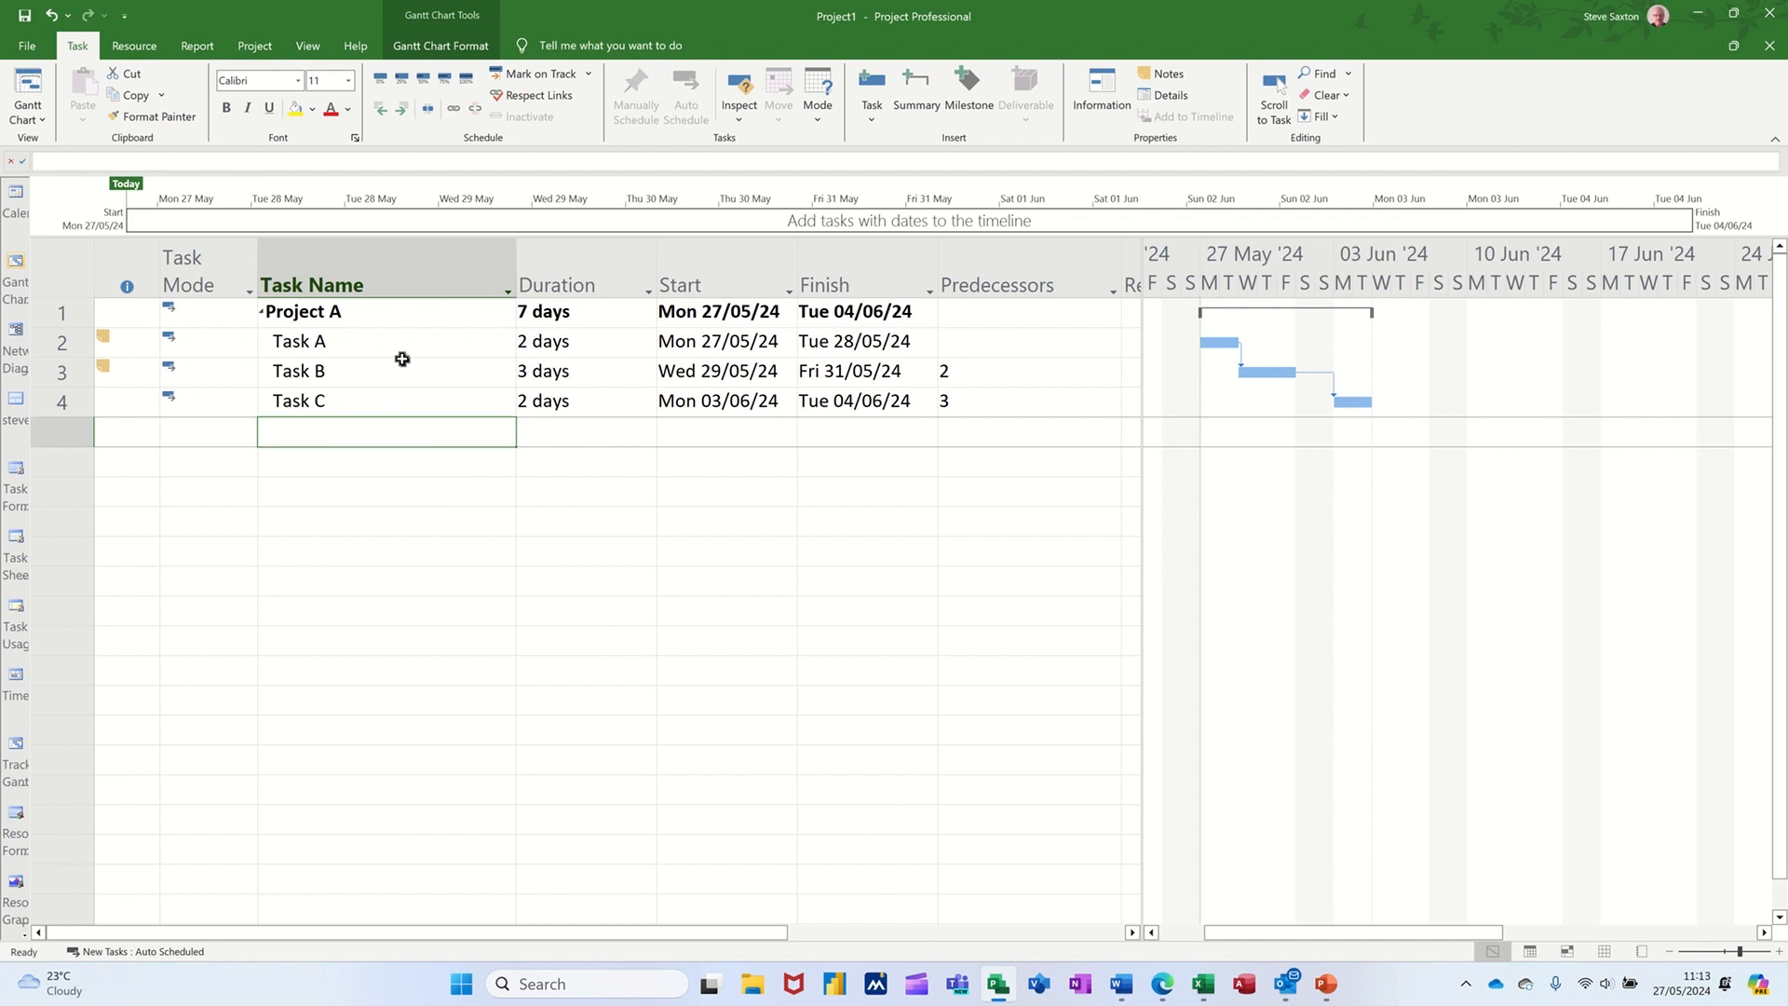
mouse_move(378, 397)
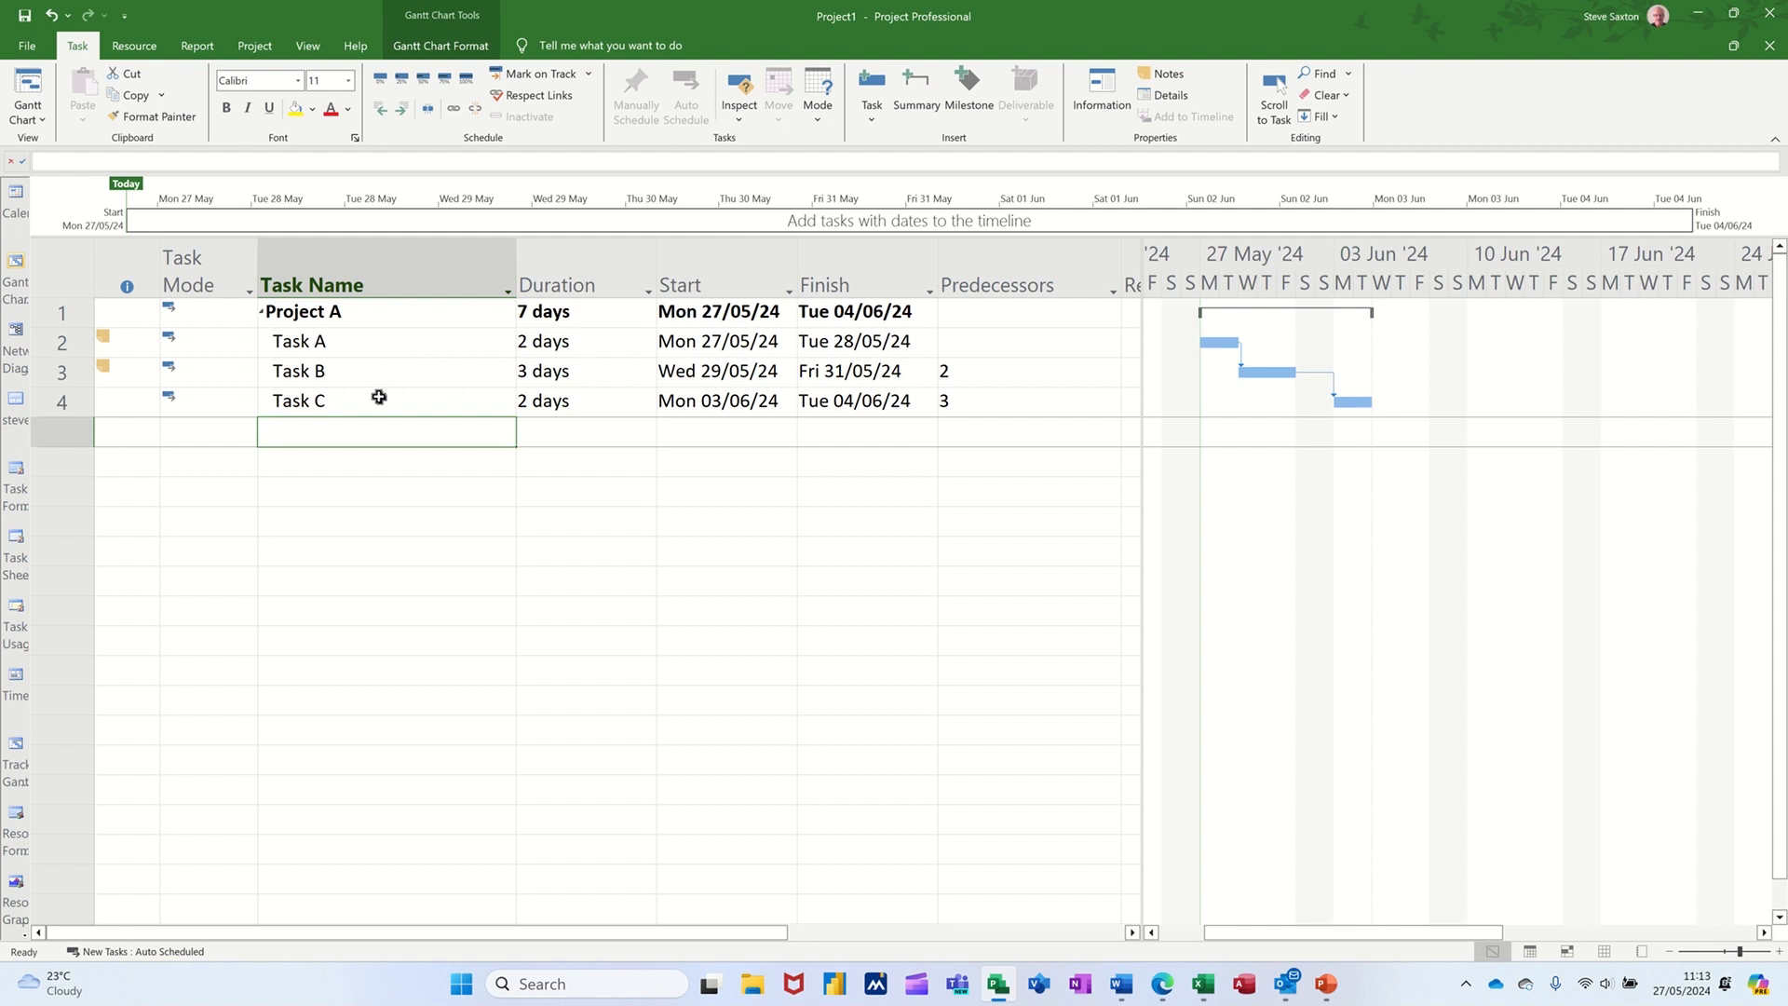
Select Task C and bring up its Task Information dialog on the Notes
left_click(298, 400)
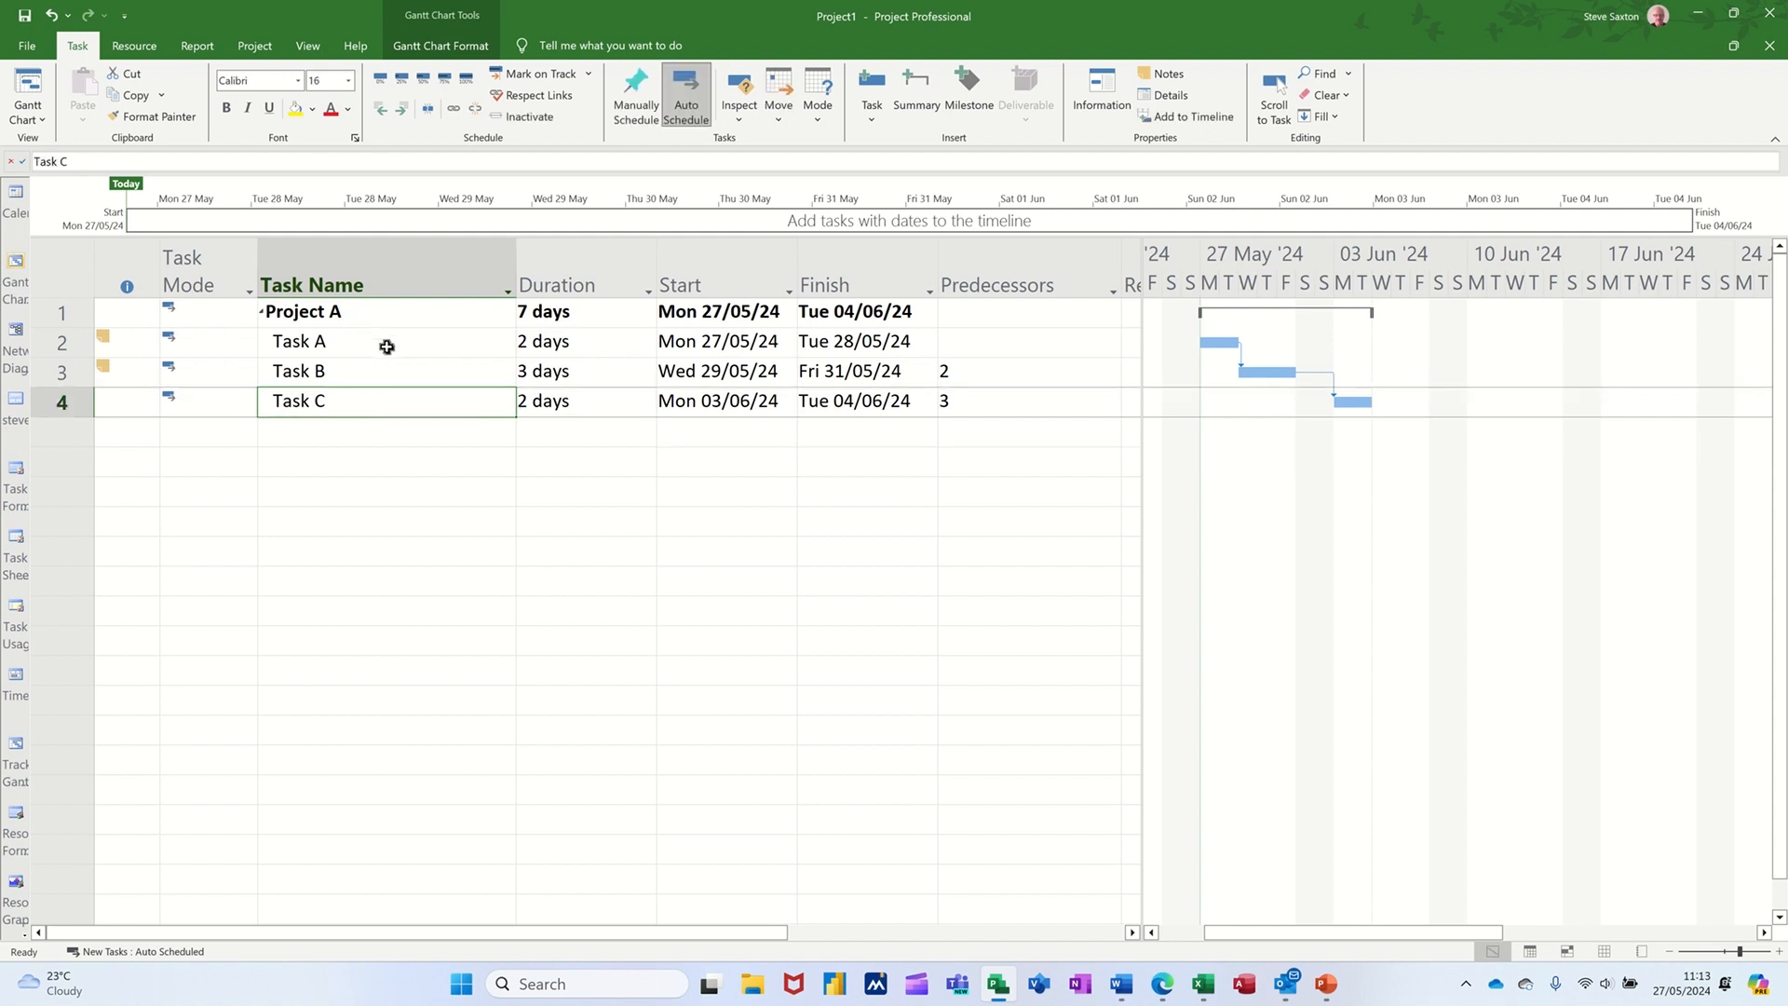
left_click(385, 460)
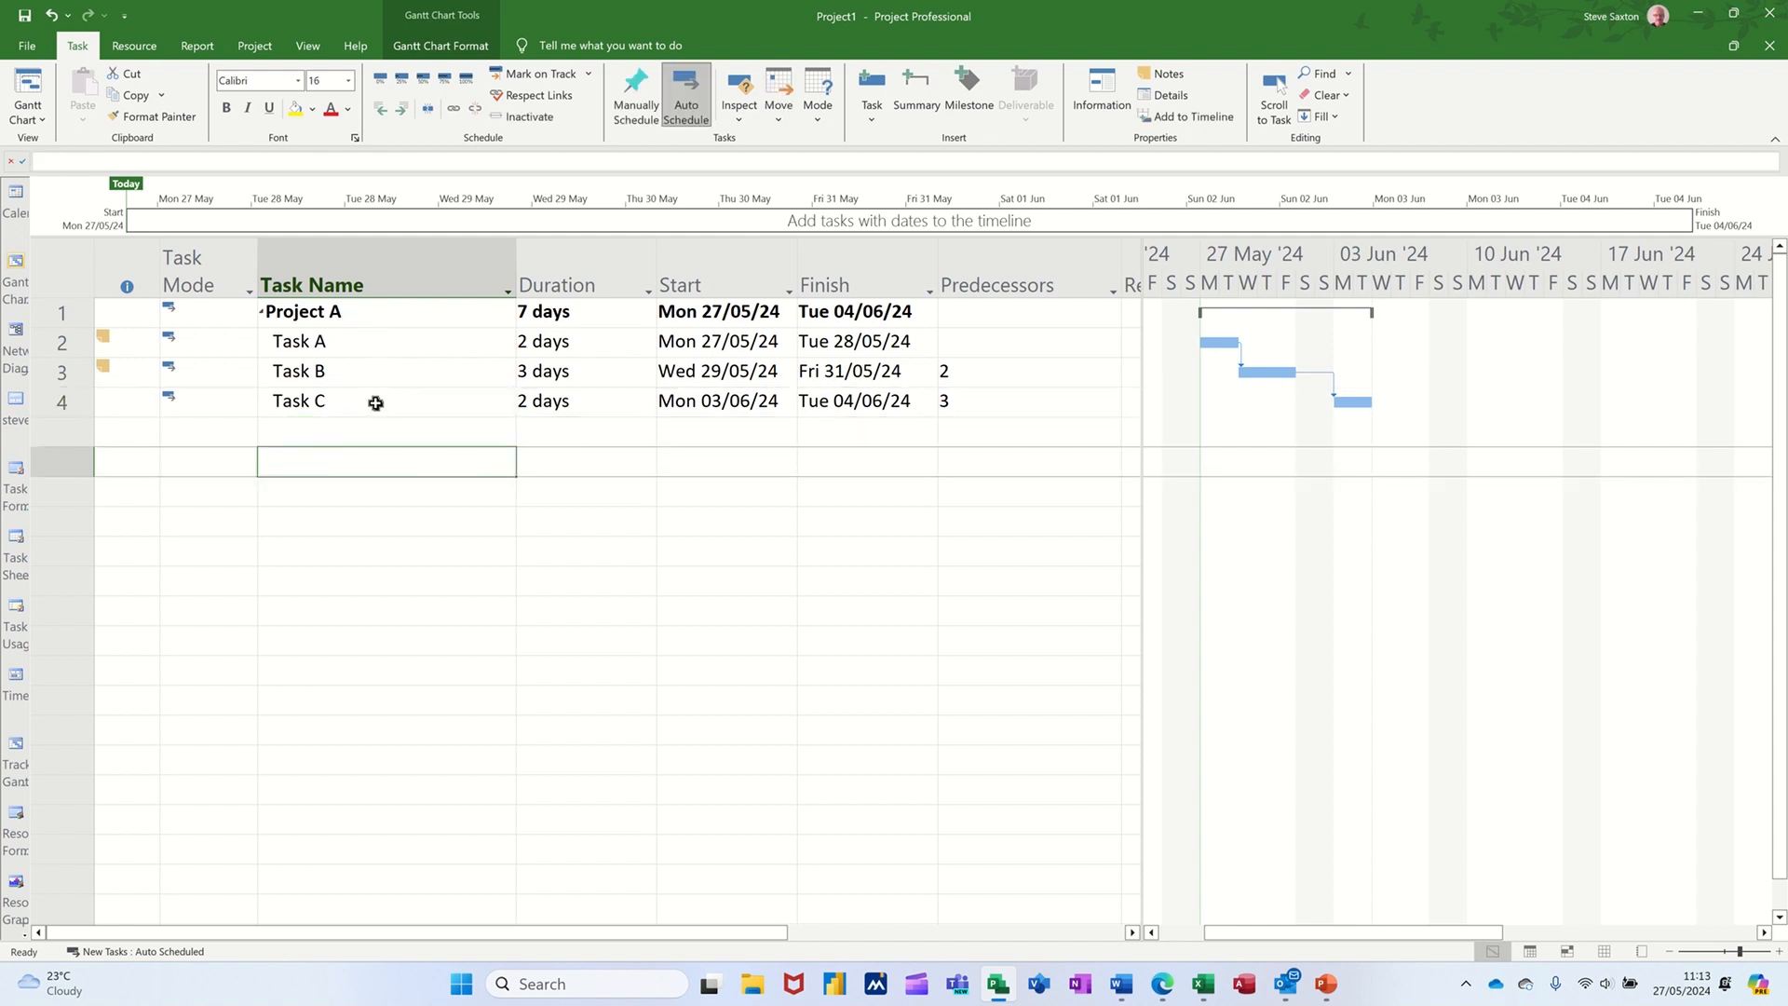
double_click(298, 401)
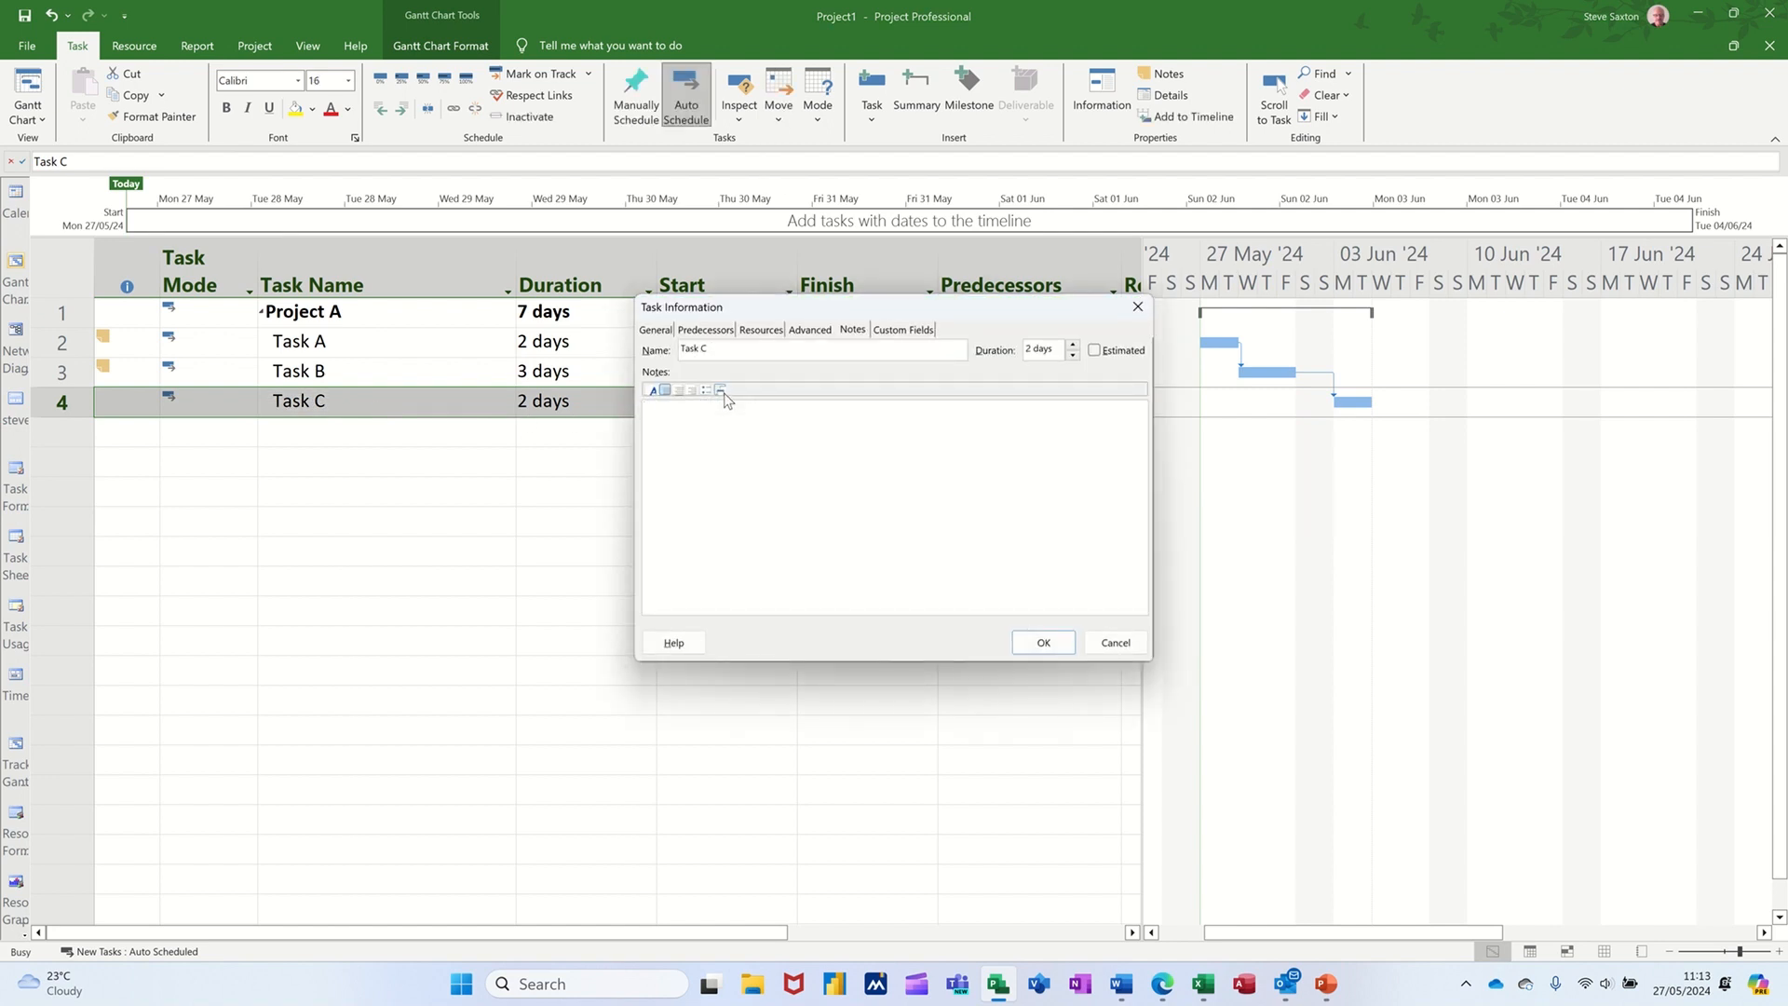
Insert the Waterloo Casualties Excel file via Create from File, unlinked and not as an icon
left_click(719, 390)
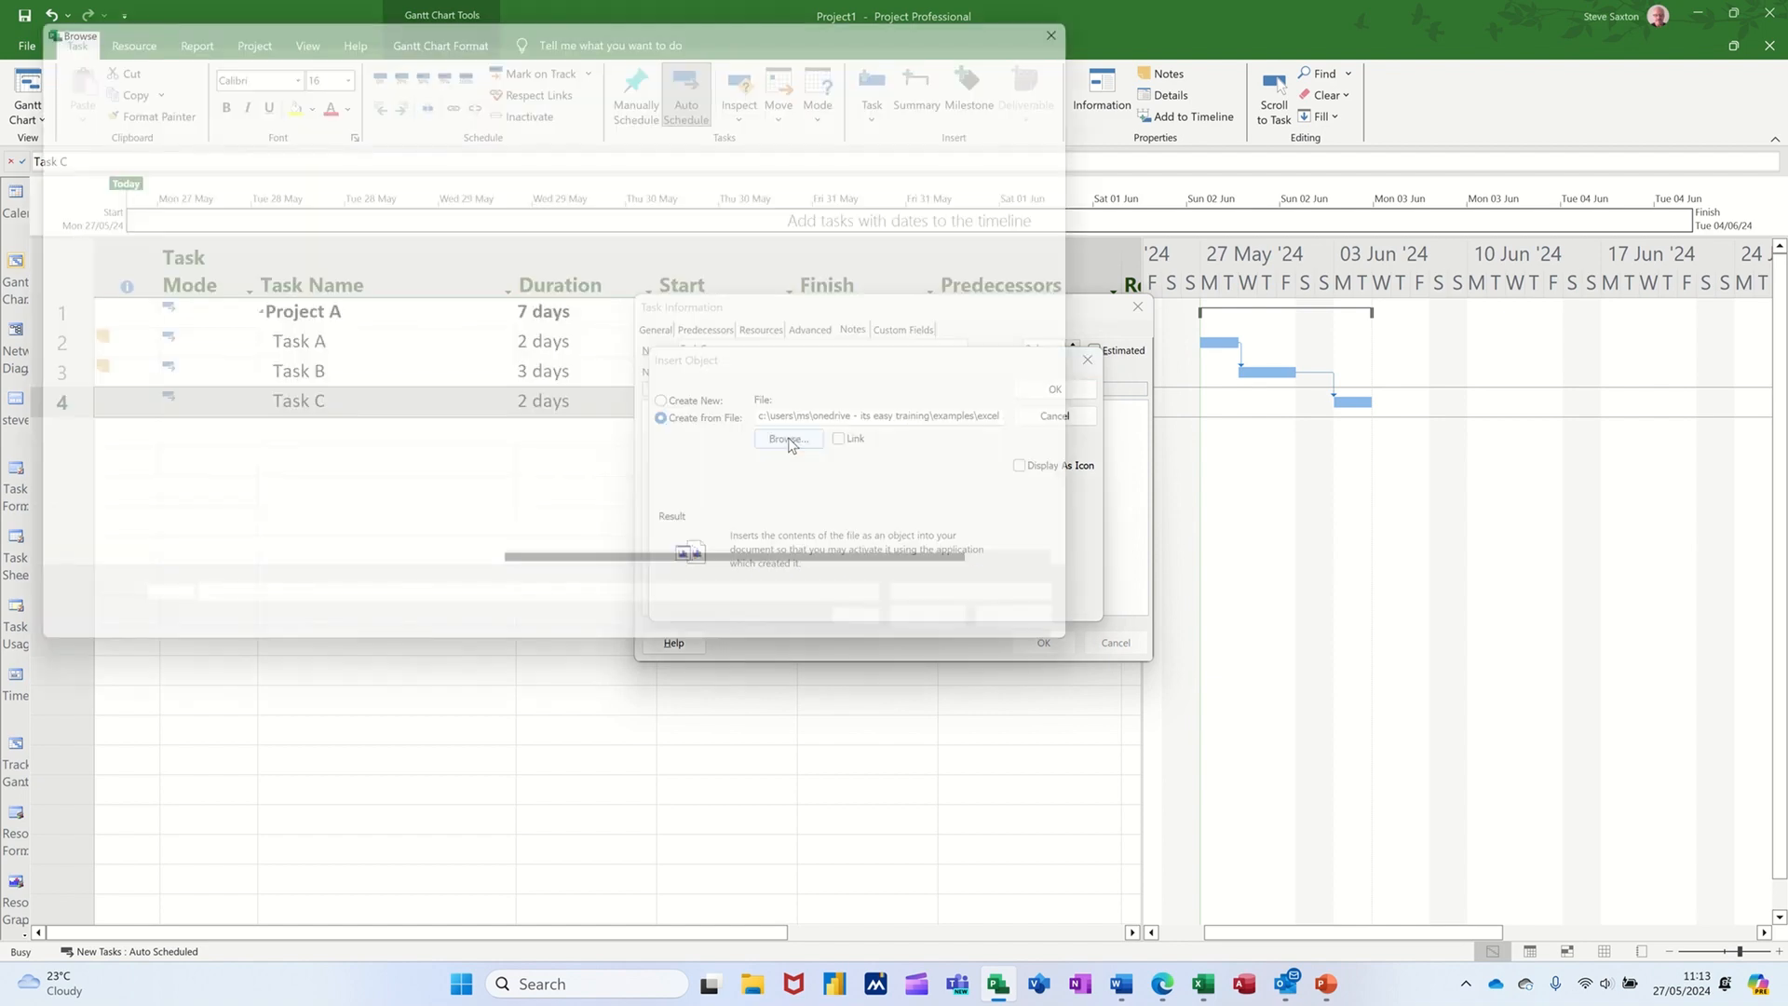
left_click(785, 442)
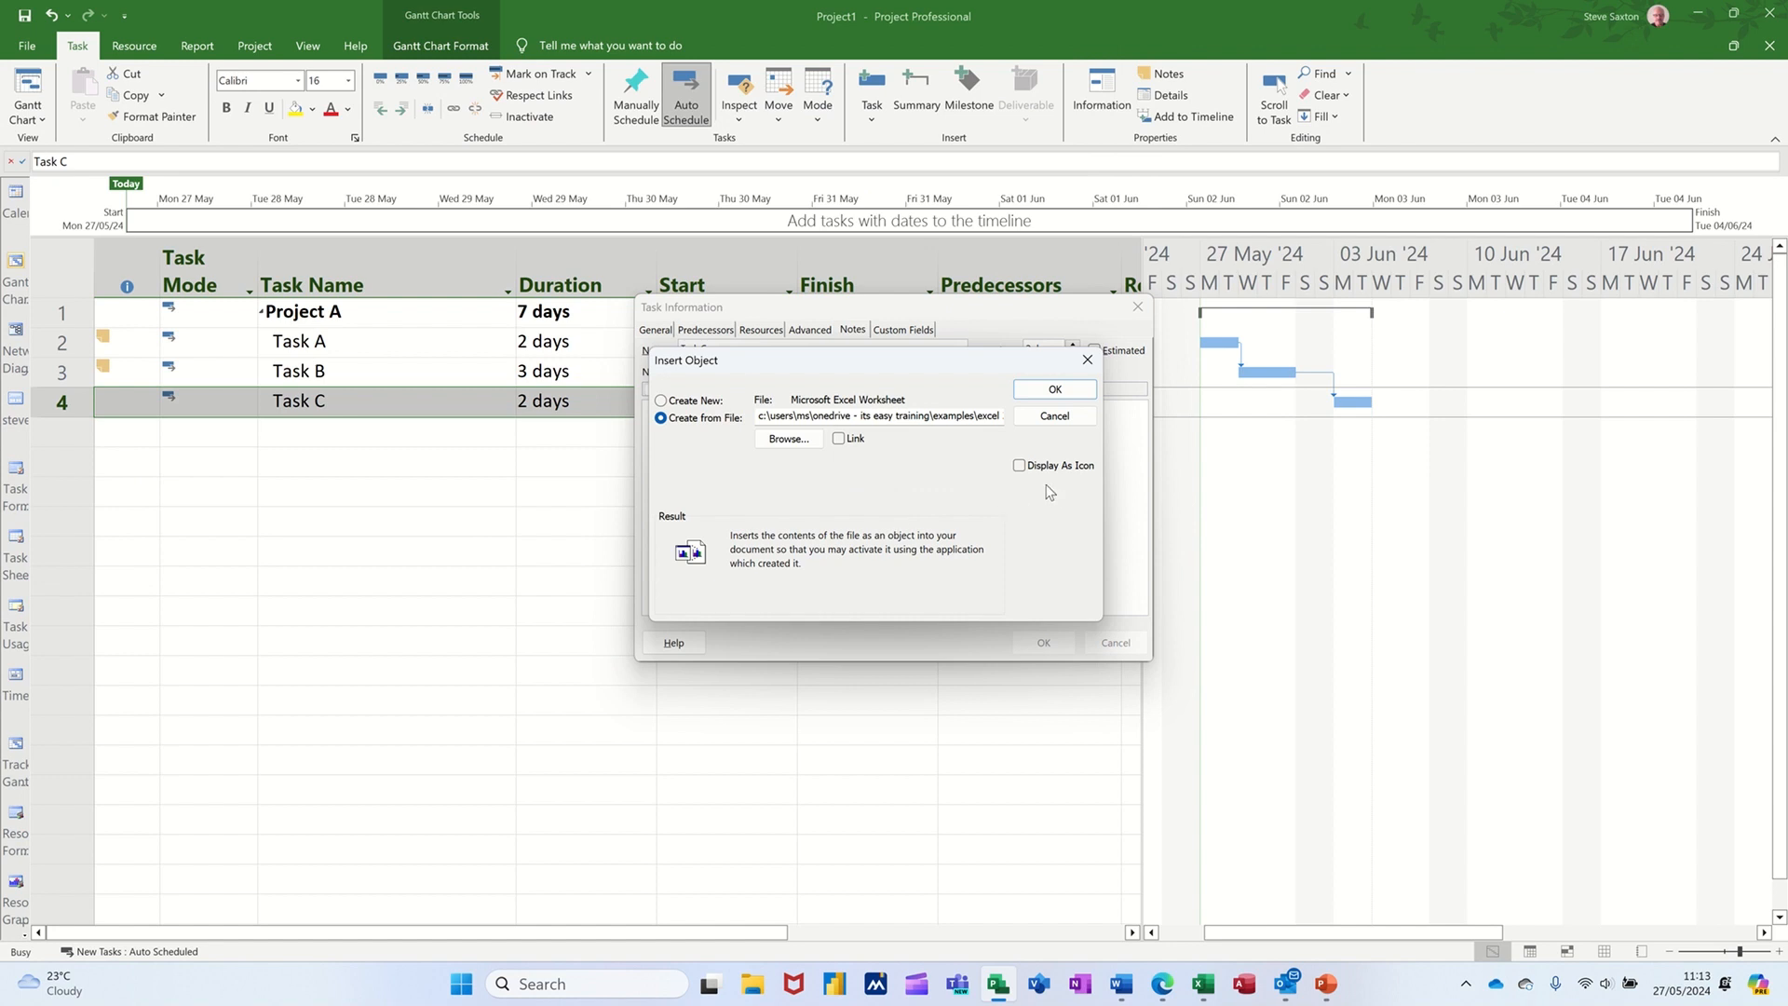
mouse_move(844, 443)
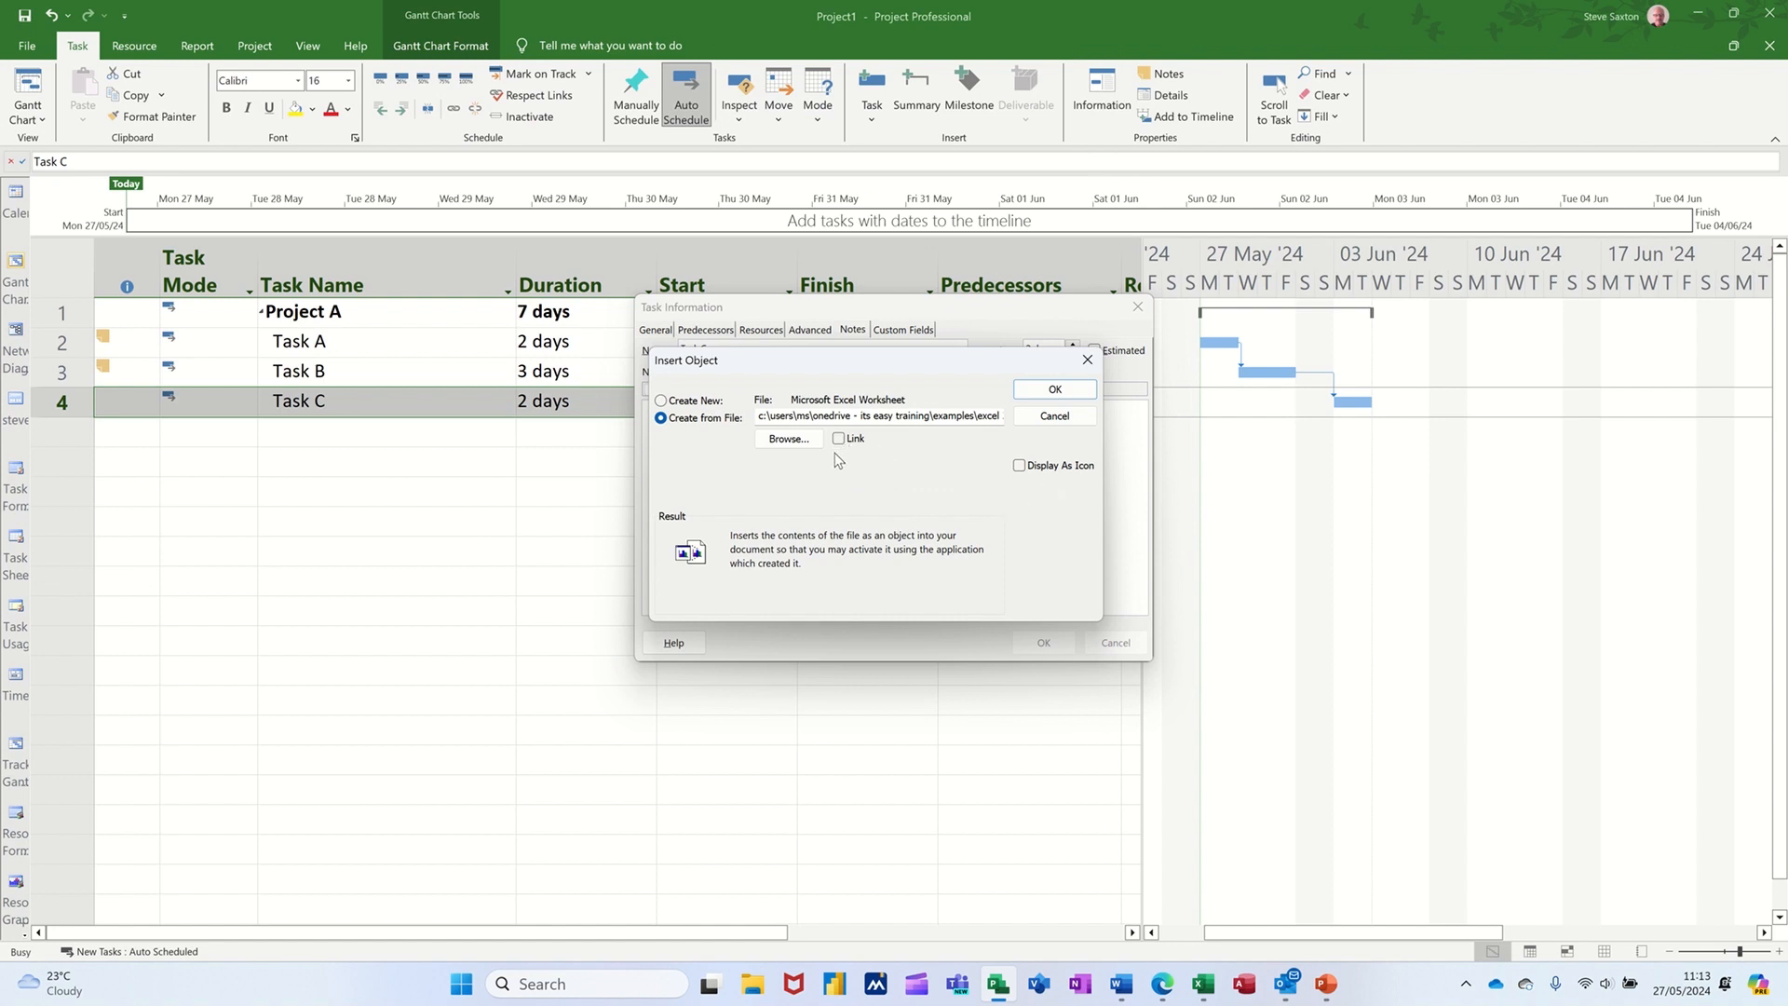
mouse_move(889, 474)
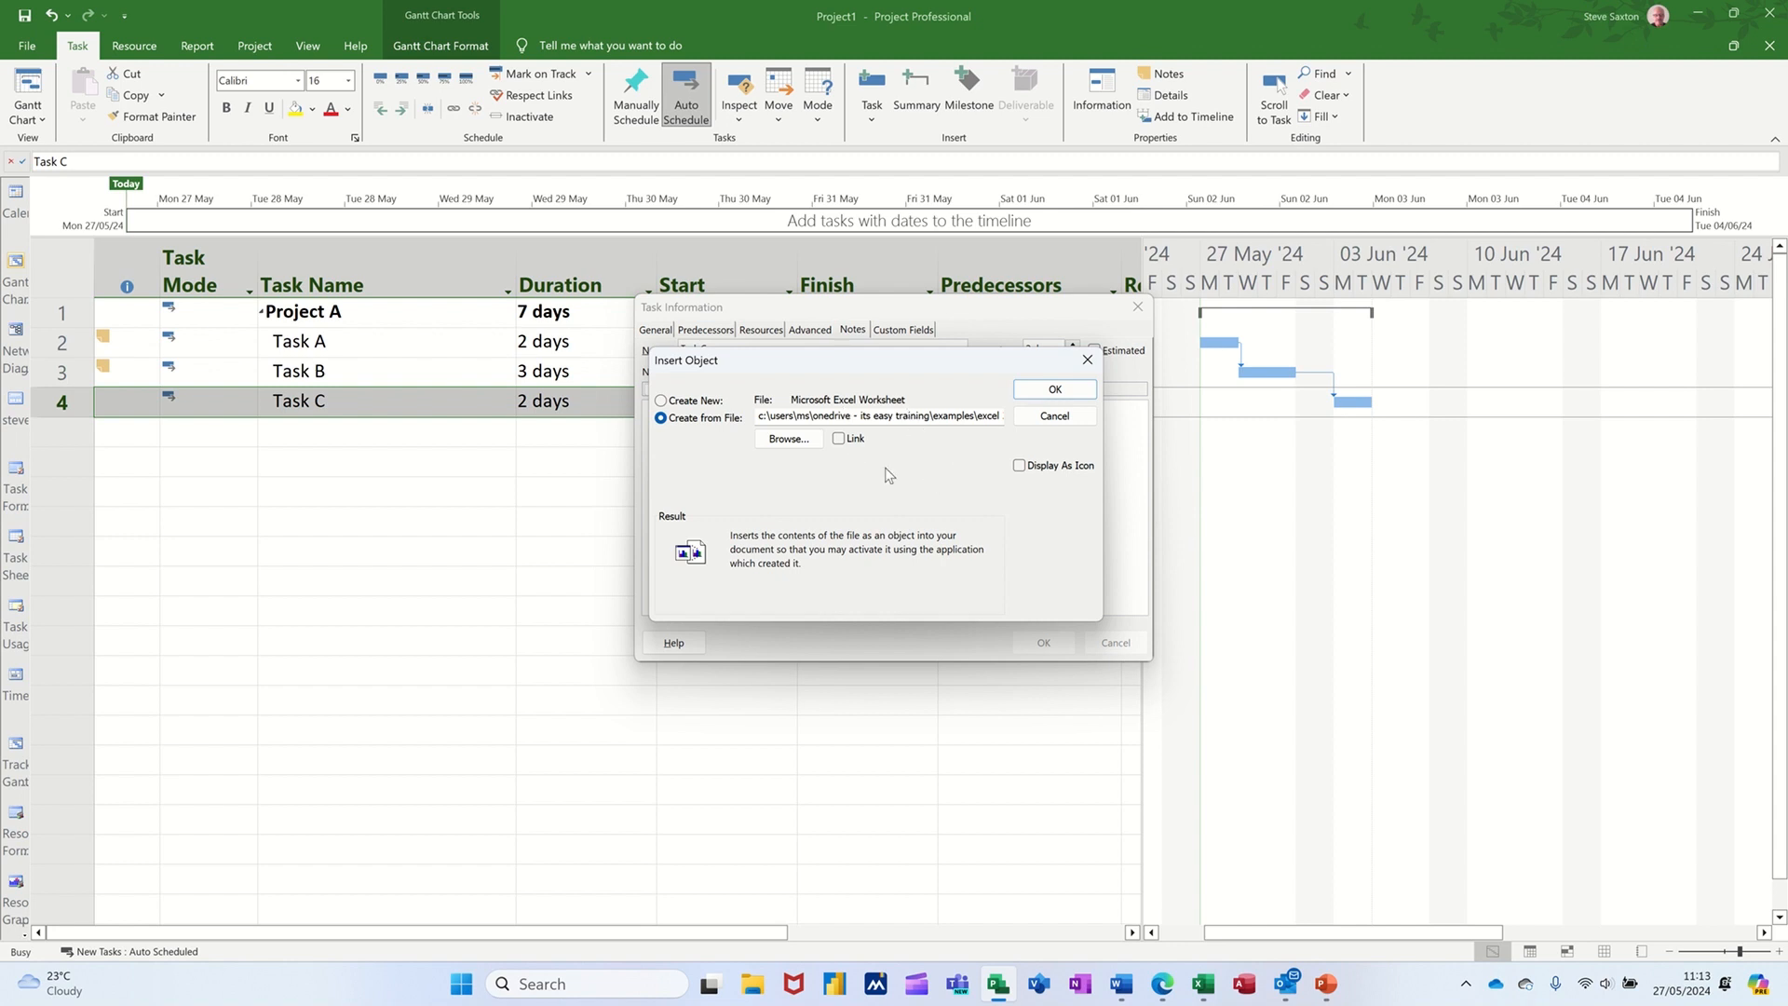
mouse_move(417, 455)
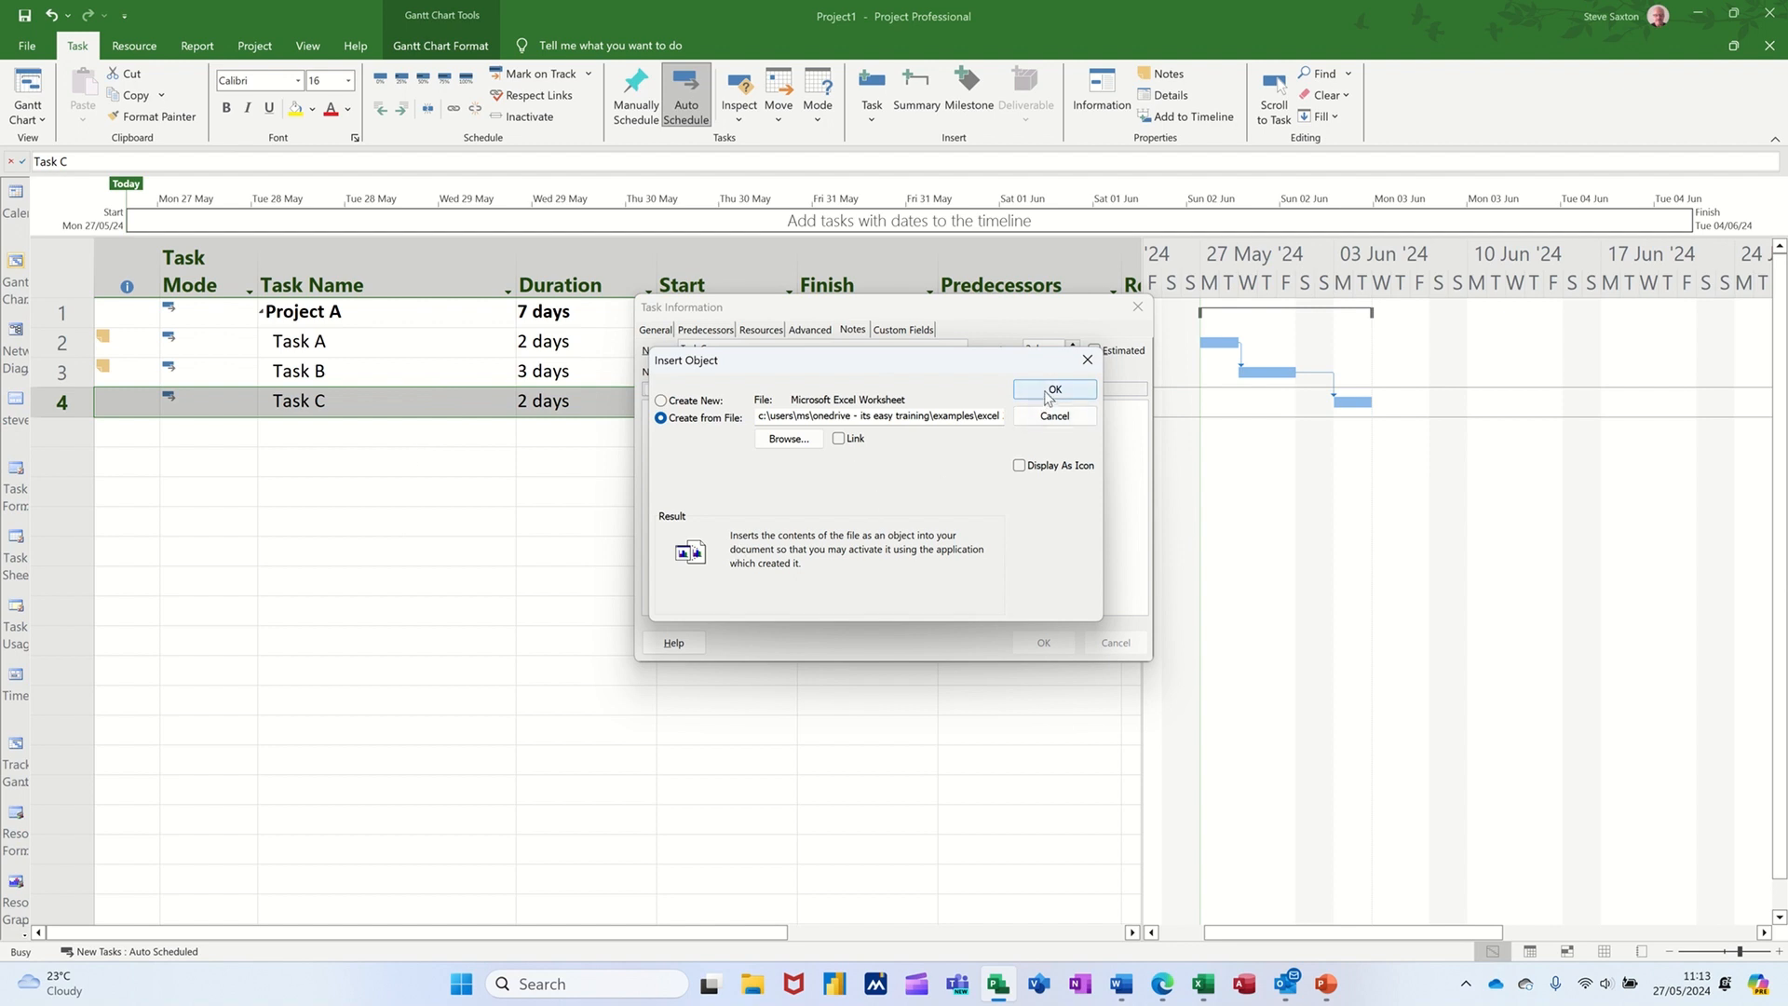
left_click(1050, 415)
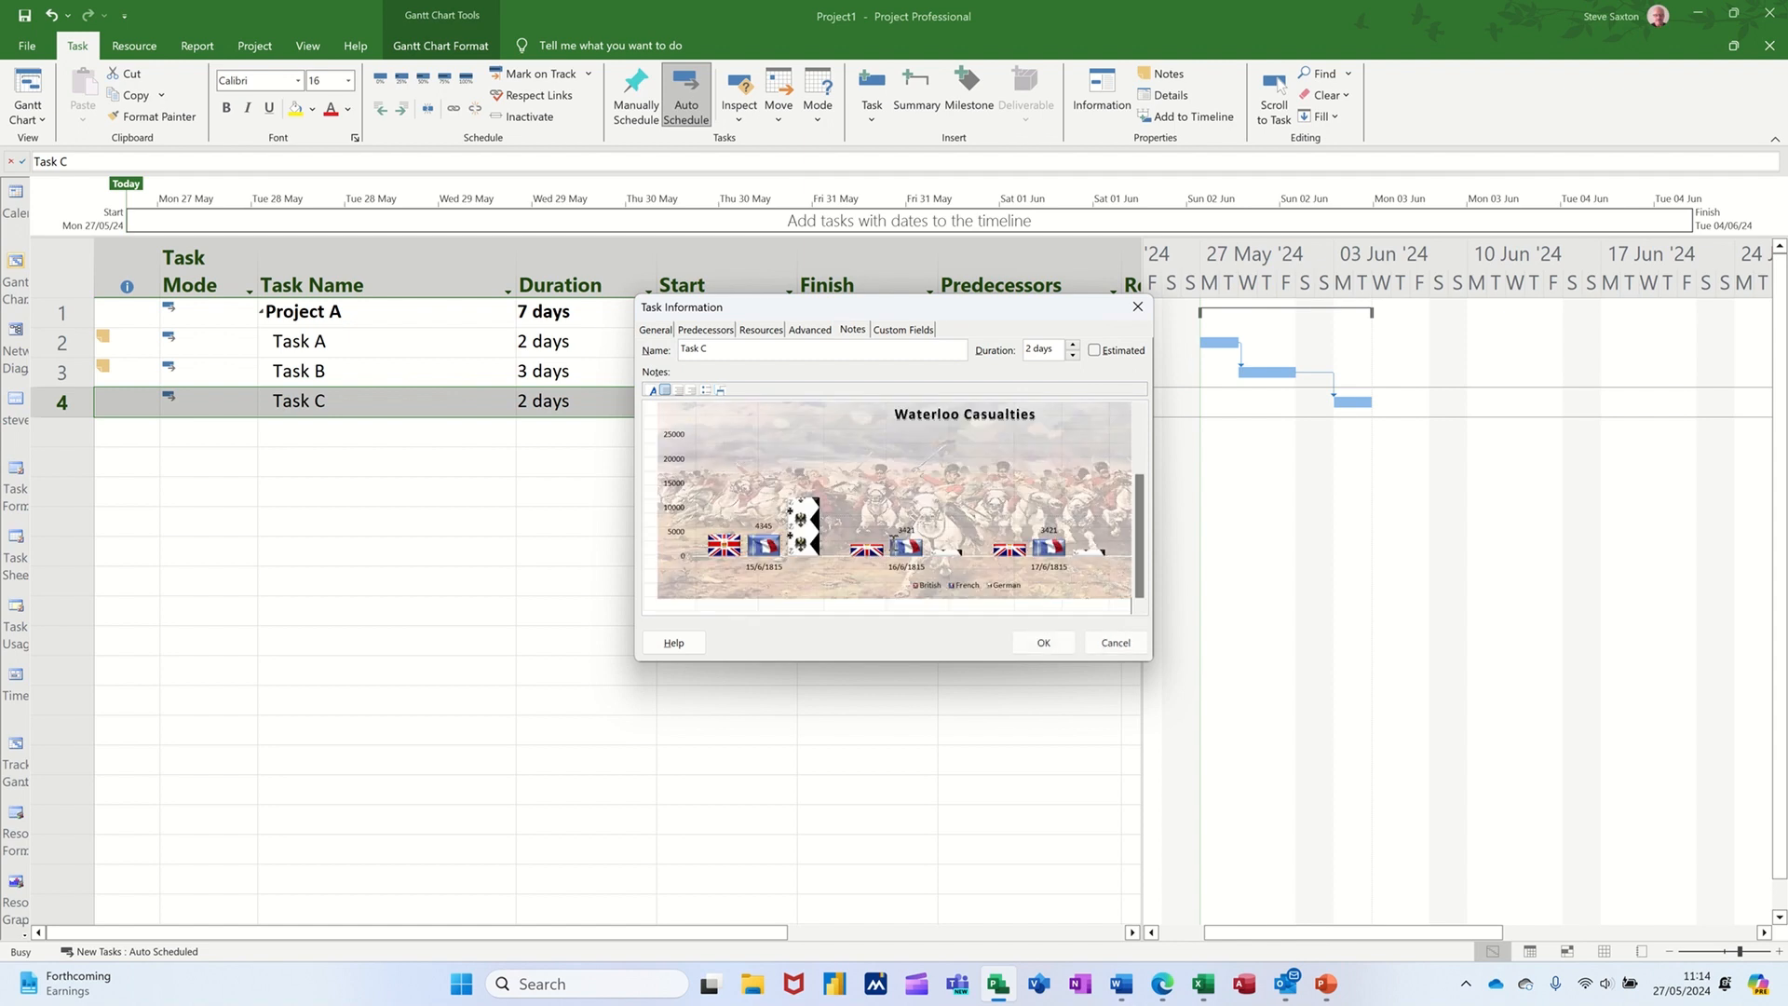
Scroll through the embedded Waterloo Casualties workbook, confirm Task C's details and deselect it
scroll("up", 3)
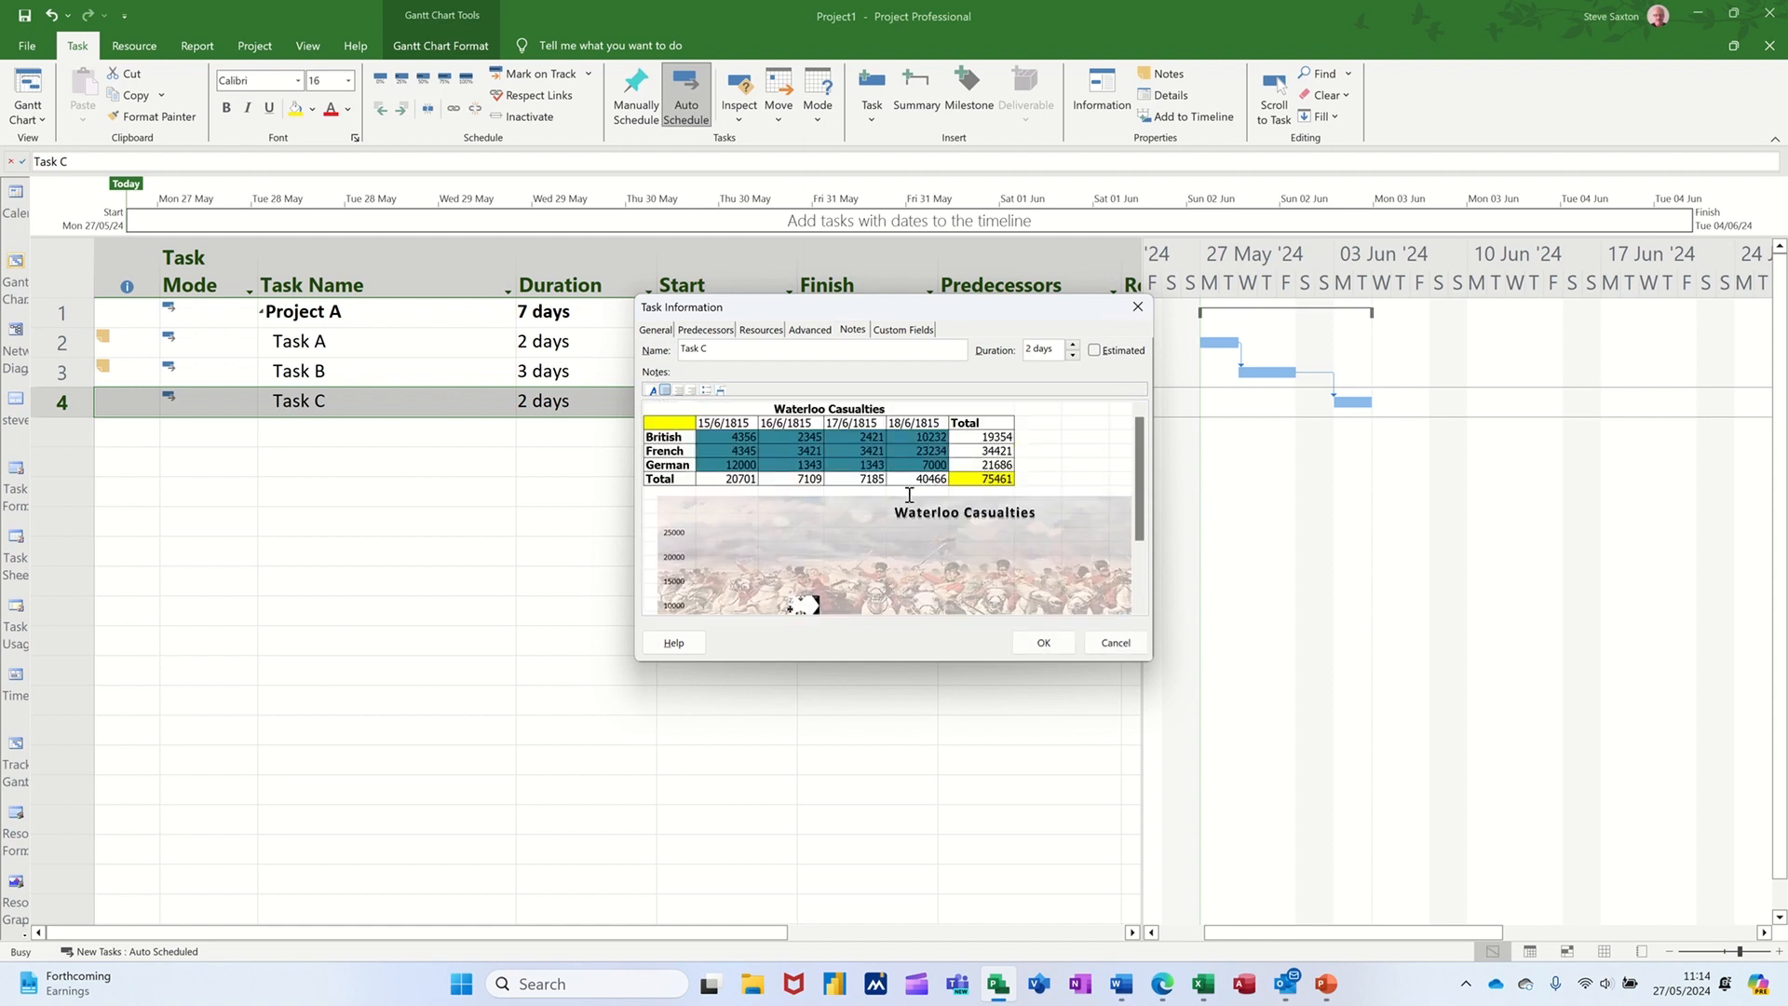
mouse_move(902, 478)
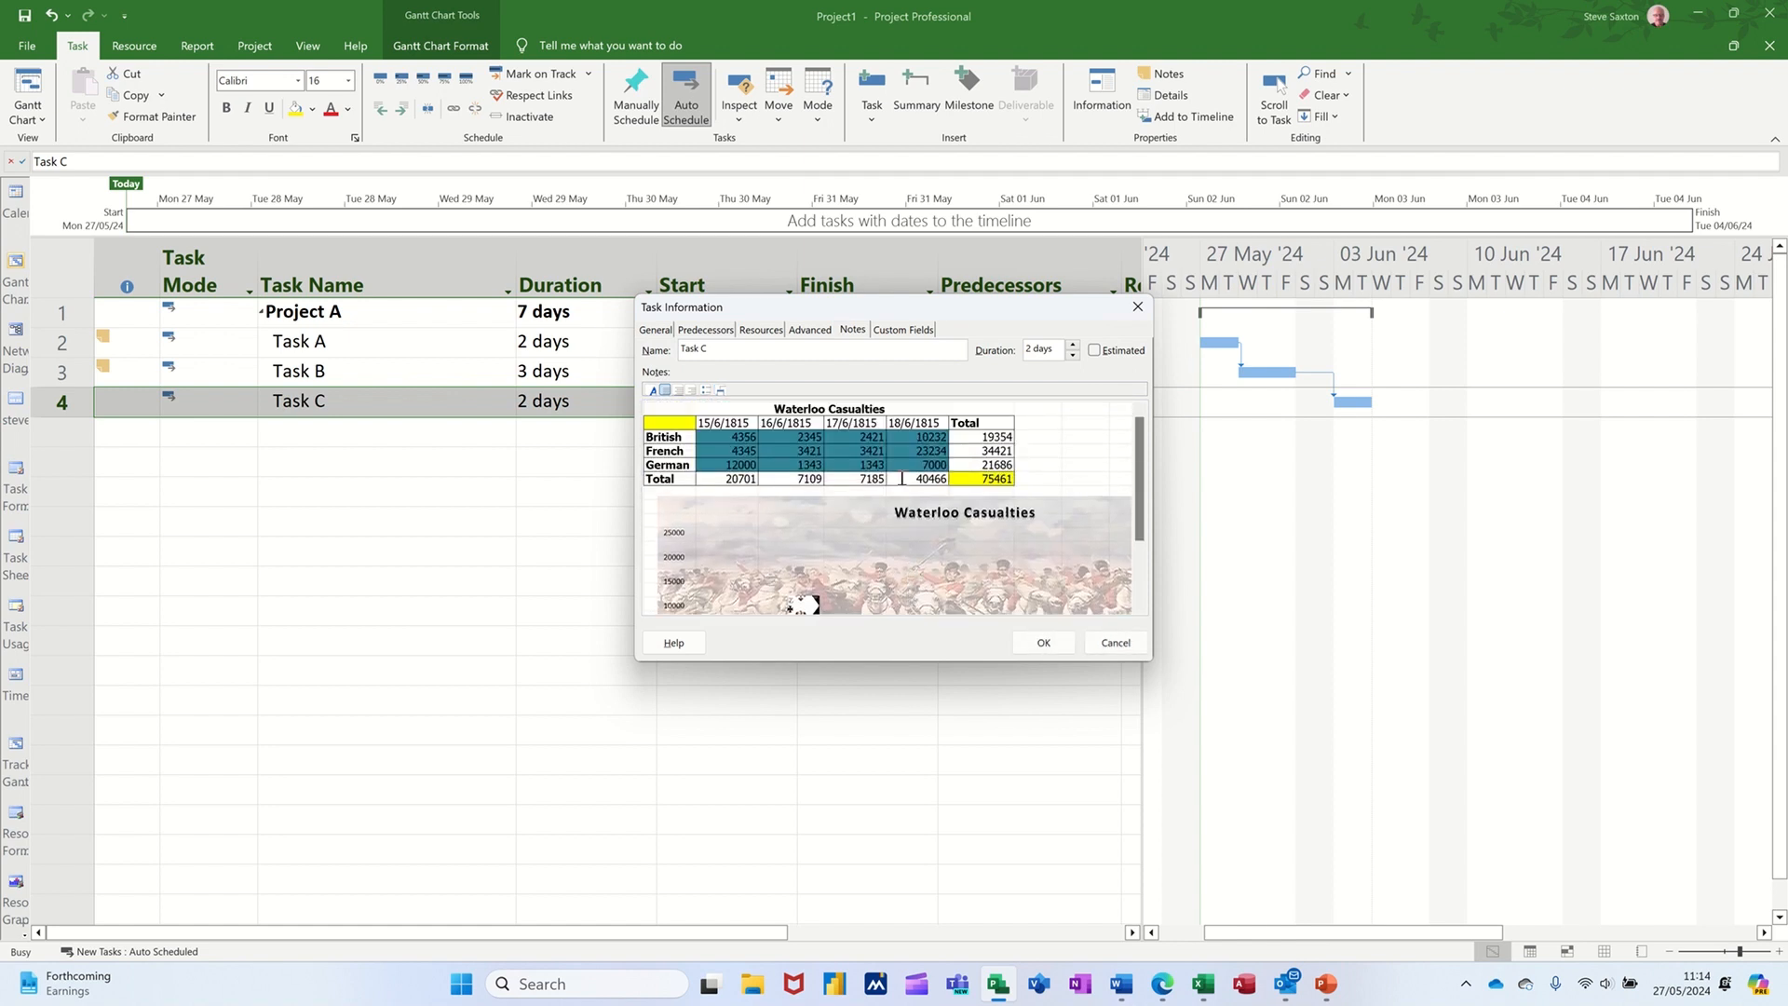
scroll("down", 3)
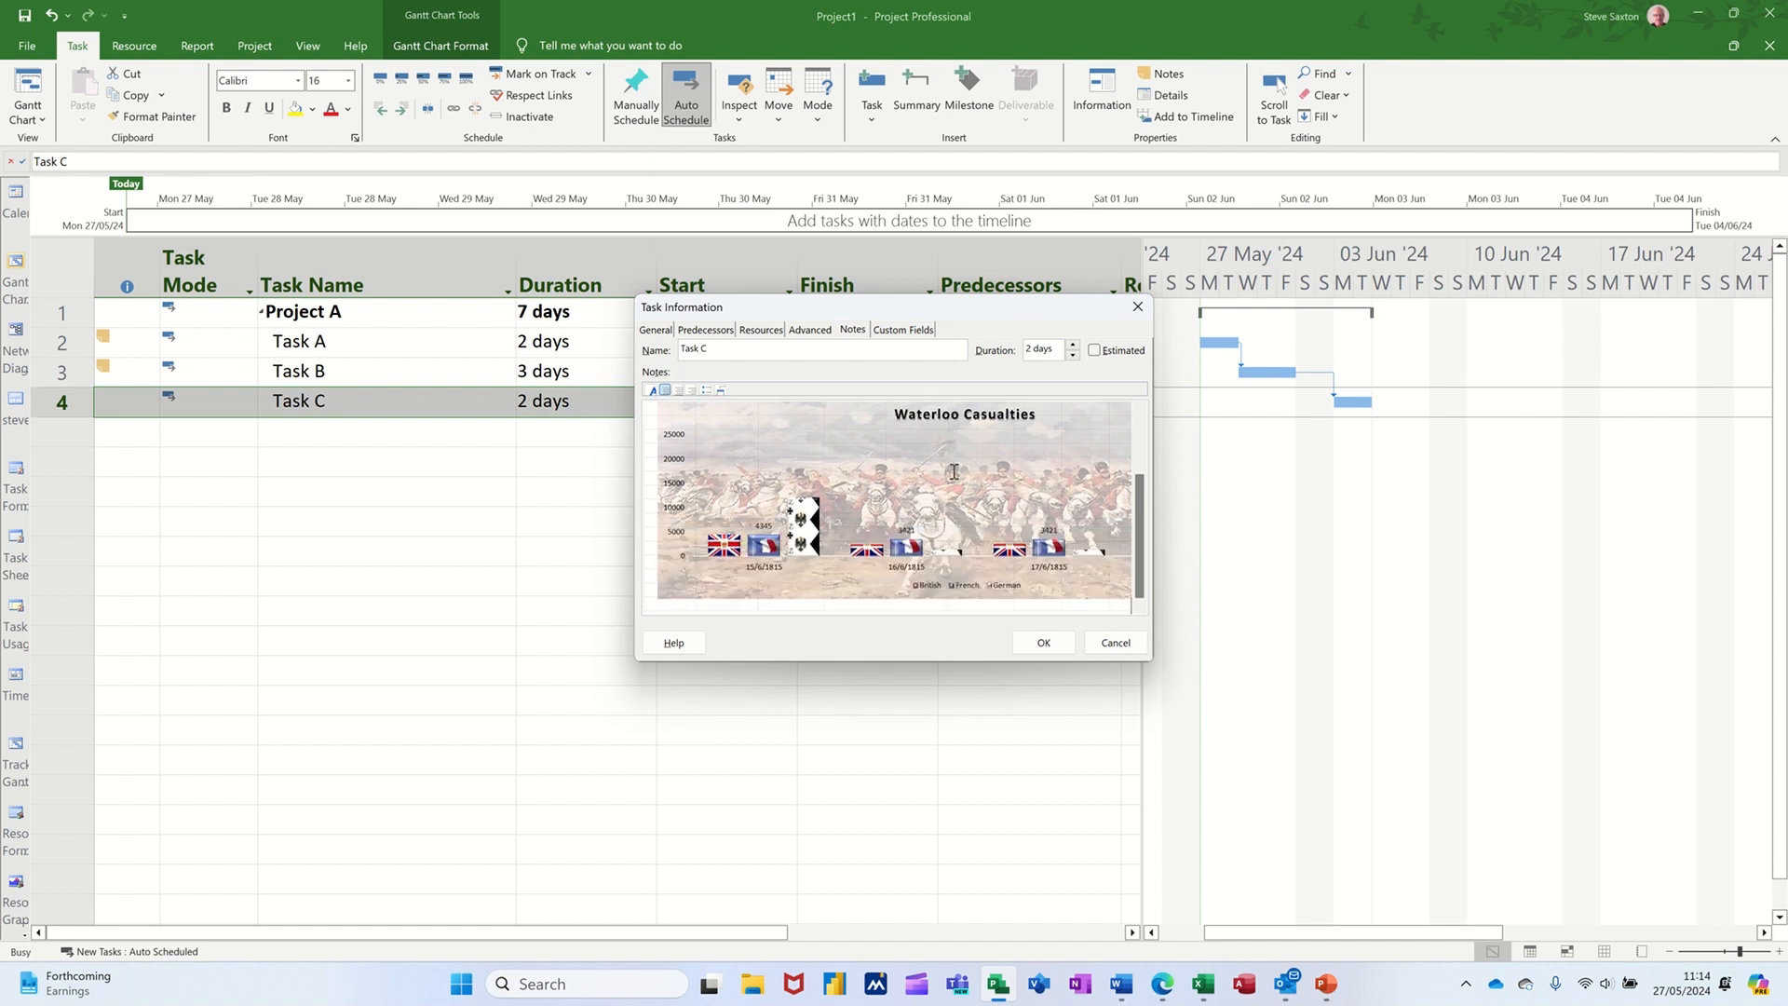
mouse_move(868, 510)
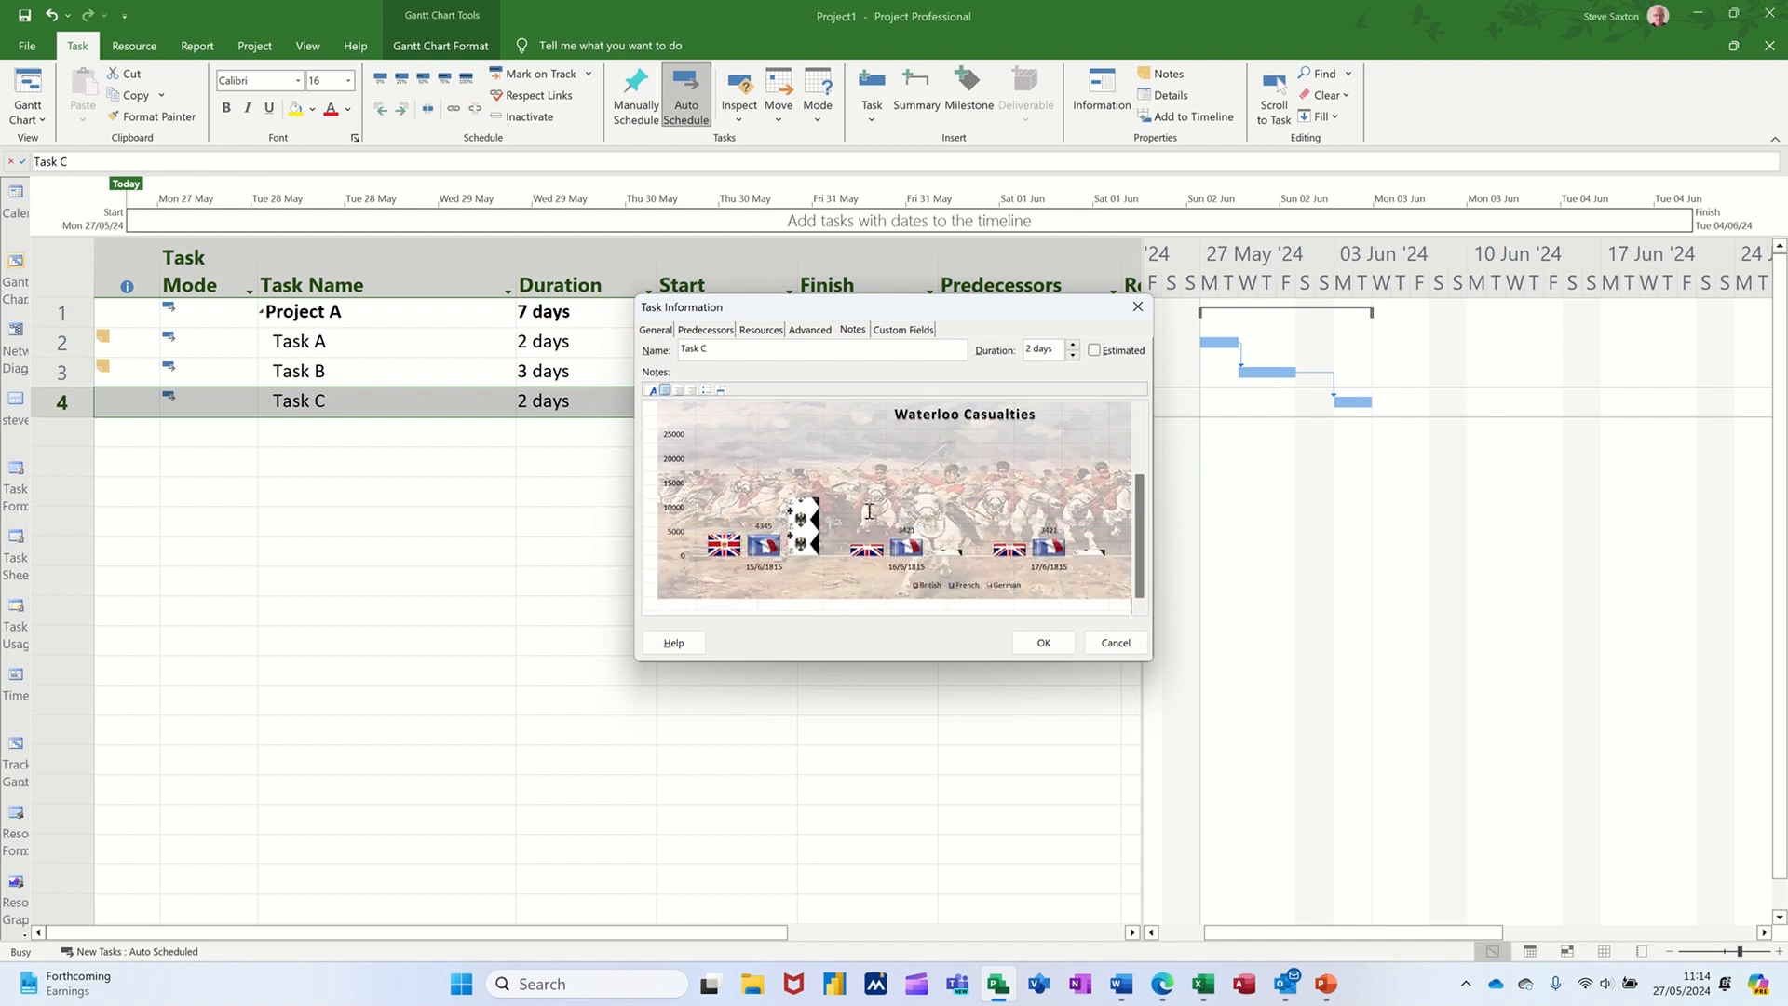
scroll("up", 3)
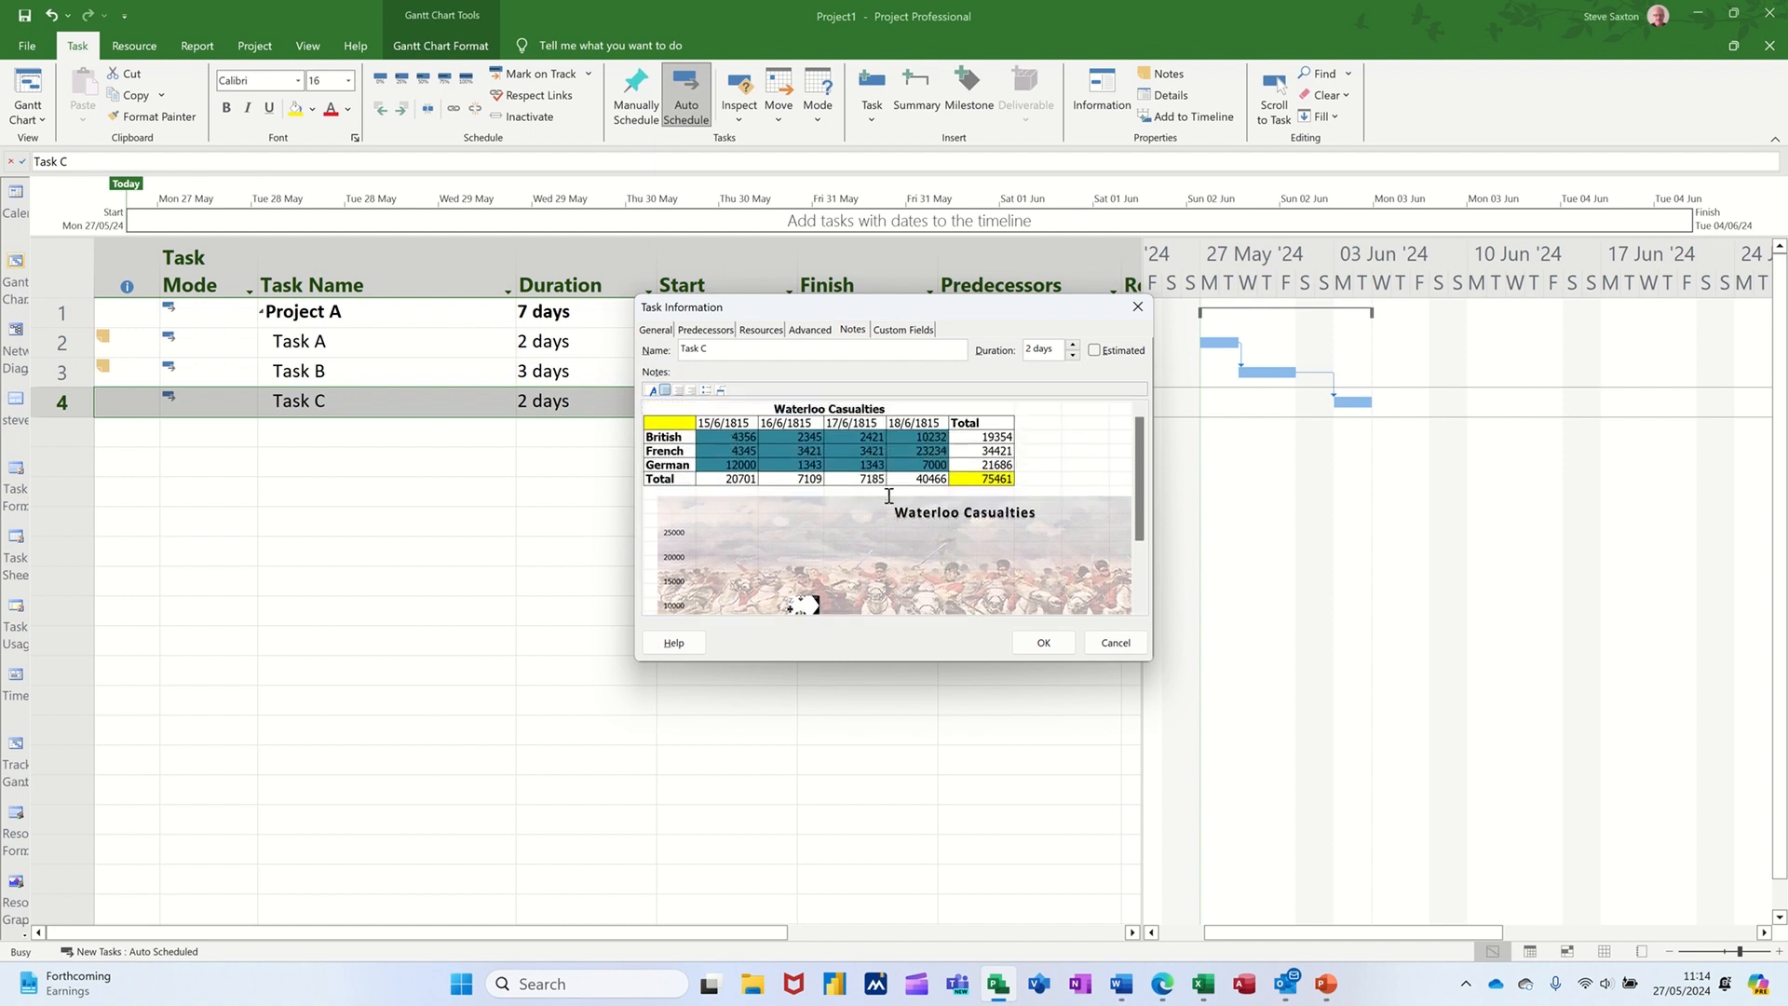
mouse_move(894, 536)
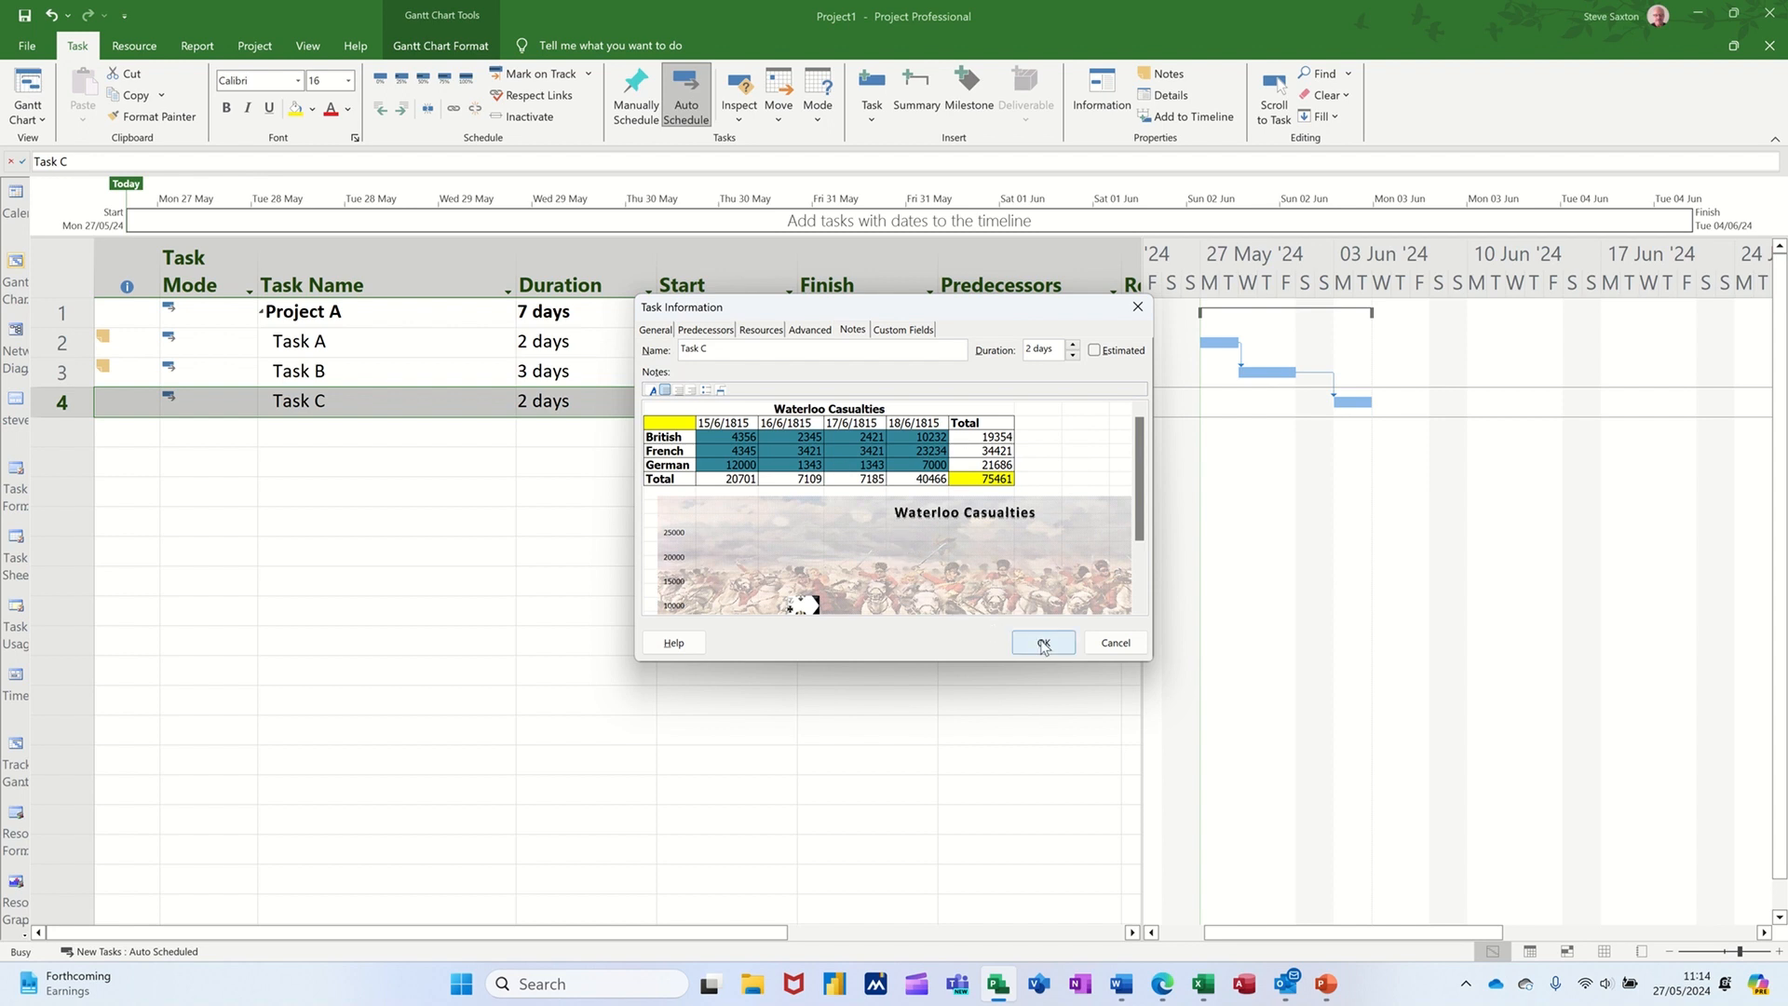
left_click(1039, 642)
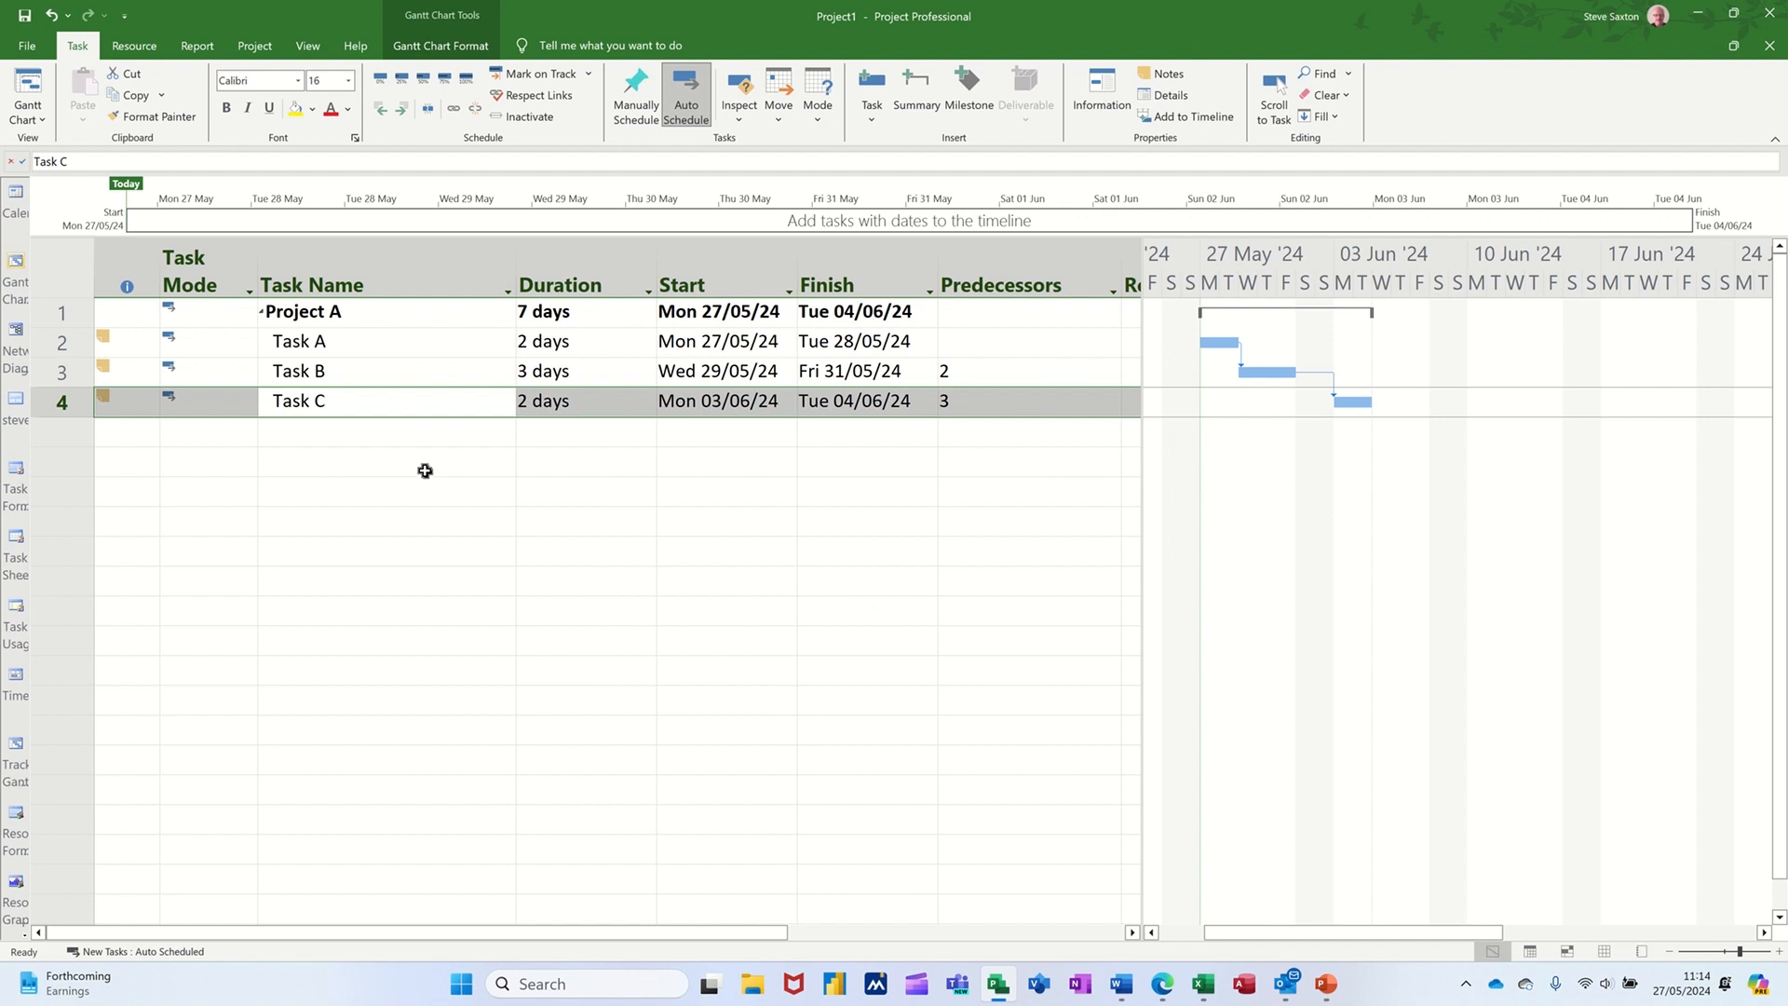
left_click(385, 431)
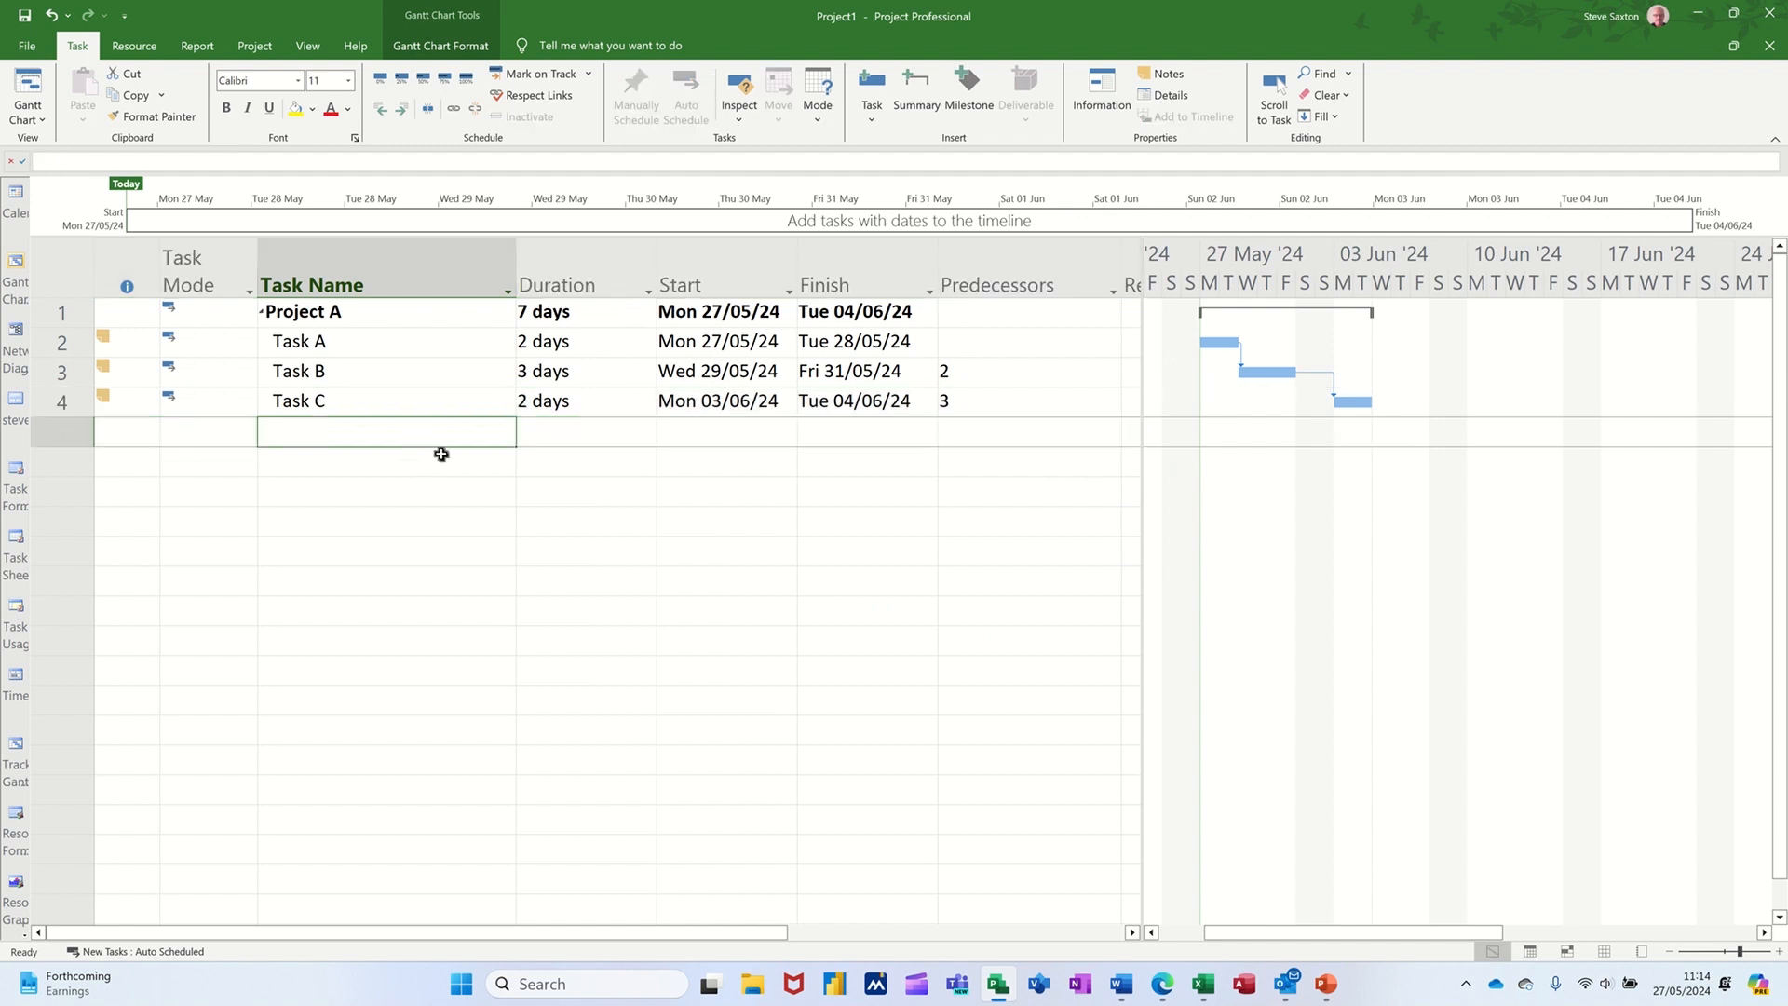